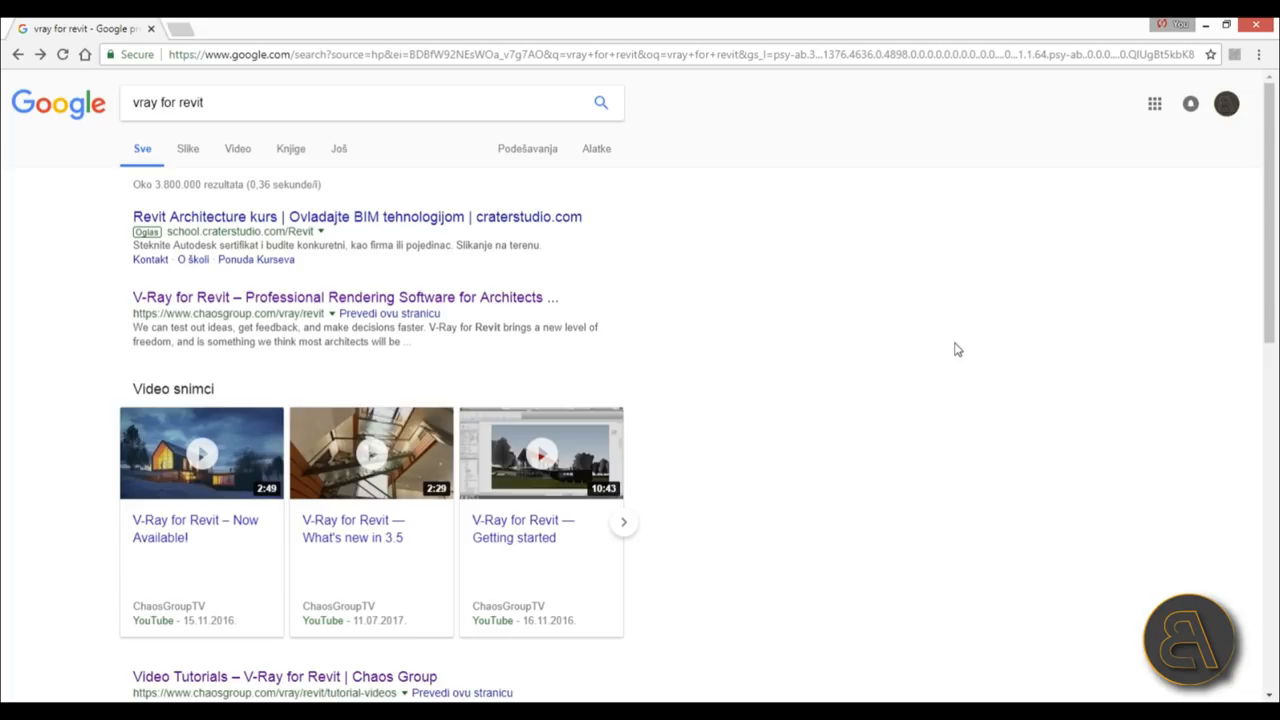
{"action": "mouse_move", "coordinate": [620, 358]}
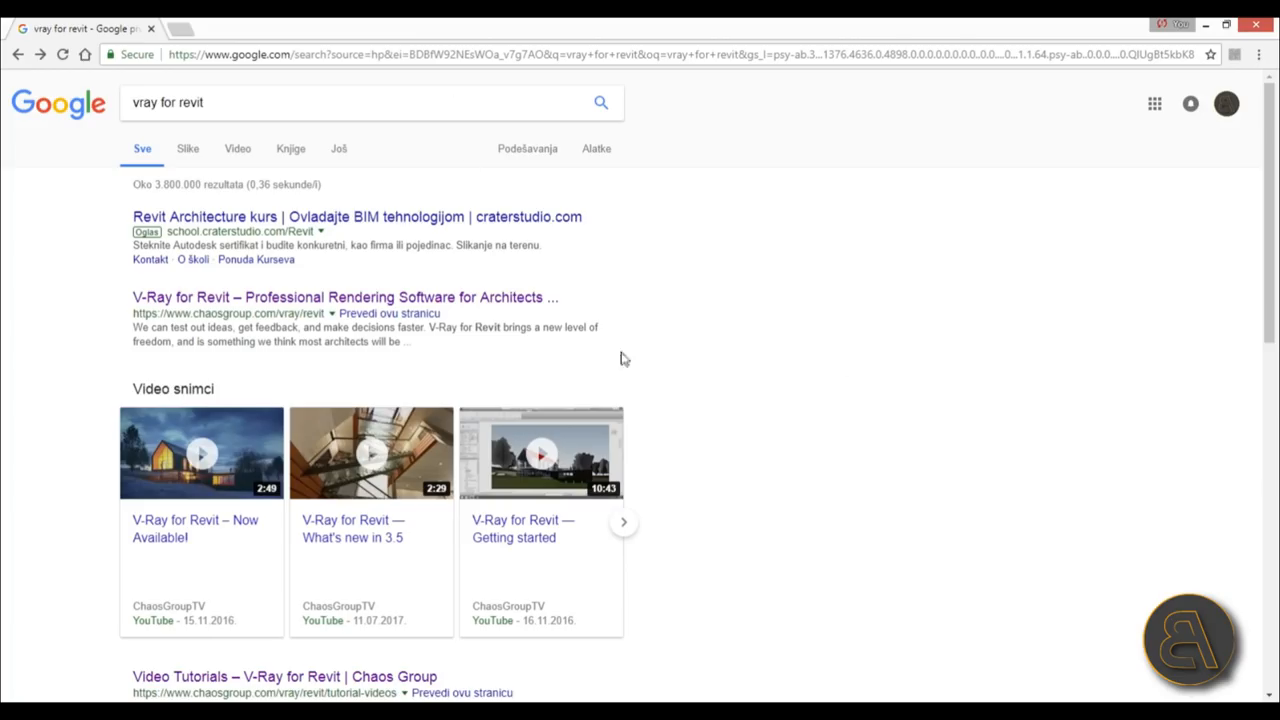
{"action": "mouse_move", "coordinate": [135, 120]}
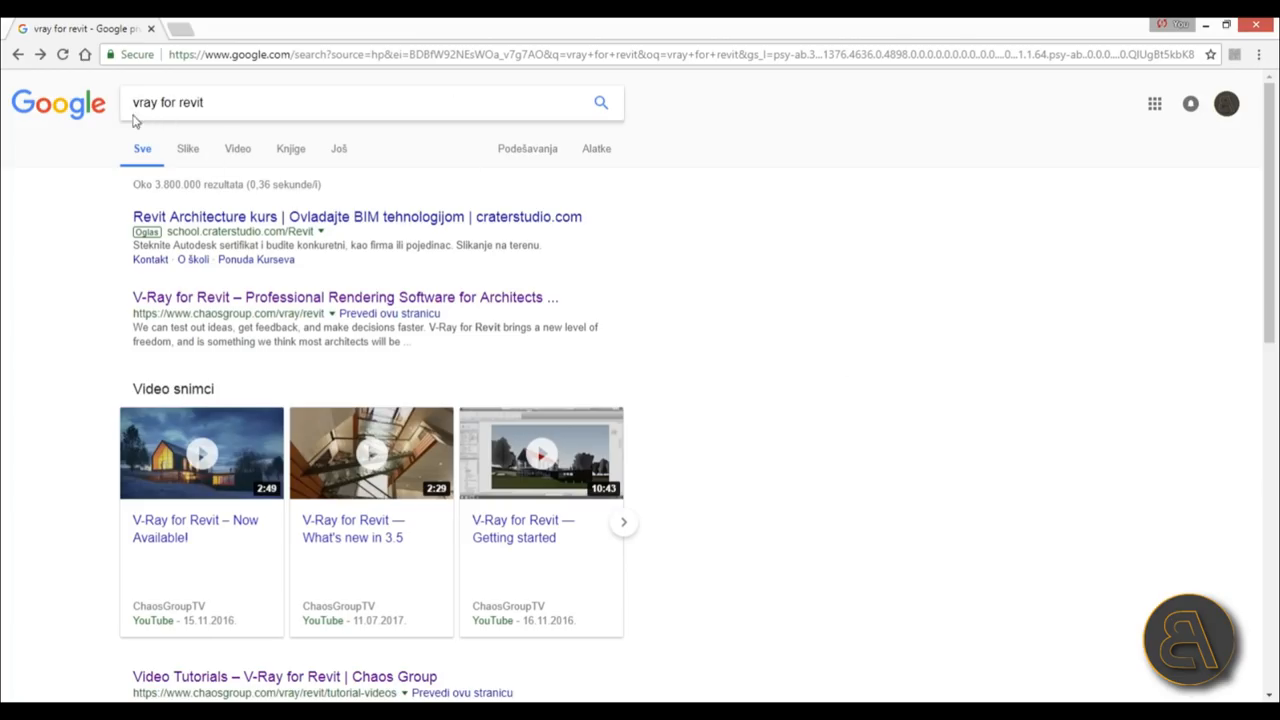
{"action": "mouse_move", "coordinate": [100, 415]}
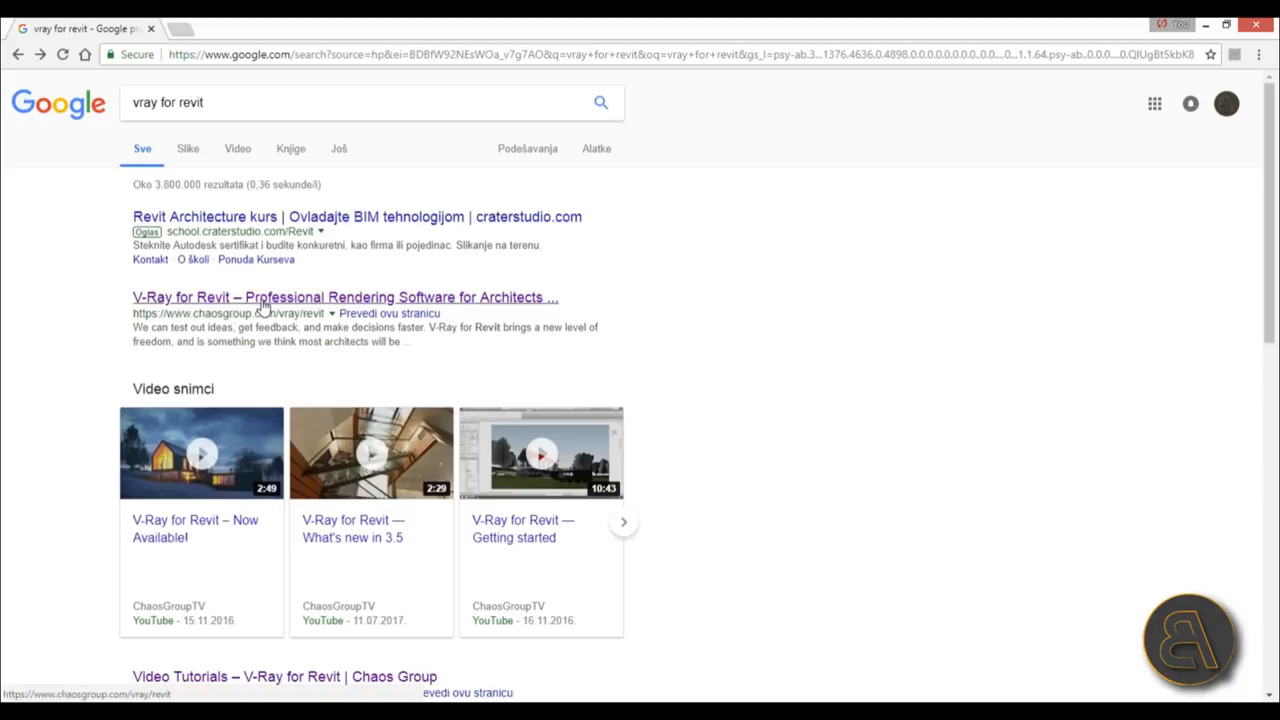
Step: Open the V-Ray for Revit page and browse Overview, What's New and Features down to pricing
{"action": "left_click", "coordinate": [344, 297]}
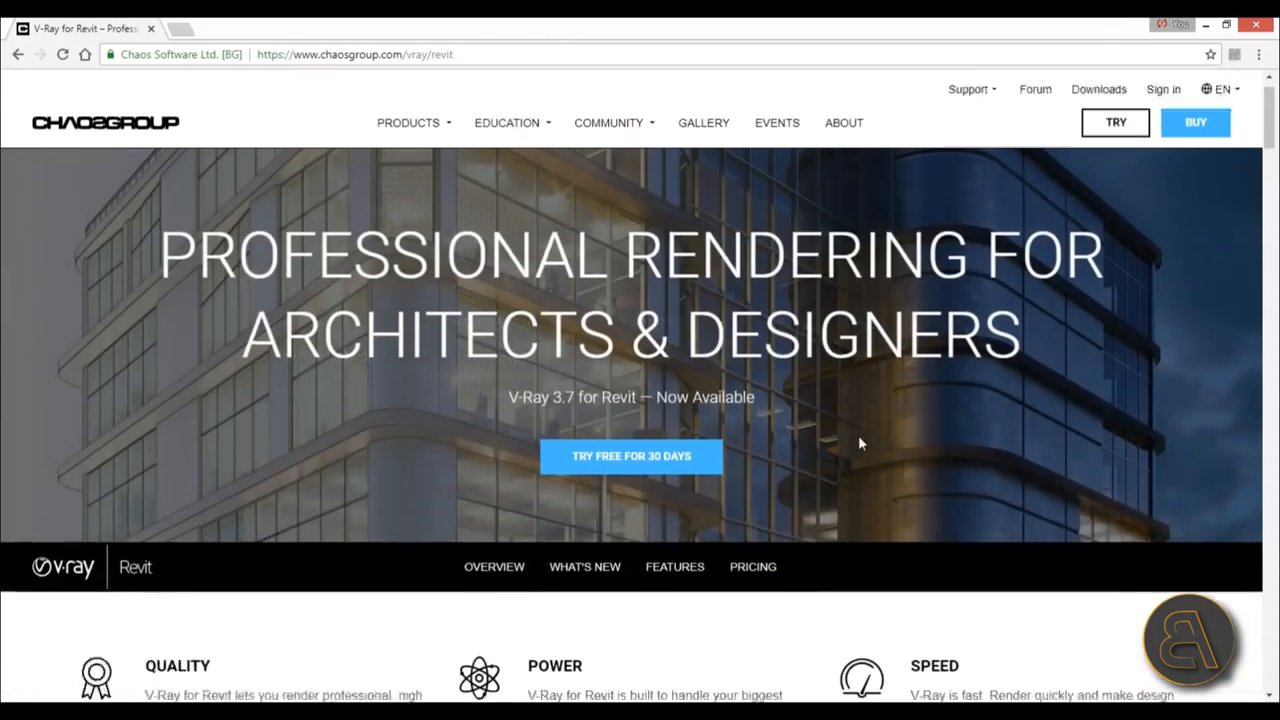
{"action": "scroll", "scroll_direction": "down", "scroll_amount": 3}
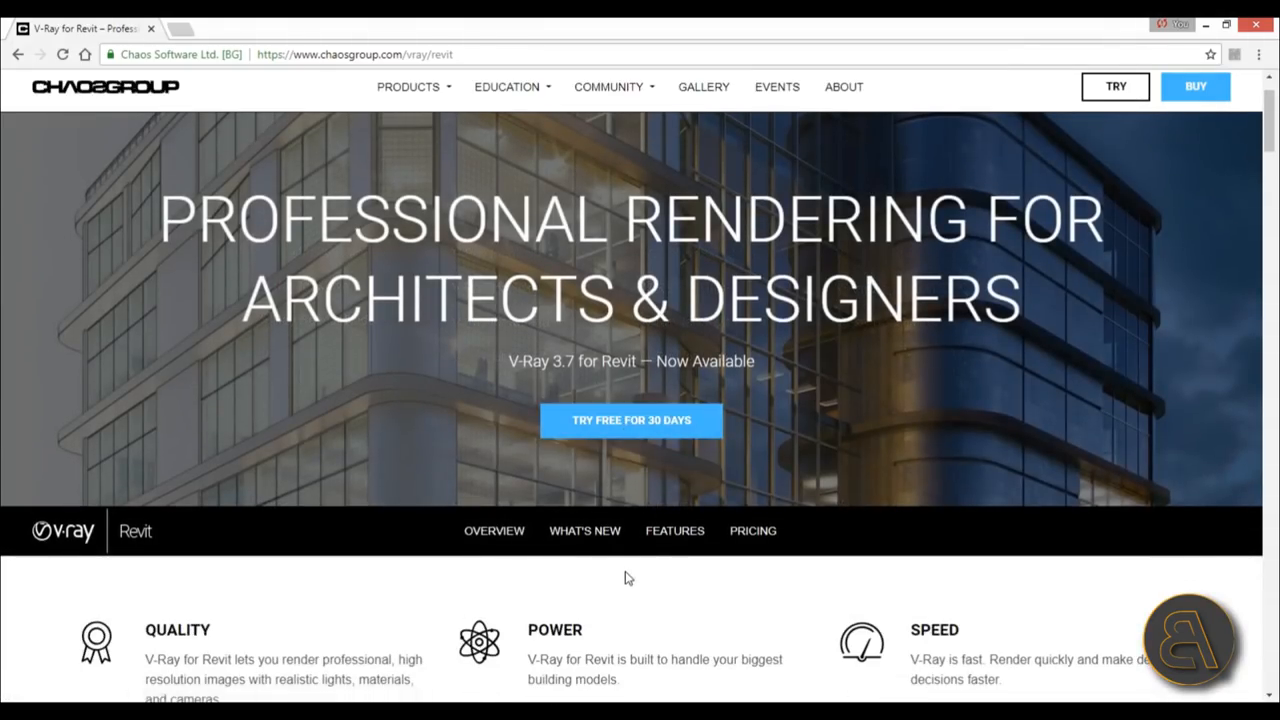
{"action": "scroll", "scroll_direction": "down", "scroll_amount": 3}
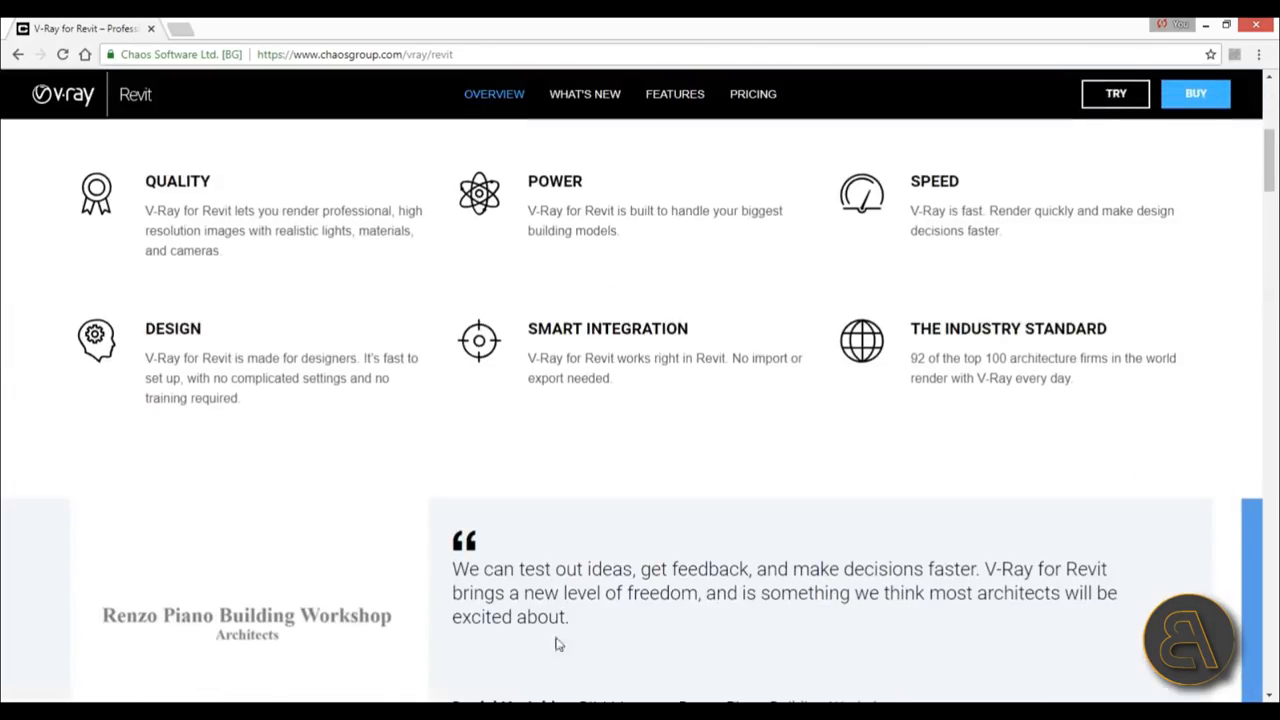
{"action": "scroll", "scroll_direction": "down", "scroll_amount": 3}
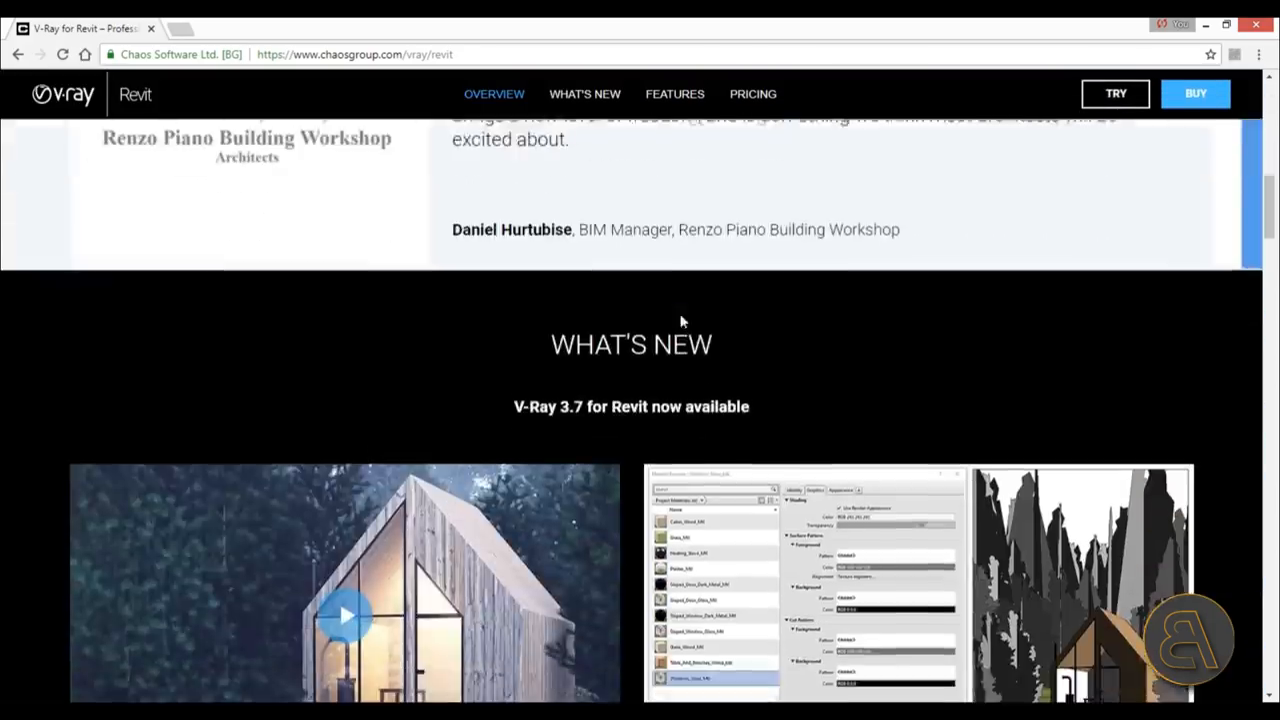
{"action": "scroll", "scroll_direction": "down", "scroll_amount": 3}
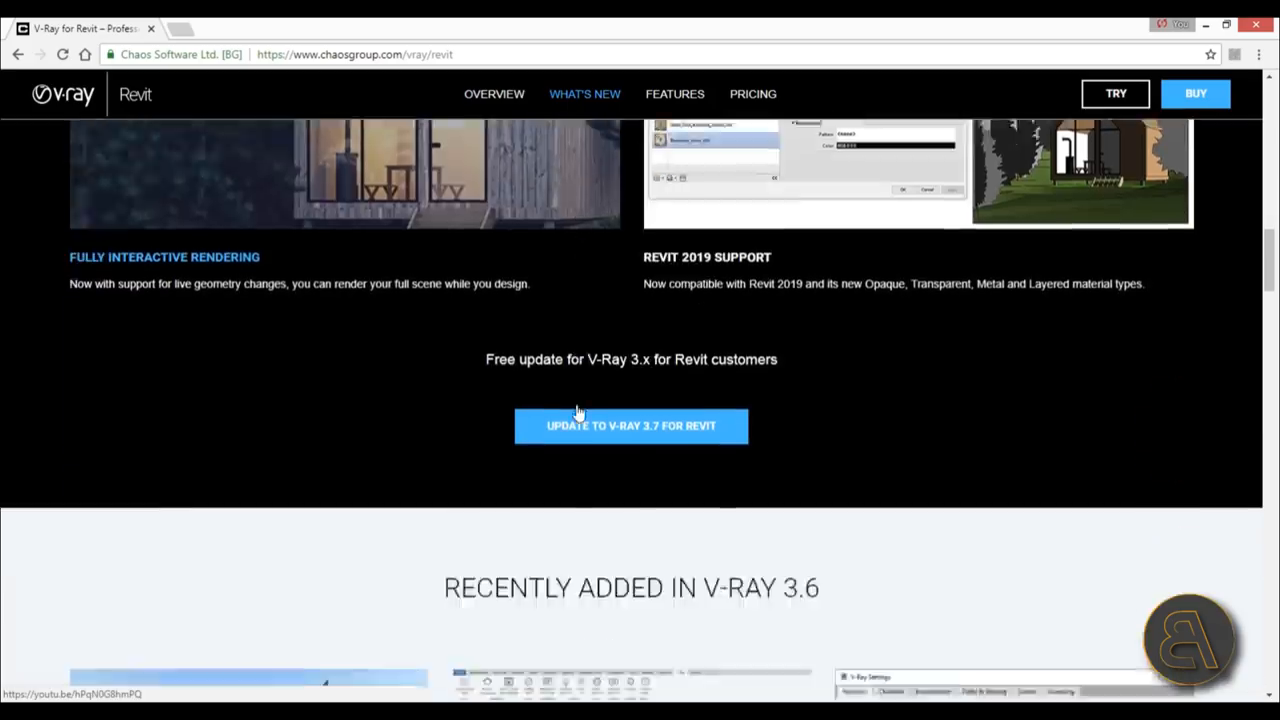
{"action": "scroll", "scroll_direction": "down", "scroll_amount": 3}
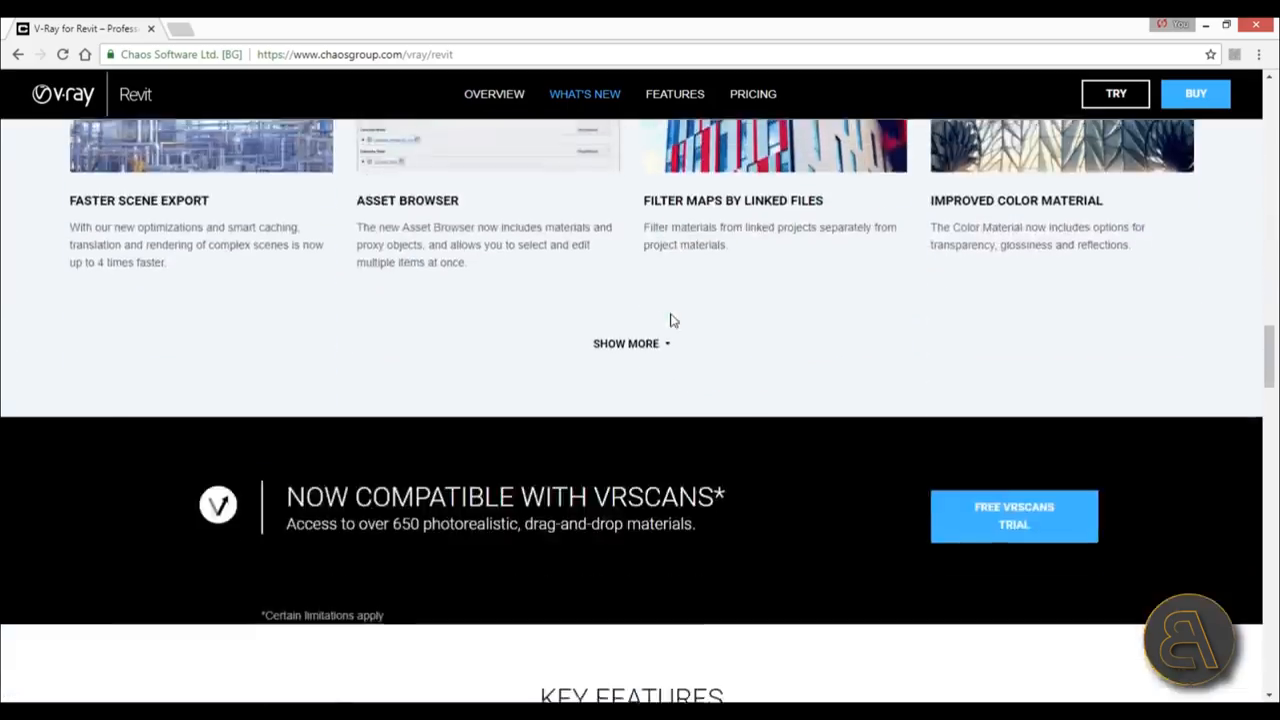
{"action": "left_click", "coordinate": [752, 93]}
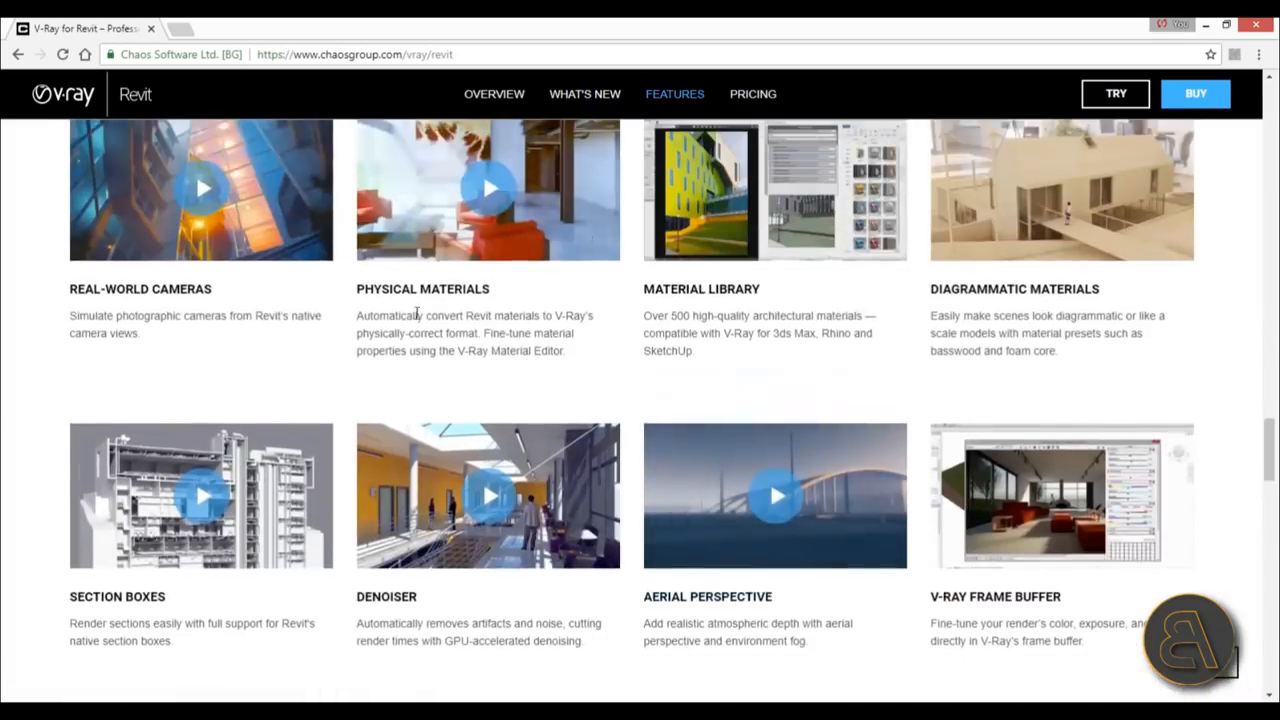
{"action": "scroll", "scroll_direction": "down", "scroll_amount": 3}
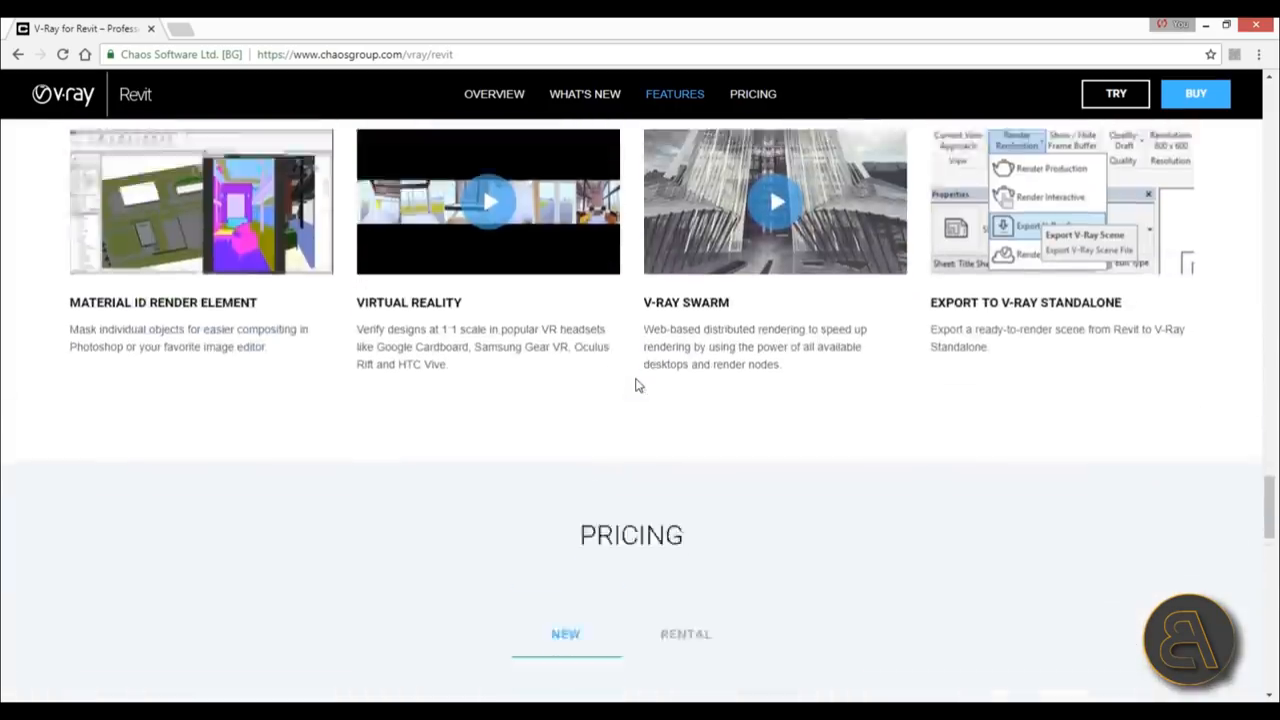
{"action": "scroll", "scroll_direction": "down", "scroll_amount": 3}
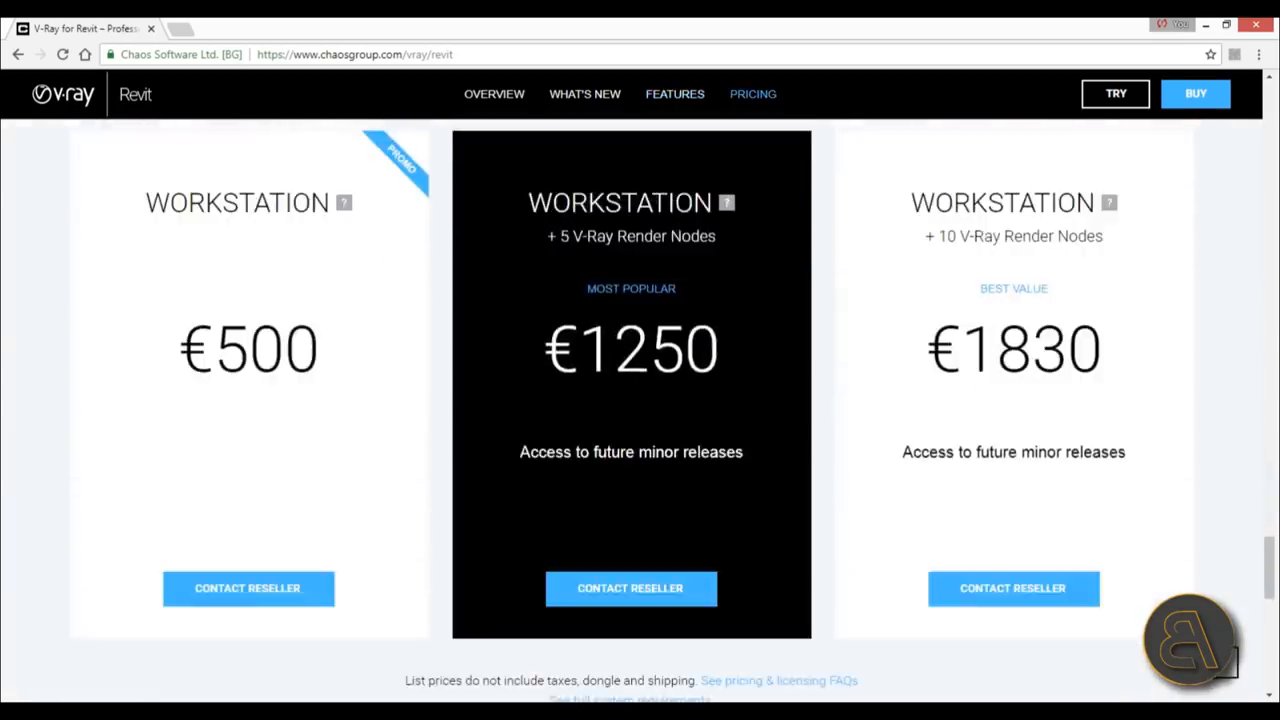
{"action": "mouse_move", "coordinate": [324, 392]}
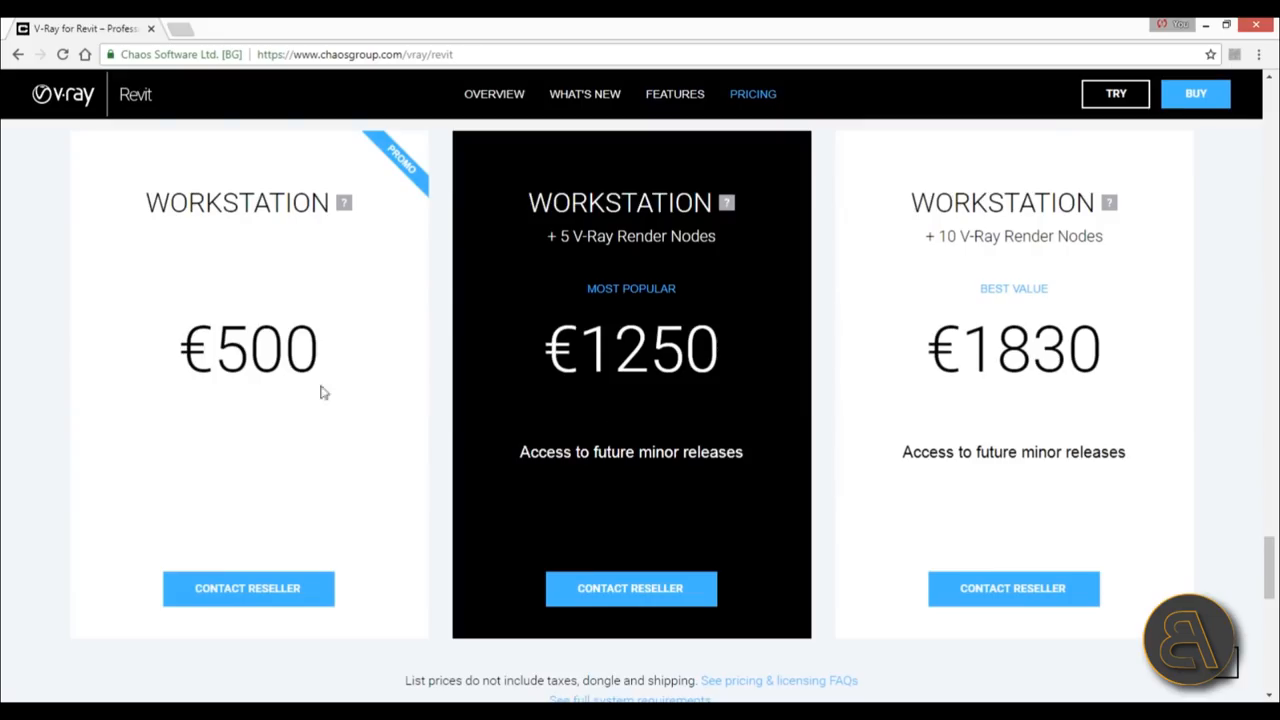
{"action": "mouse_move", "coordinate": [281, 500]}
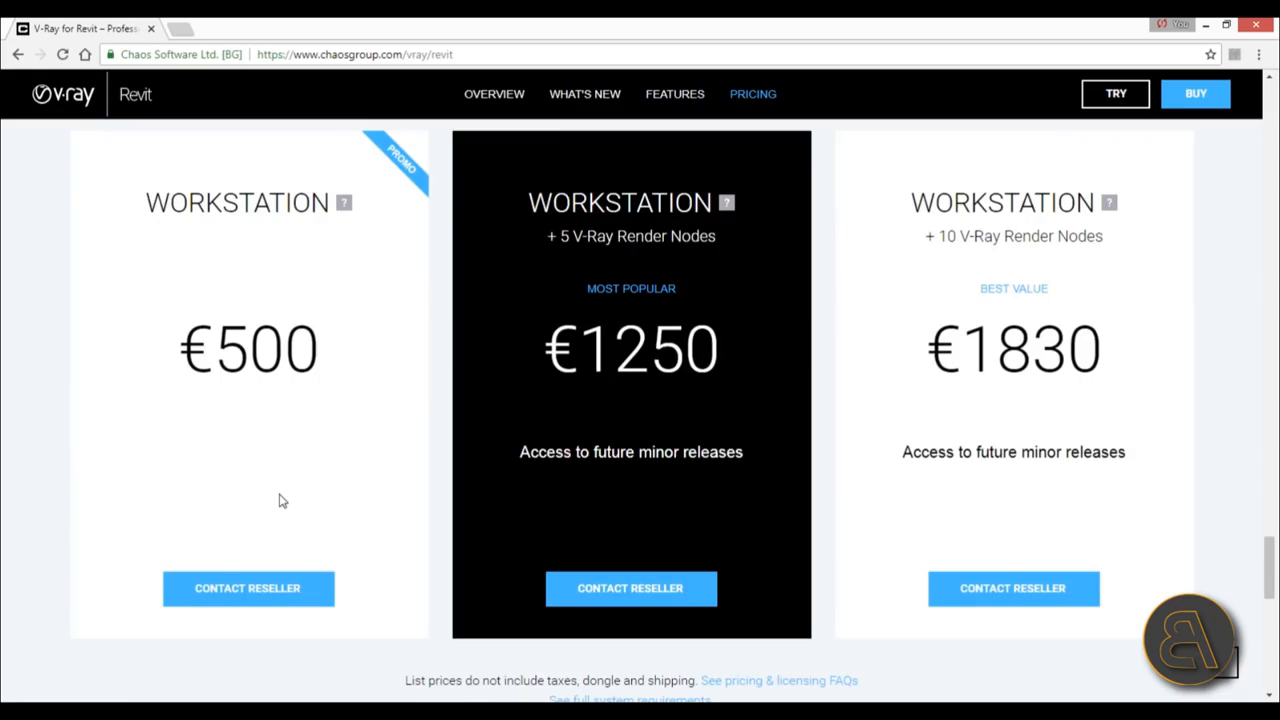
{"action": "scroll", "scroll_direction": "down", "scroll_amount": 3}
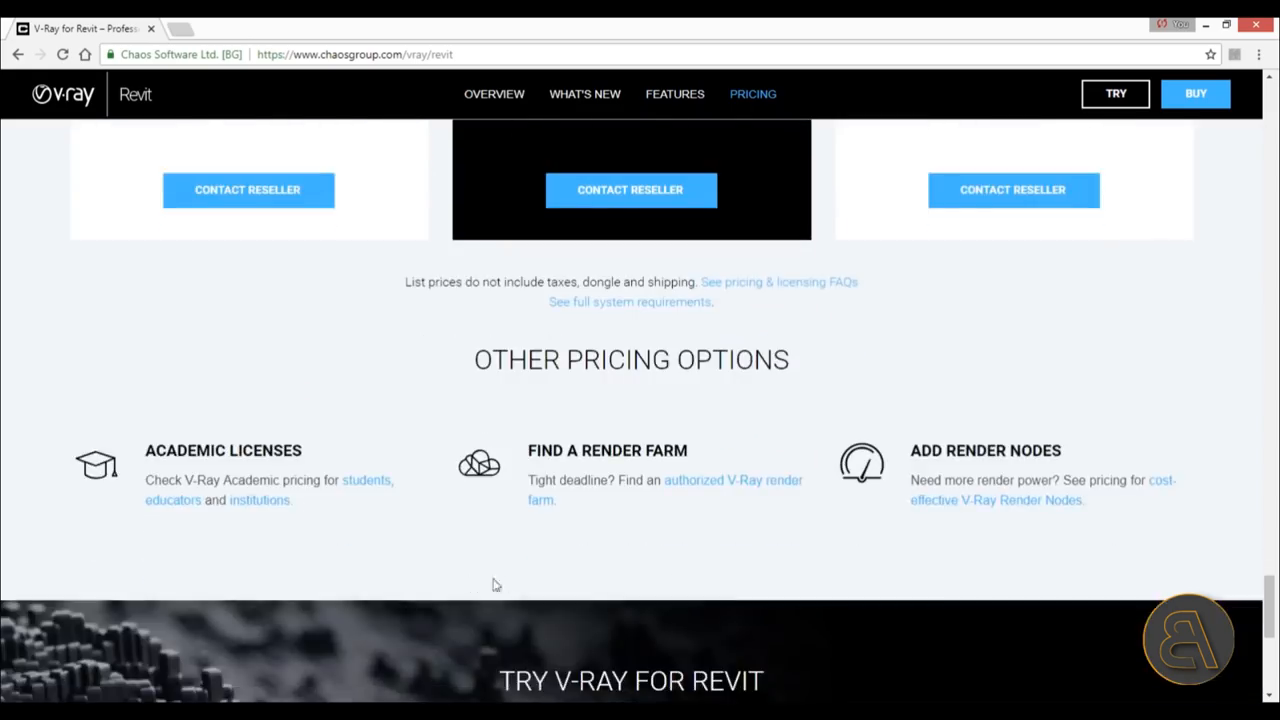
{"action": "mouse_move", "coordinate": [360, 494]}
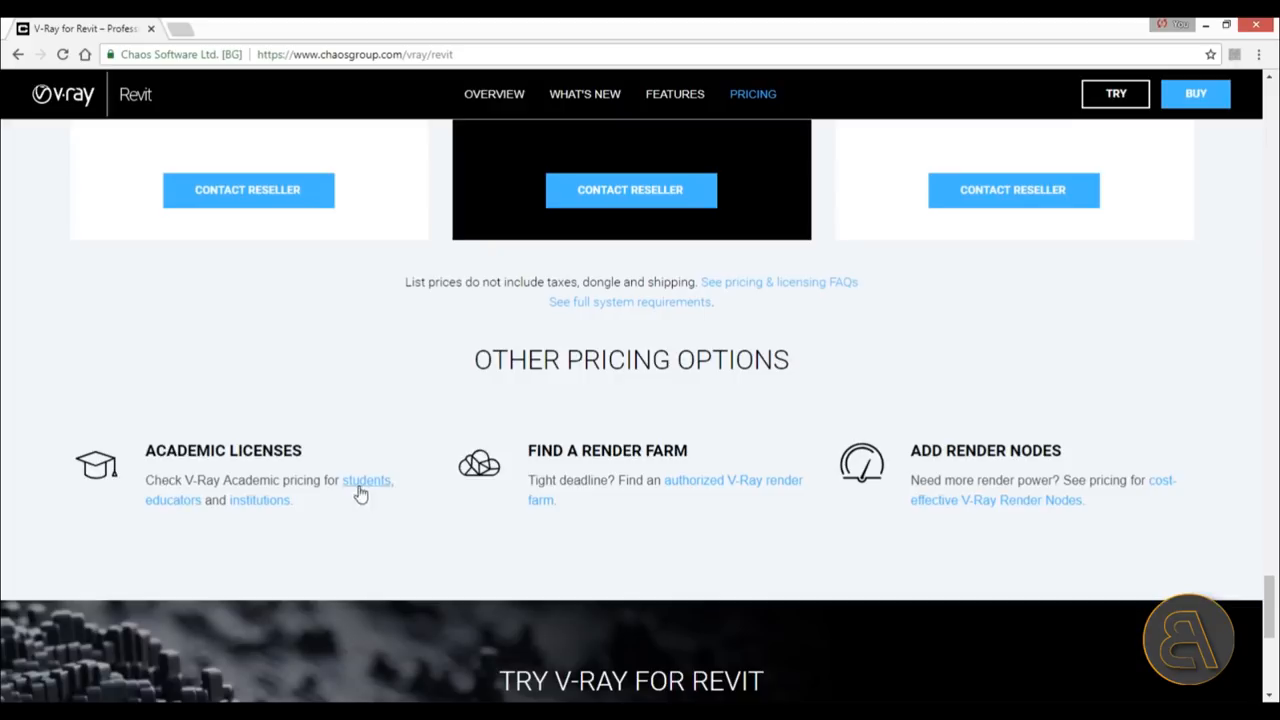
{"action": "left_click", "coordinate": [366, 480]}
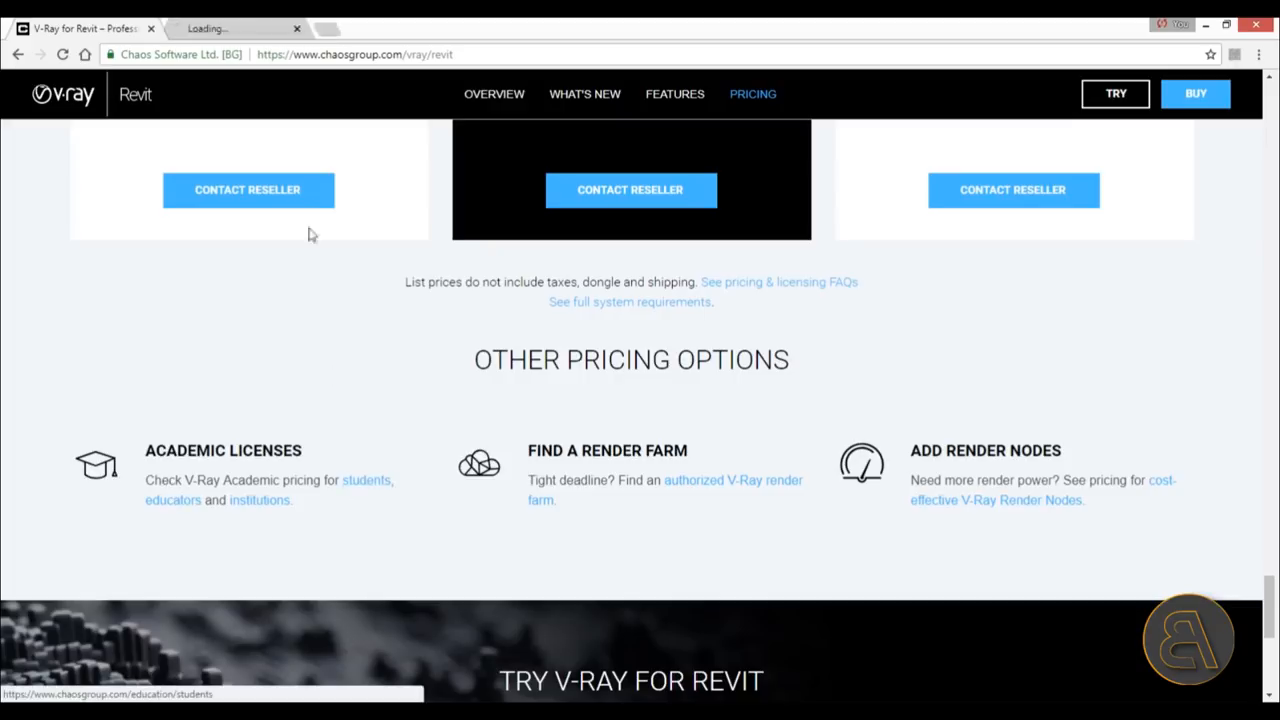
{"action": "left_click", "coordinate": [366, 480]}
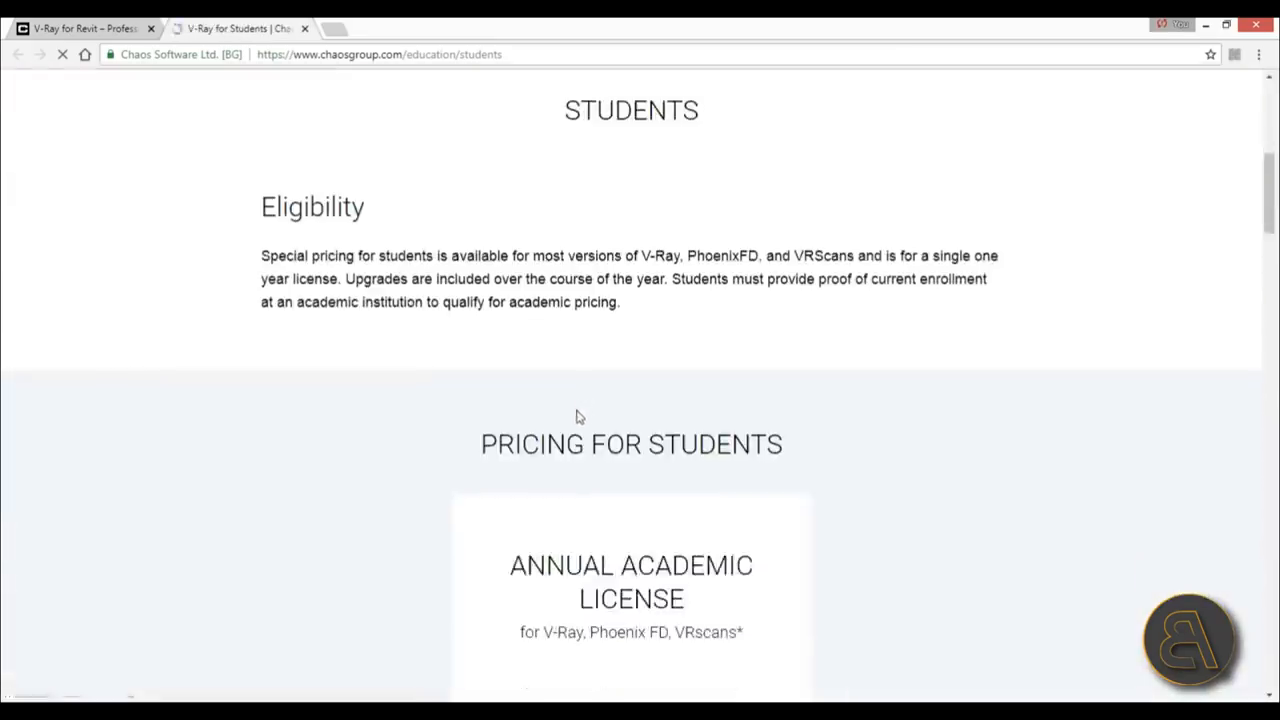
{"action": "scroll", "scroll_direction": "down", "scroll_amount": 3}
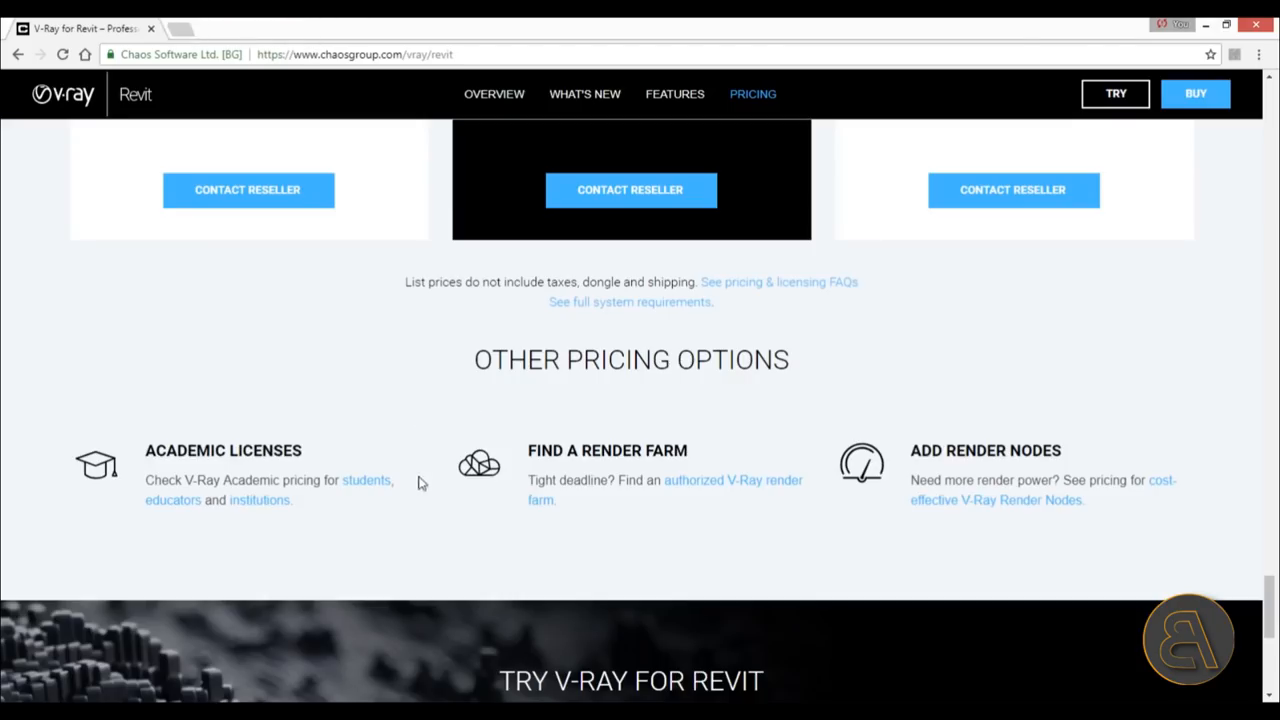
{"action": "scroll", "scroll_direction": "up", "scroll_amount": 3}
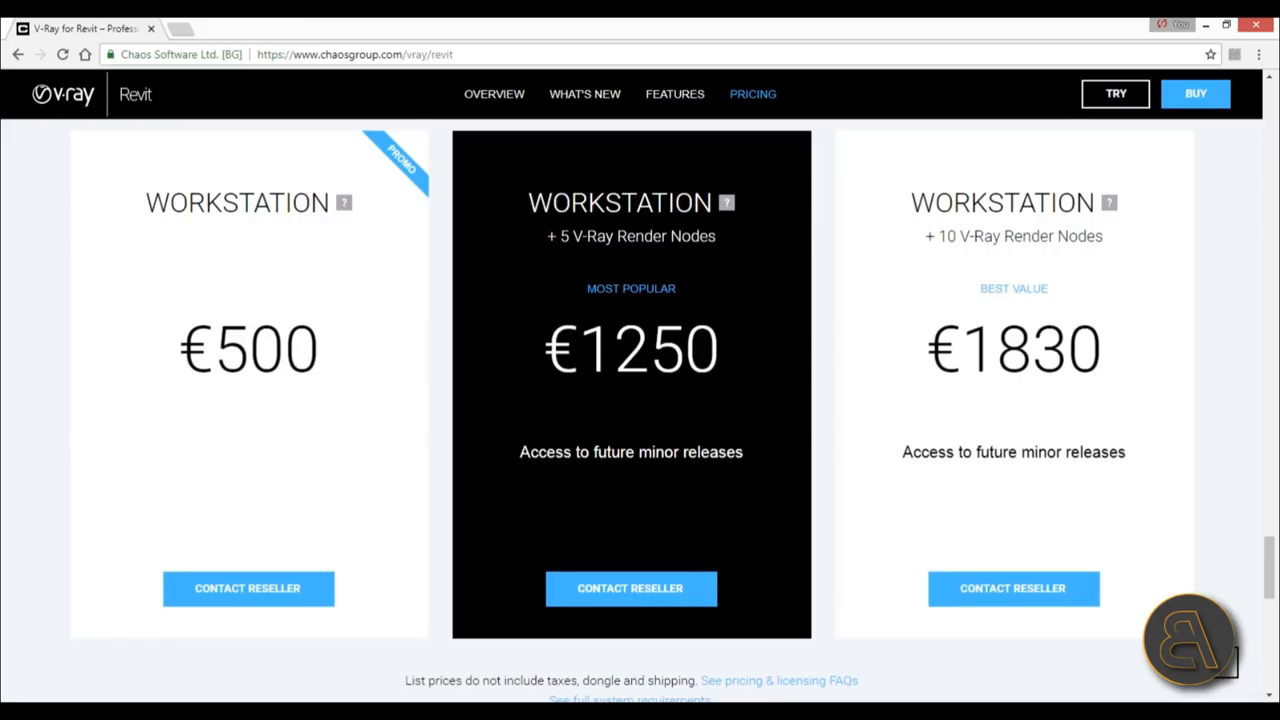
{"action": "scroll", "scroll_direction": "down", "scroll_amount": 3}
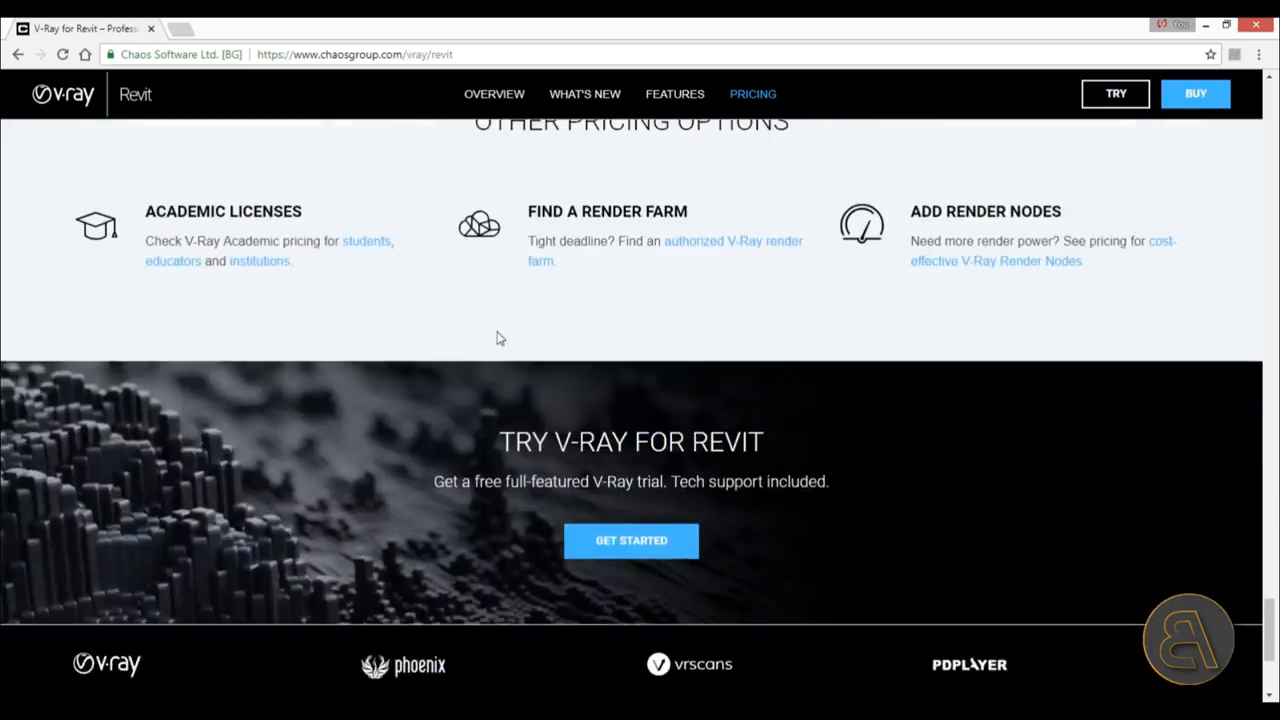
{"action": "scroll", "scroll_direction": "down", "scroll_amount": 3}
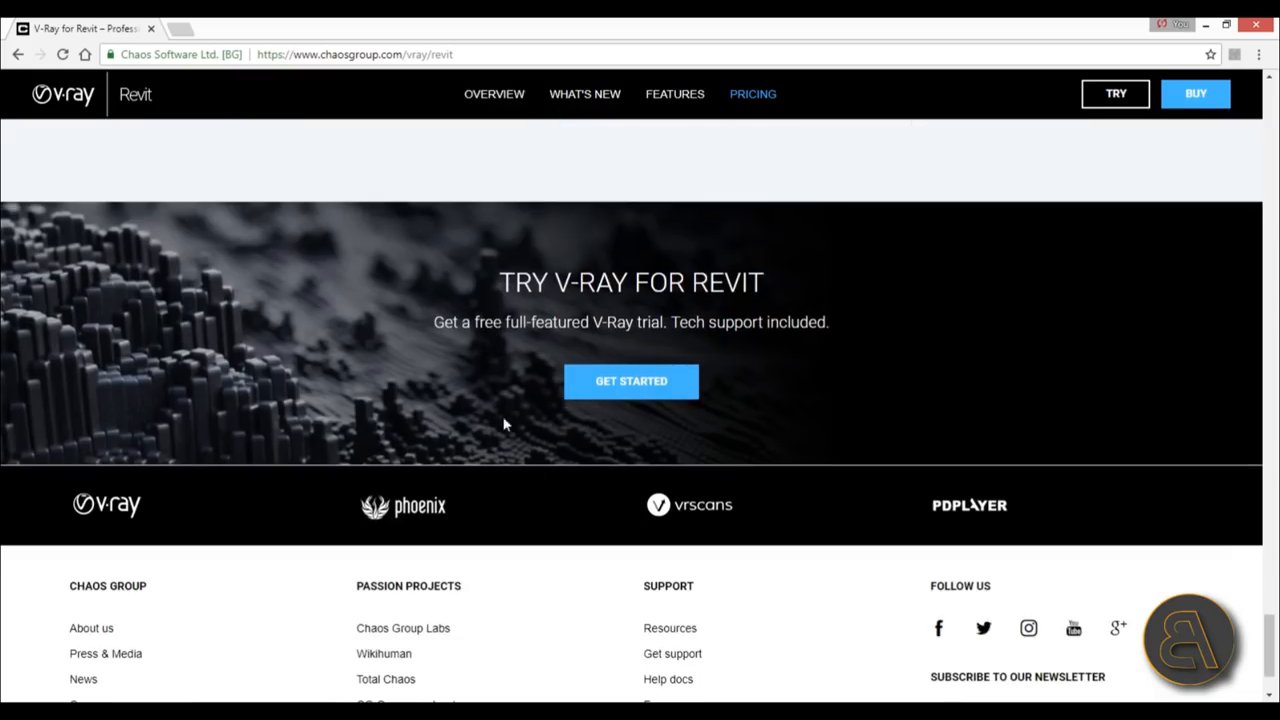
{"action": "scroll", "scroll_direction": "down", "scroll_amount": 3}
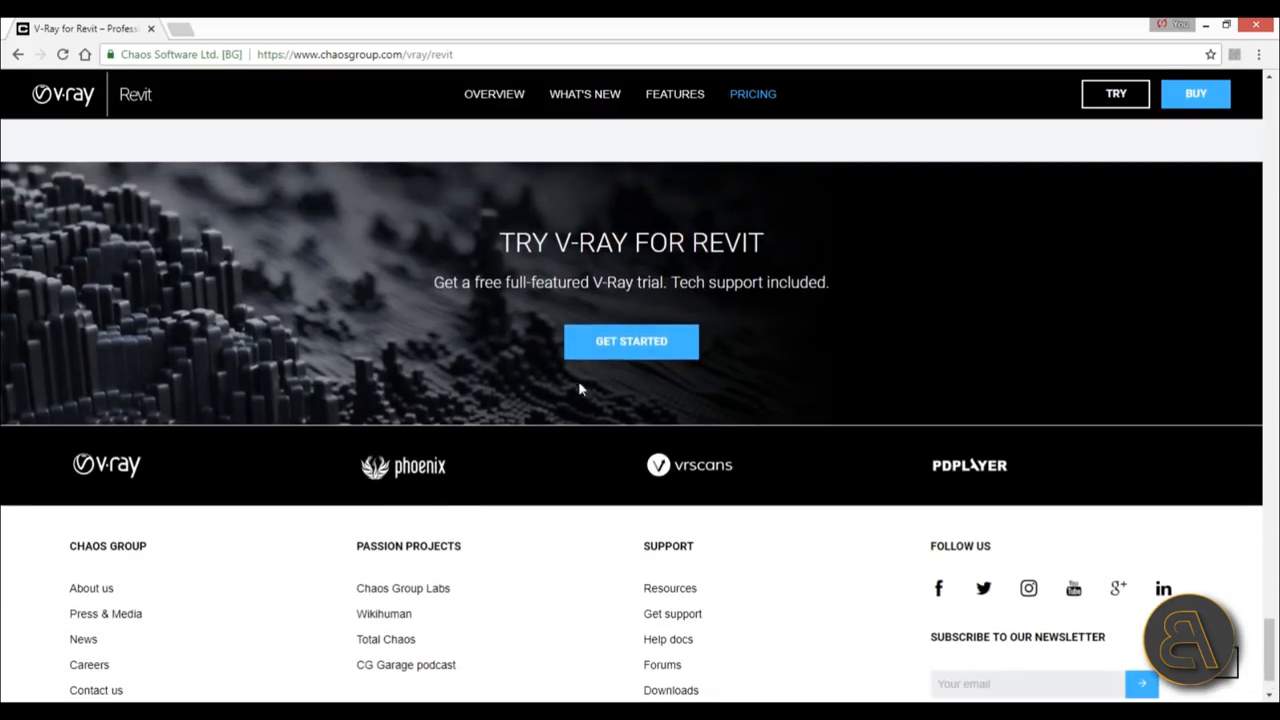
{"action": "mouse_move", "coordinate": [650, 389]}
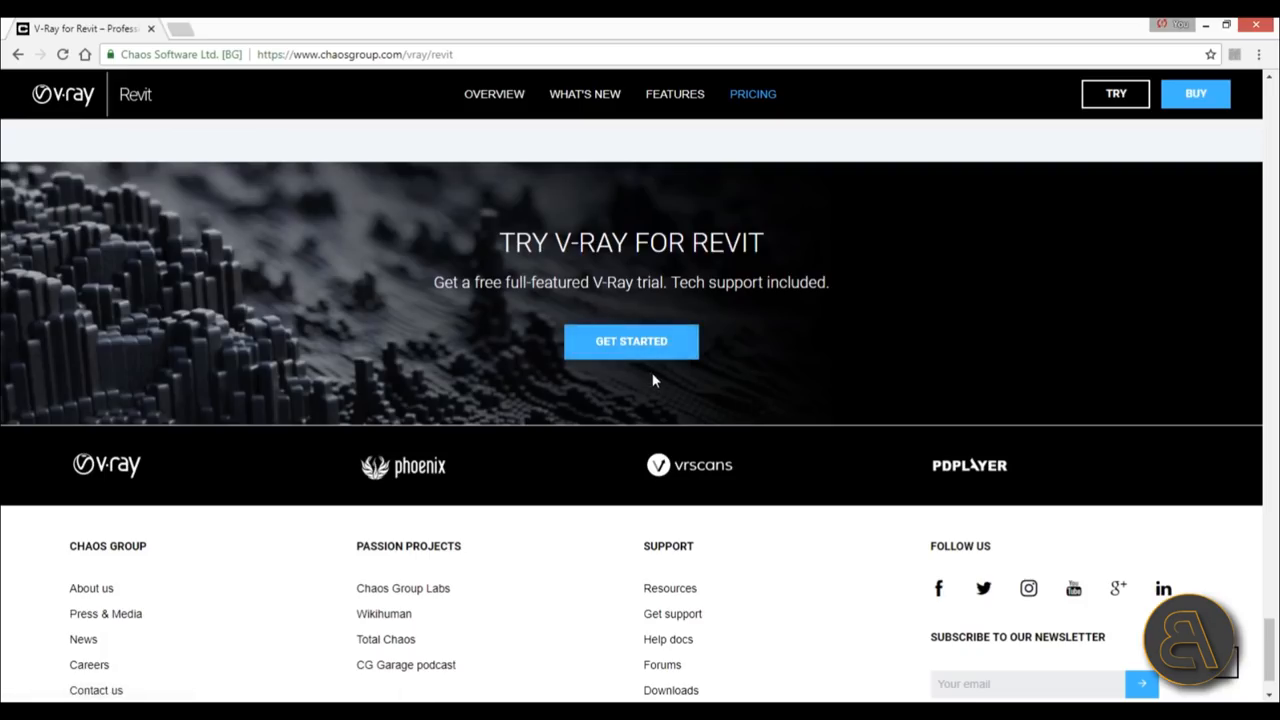
{"action": "mouse_move", "coordinate": [631, 341]}
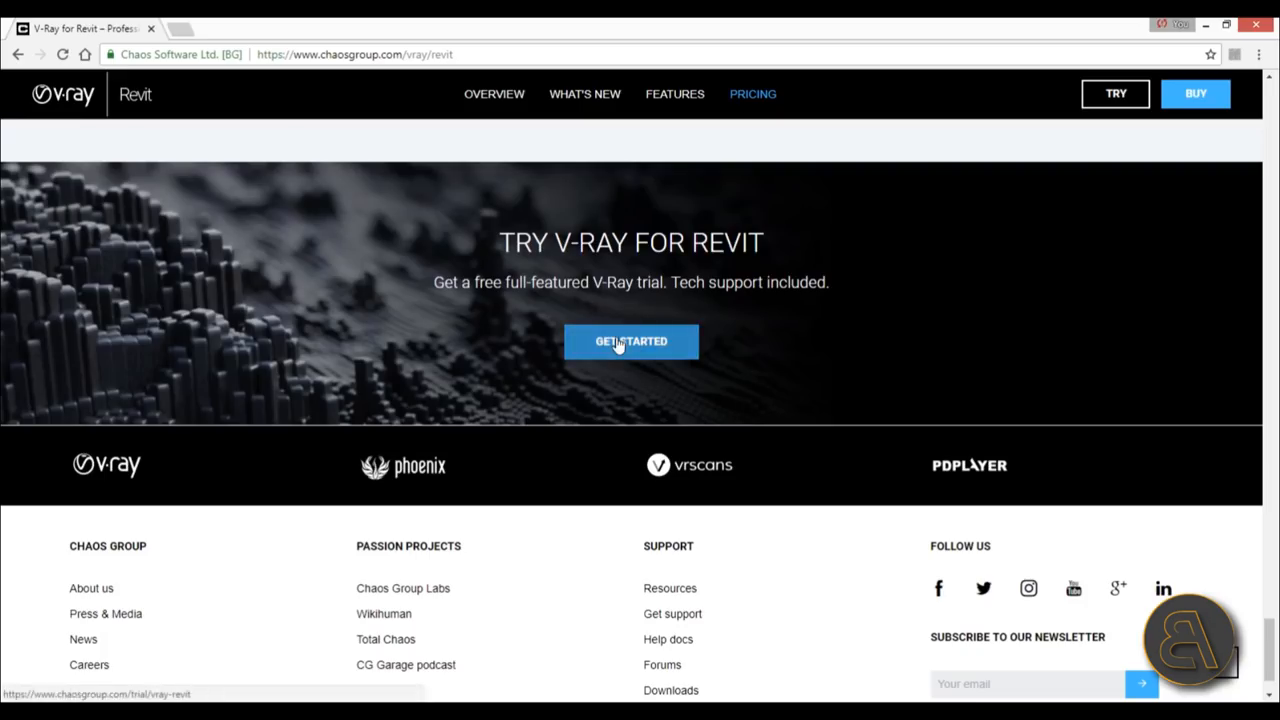
Step: Start the free trial and download V-Ray 3.70.01 for Revit for Windows x64
{"action": "left_click", "coordinate": [631, 341]}
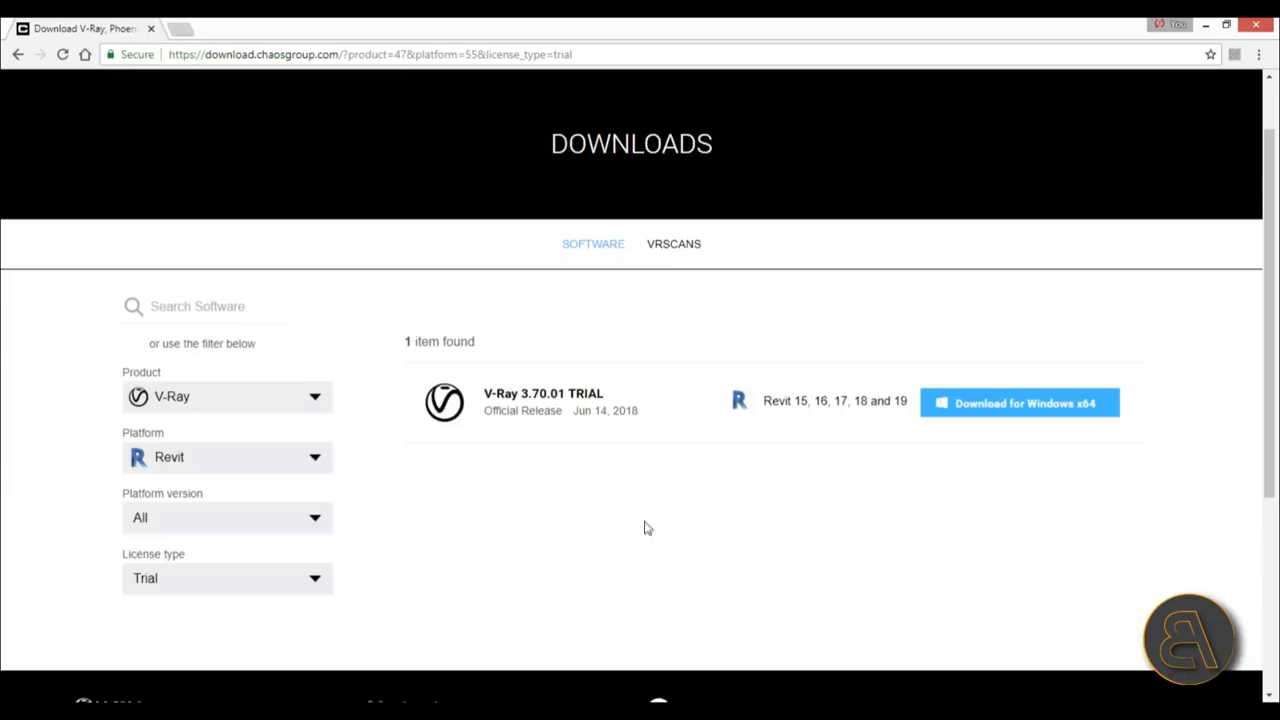
{"action": "mouse_move", "coordinate": [631, 532]}
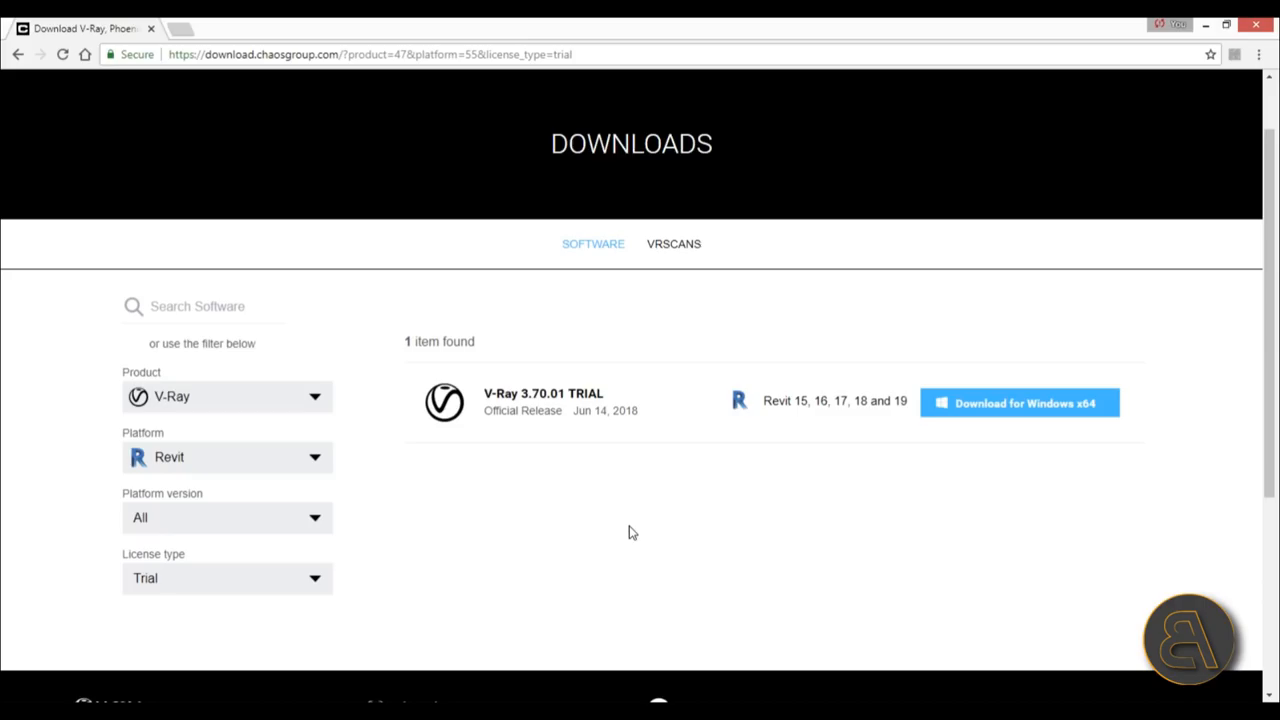
{"action": "mouse_move", "coordinate": [448, 487]}
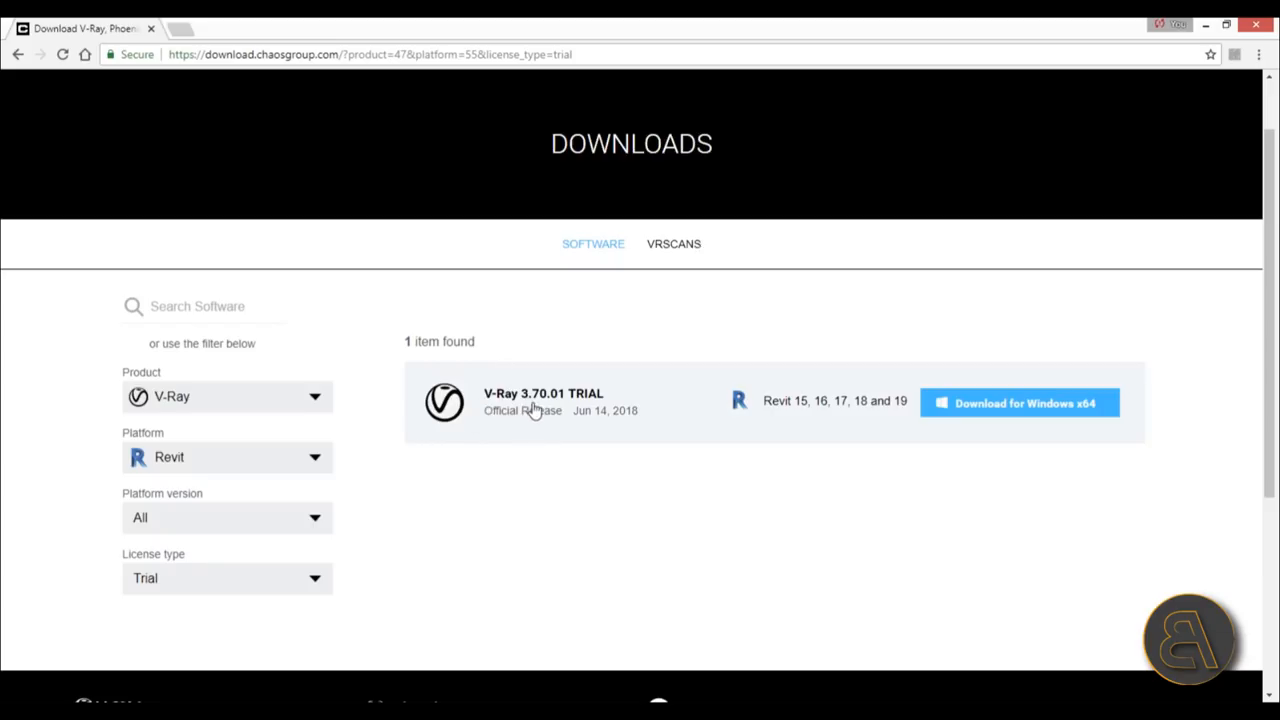
{"action": "mouse_move", "coordinate": [553, 408]}
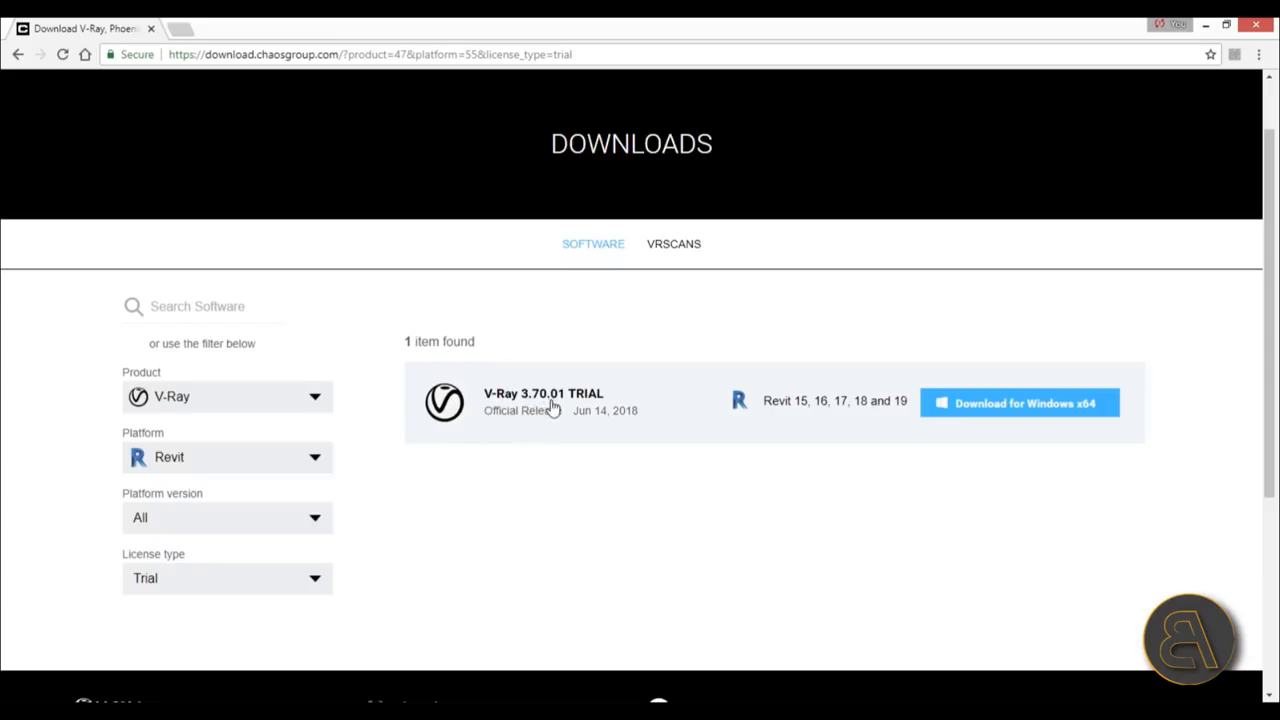
{"action": "mouse_move", "coordinate": [730, 323]}
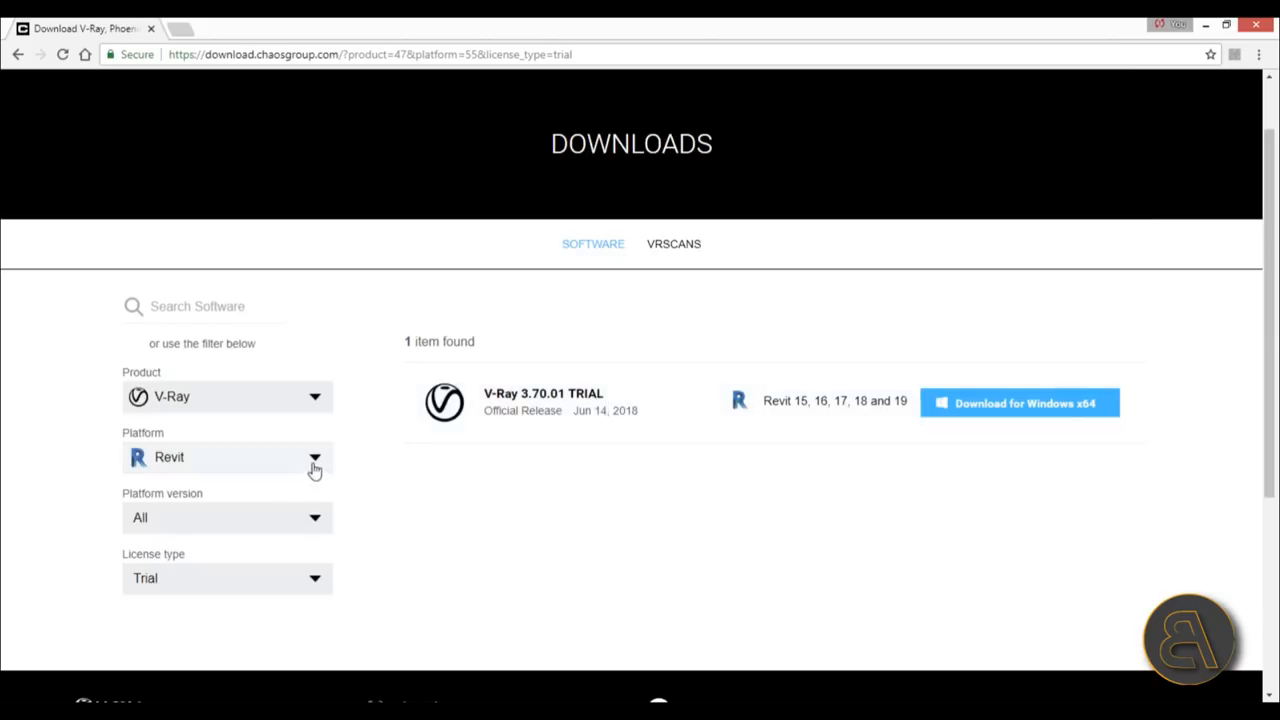
{"action": "mouse_move", "coordinate": [537, 512]}
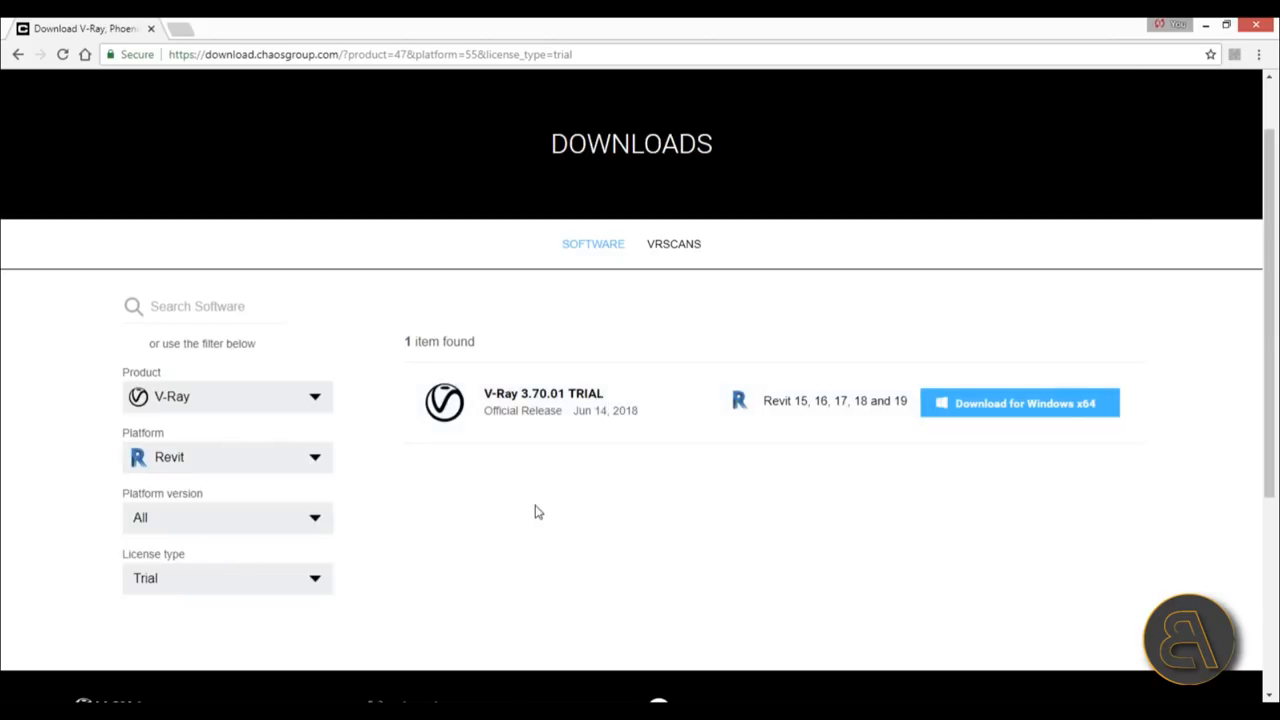
{"action": "mouse_move", "coordinate": [799, 420]}
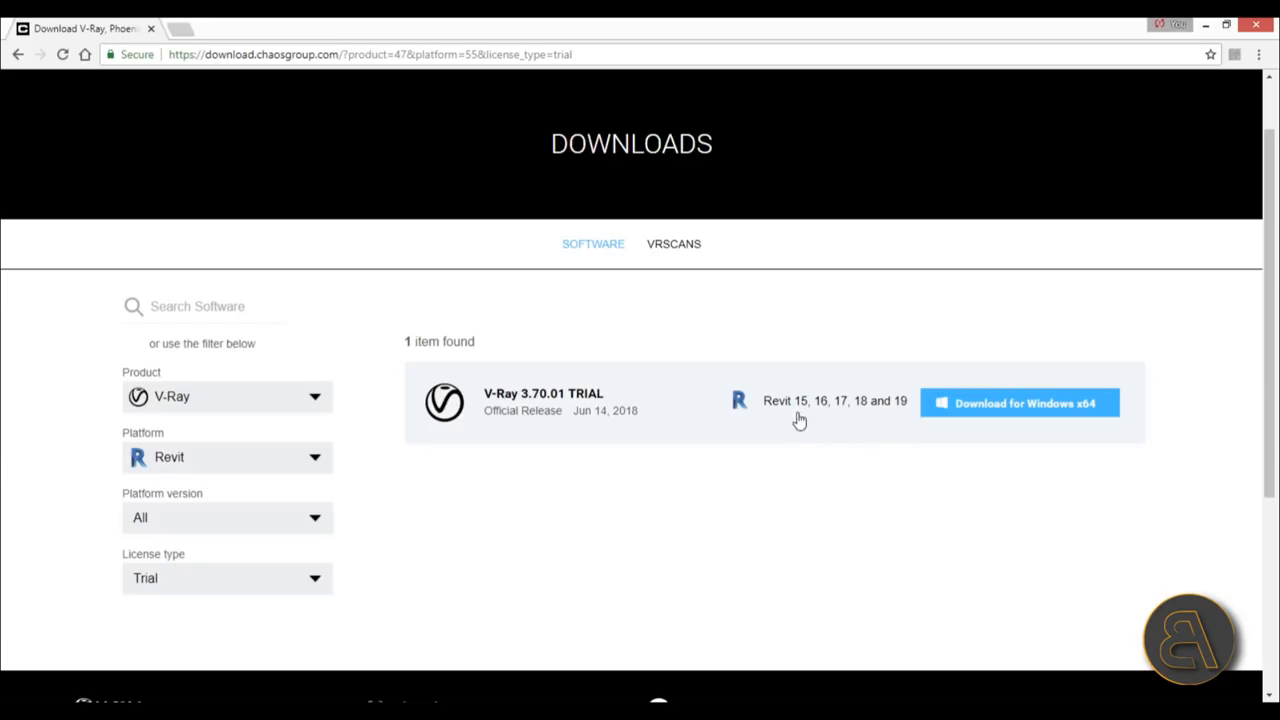
{"action": "mouse_move", "coordinate": [830, 418]}
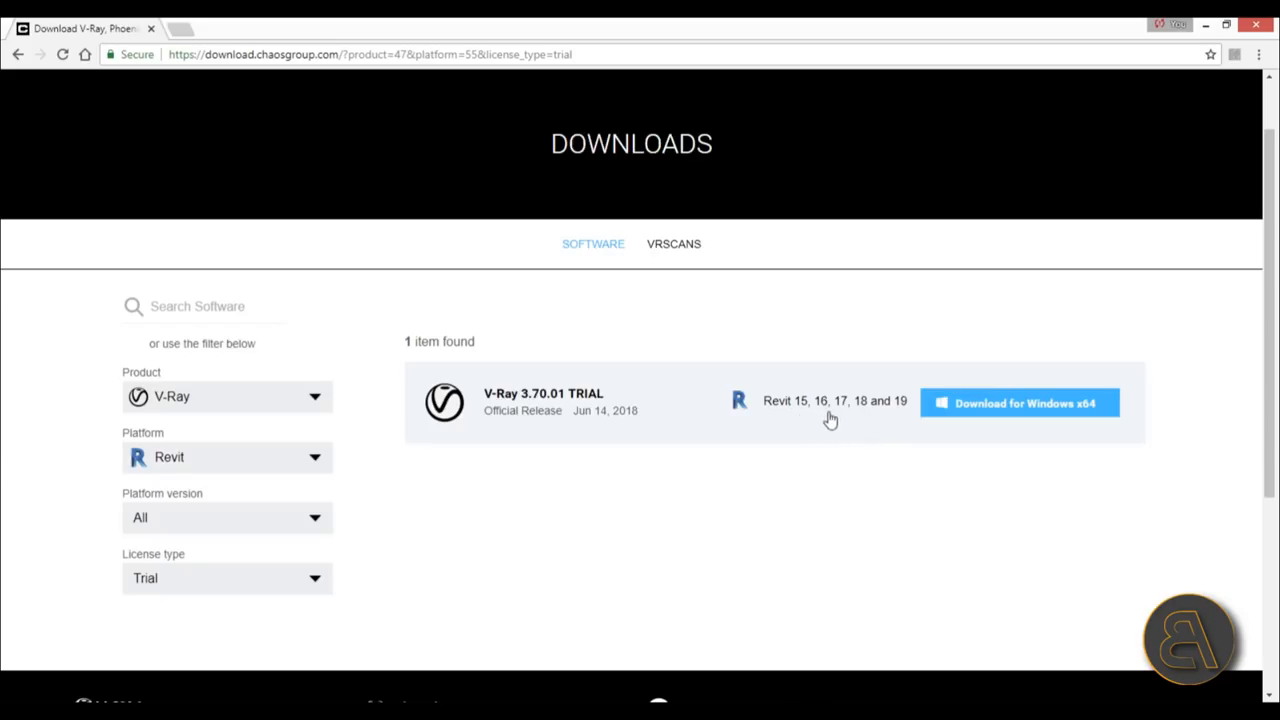
{"action": "mouse_move", "coordinate": [905, 417]}
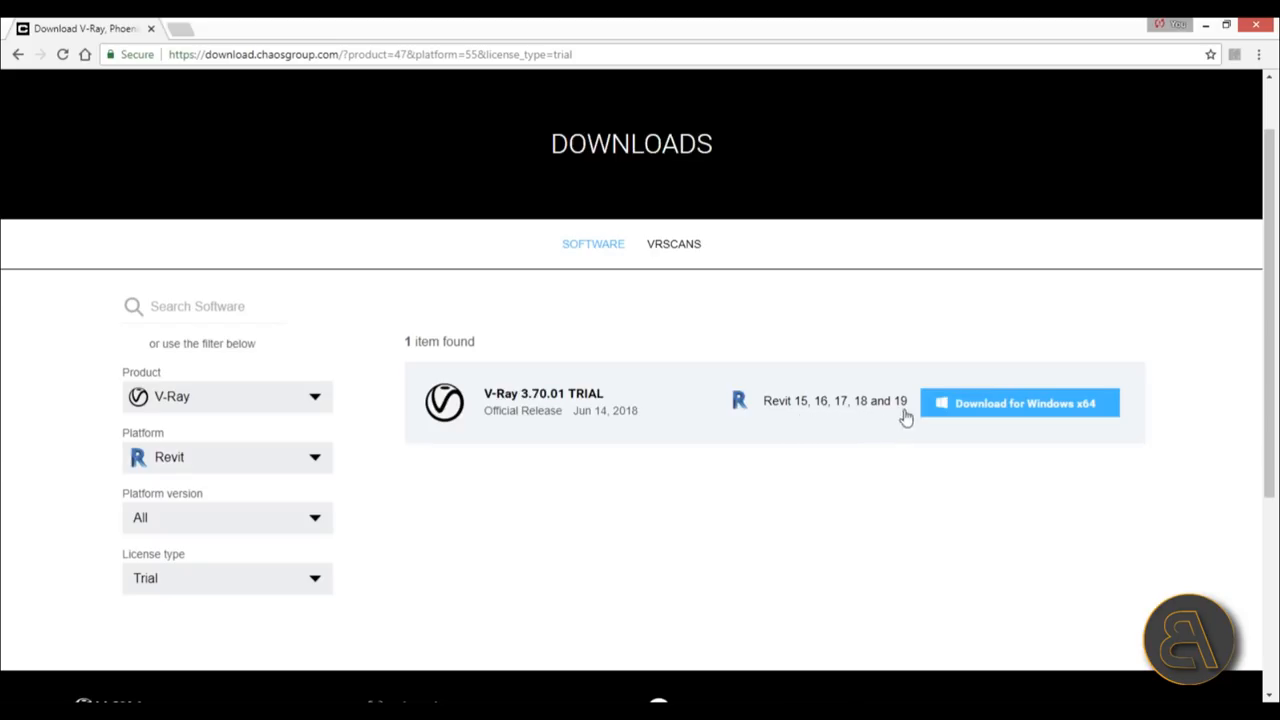
{"action": "mouse_move", "coordinate": [895, 490]}
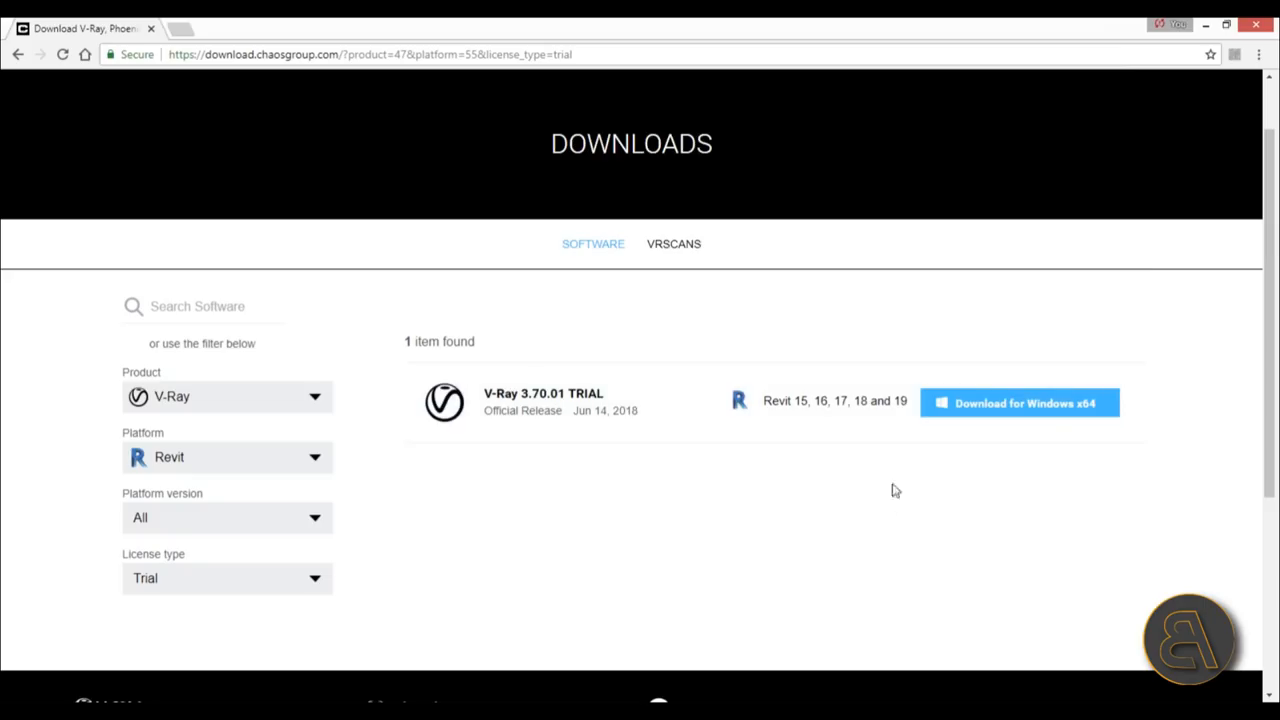
{"action": "mouse_move", "coordinate": [911, 421]}
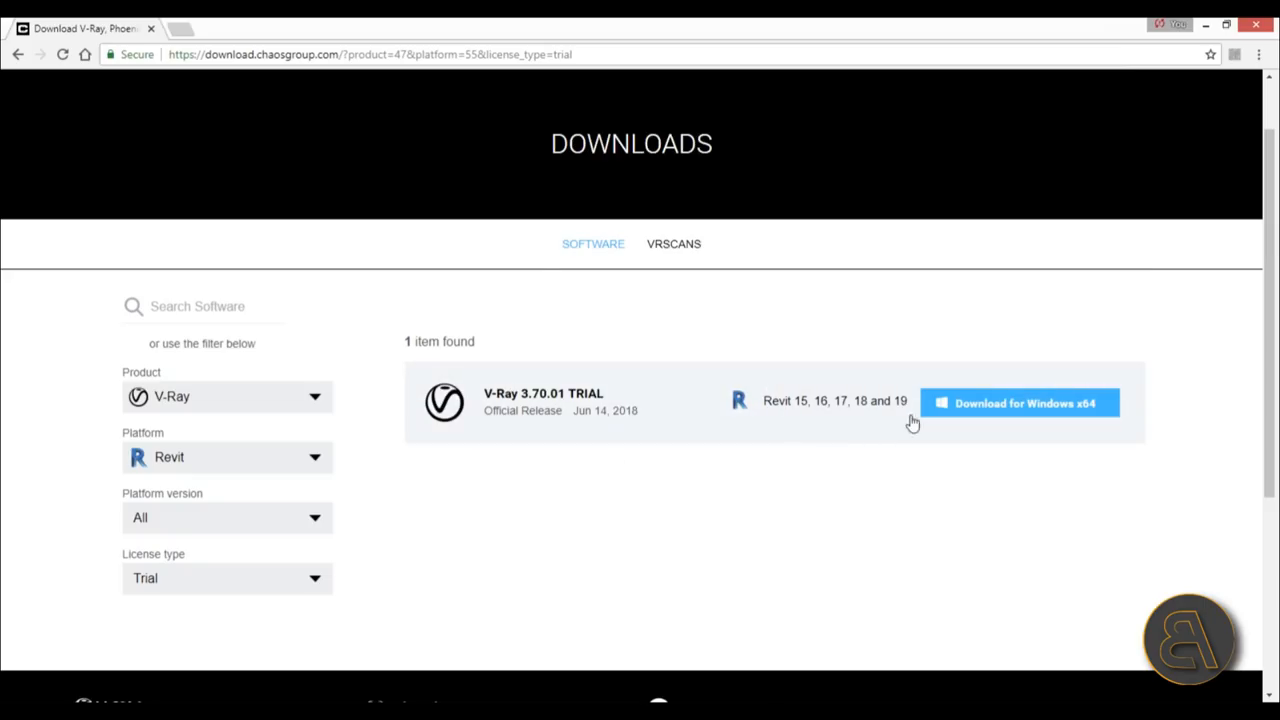
{"action": "mouse_move", "coordinate": [799, 478]}
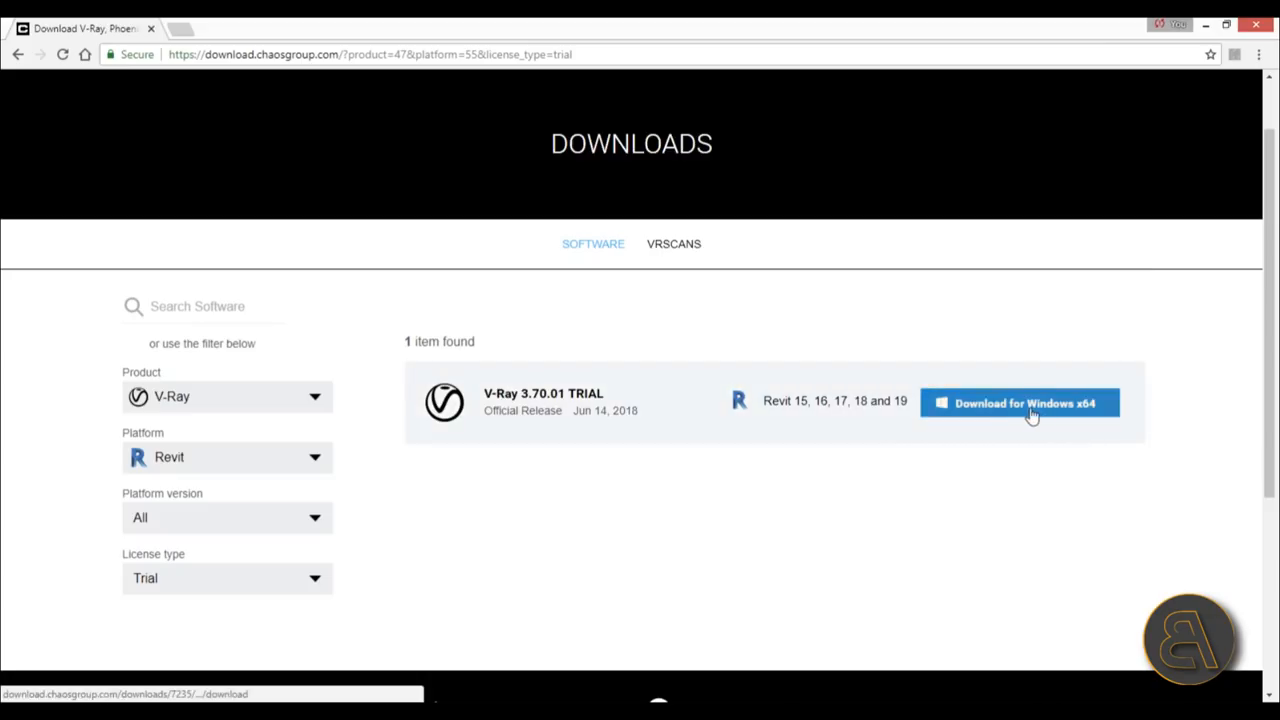
{"action": "mouse_move", "coordinate": [1025, 403]}
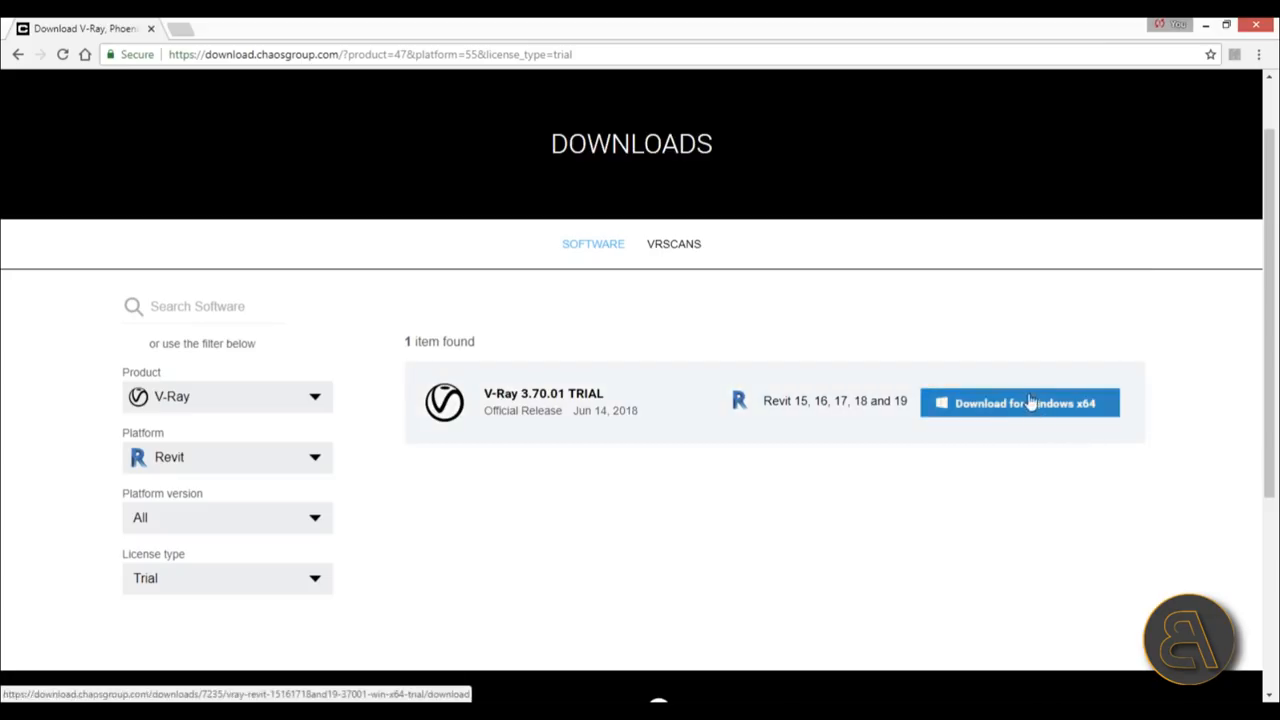
{"action": "left_click", "coordinate": [1019, 402]}
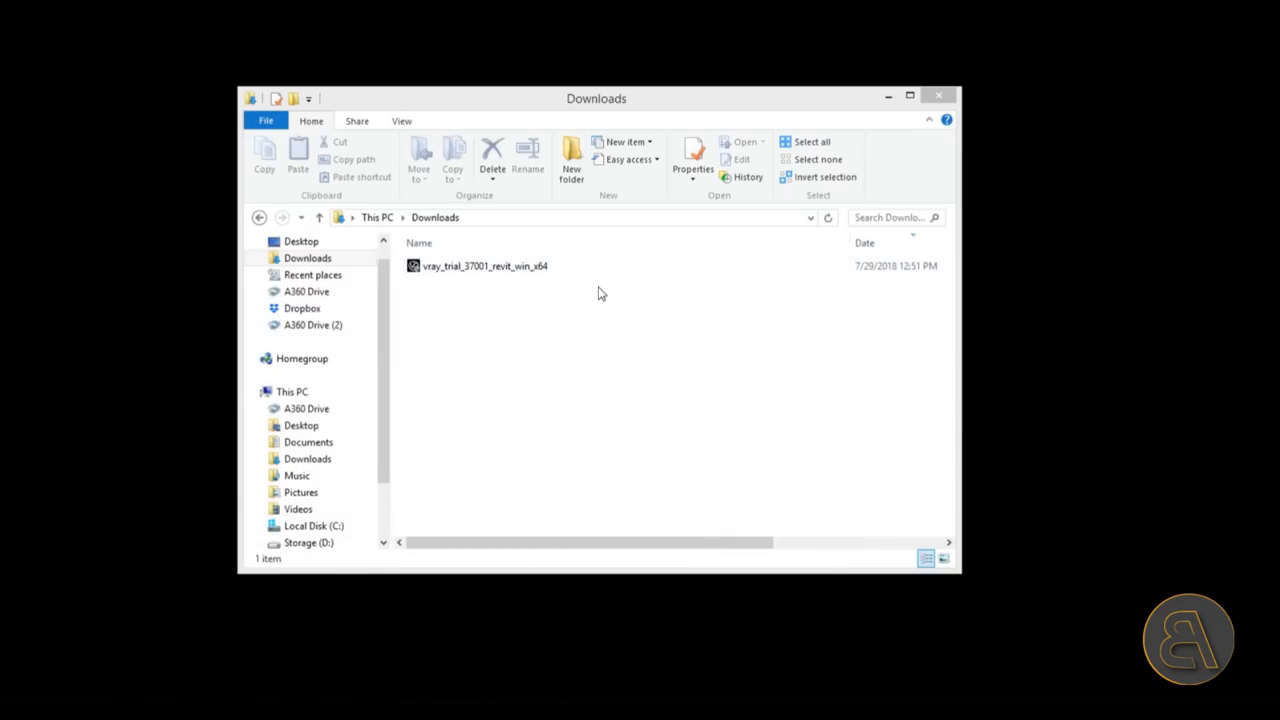
Step: Run vray_trial_37001_revit_win_x64 from the Downloads folder
{"action": "left_click", "coordinate": [484, 265]}
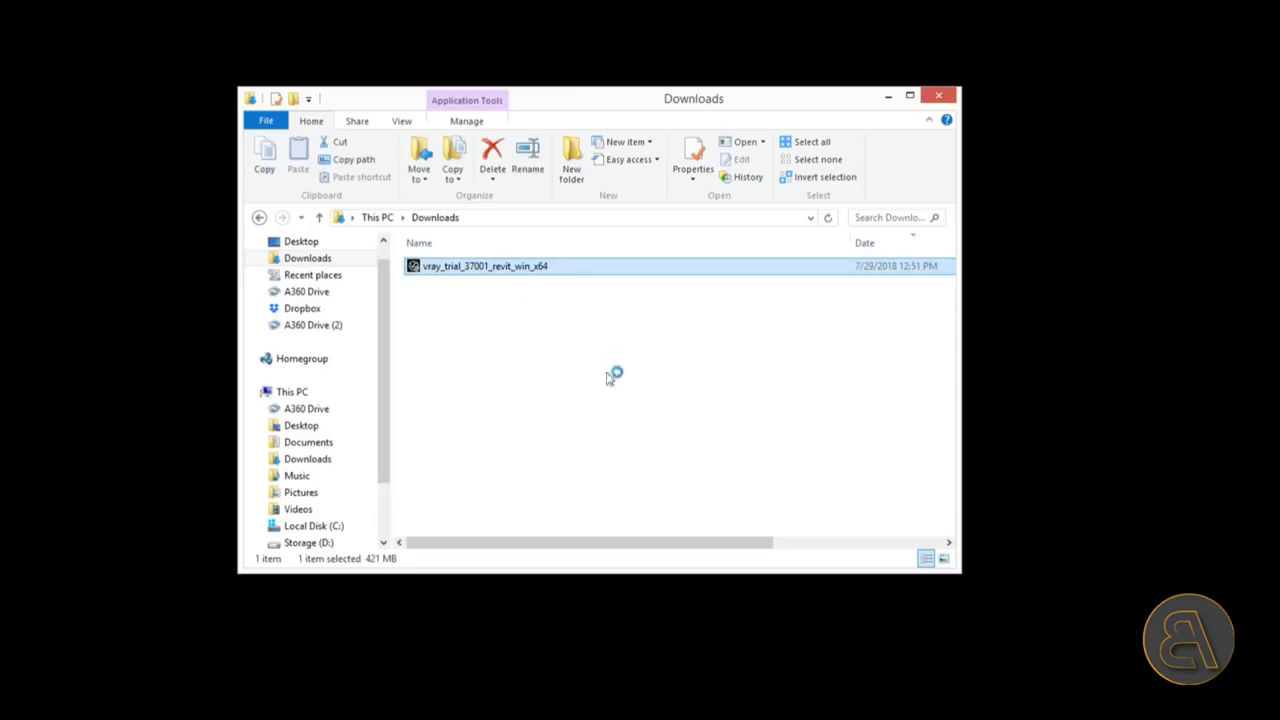
{"action": "double_click", "coordinate": [483, 265]}
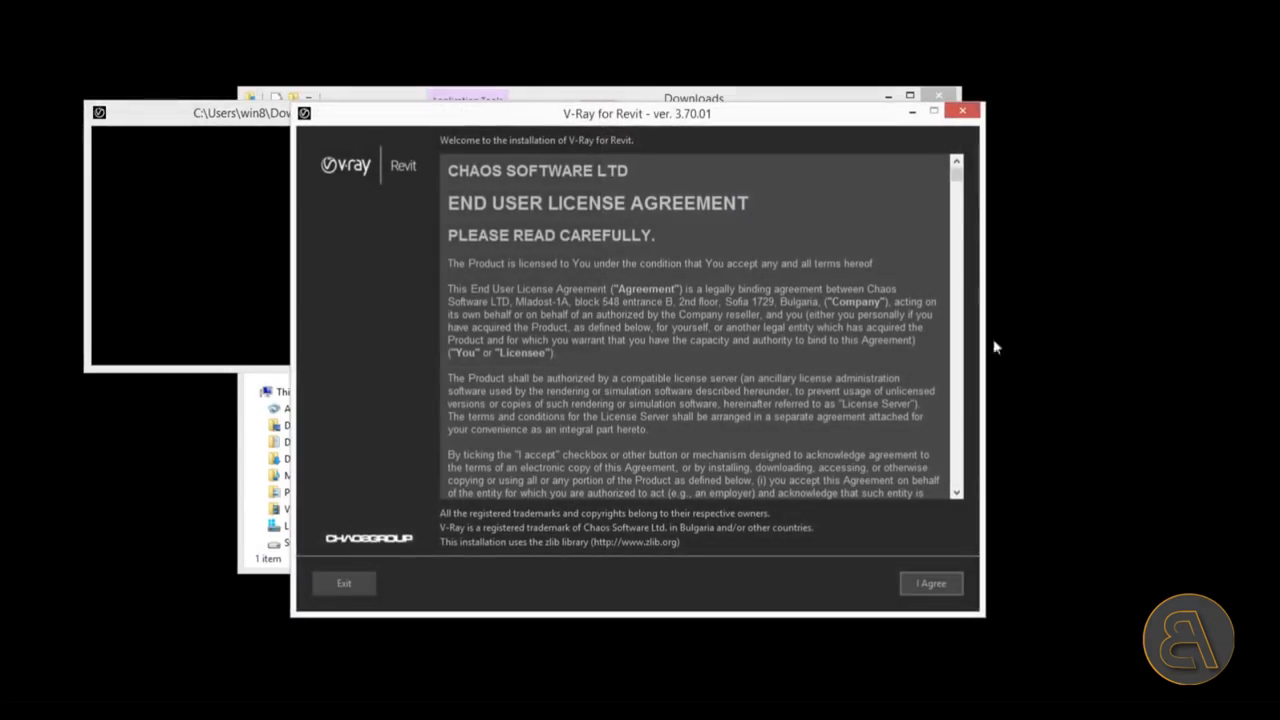
{"action": "mouse_move", "coordinate": [955, 165]}
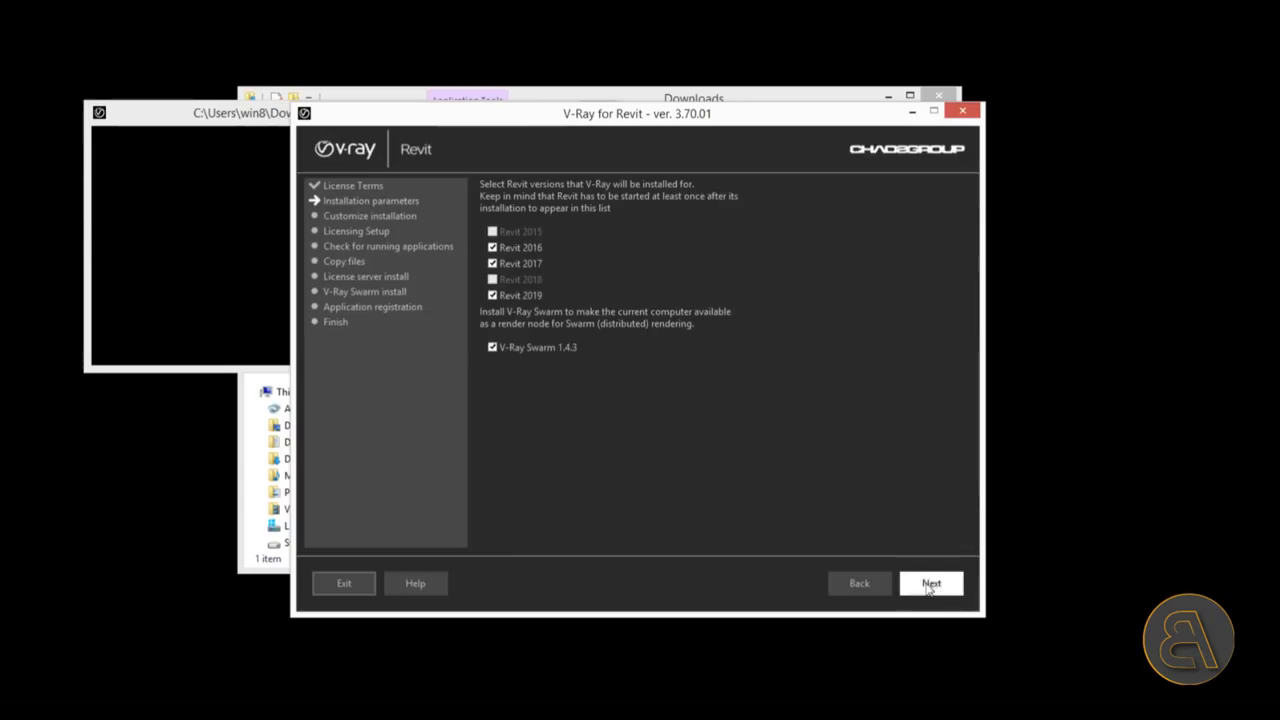
{"action": "mouse_move", "coordinate": [500, 250]}
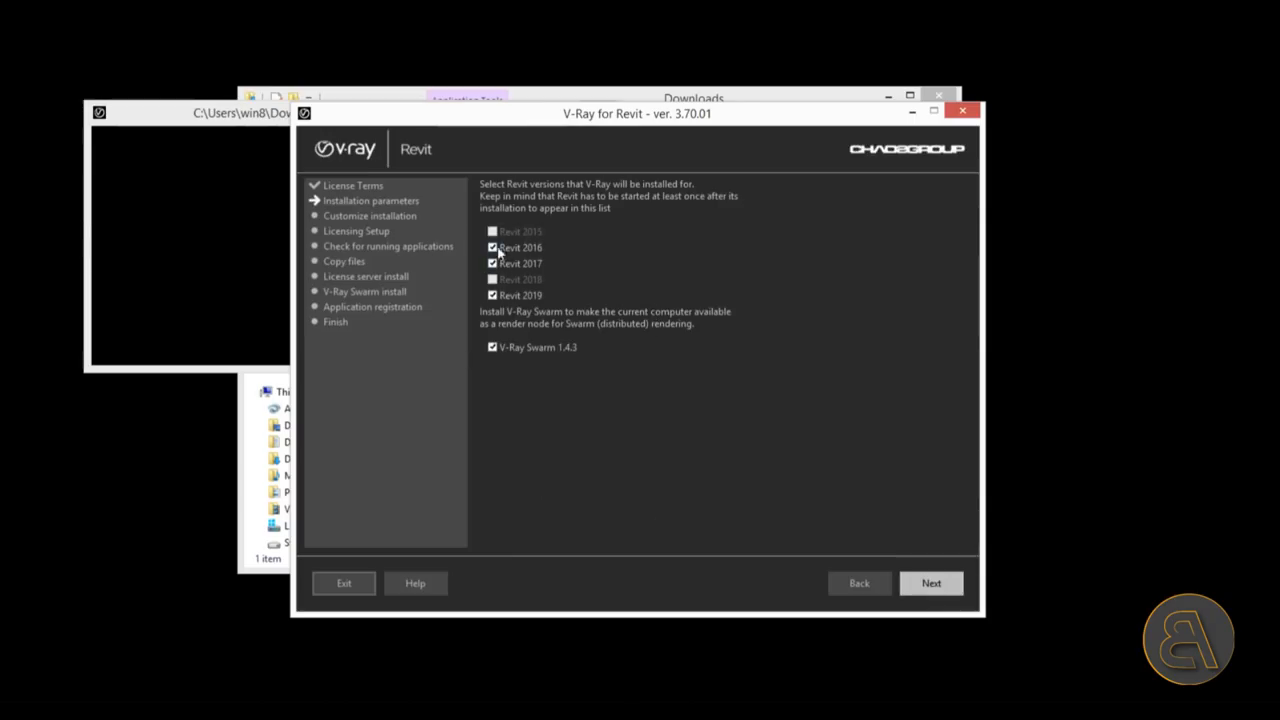
{"action": "mouse_move", "coordinate": [590, 273]}
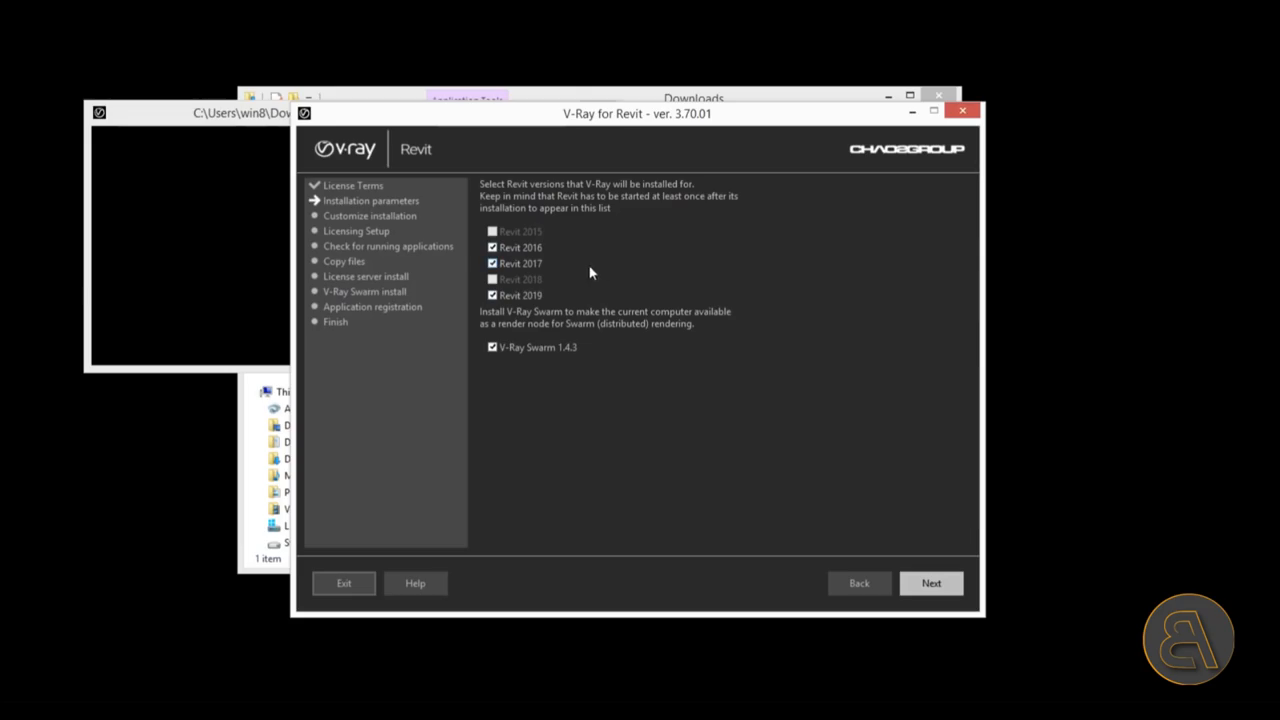
Step: Uncheck Revit 2016 and Revit 2017, keeping Revit 2019 and V-Ray Swarm selected
{"action": "left_click", "coordinate": [492, 263]}
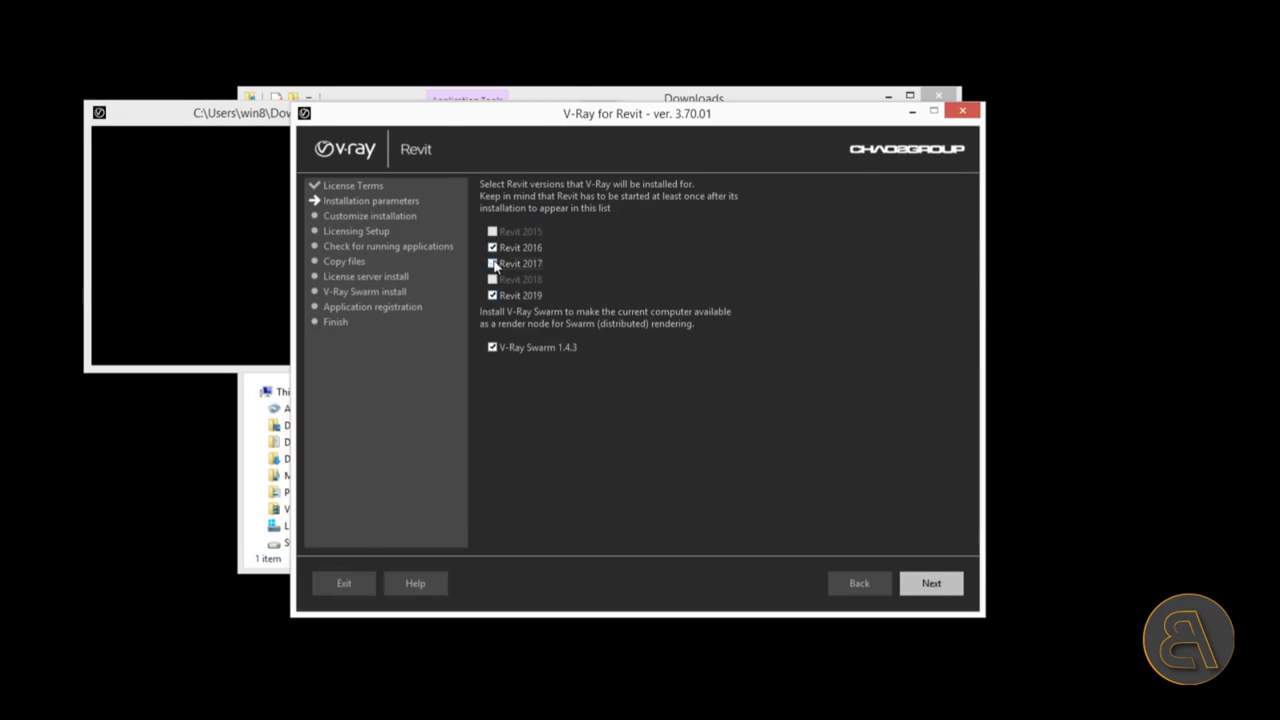
{"action": "left_click", "coordinate": [492, 247]}
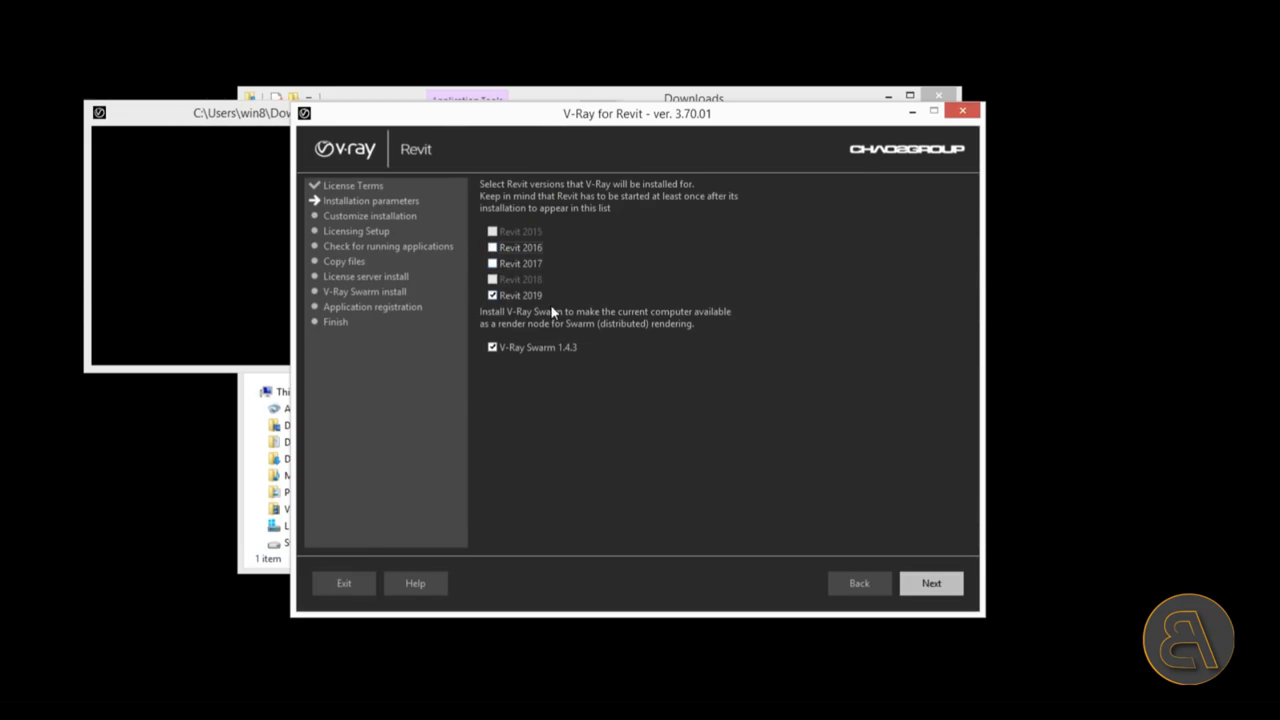
{"action": "mouse_move", "coordinate": [538, 300]}
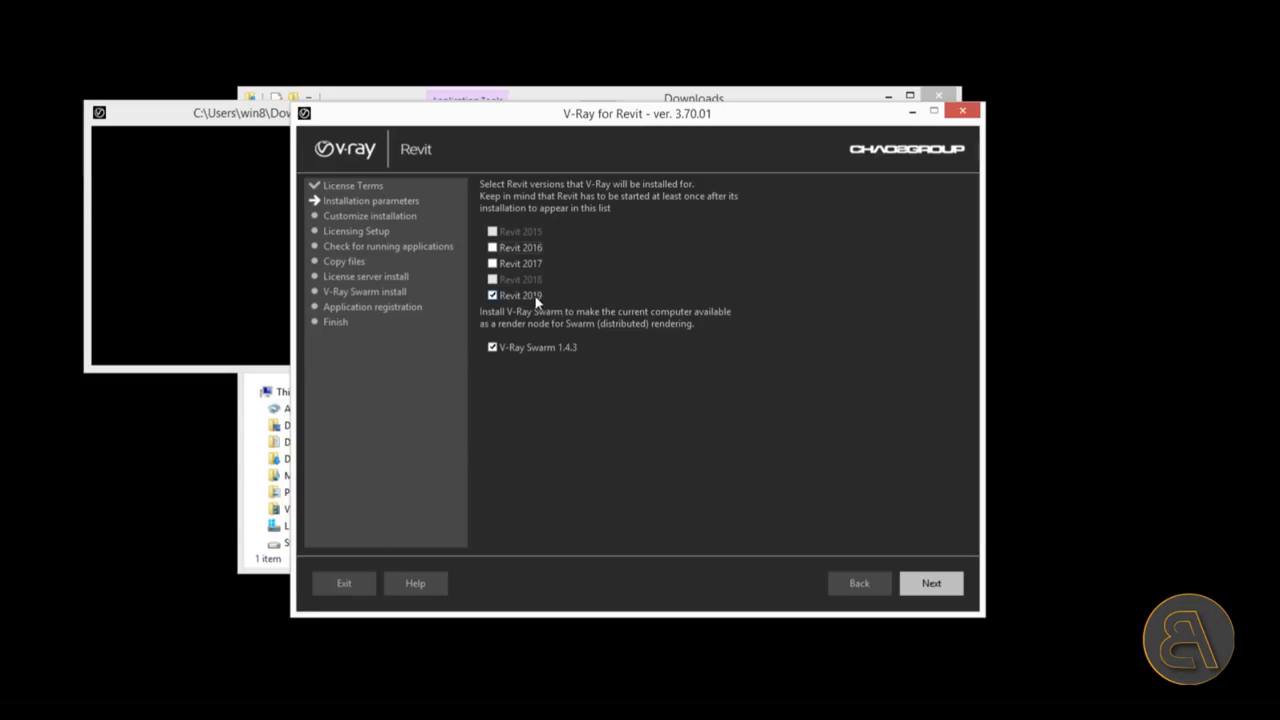
{"action": "mouse_move", "coordinate": [480, 233]}
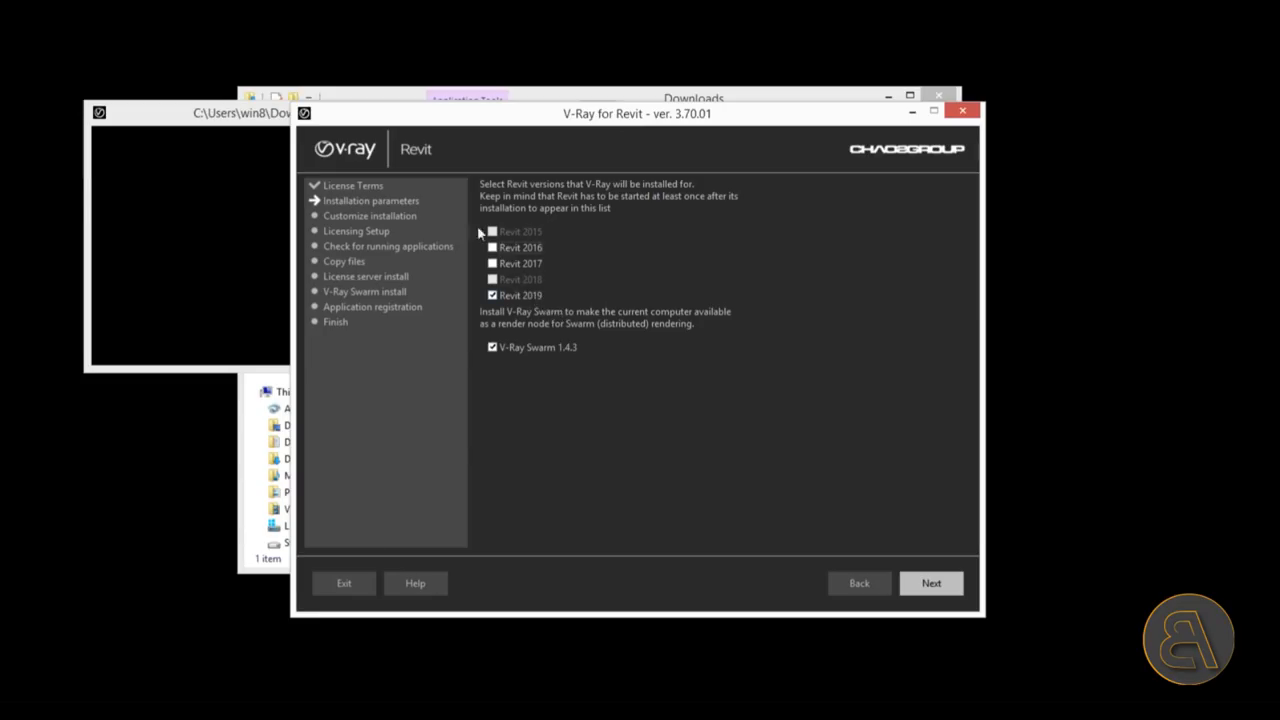
{"action": "mouse_move", "coordinate": [530, 275]}
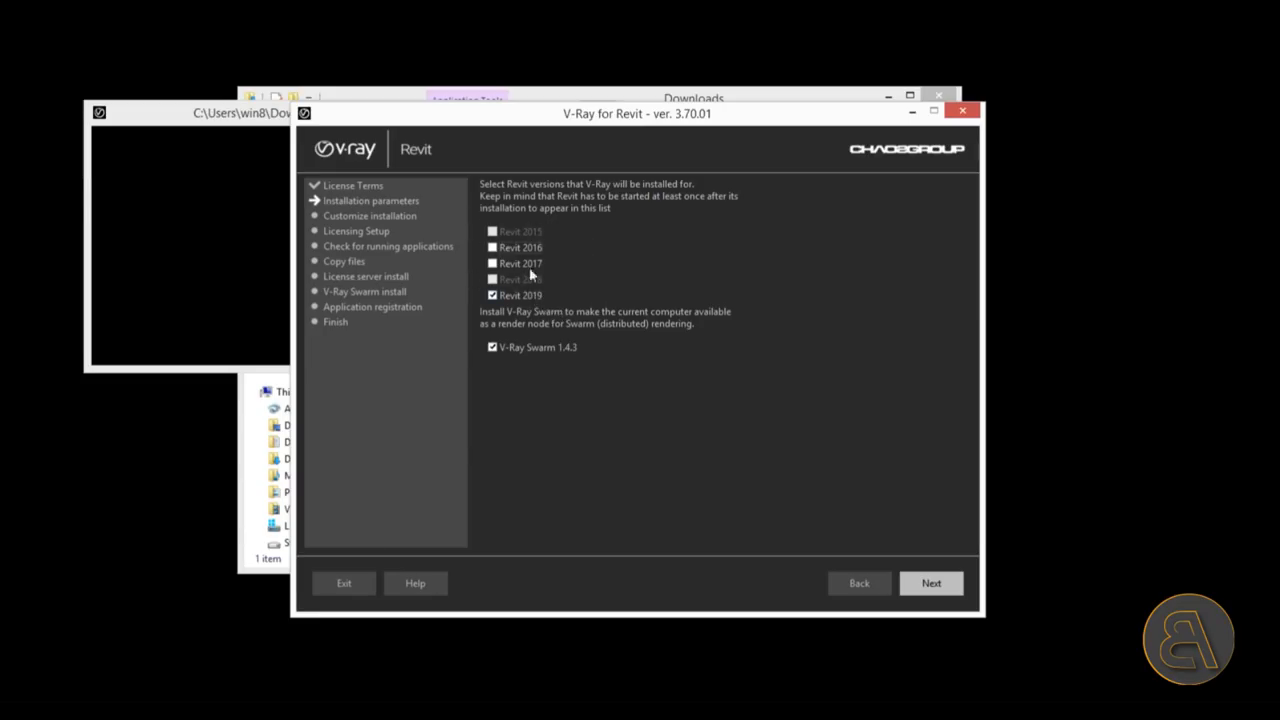
{"action": "mouse_move", "coordinate": [642, 267]}
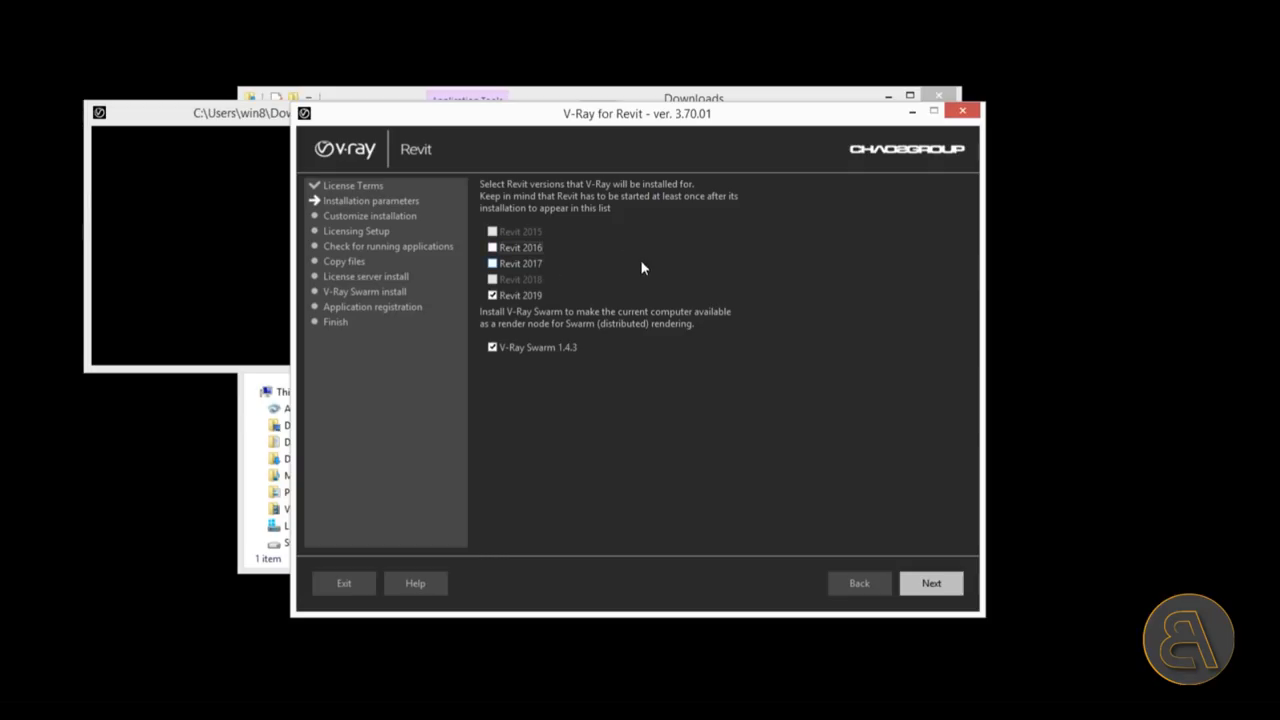
{"action": "mouse_move", "coordinate": [931, 583]}
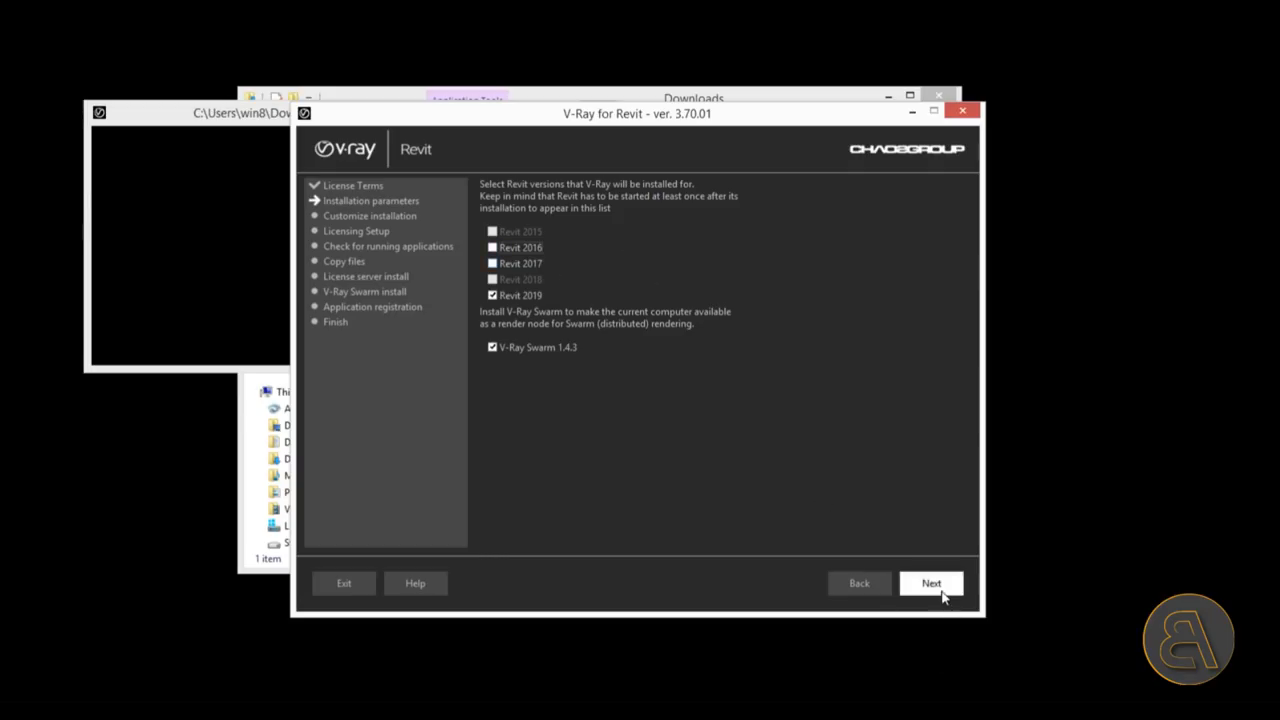
Step: Accept the default install path and local license server, then install V-Ray
{"action": "left_click", "coordinate": [930, 583]}
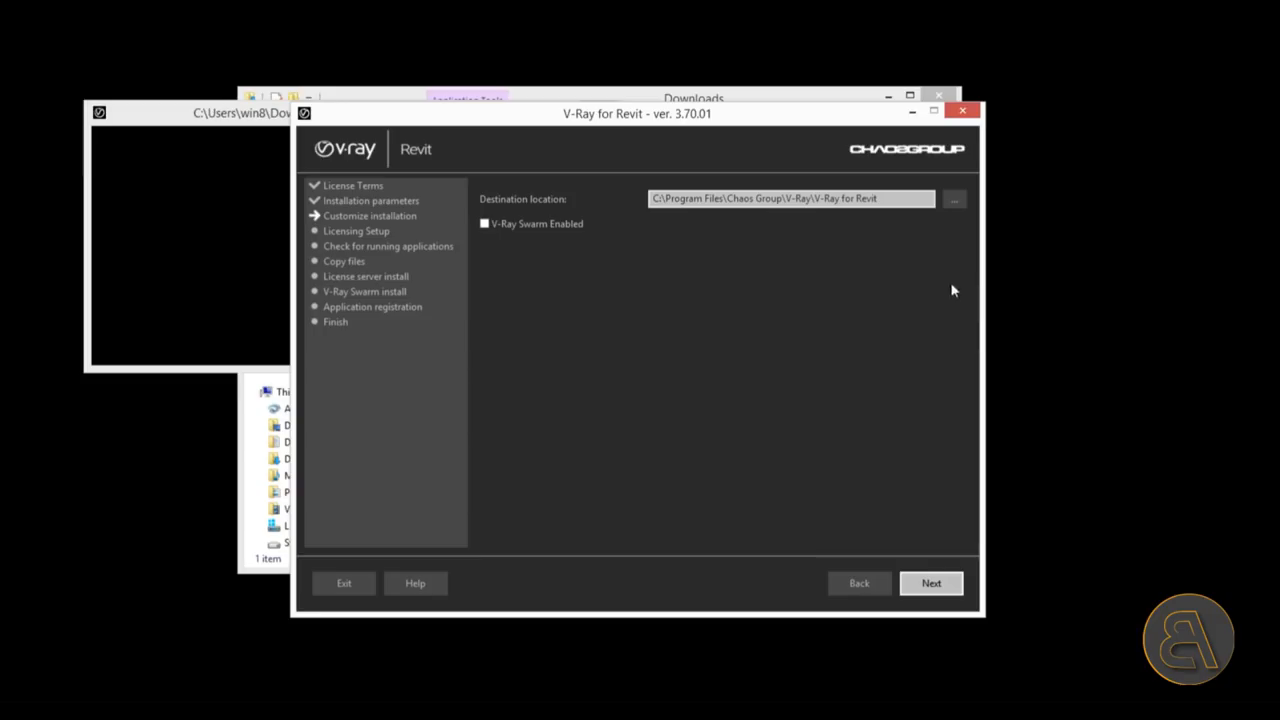
{"action": "mouse_move", "coordinate": [460, 225]}
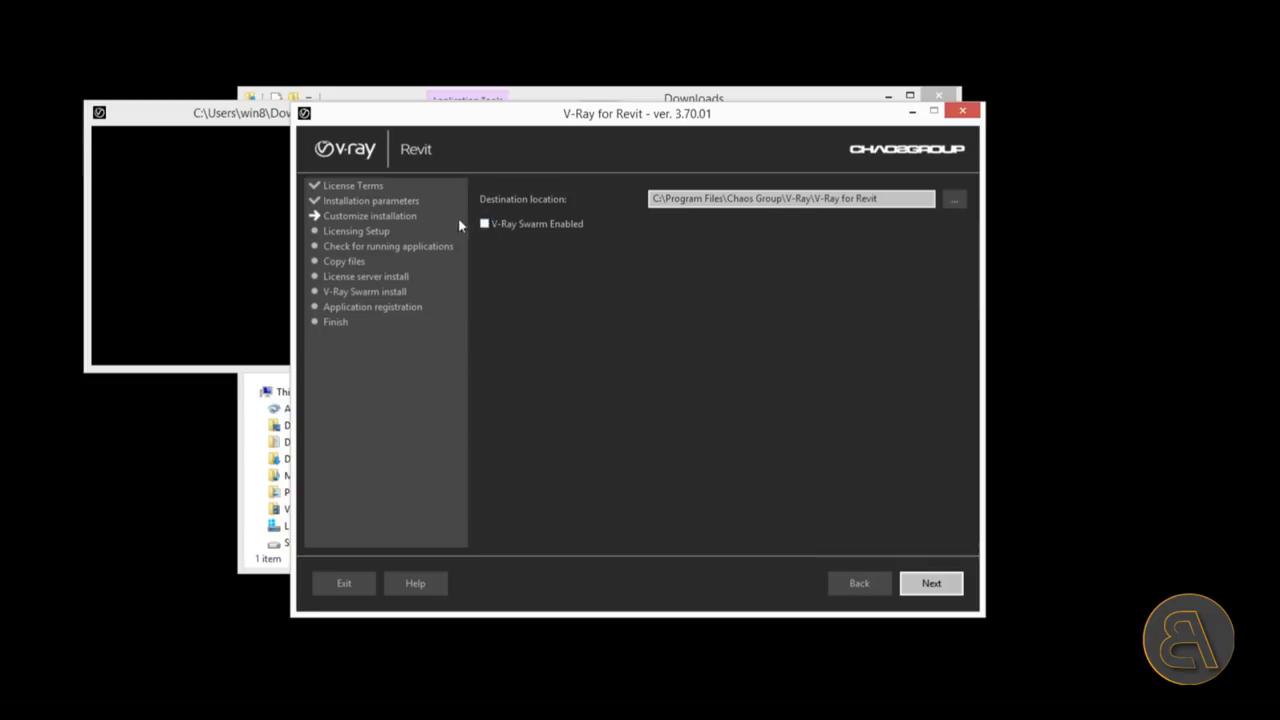
{"action": "mouse_move", "coordinate": [540, 218]}
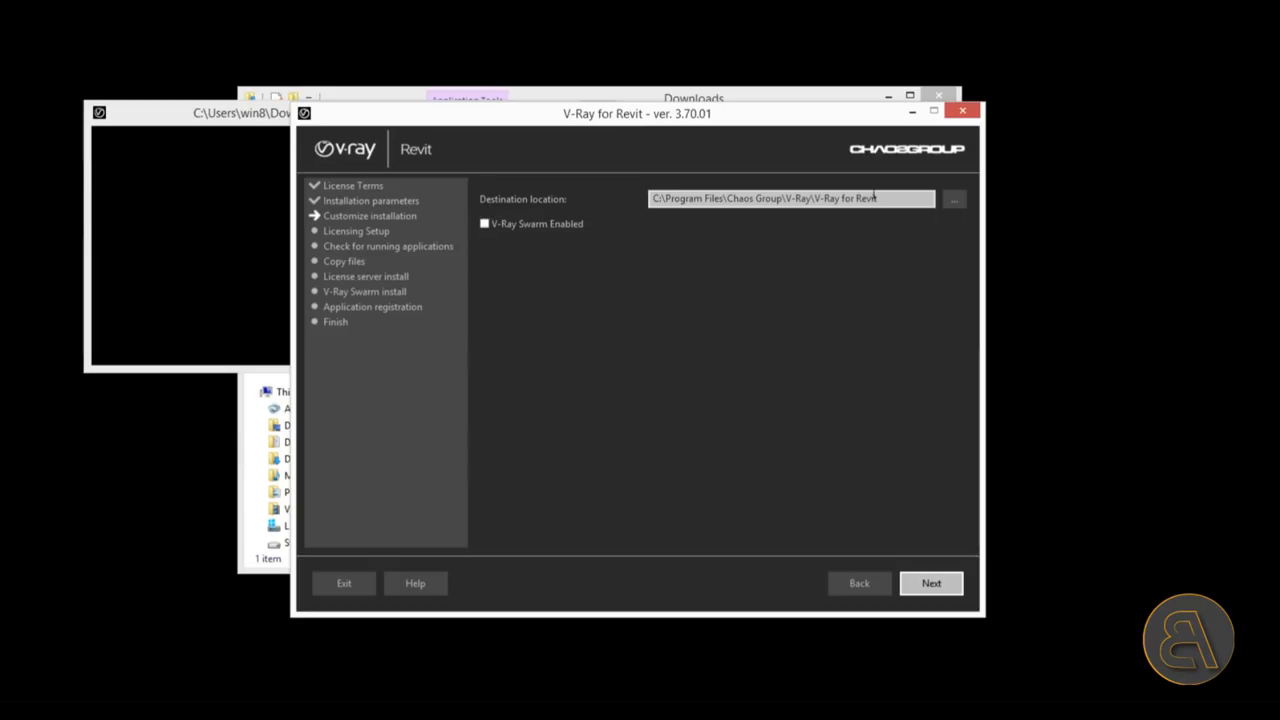
{"action": "mouse_move", "coordinate": [853, 470]}
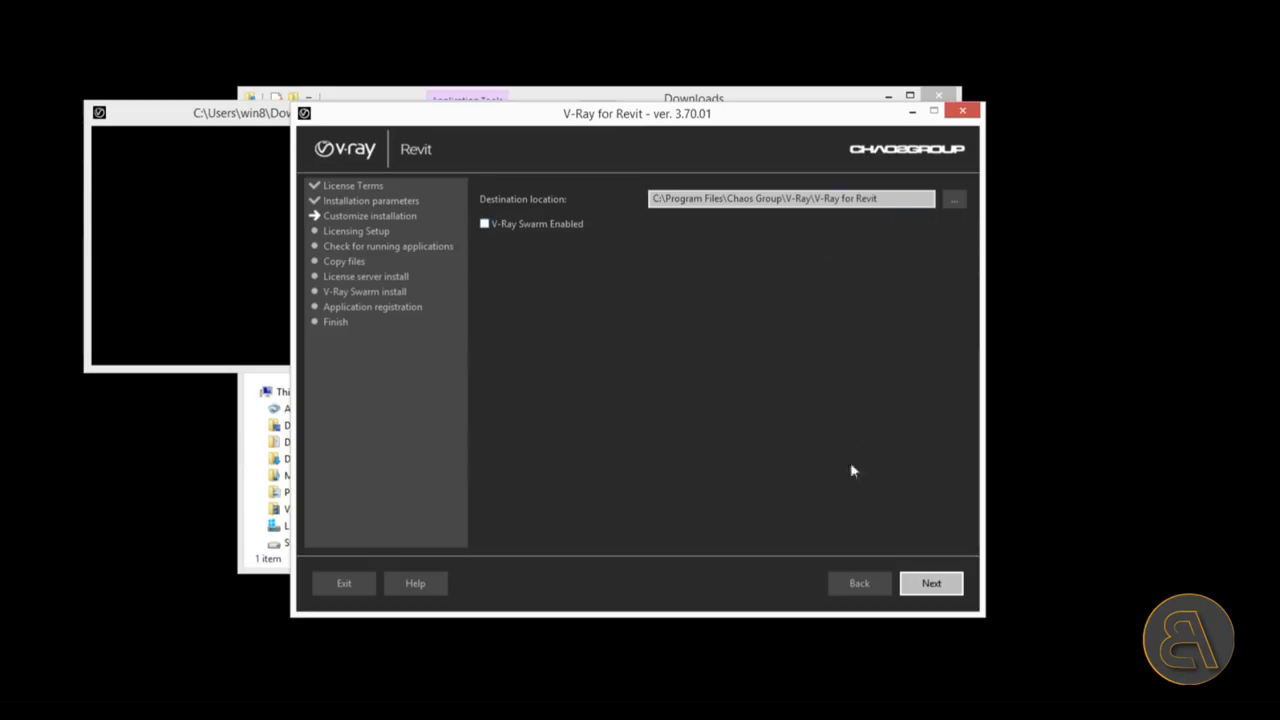
{"action": "left_click", "coordinate": [931, 582]}
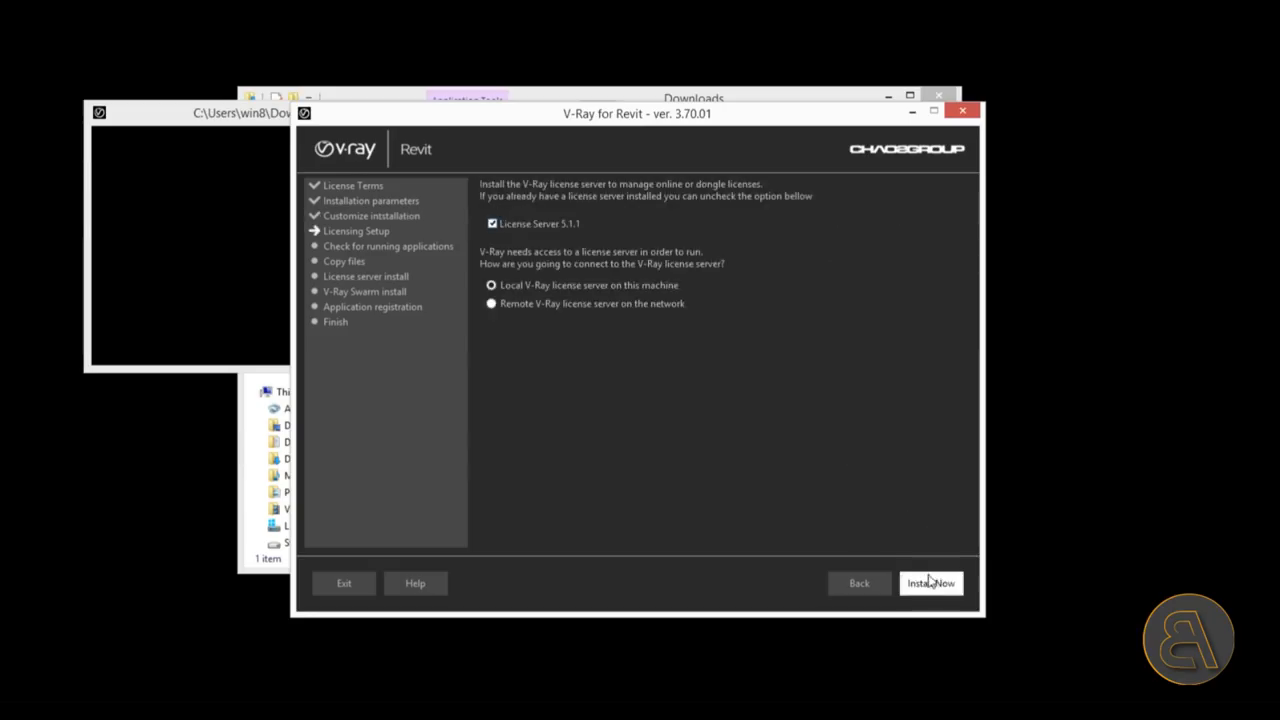
{"action": "left_click", "coordinate": [930, 583]}
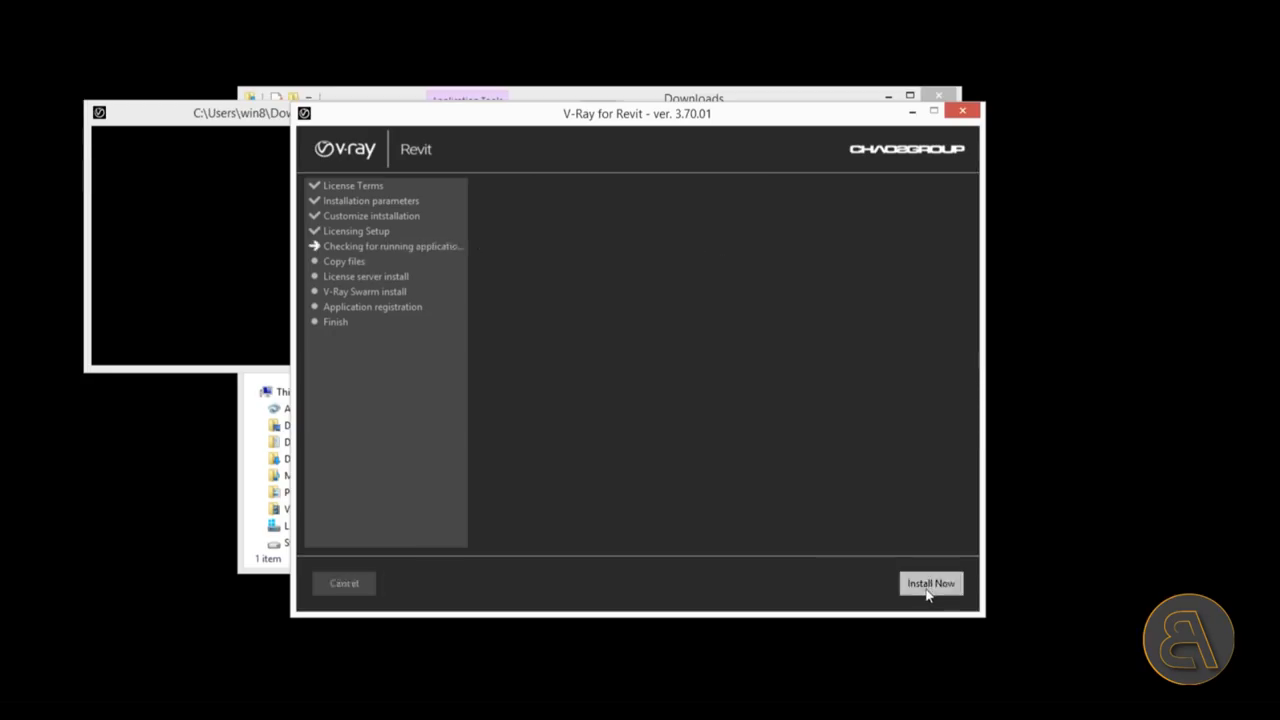
{"action": "left_click", "coordinate": [930, 583]}
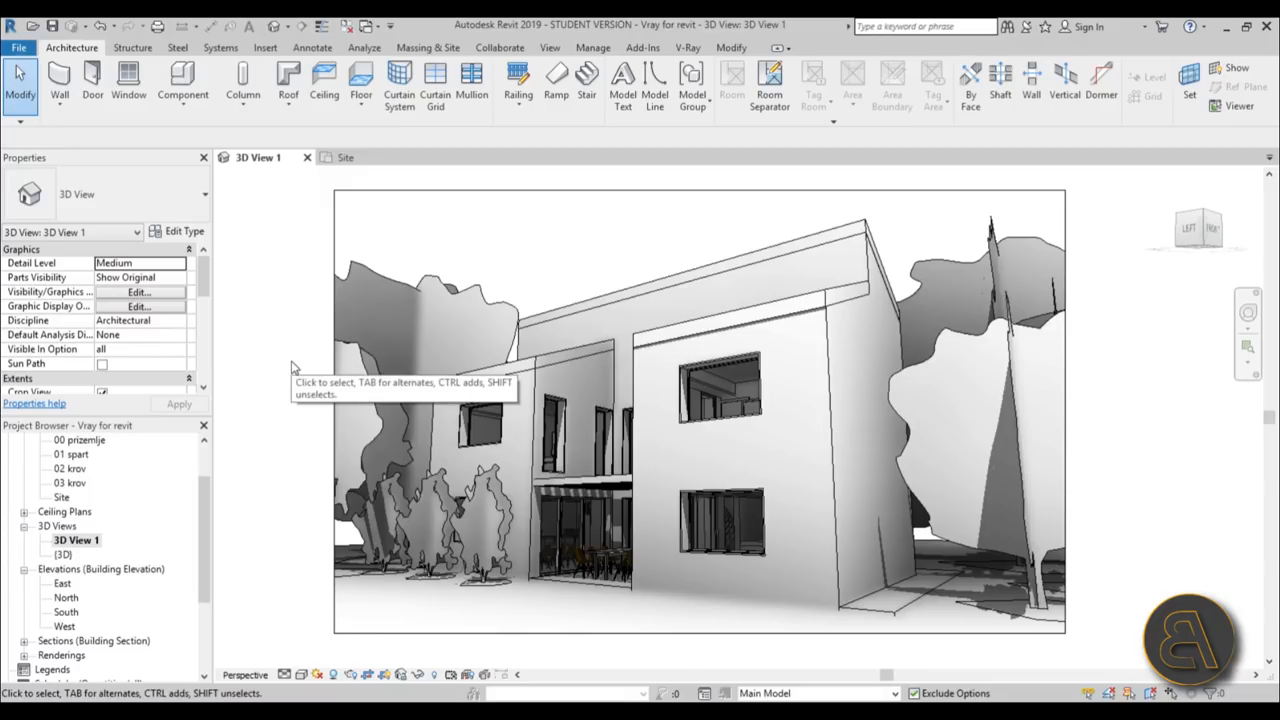
{"action": "mouse_move", "coordinate": [318, 265]}
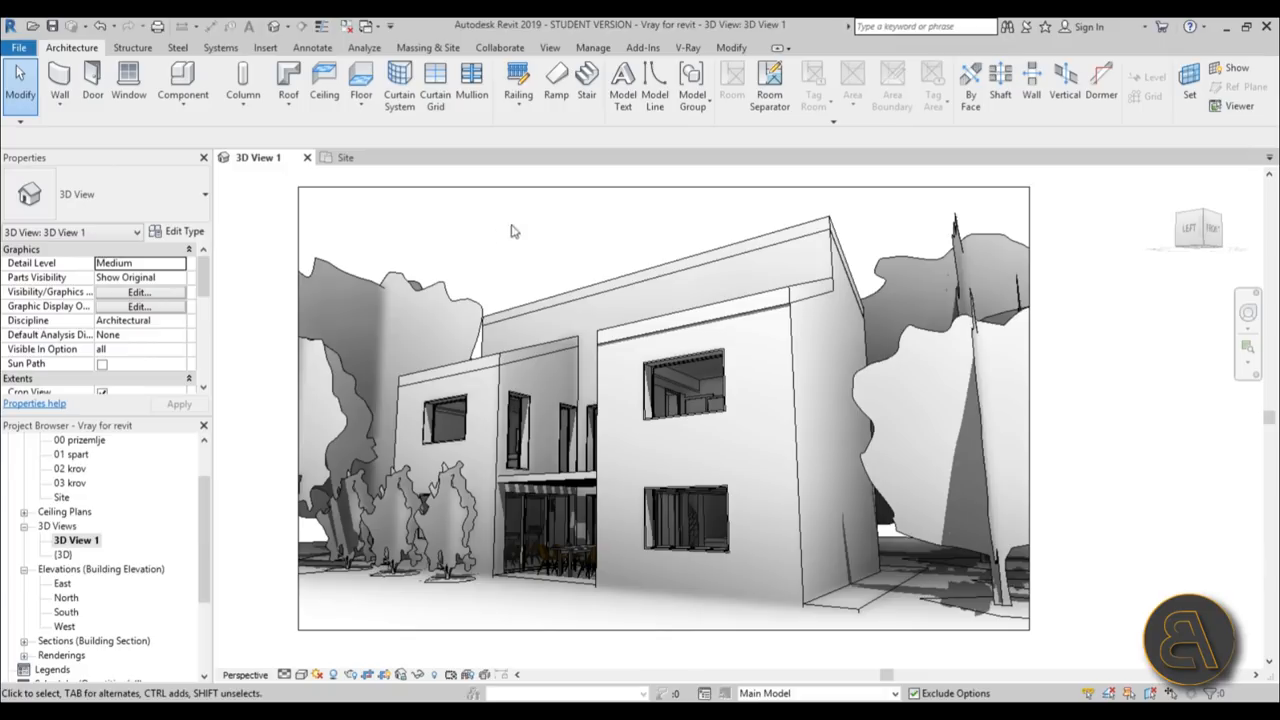
{"action": "mouse_move", "coordinate": [490, 259]}
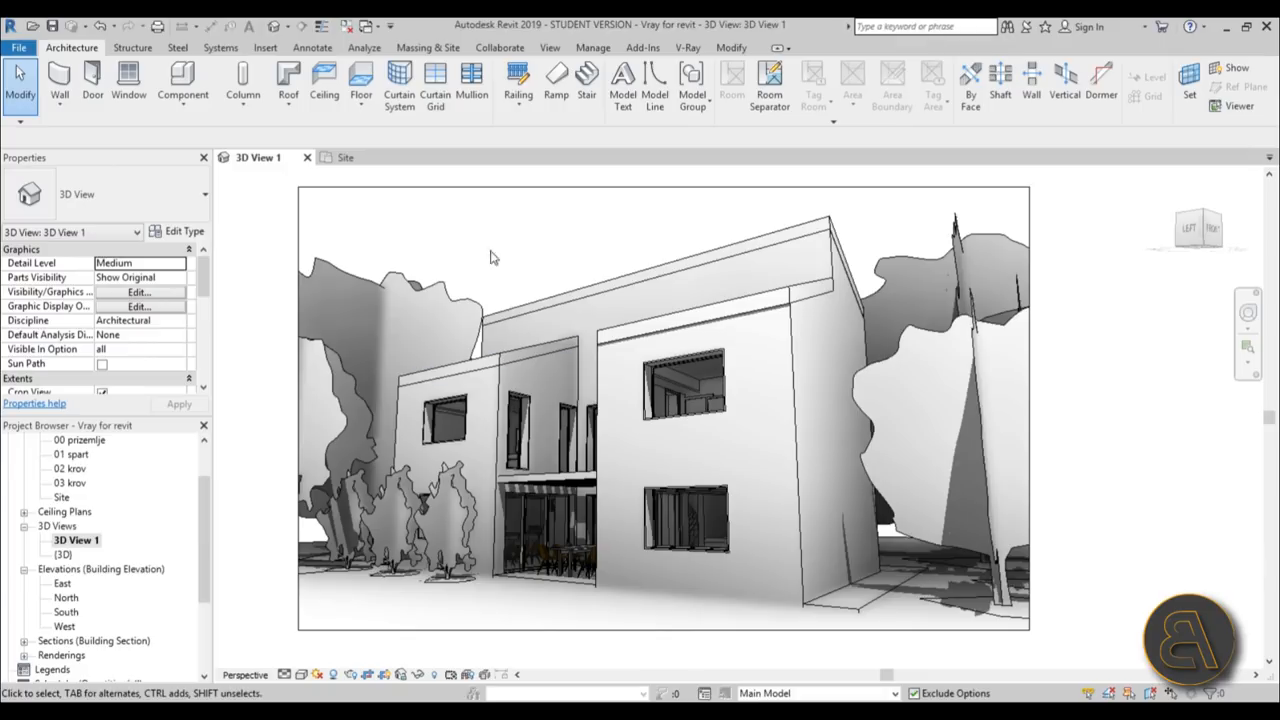
{"action": "mouse_move", "coordinate": [440, 241]}
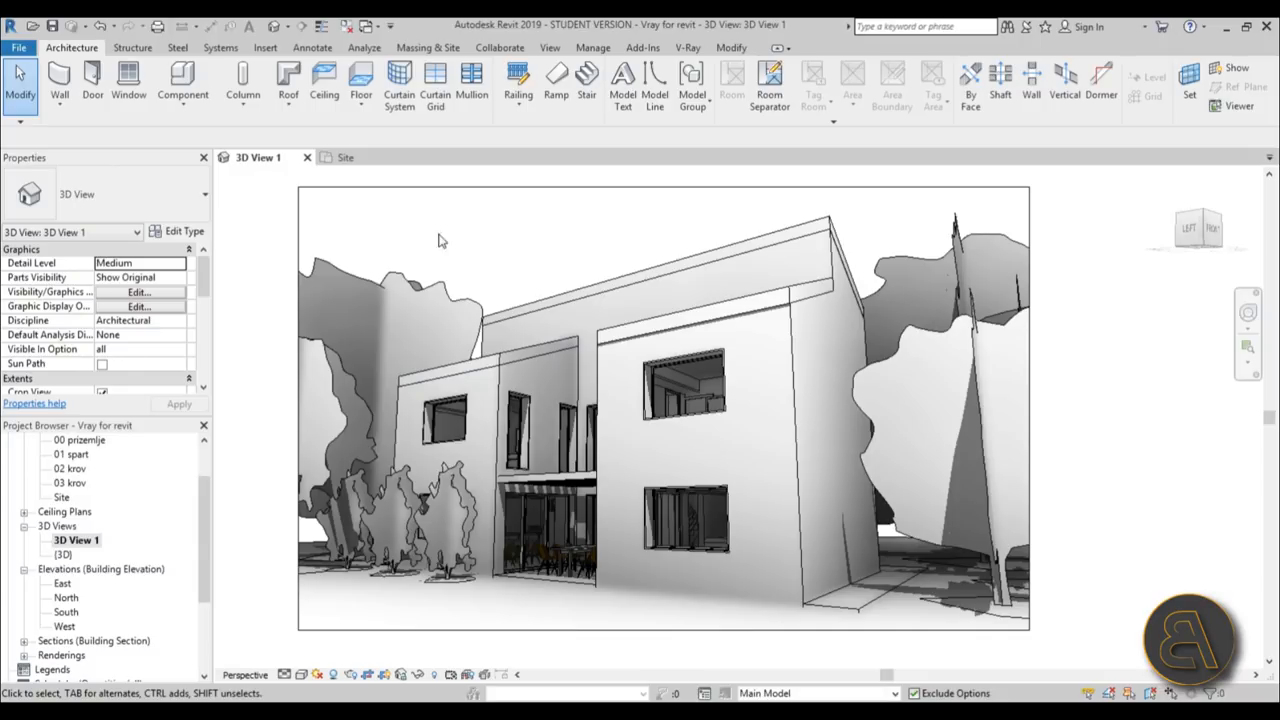
{"action": "mouse_move", "coordinate": [350, 180]}
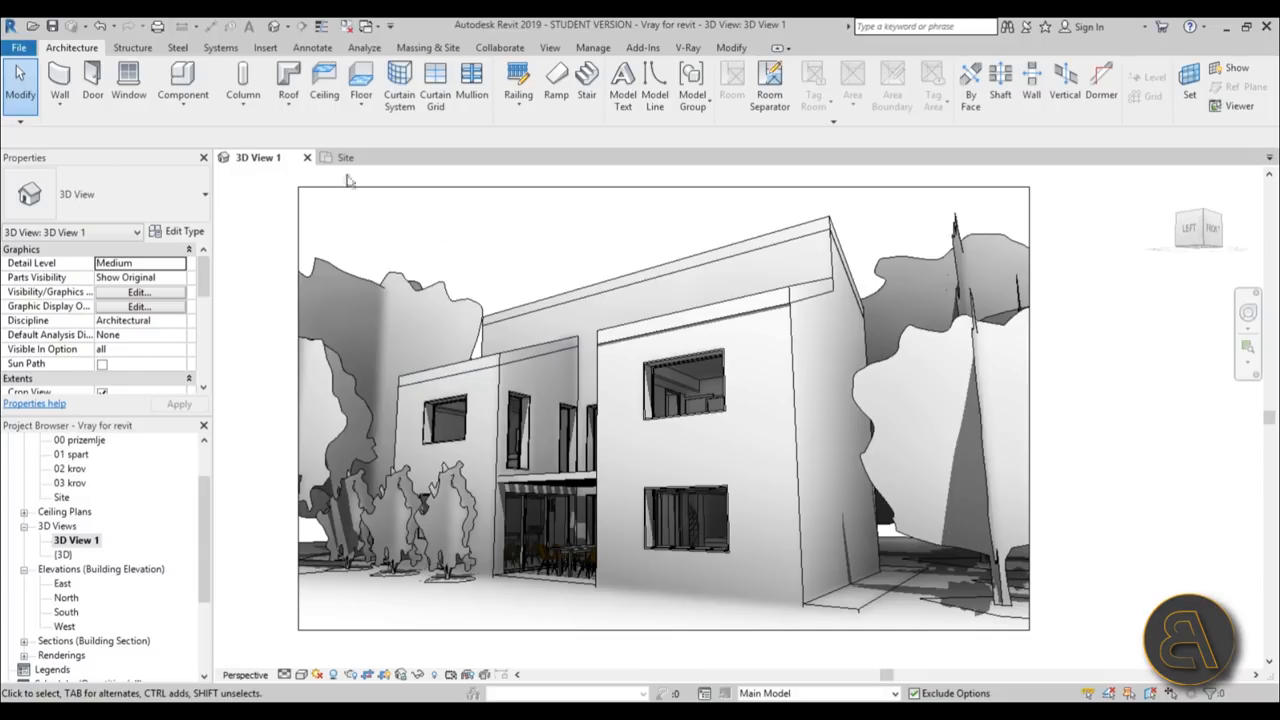
{"action": "mouse_move", "coordinate": [214, 59]}
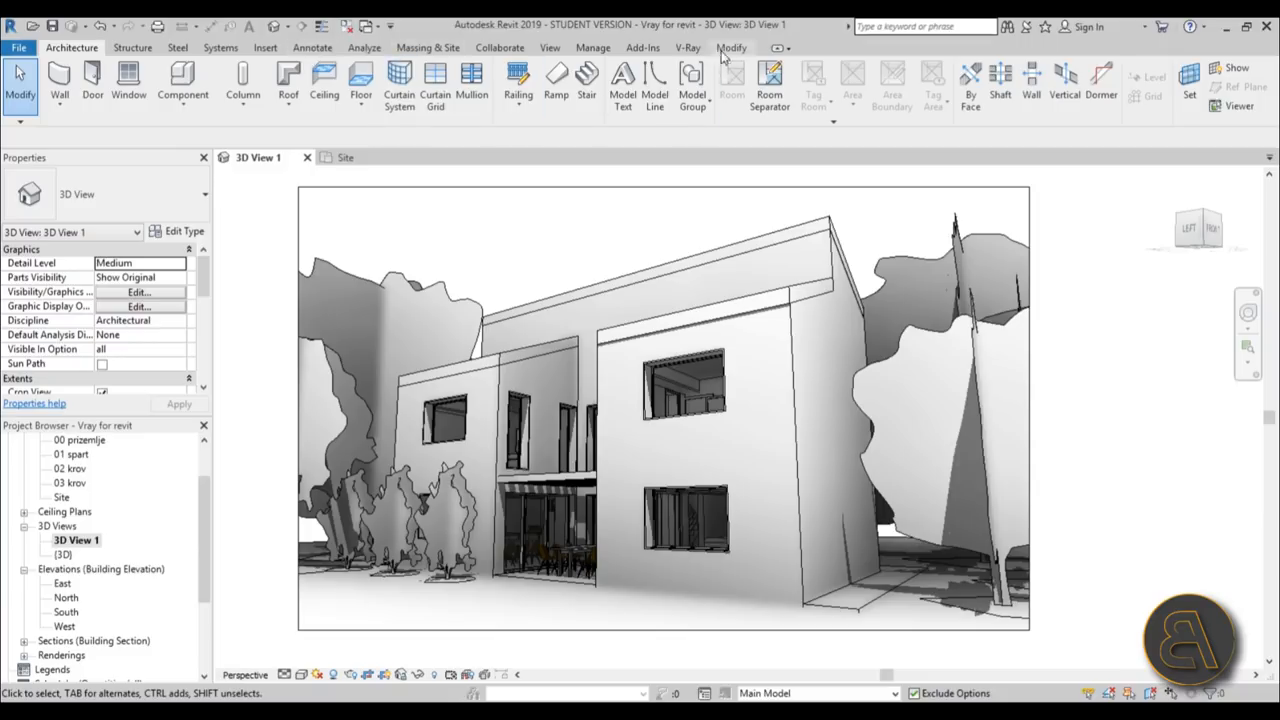
{"action": "mouse_move", "coordinate": [723, 57]}
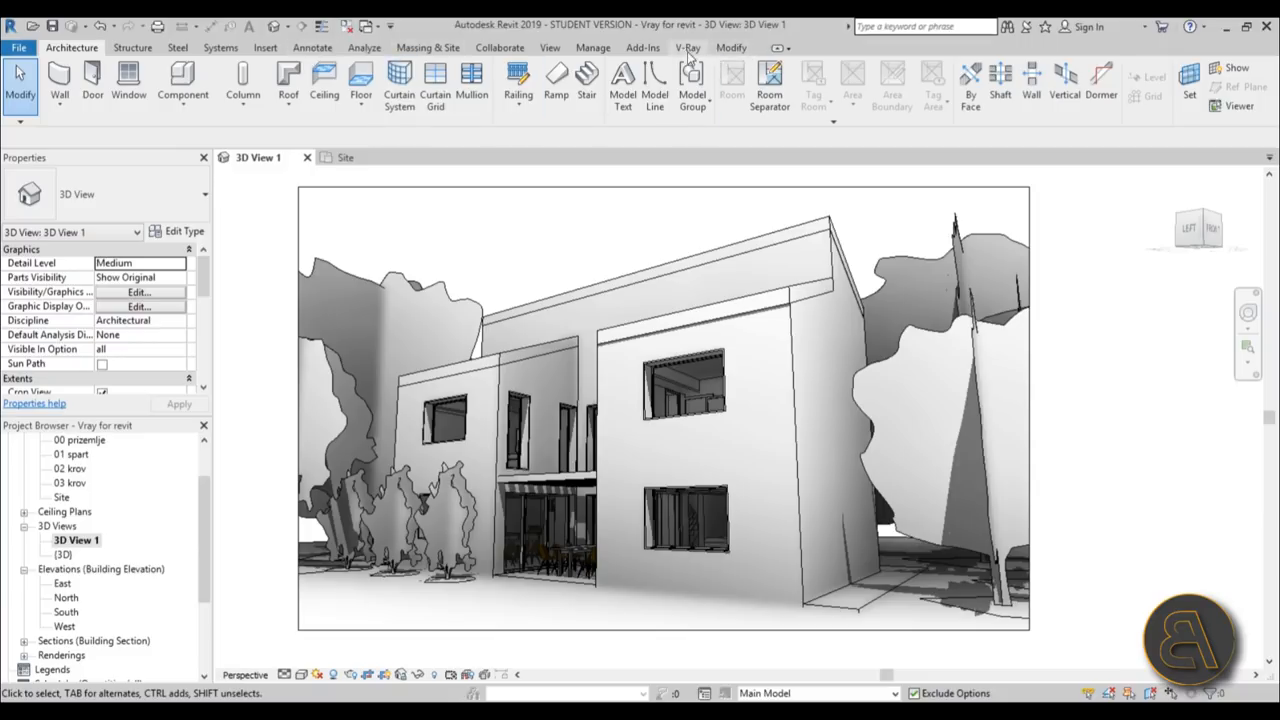
Step: Switch to the V-Ray ribbon tab to show its rendering tools
{"action": "left_click", "coordinate": [687, 47]}
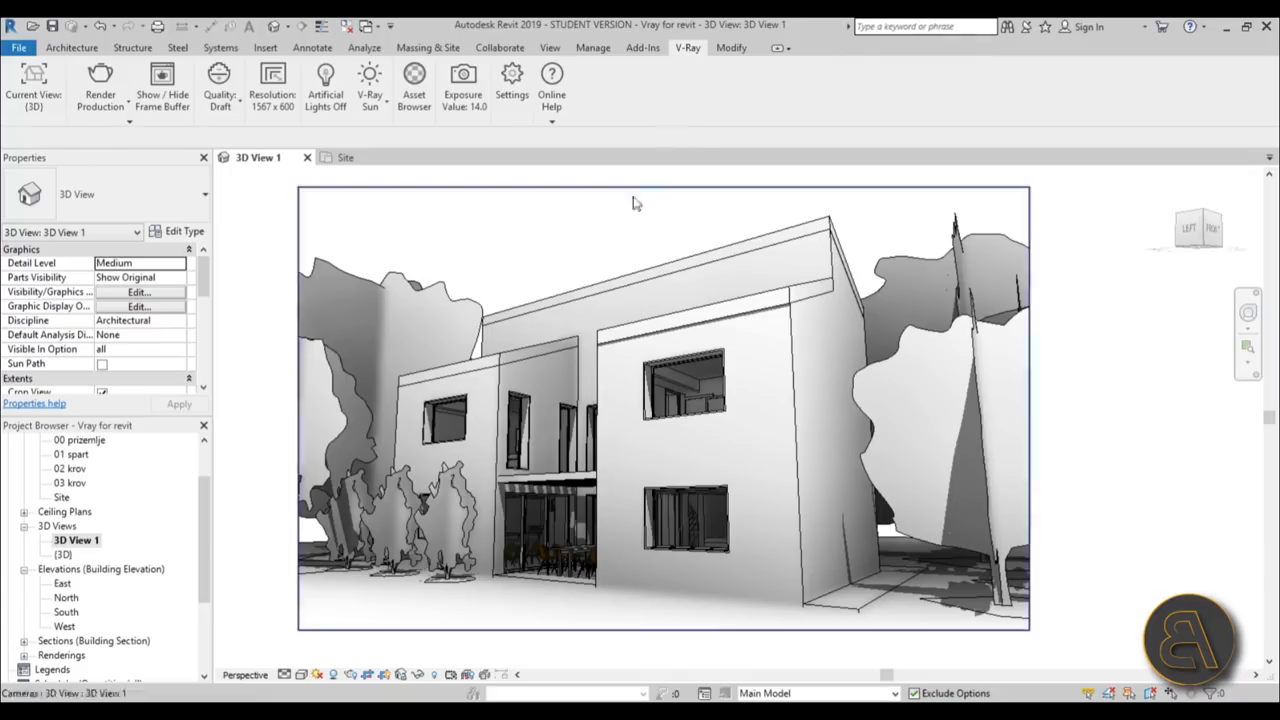
{"action": "mouse_move", "coordinate": [583, 228]}
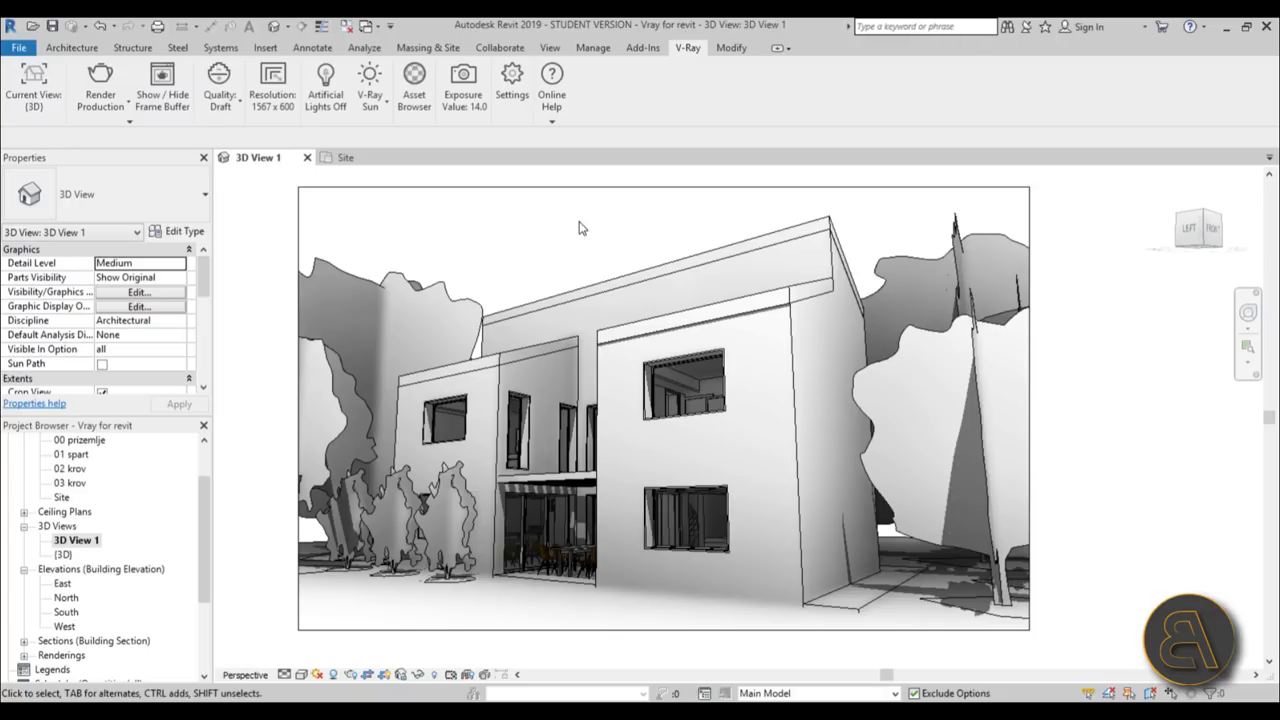
{"action": "mouse_move", "coordinate": [551, 284]}
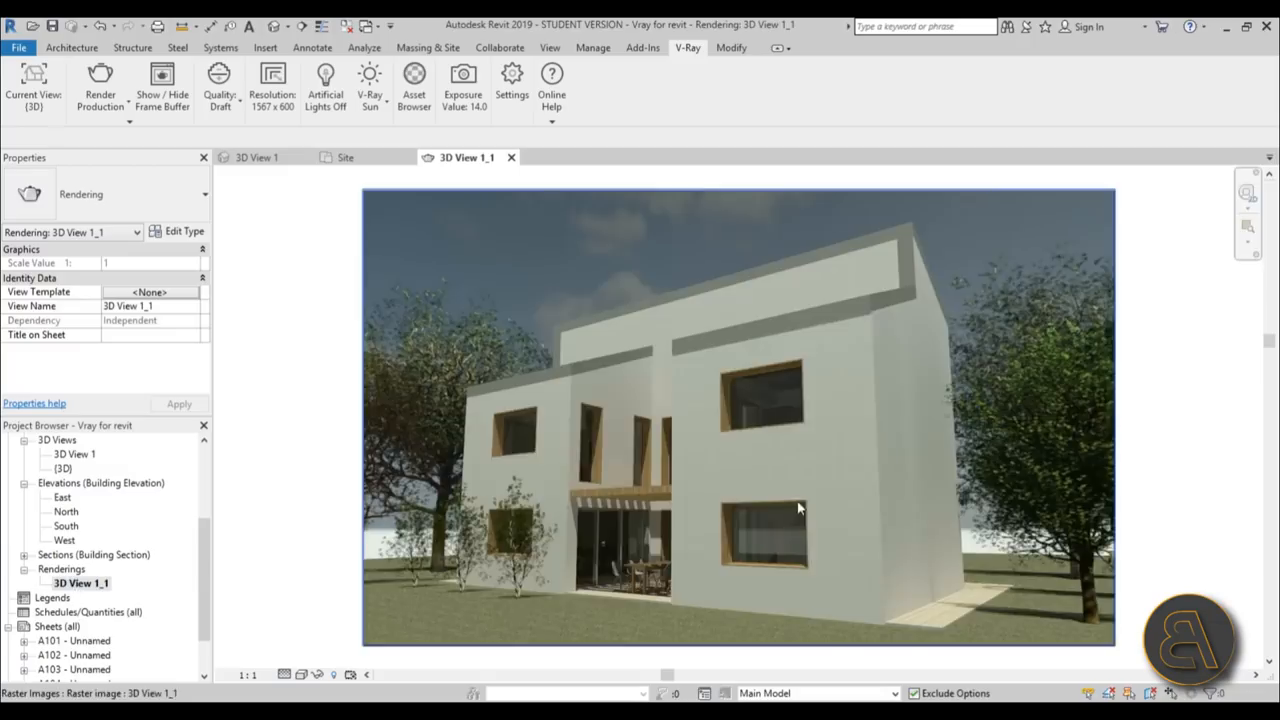
{"action": "mouse_move", "coordinate": [1215, 416]}
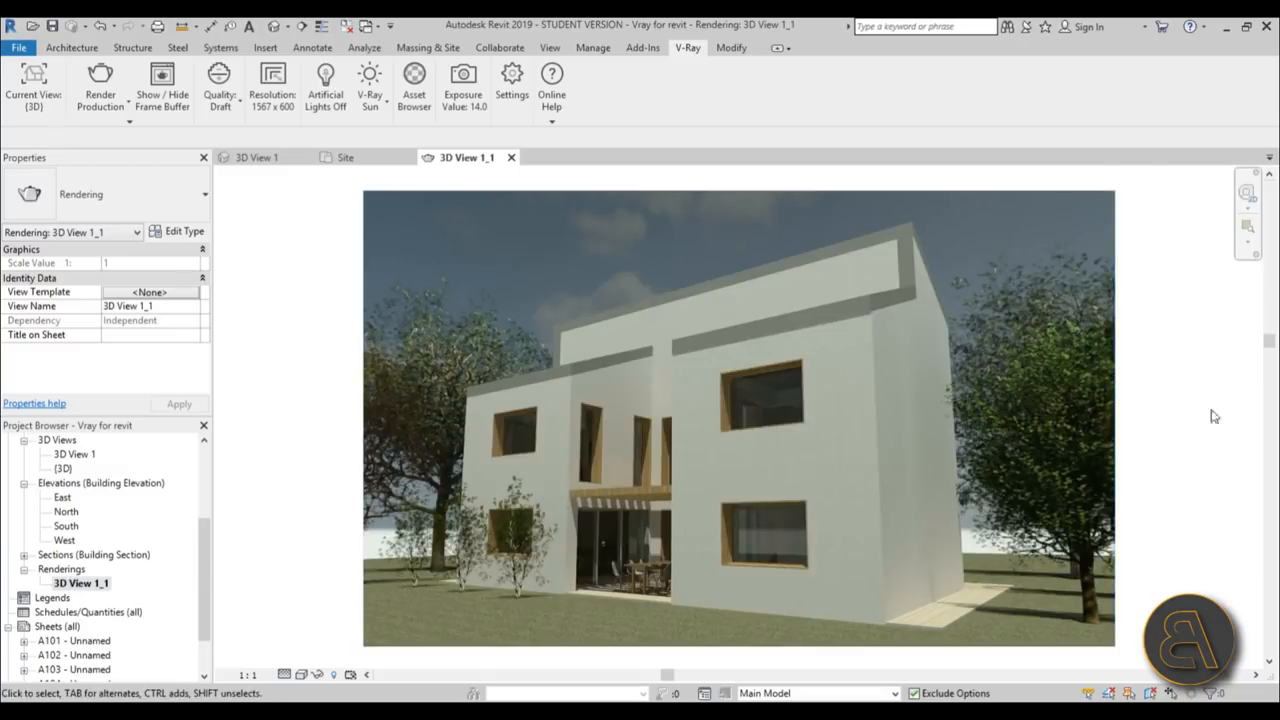
{"action": "mouse_move", "coordinate": [805, 388]}
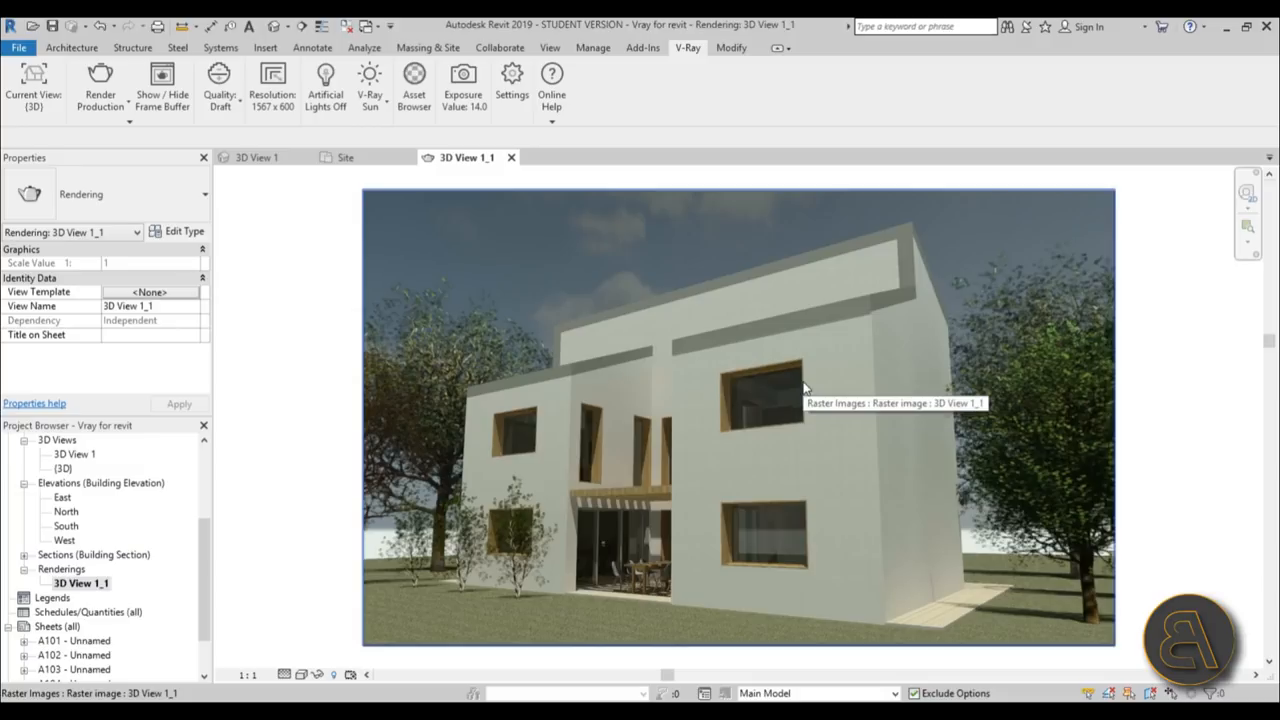
Step: Set V-Ray's Current View to Active View, visit floor plan 00 prizemlje, and reopen 3D View 1
{"action": "left_click", "coordinate": [256, 157]}
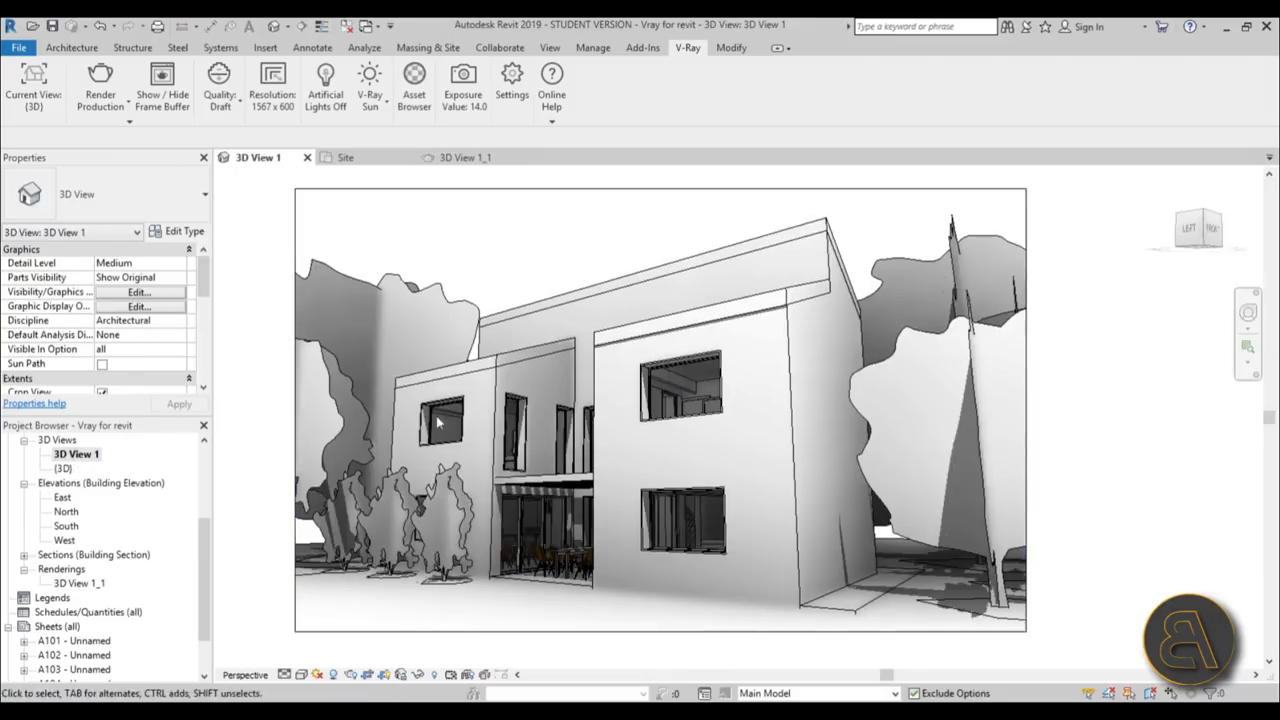
{"action": "left_click", "coordinate": [33, 85]}
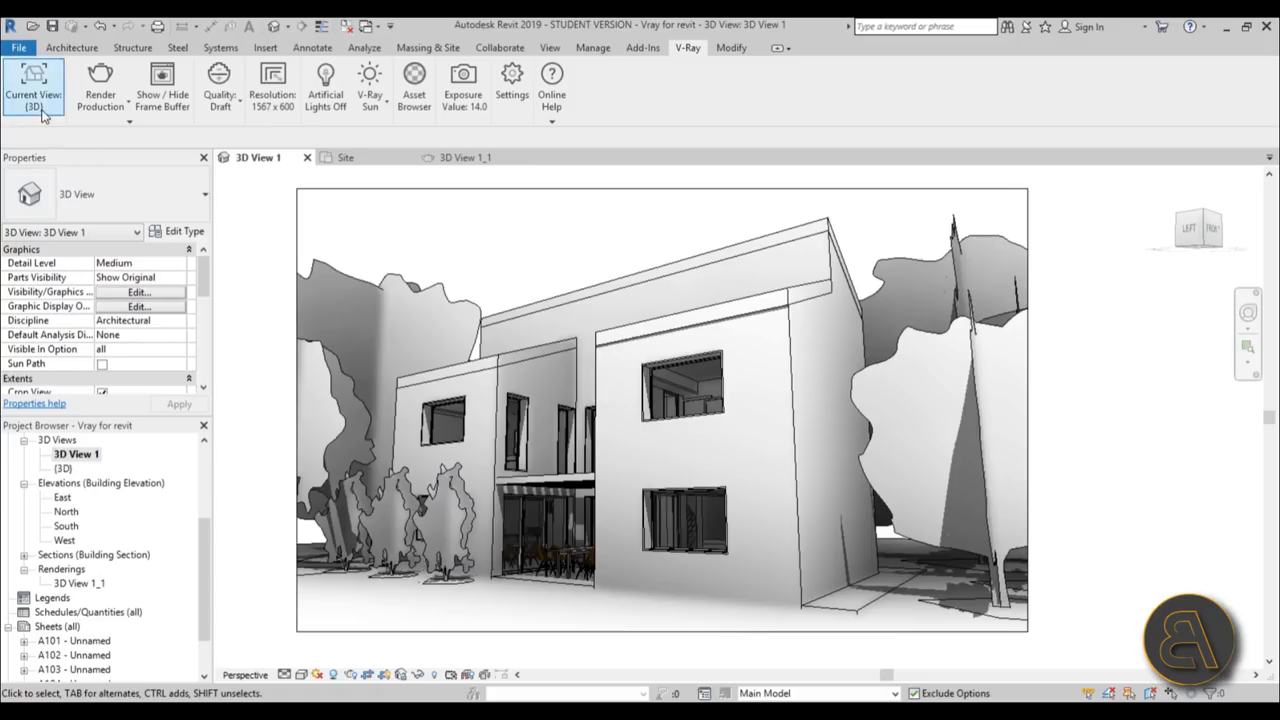
{"action": "left_click", "coordinate": [33, 85]}
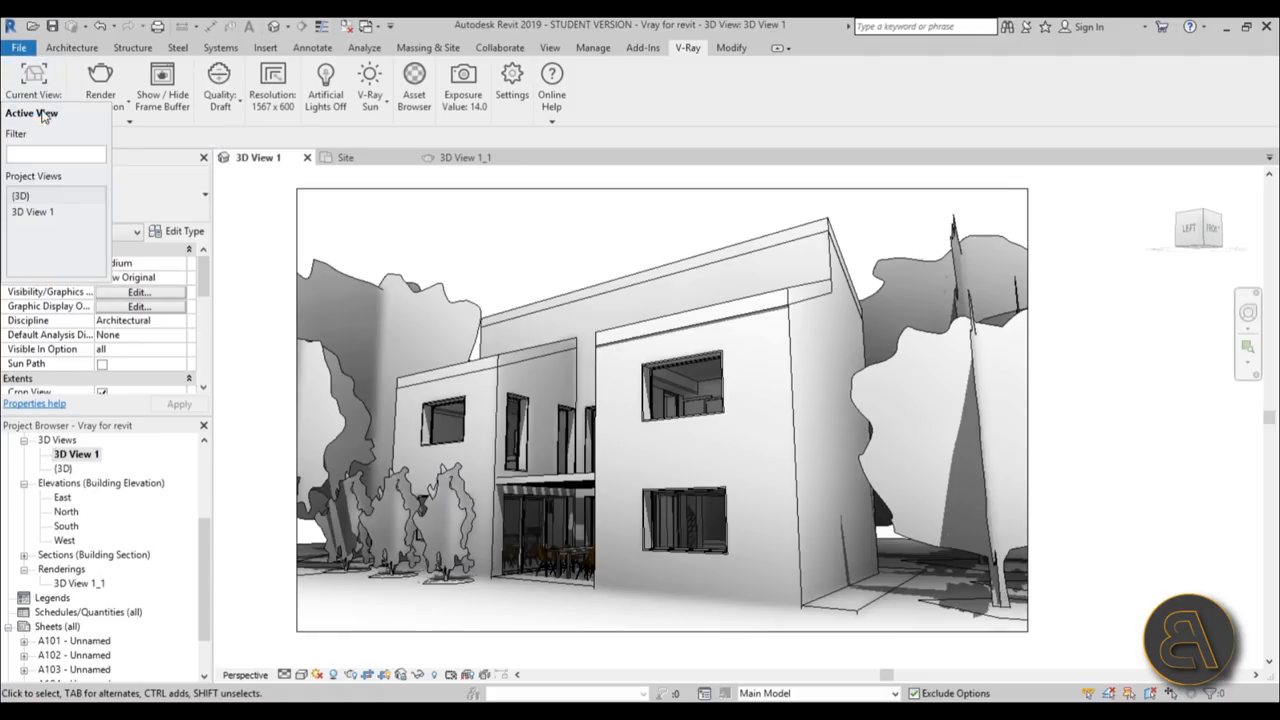
{"action": "mouse_move", "coordinate": [22, 231]}
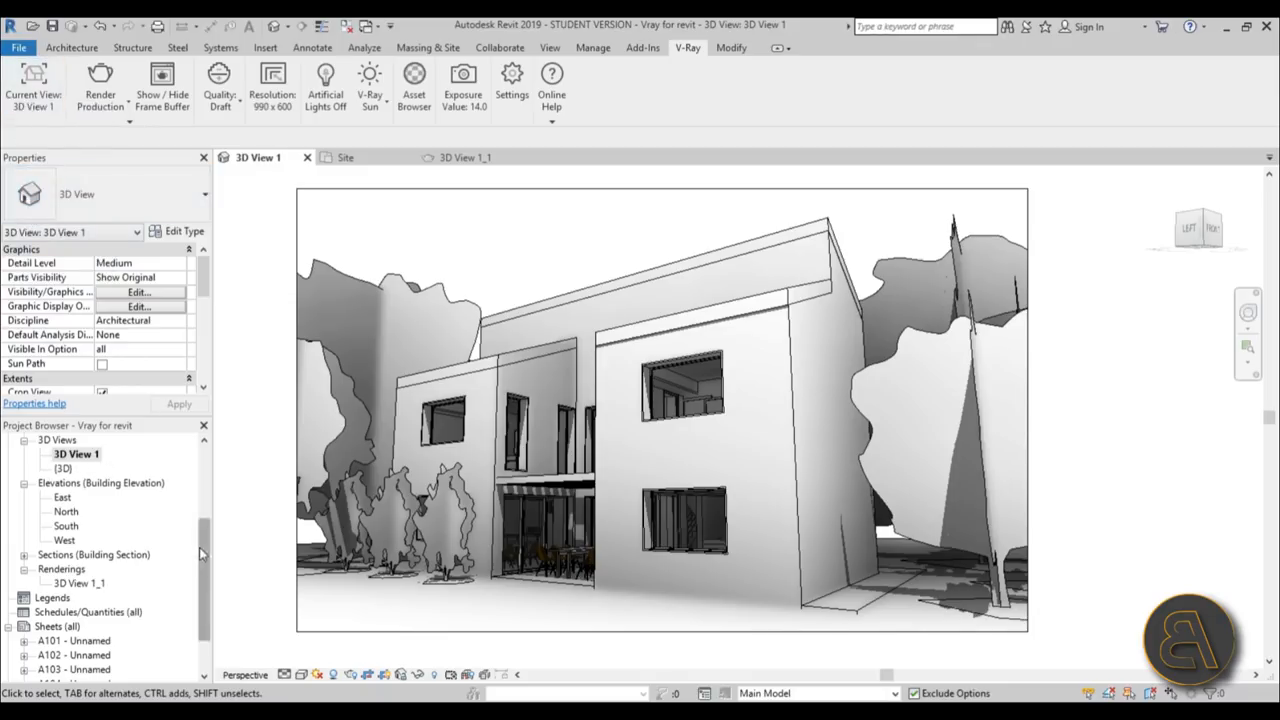
{"action": "double_click", "coordinate": [81, 497]}
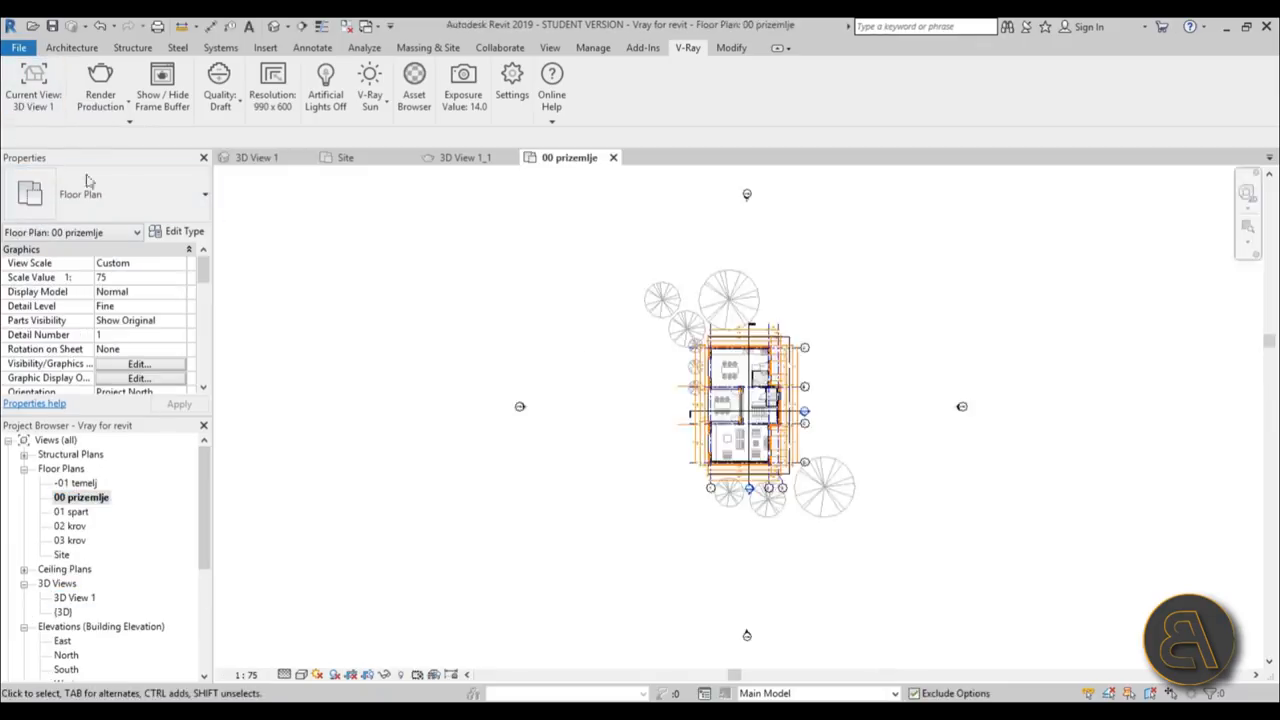
{"action": "mouse_move", "coordinate": [687, 280]}
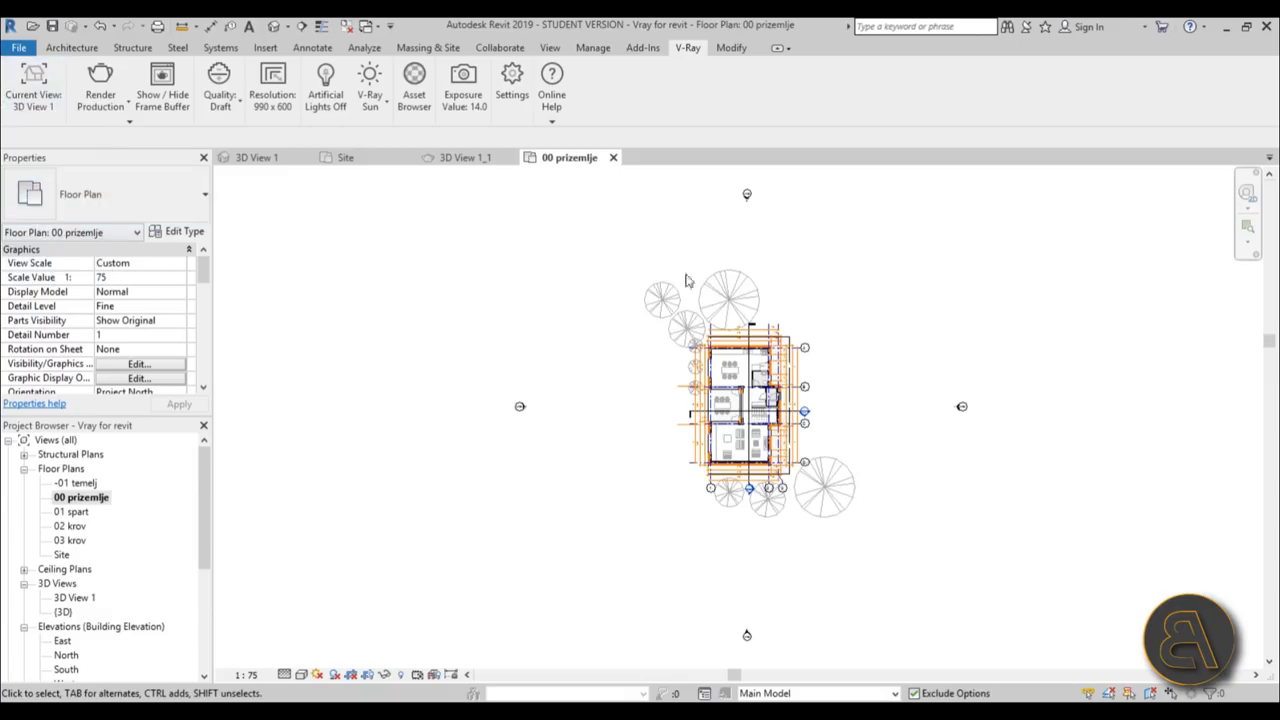
{"action": "left_click", "coordinate": [33, 80]}
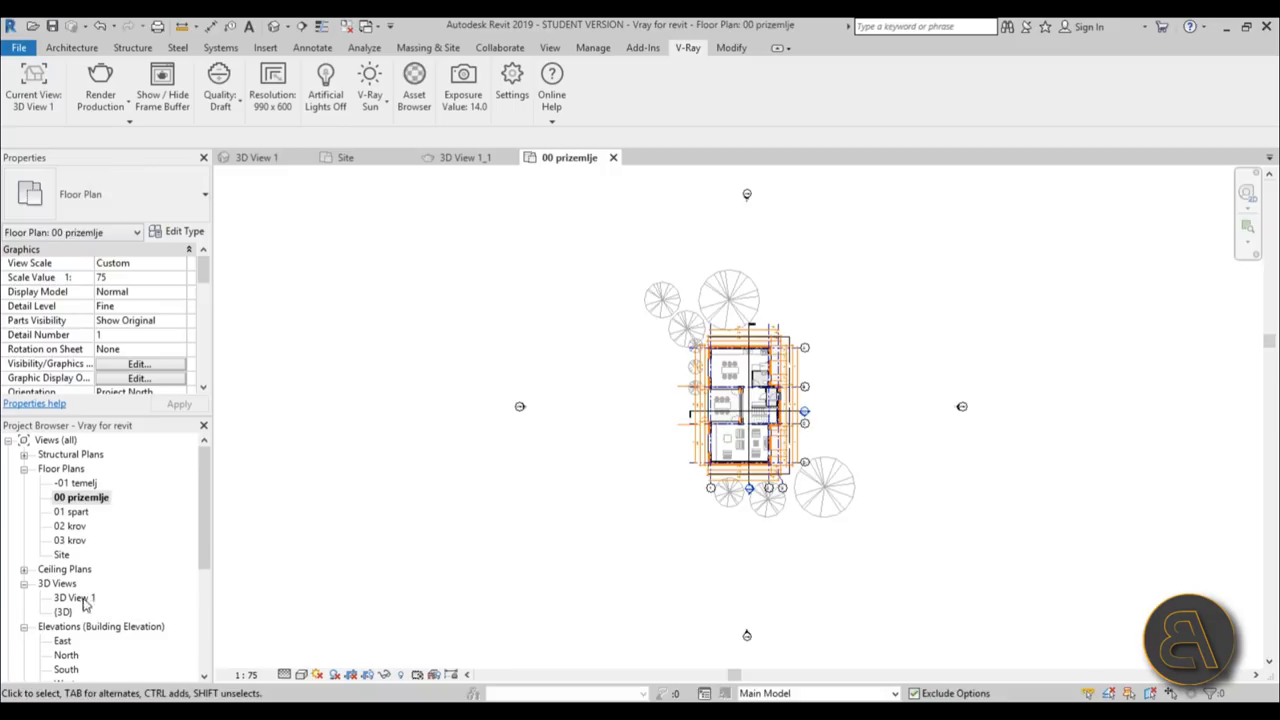
{"action": "double_click", "coordinate": [73, 597]}
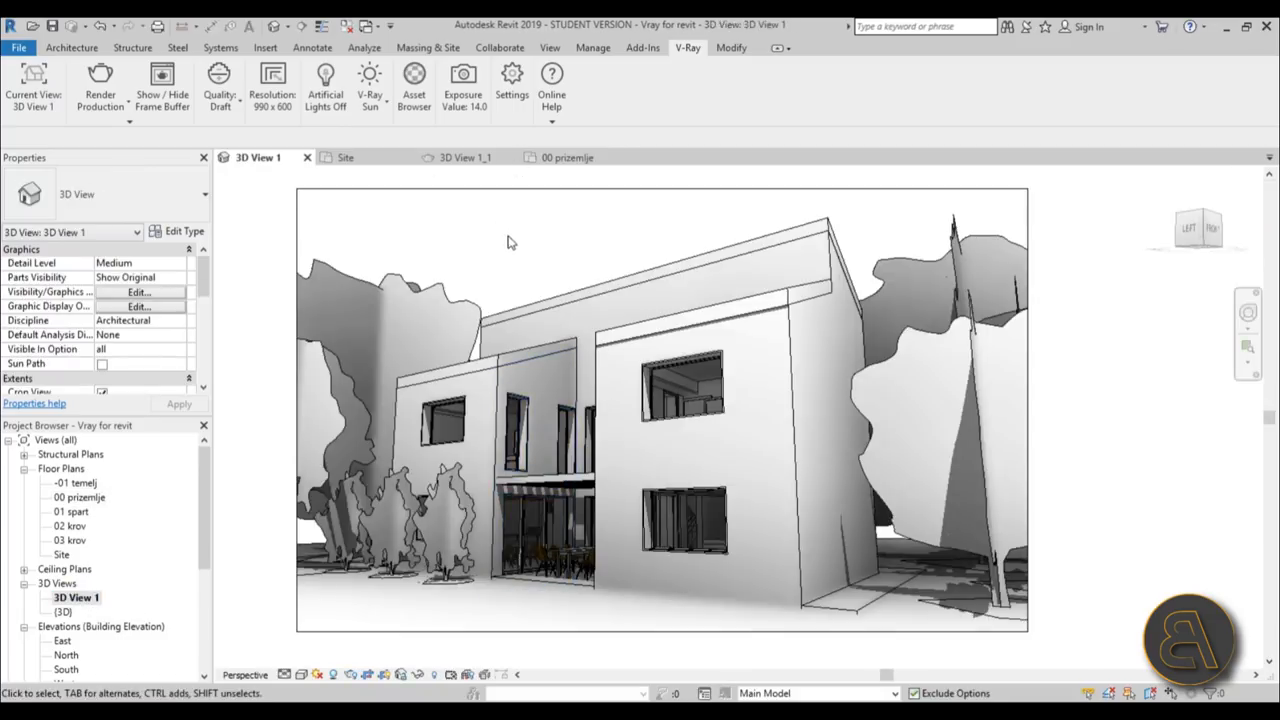
{"action": "left_click", "coordinate": [33, 88]}
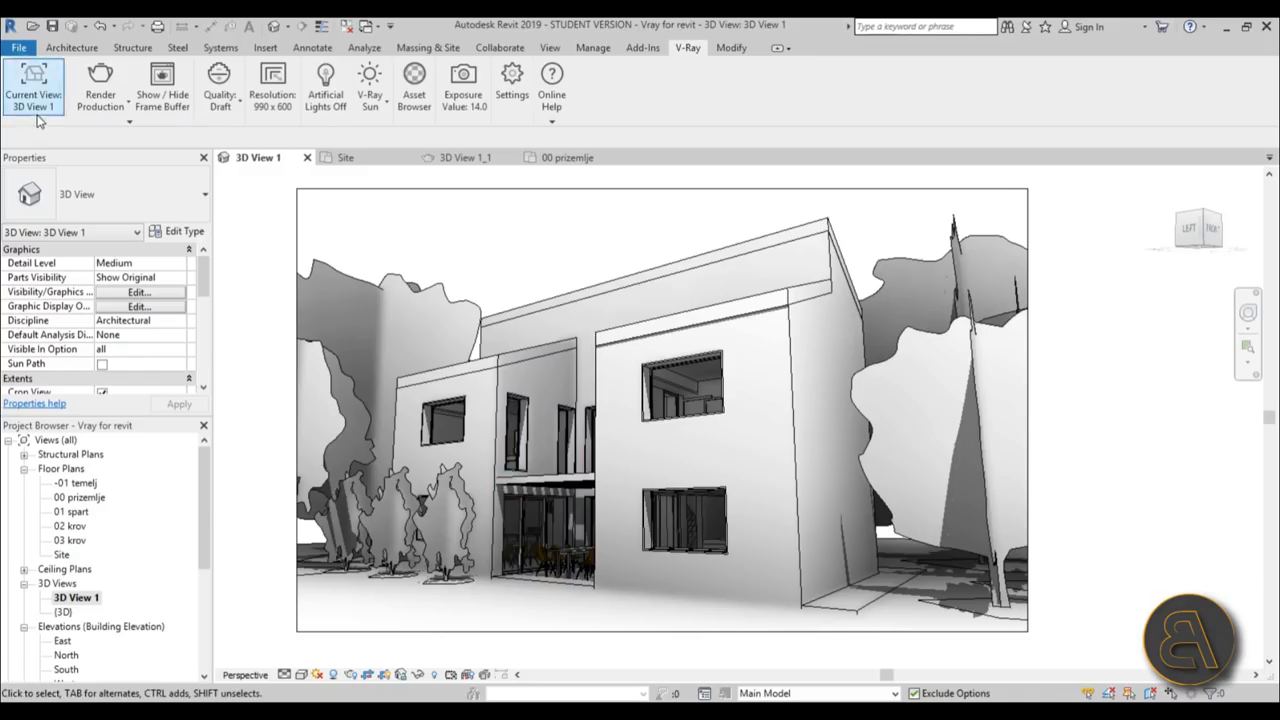
{"action": "mouse_move", "coordinate": [100, 110]}
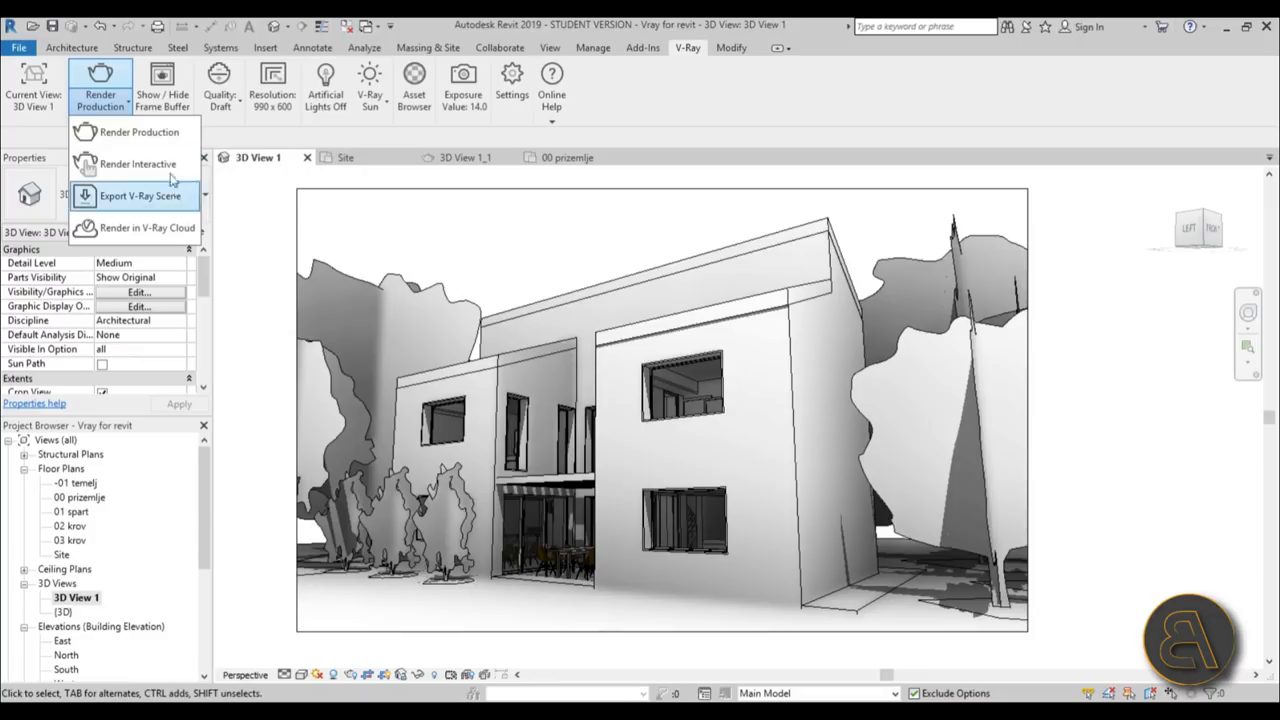
{"action": "mouse_move", "coordinate": [137, 163]}
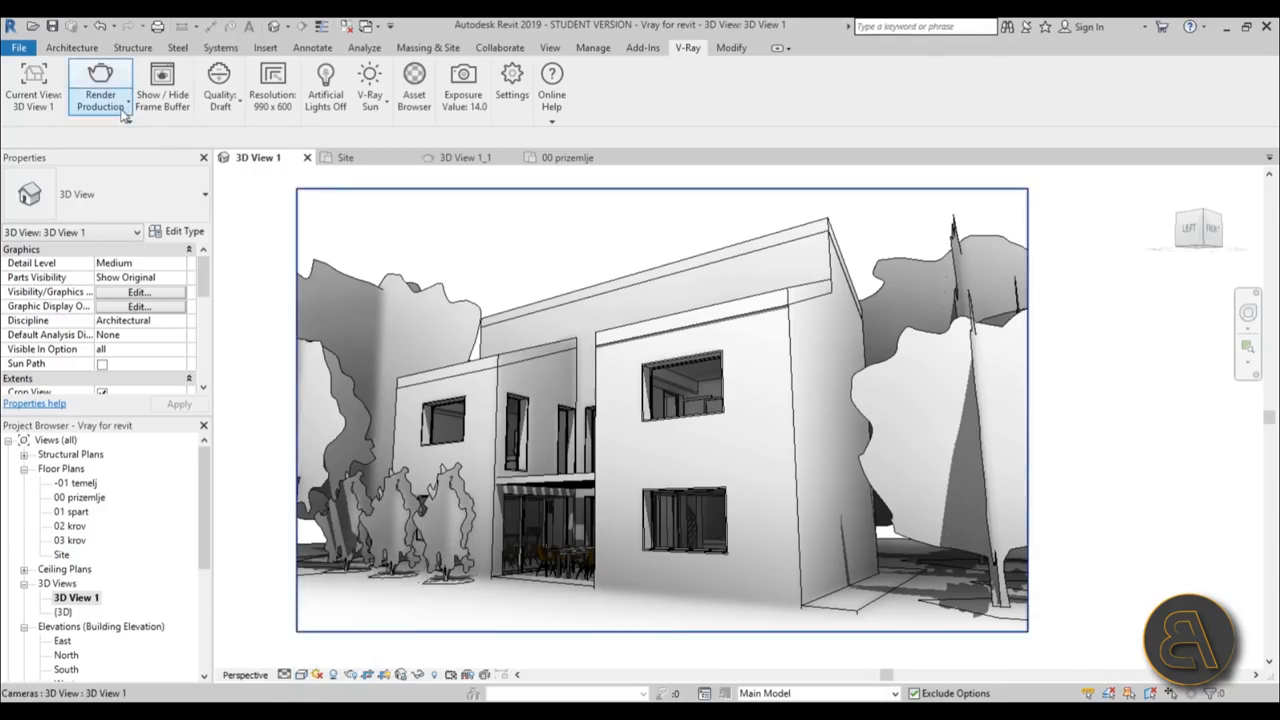
{"action": "left_click", "coordinate": [100, 90]}
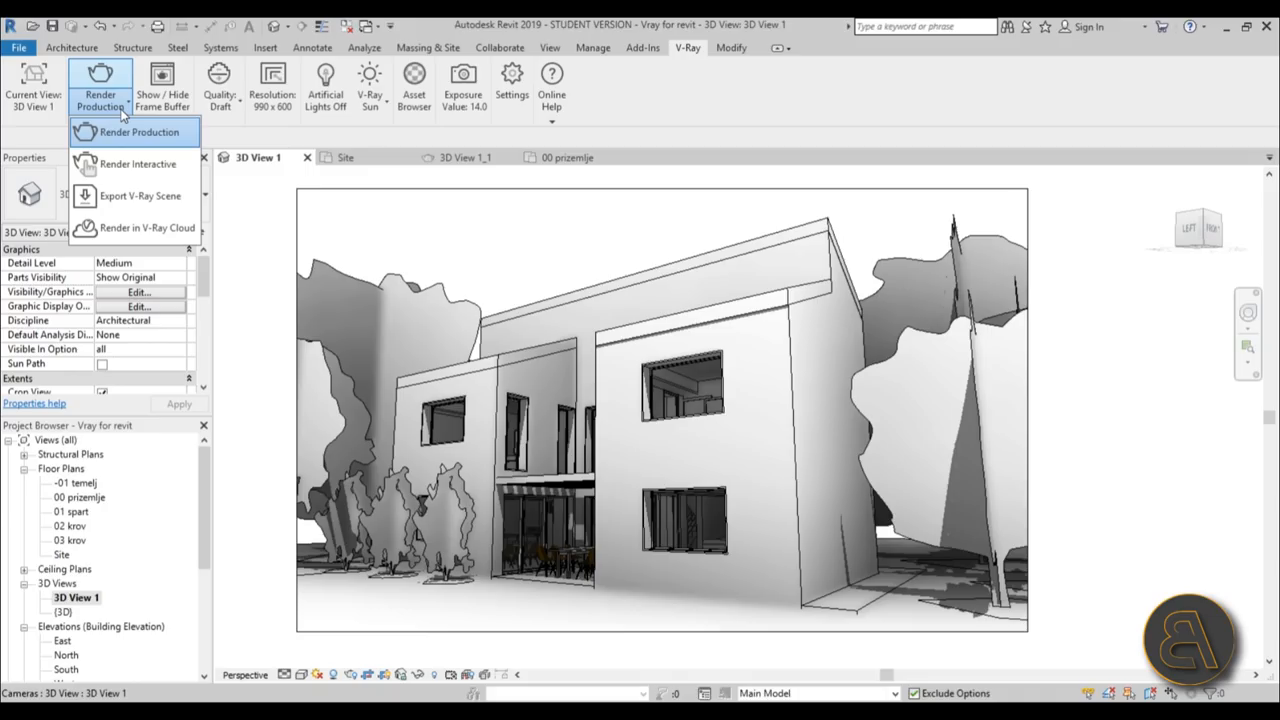
{"action": "mouse_move", "coordinate": [137, 163]}
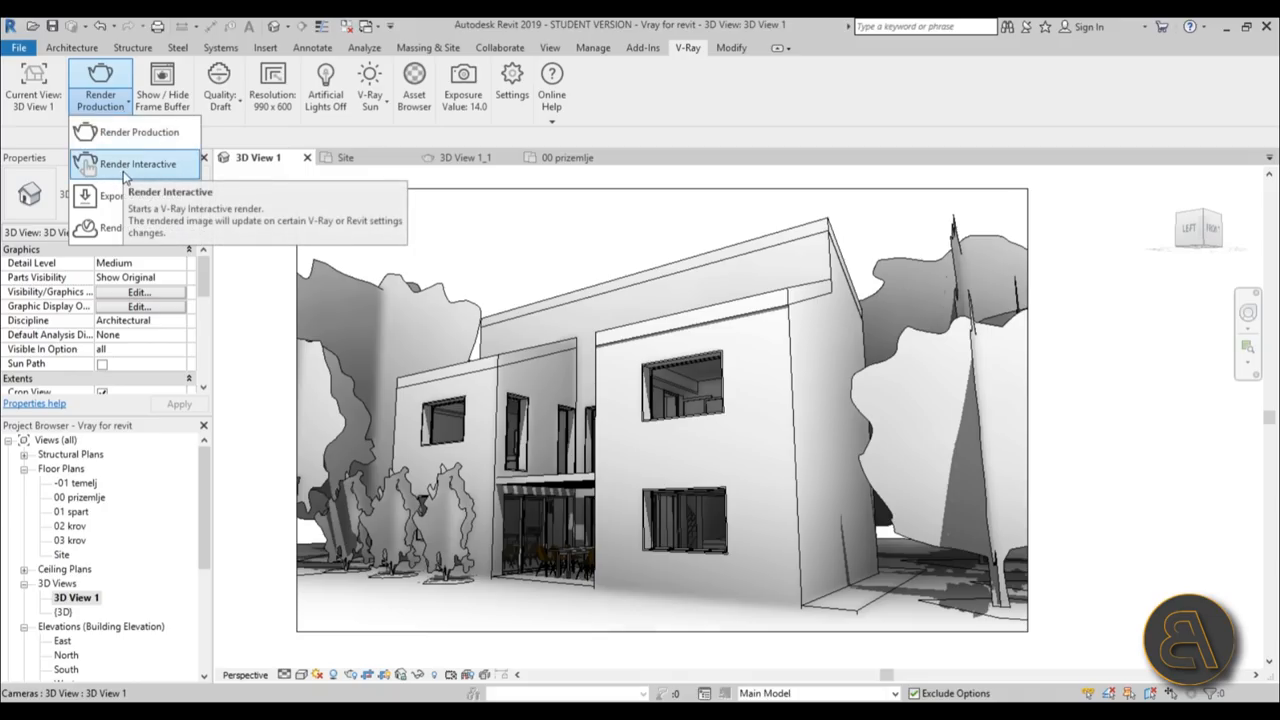
{"action": "mouse_move", "coordinate": [137, 131]}
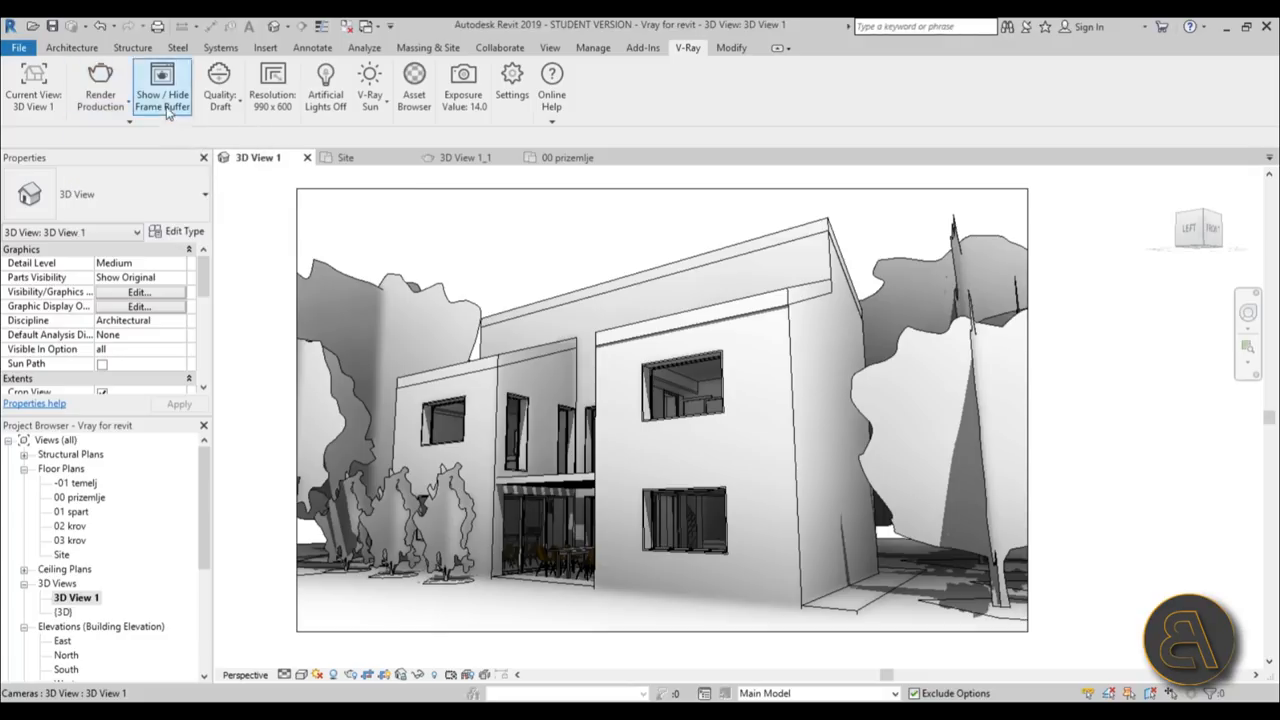
{"action": "mouse_move", "coordinate": [162, 100]}
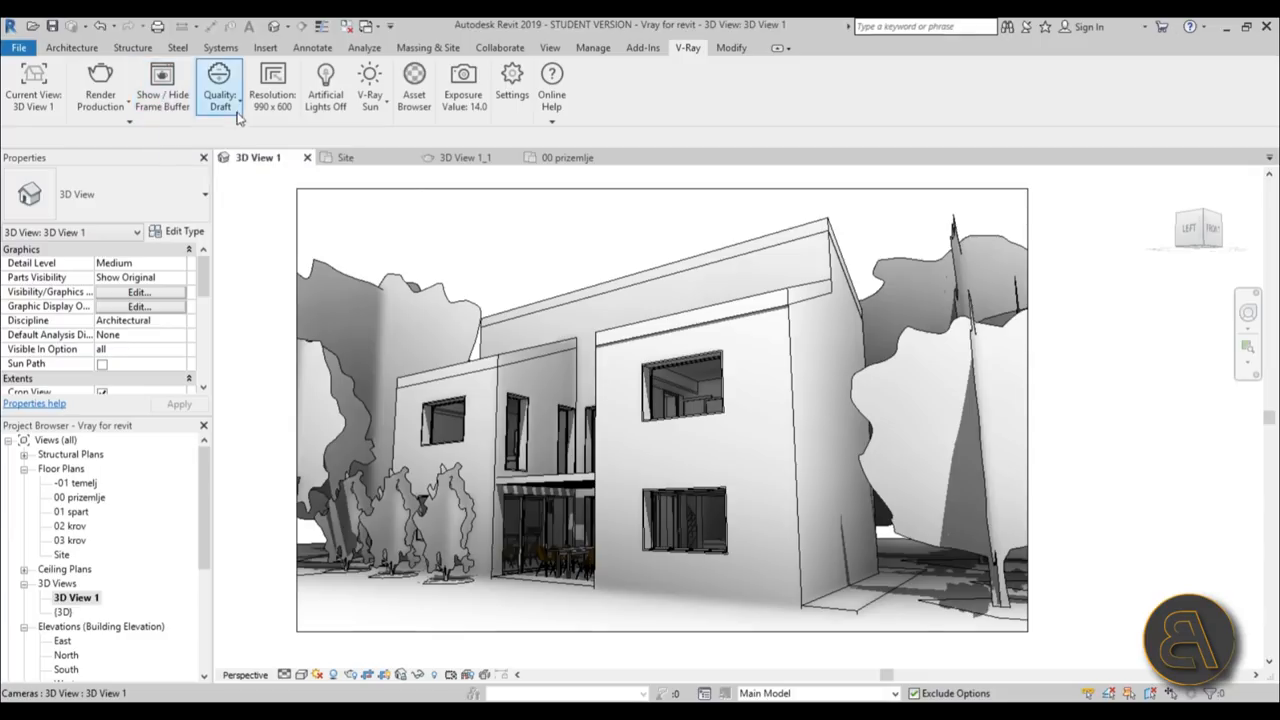
Step: Choose Medium from the V-Ray Quality presets
{"action": "left_click", "coordinate": [219, 90]}
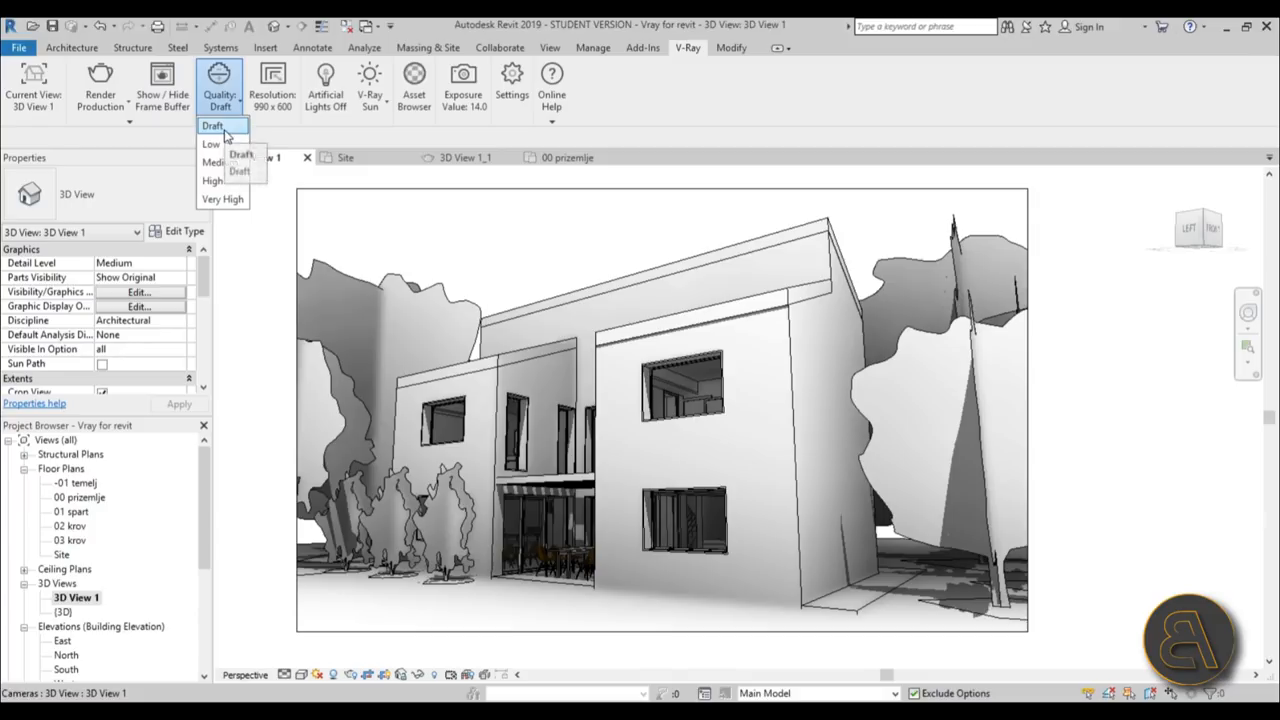
{"action": "mouse_move", "coordinate": [220, 162]}
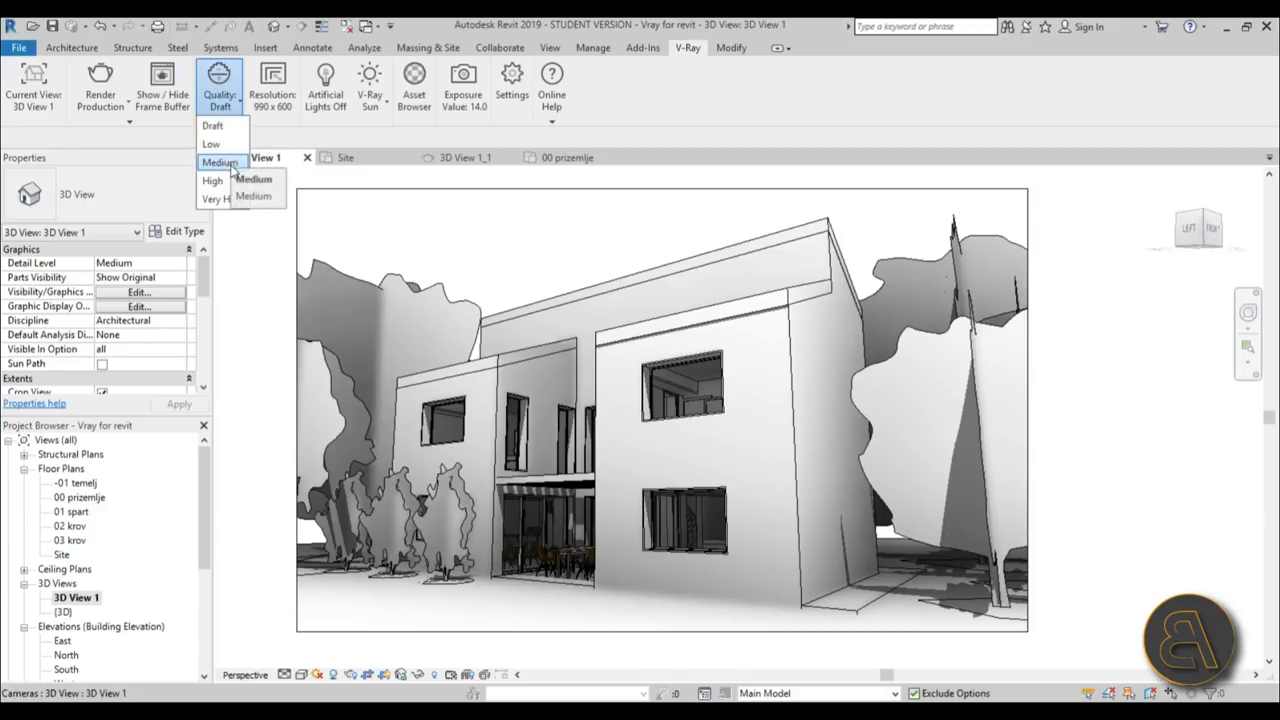
{"action": "mouse_move", "coordinate": [220, 162]}
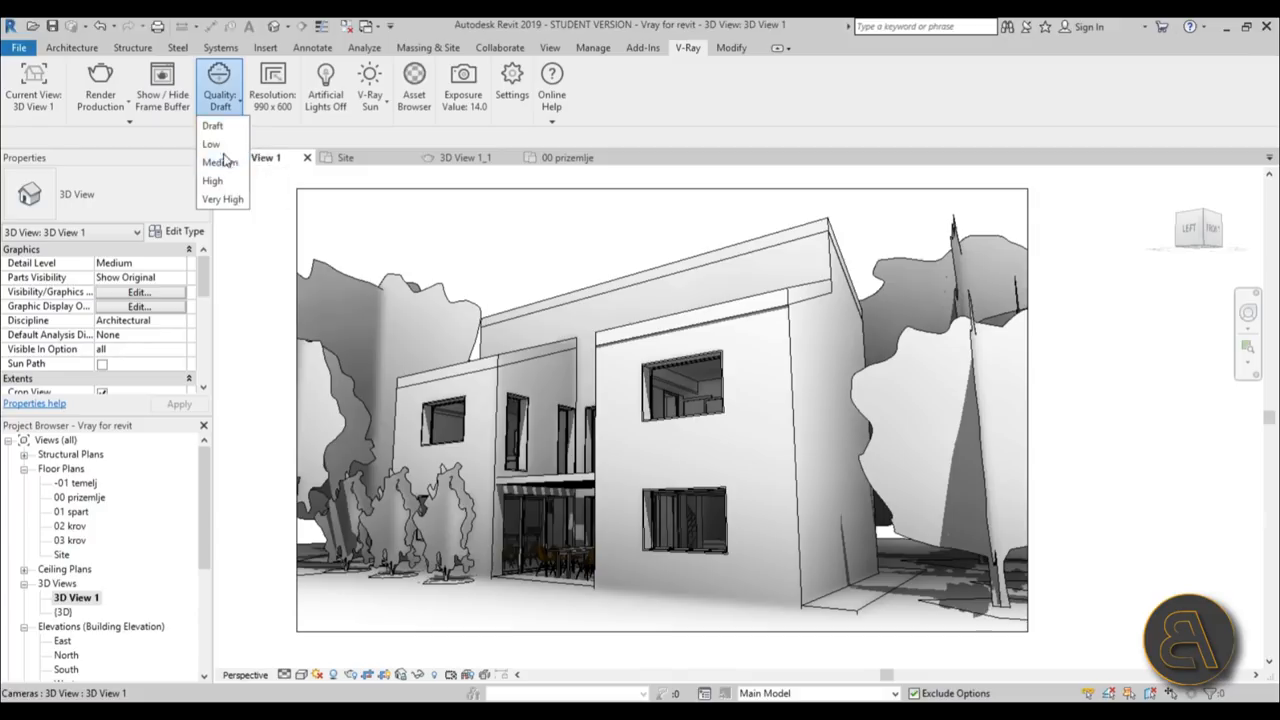
{"action": "left_click", "coordinate": [220, 161]}
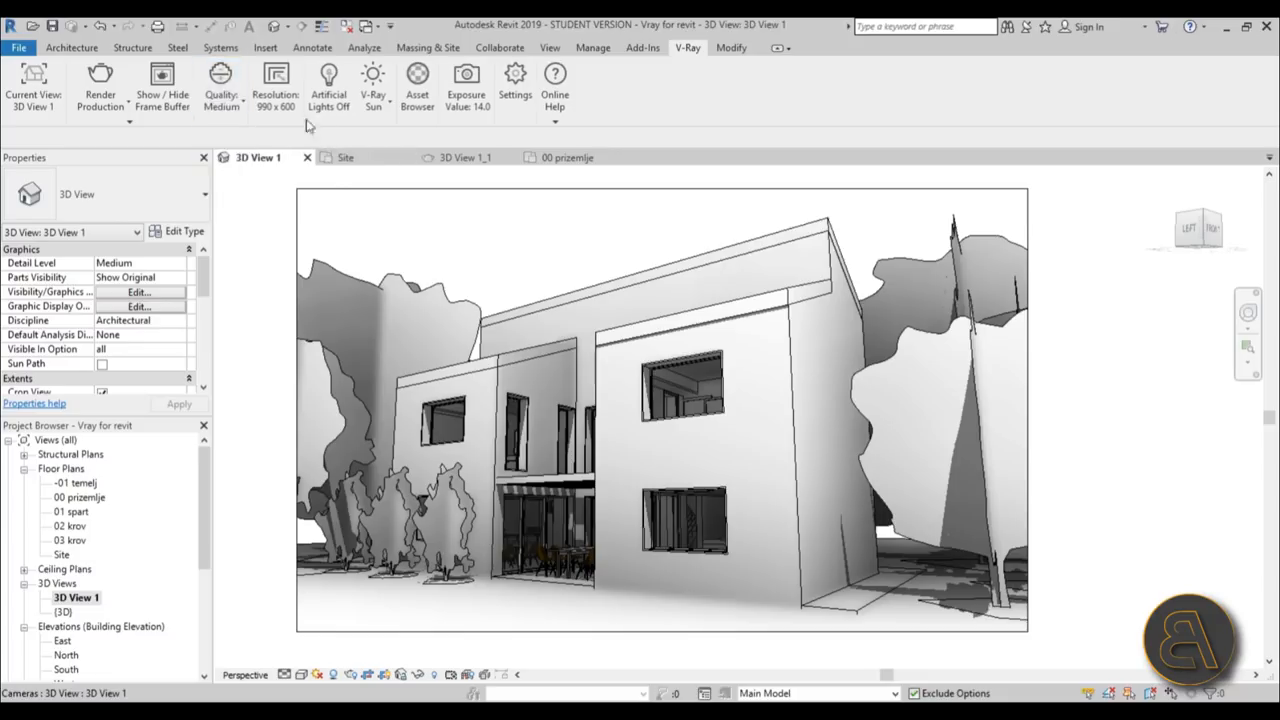
{"action": "mouse_move", "coordinate": [275, 87]}
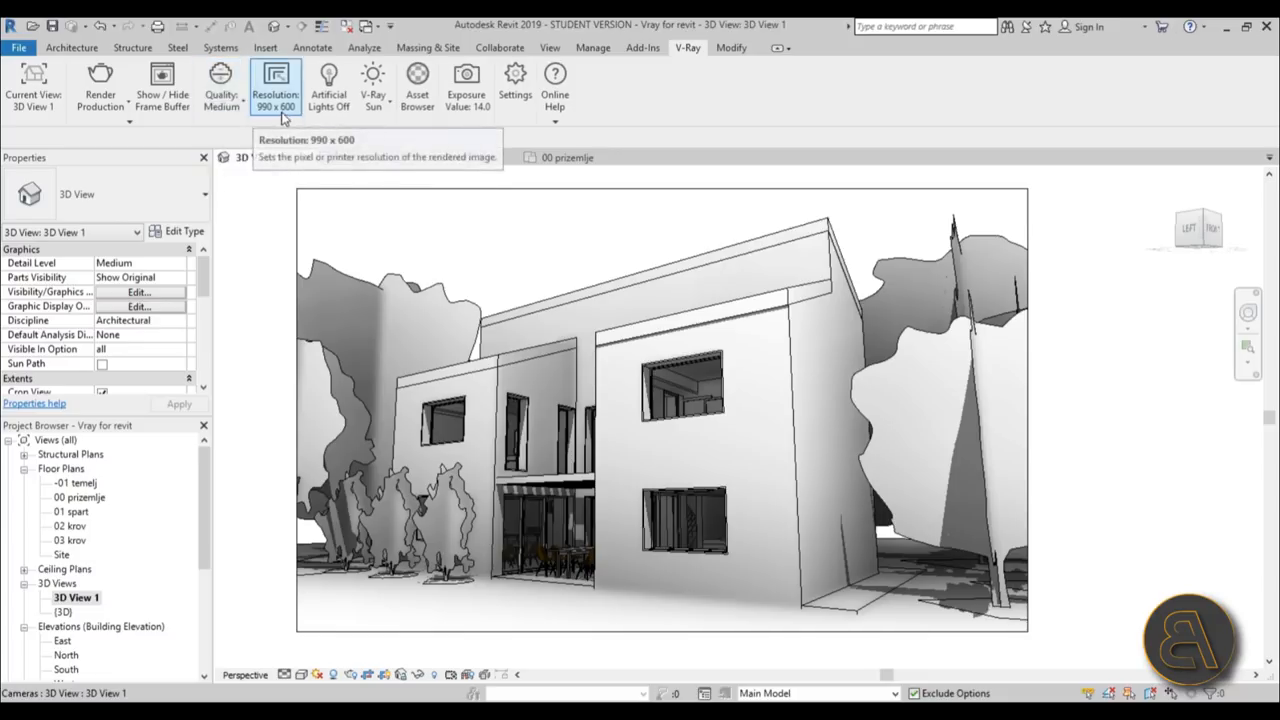
{"action": "mouse_move", "coordinate": [280, 118]}
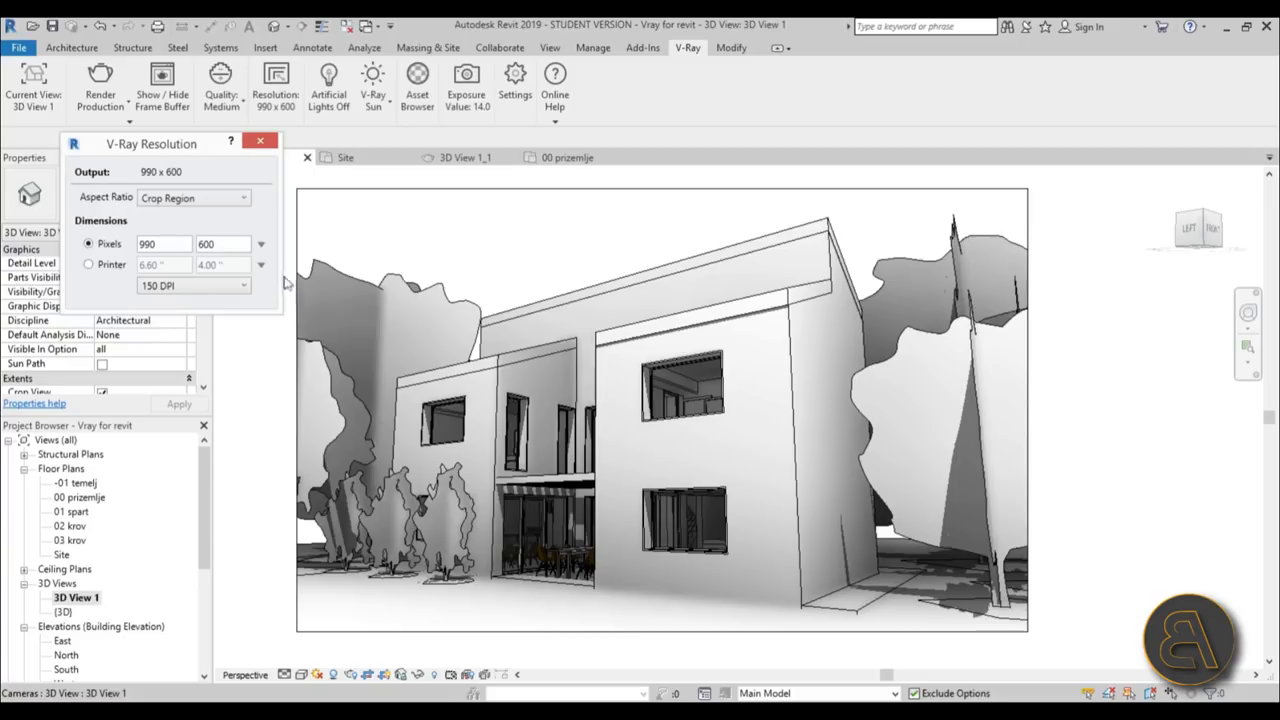
Step: Set the V-Ray resolution to Printer sizing in millimetres at 150 DPI (1477×895)
{"action": "left_click", "coordinate": [193, 197]}
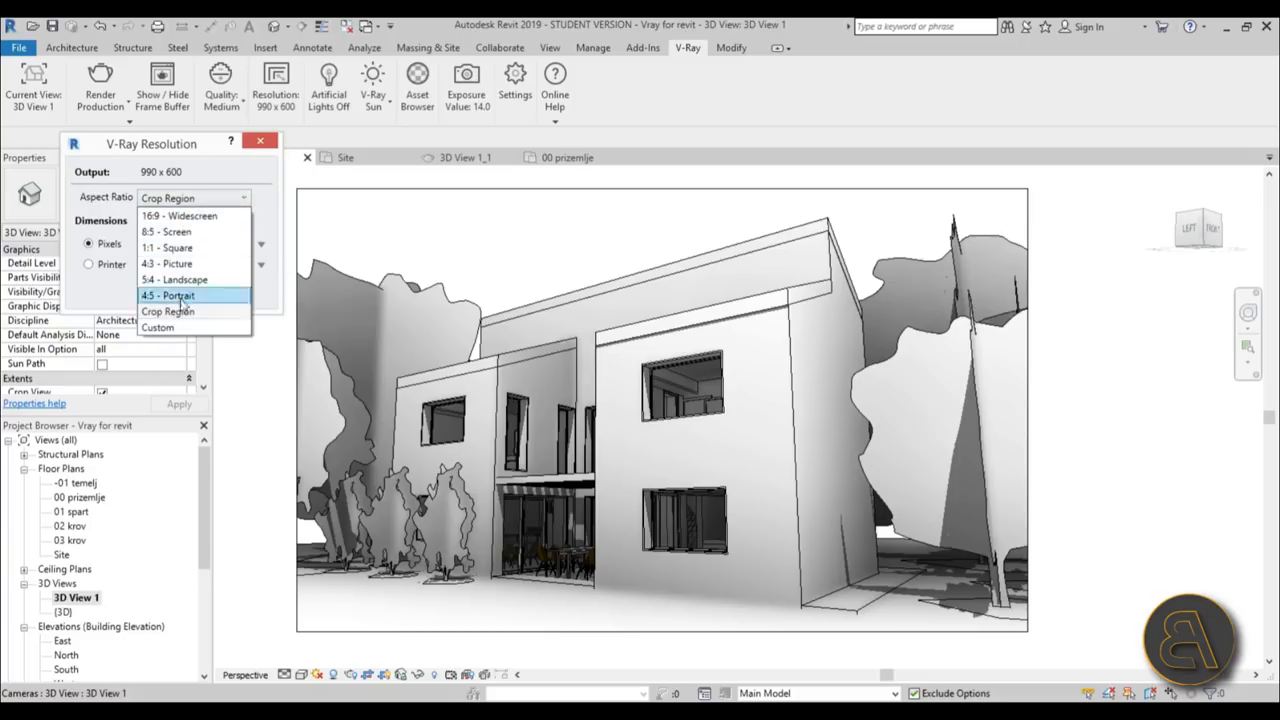
{"action": "mouse_move", "coordinate": [180, 216]}
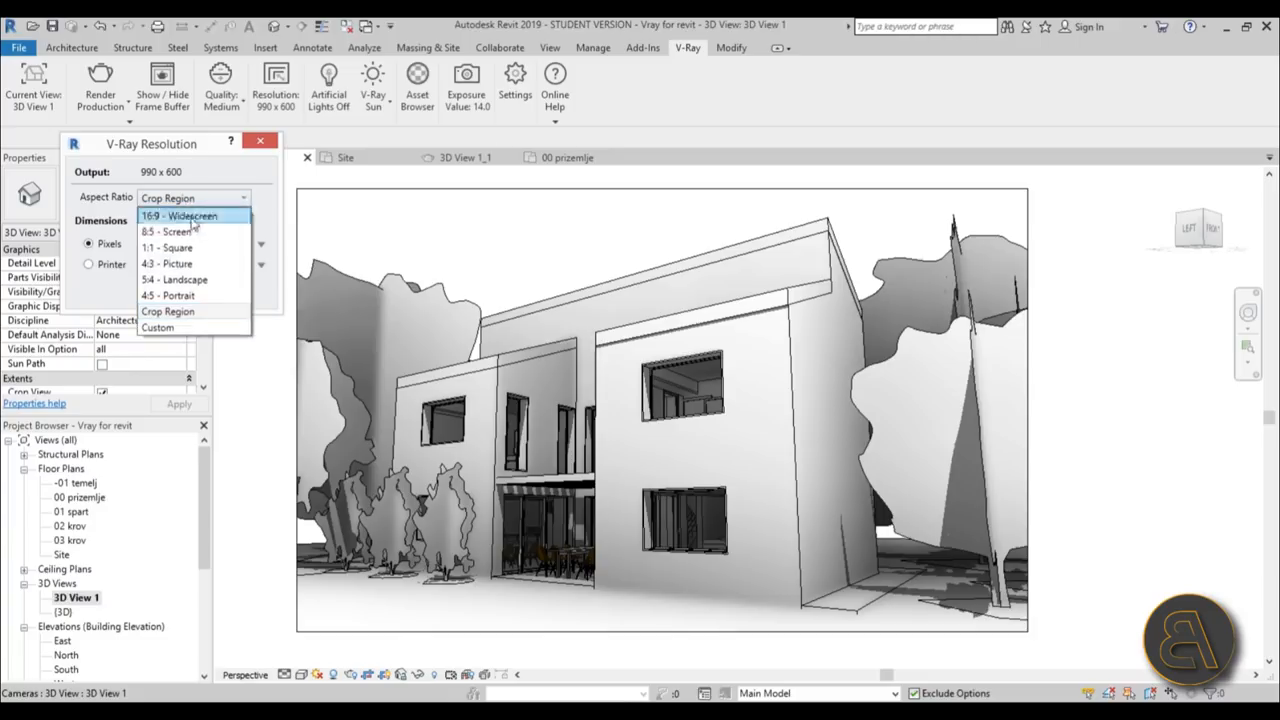
{"action": "mouse_move", "coordinate": [205, 198]}
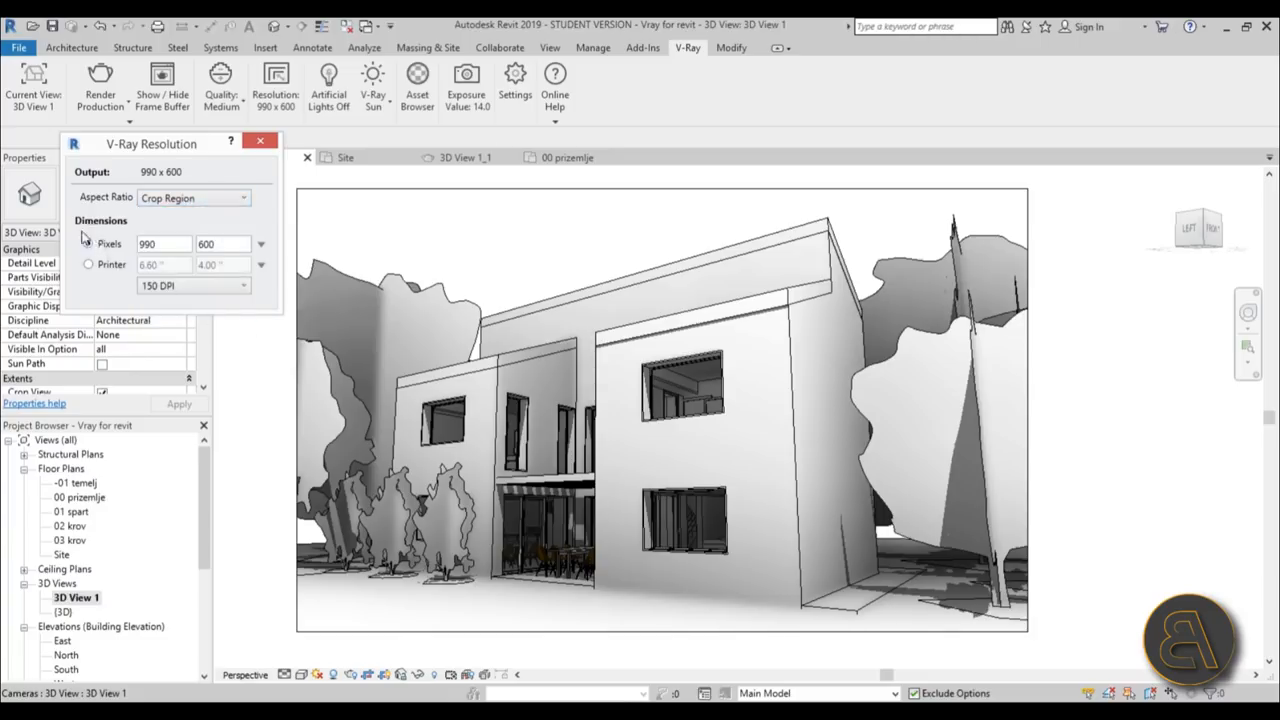
{"action": "left_click", "coordinate": [88, 243]}
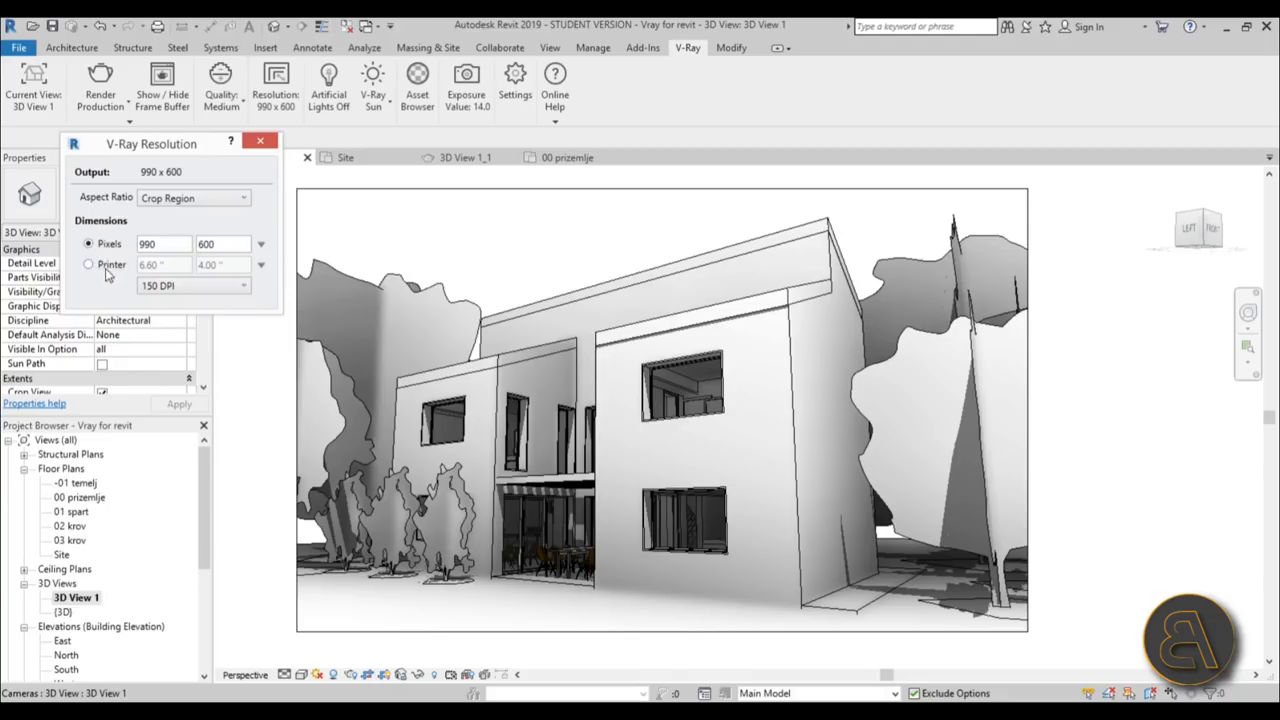
{"action": "left_click", "coordinate": [89, 263]}
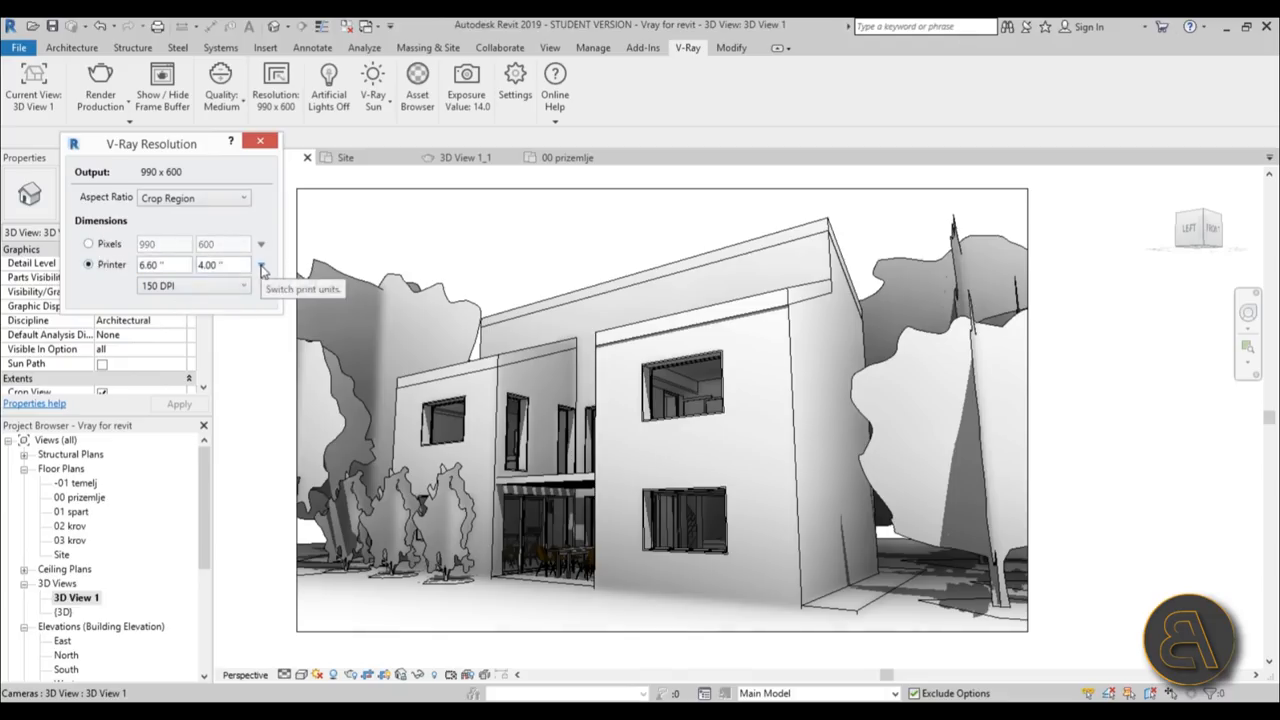
{"action": "left_click", "coordinate": [261, 265]}
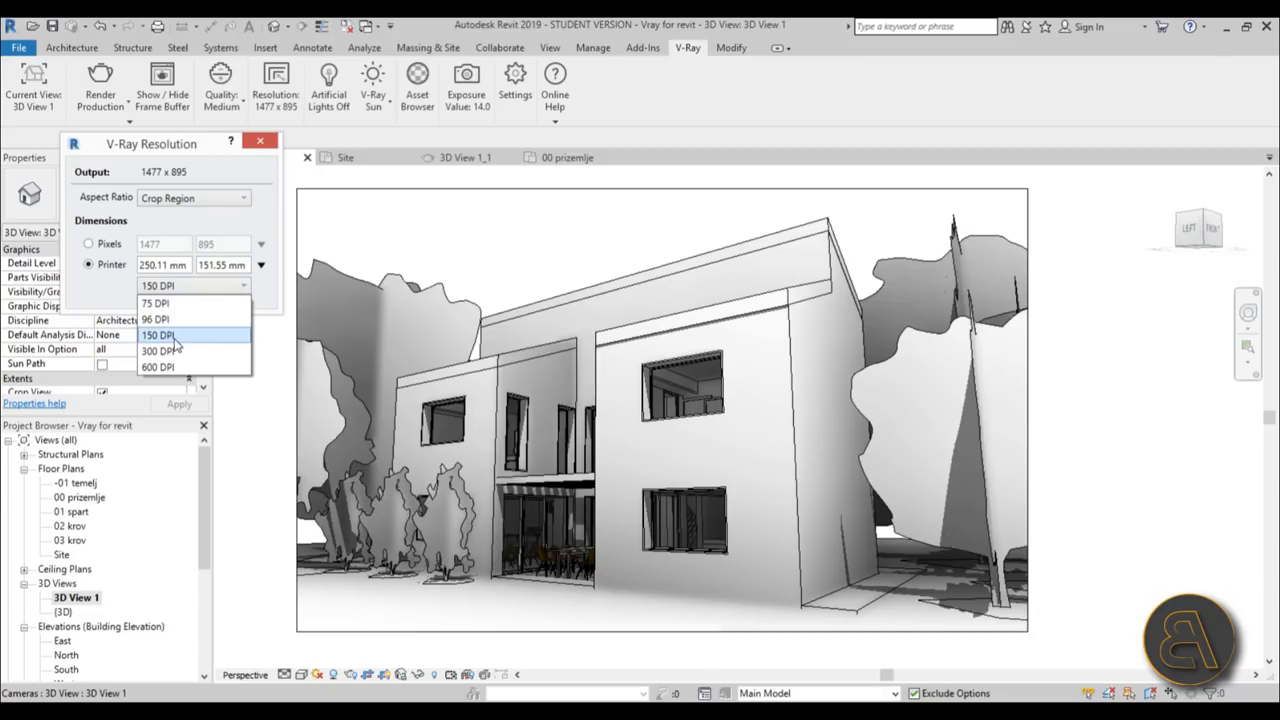
{"action": "mouse_move", "coordinate": [200, 340]}
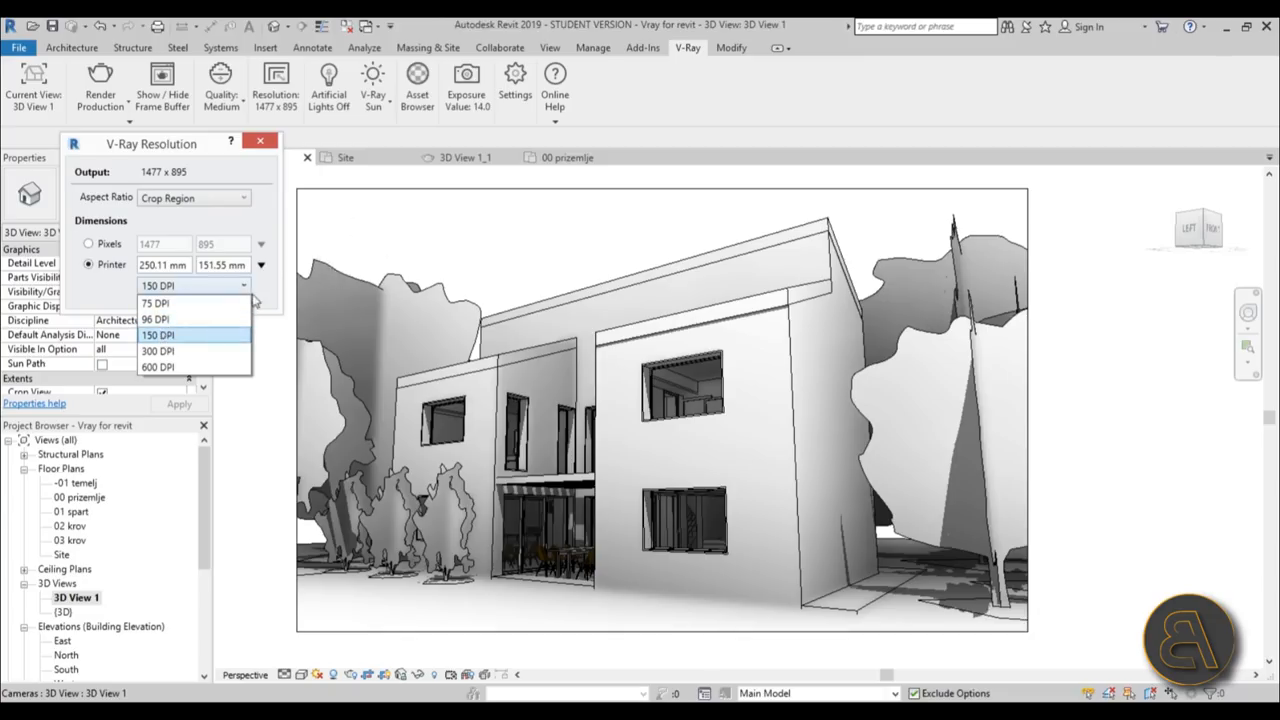
{"action": "mouse_move", "coordinate": [157, 303]}
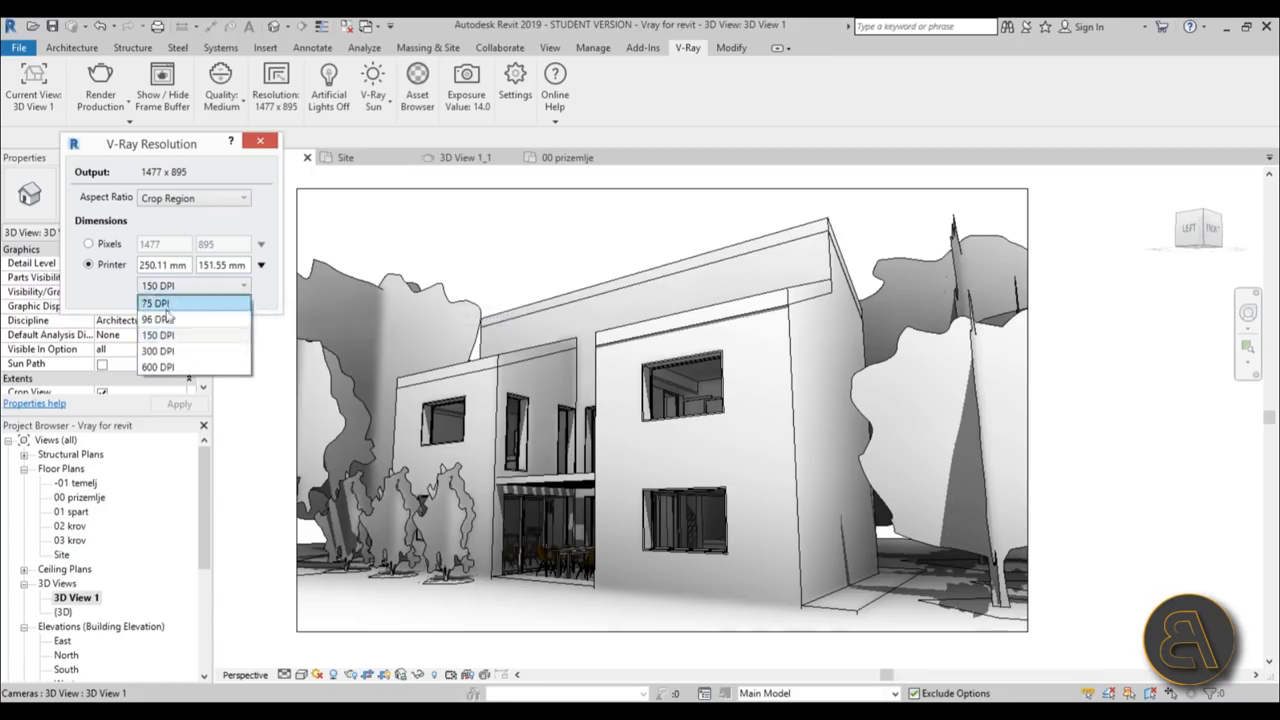
{"action": "mouse_move", "coordinate": [158, 351]}
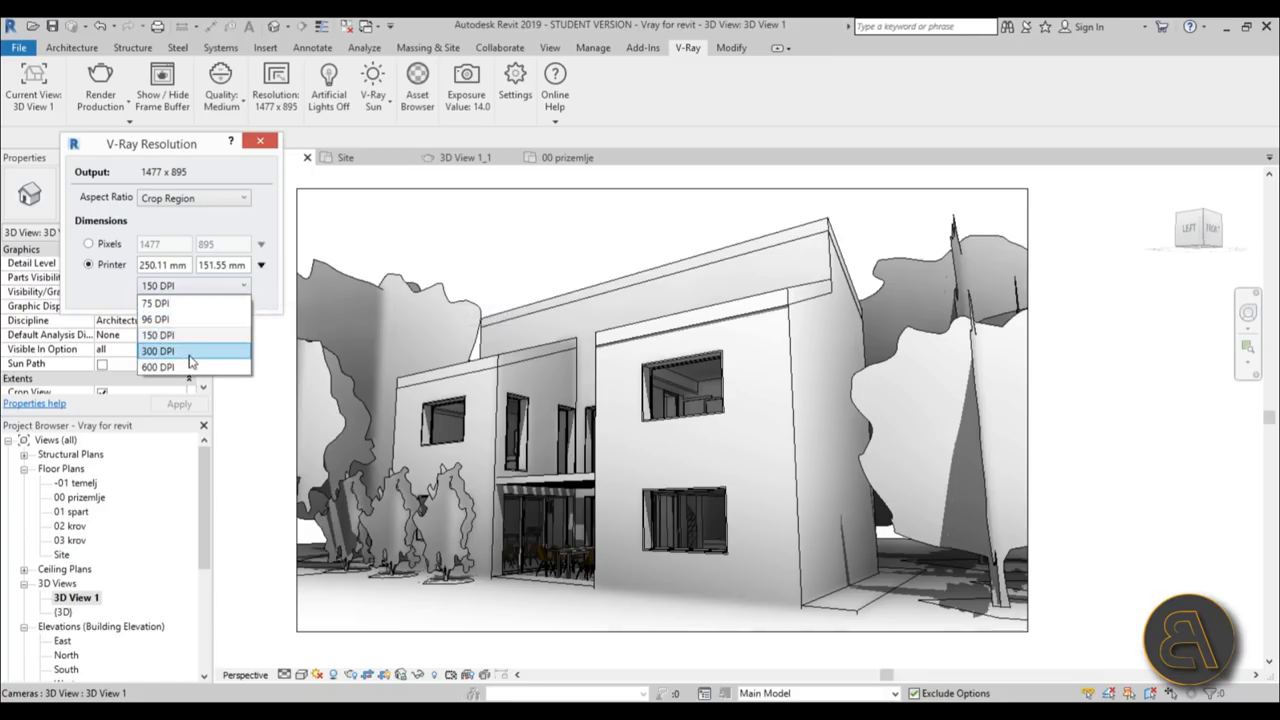
{"action": "left_click", "coordinate": [157, 335]}
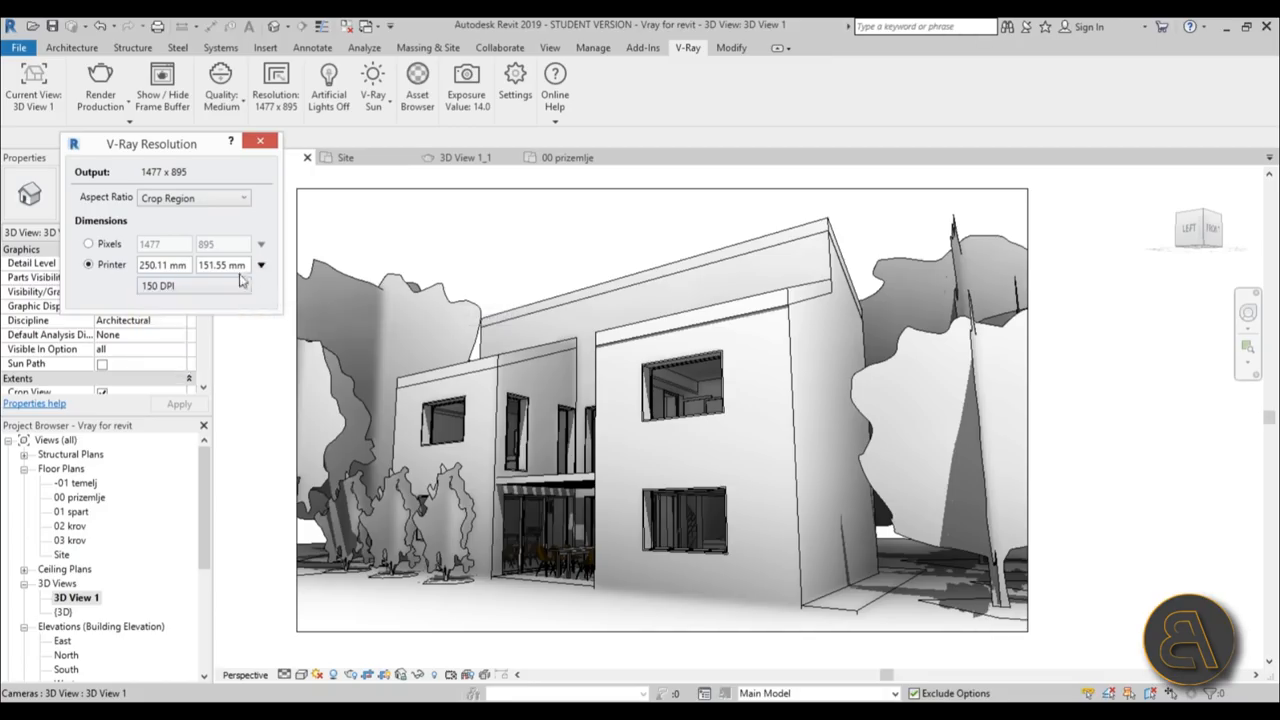
{"action": "mouse_move", "coordinate": [170, 285]}
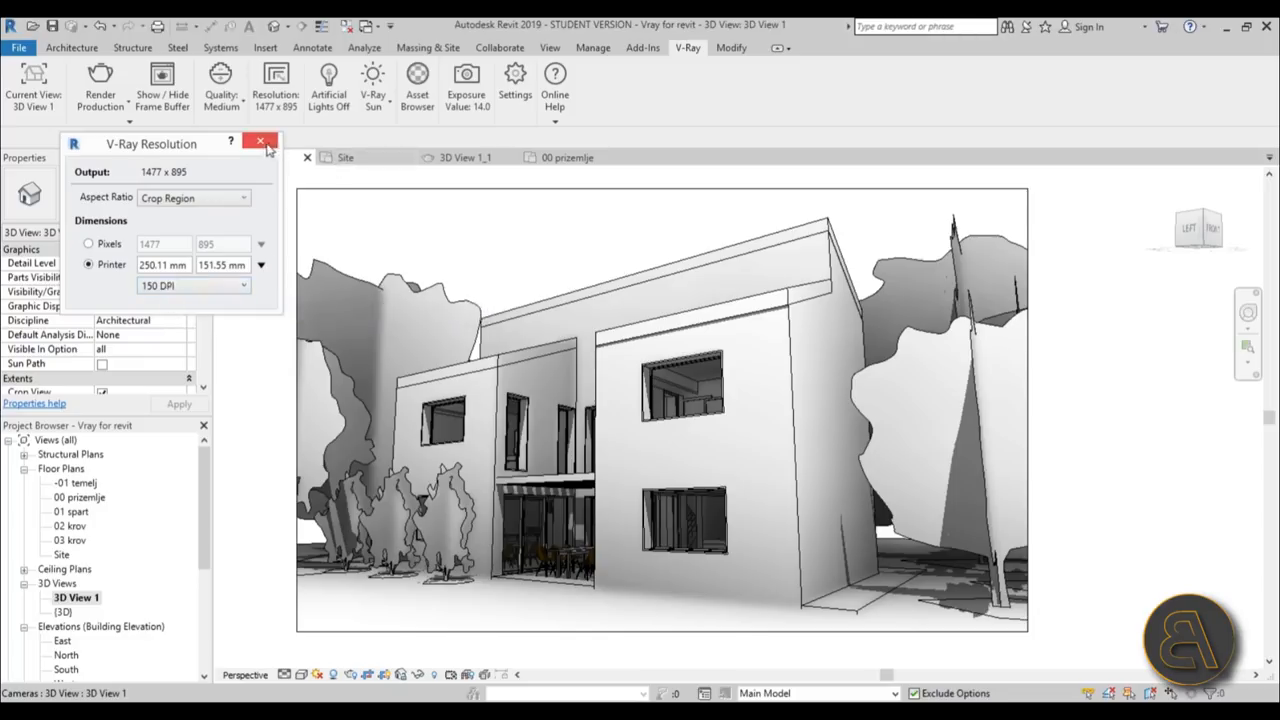
Step: Close the Resolution dialog and show the V-Ray Sun, Dome Light and No Light options
{"action": "left_click", "coordinate": [260, 142]}
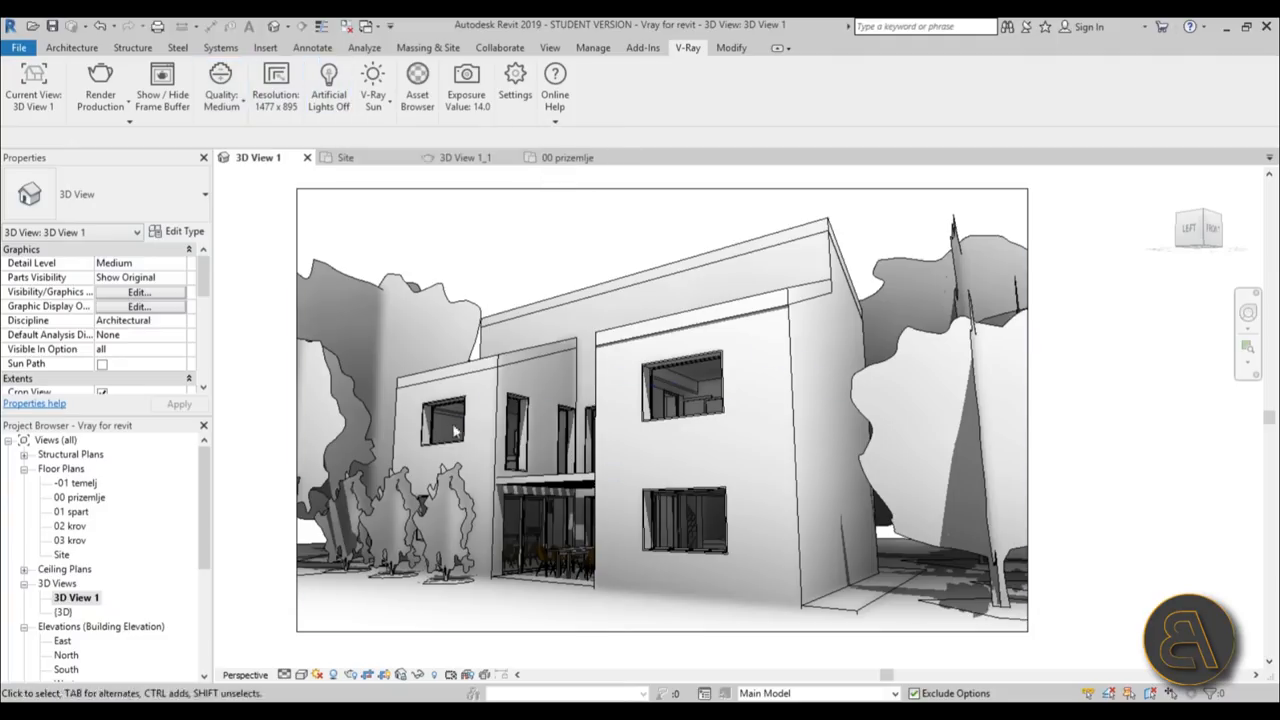
{"action": "mouse_move", "coordinate": [328, 90]}
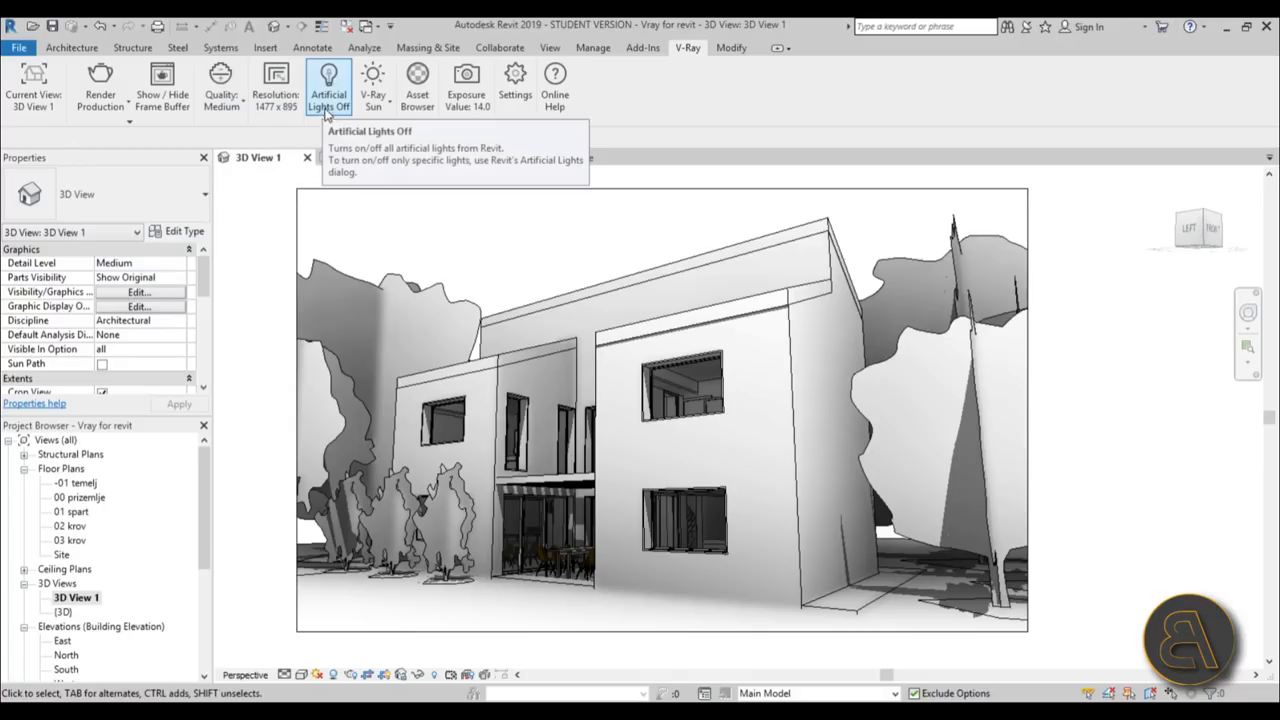
{"action": "left_click", "coordinate": [372, 85]}
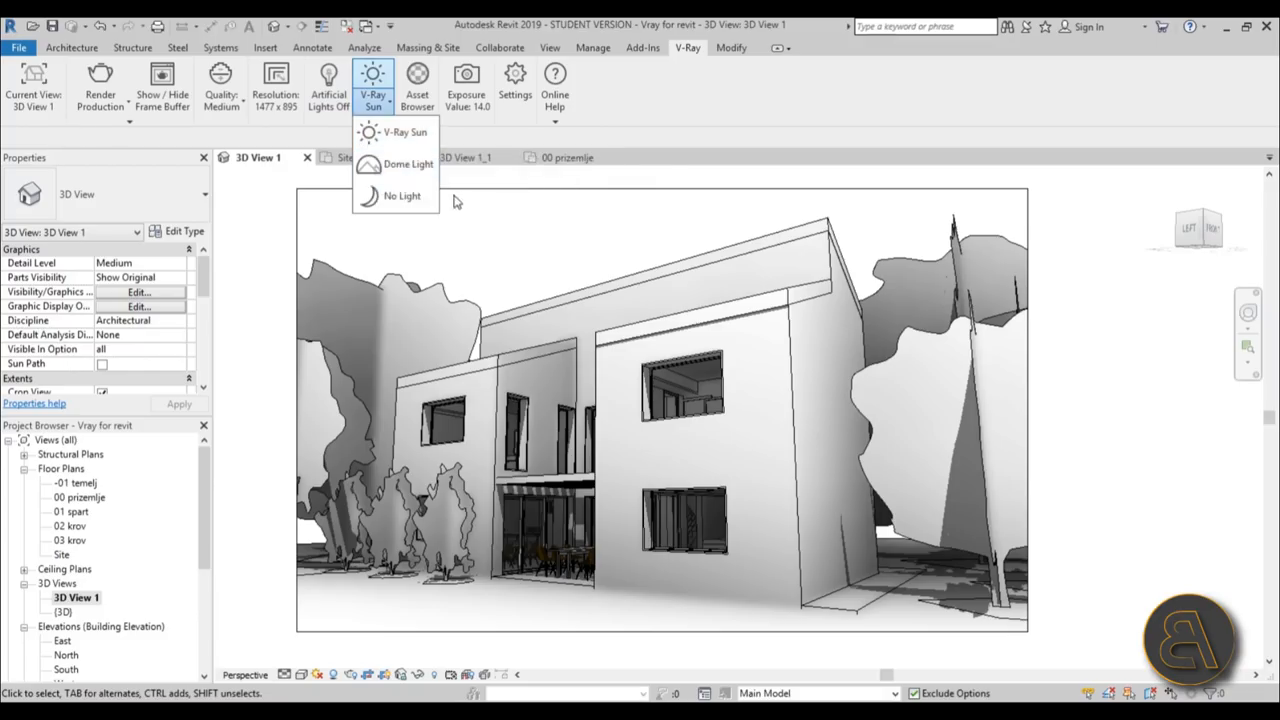
{"action": "mouse_move", "coordinate": [402, 195]}
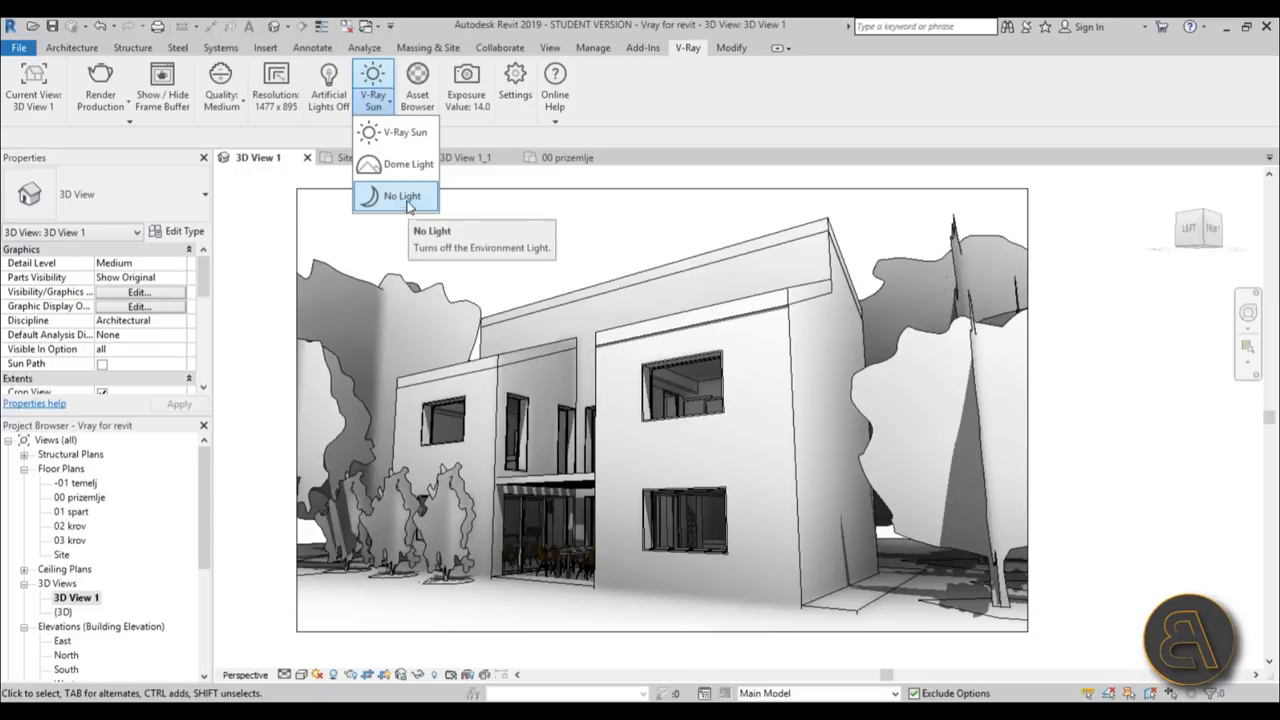
{"action": "mouse_move", "coordinate": [395, 164]}
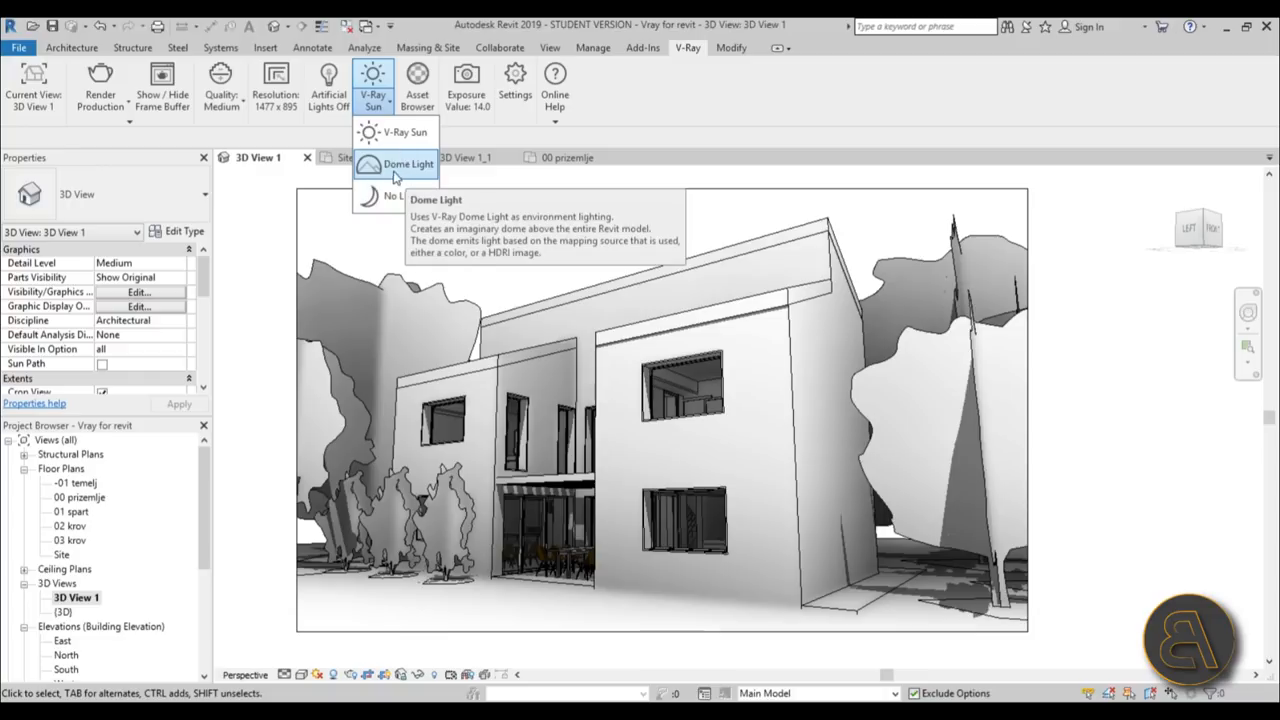
{"action": "mouse_move", "coordinate": [388, 172]}
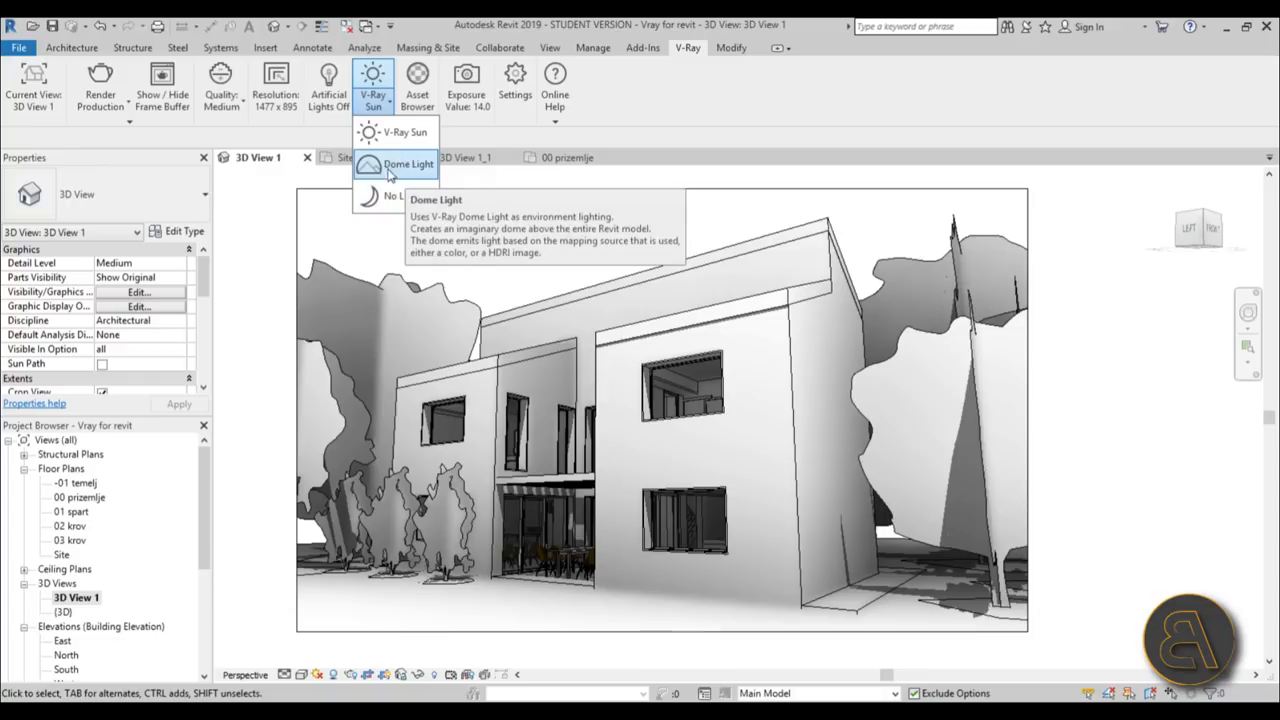
{"action": "mouse_move", "coordinate": [392, 170]}
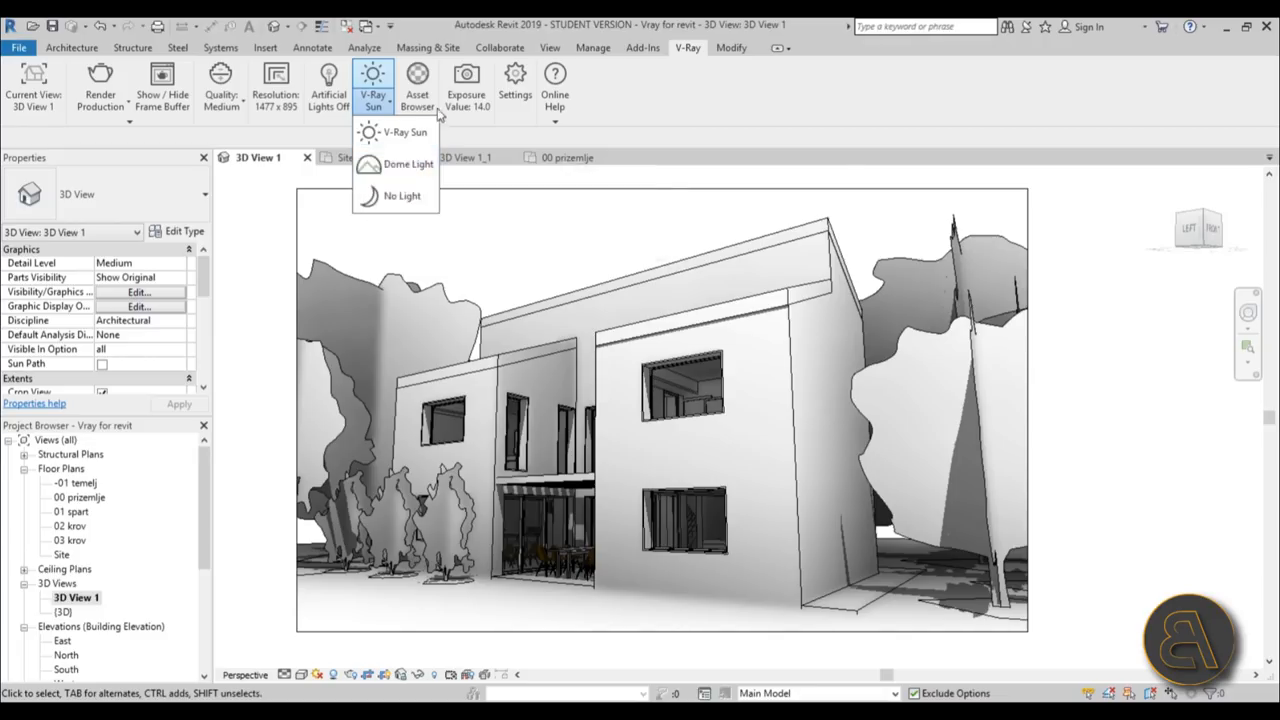
Step: Open the V-Ray Asset Browser and move its window aside
{"action": "left_click", "coordinate": [417, 88]}
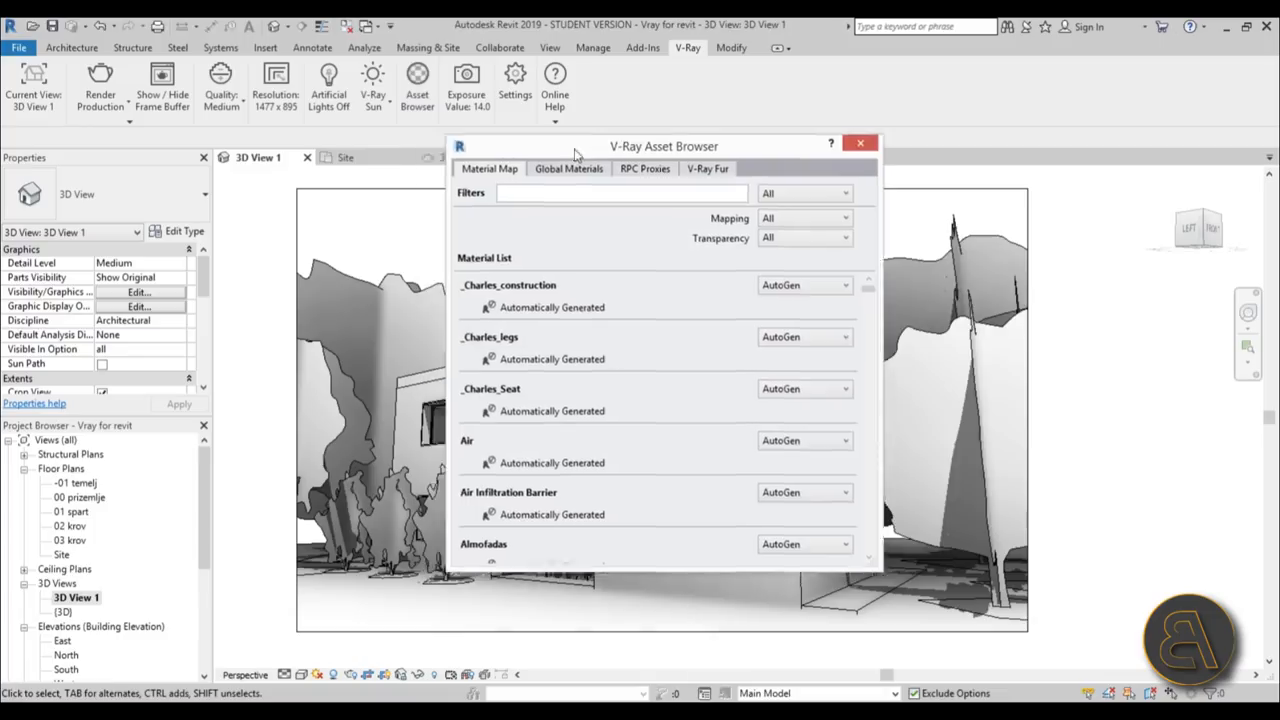
{"action": "left_click_drag", "start_coordinate": [663, 146], "coordinate": [878, 99]}
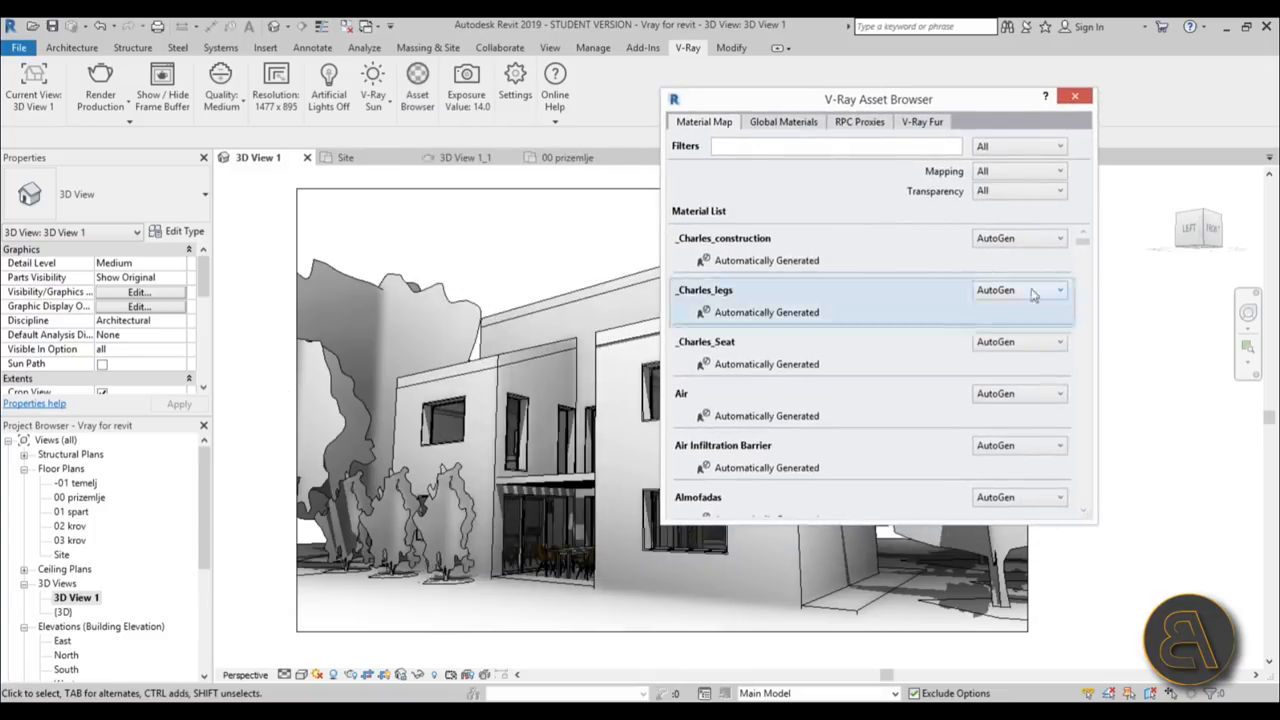
{"action": "left_click_drag", "start_coordinate": [878, 99], "coordinate": [986, 76]}
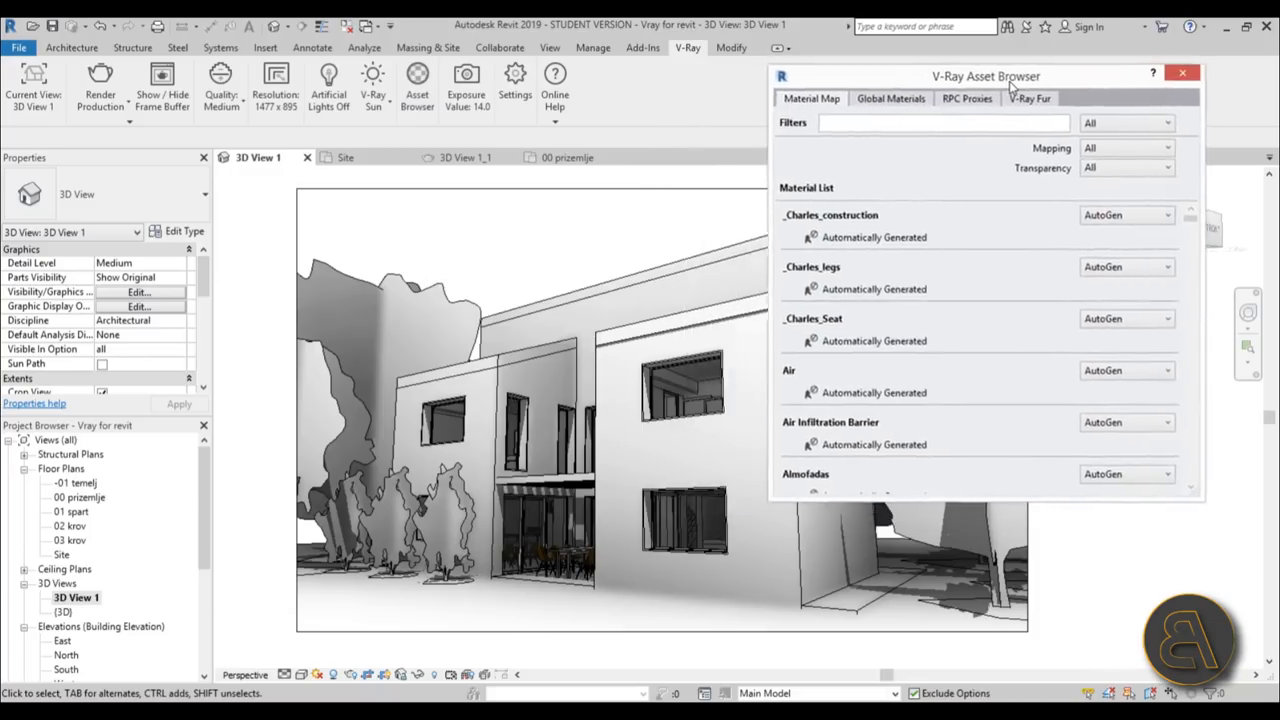
{"action": "left_click_drag", "start_coordinate": [985, 76], "coordinate": [884, 79]}
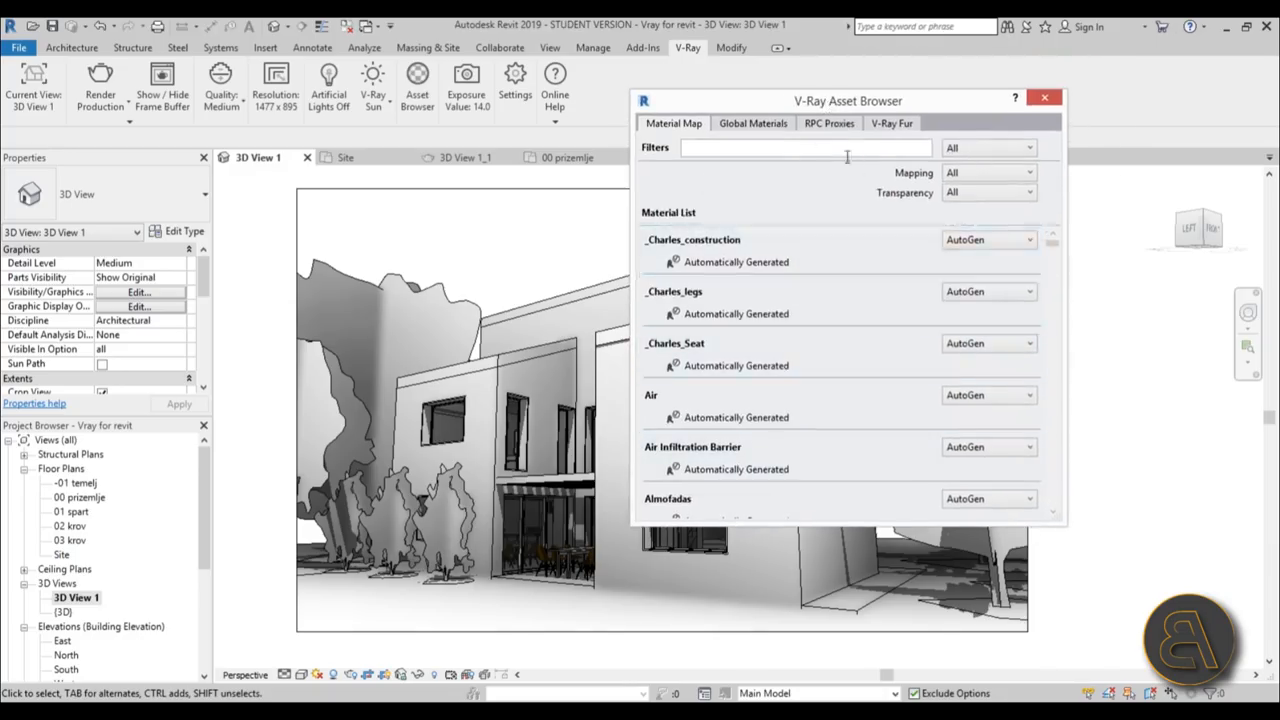
{"action": "mouse_move", "coordinate": [843, 130]}
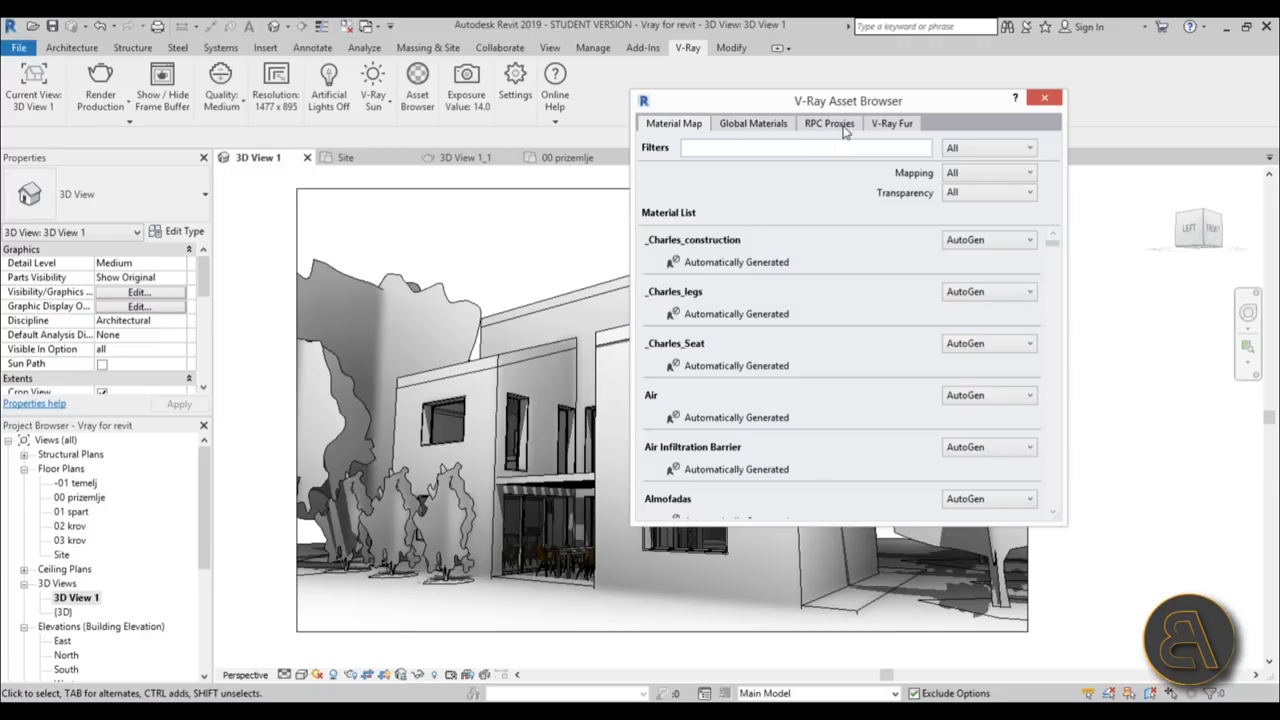
Step: Check RPC Proxies without loading a file, then view the Global Materials overrides
{"action": "left_click", "coordinate": [829, 123]}
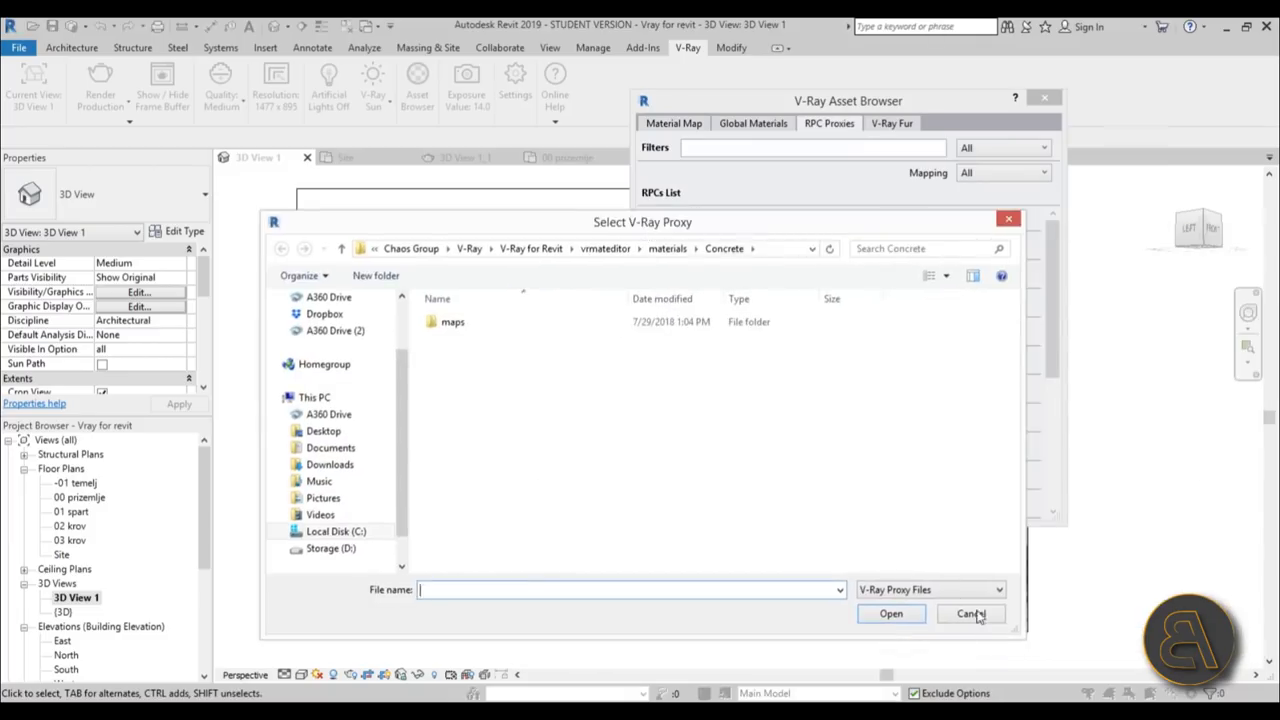
{"action": "left_click", "coordinate": [969, 613]}
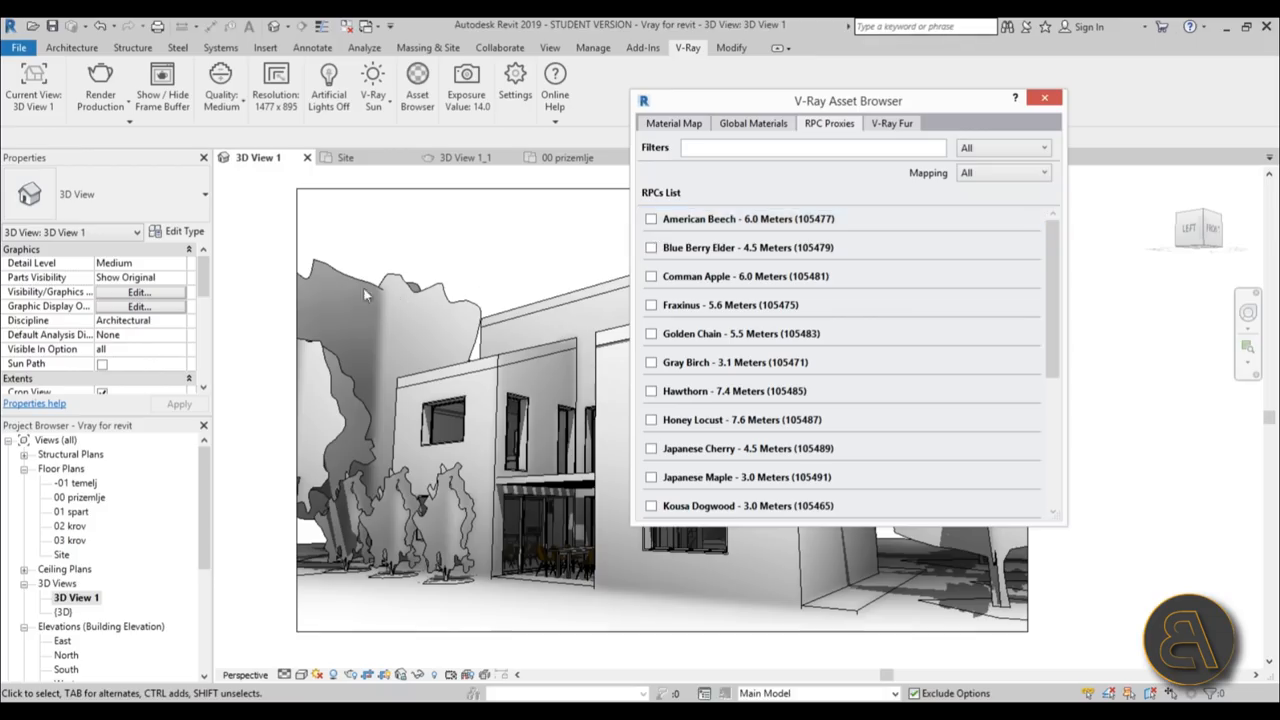
{"action": "mouse_move", "coordinate": [875, 133]}
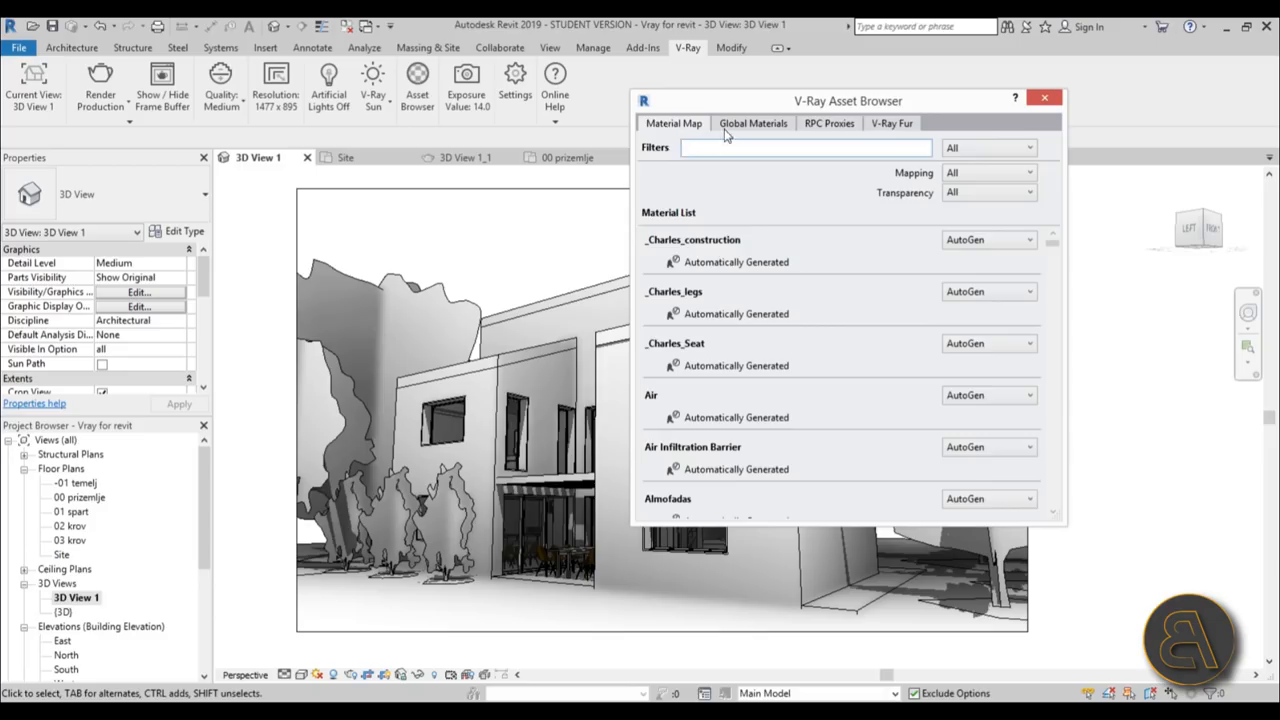
{"action": "mouse_move", "coordinate": [740, 200]}
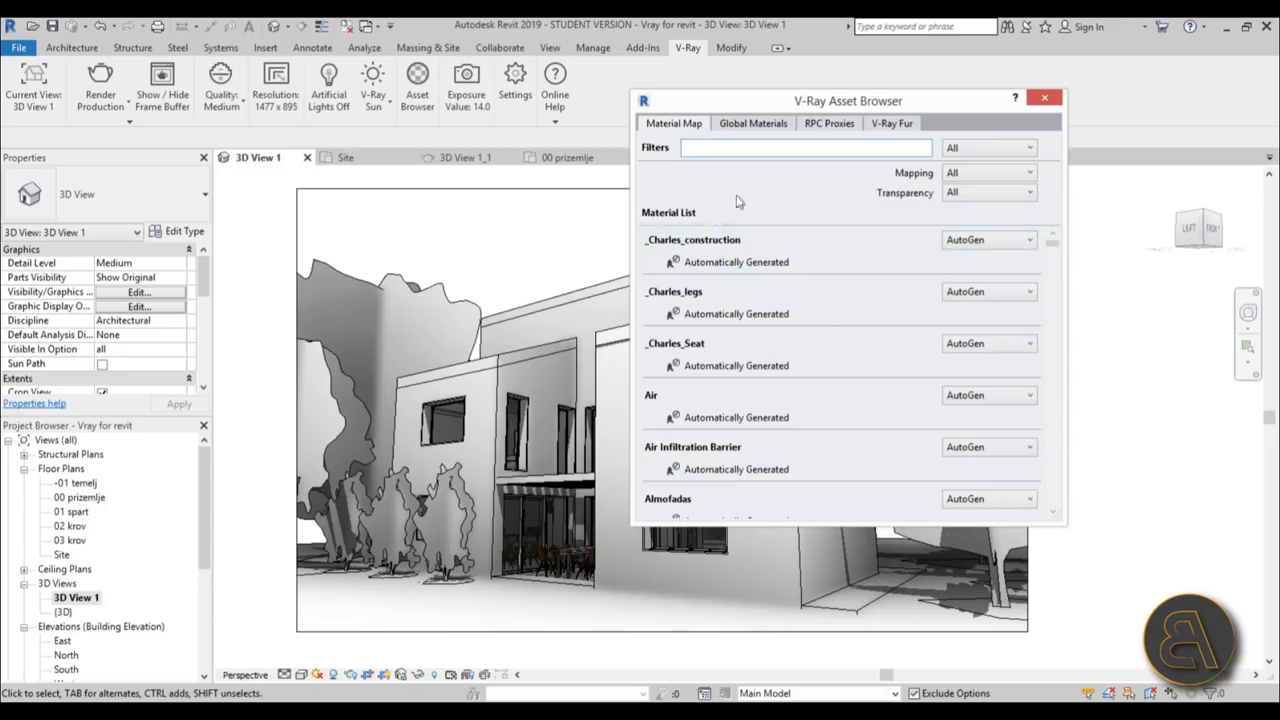
{"action": "left_click", "coordinate": [752, 123]}
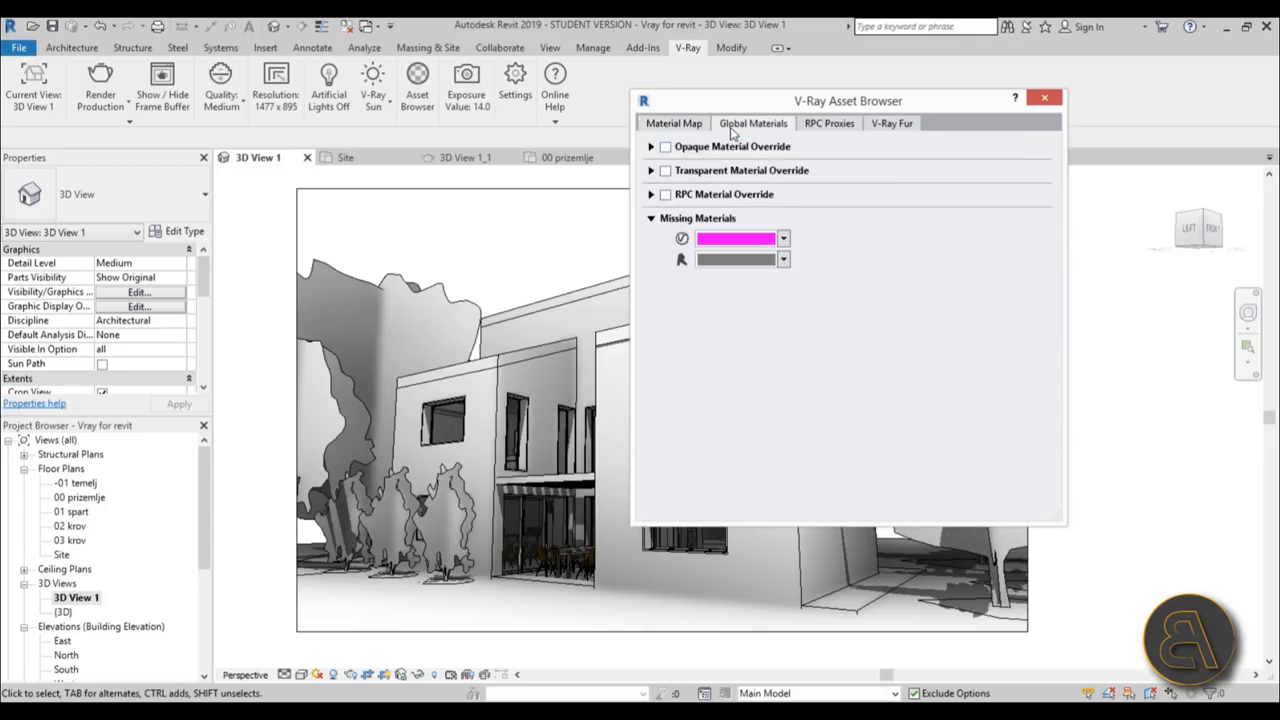
{"action": "mouse_move", "coordinate": [790, 140]}
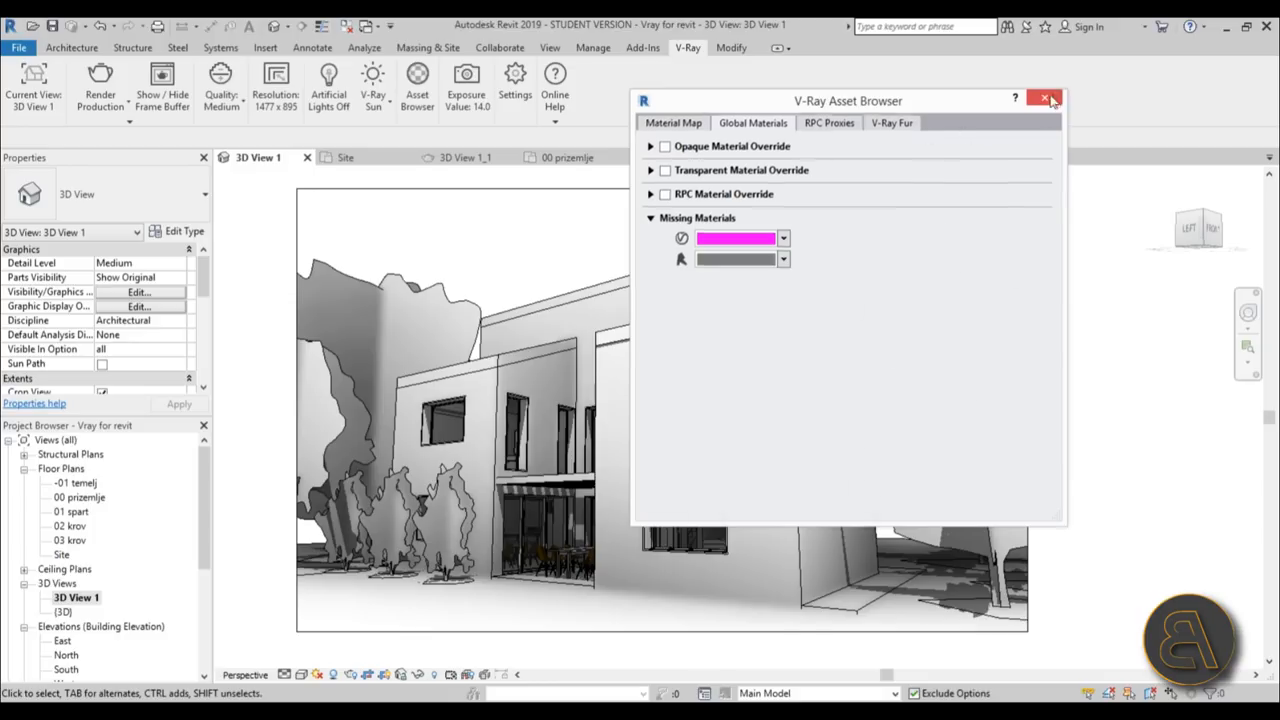
{"action": "left_click", "coordinate": [1047, 99]}
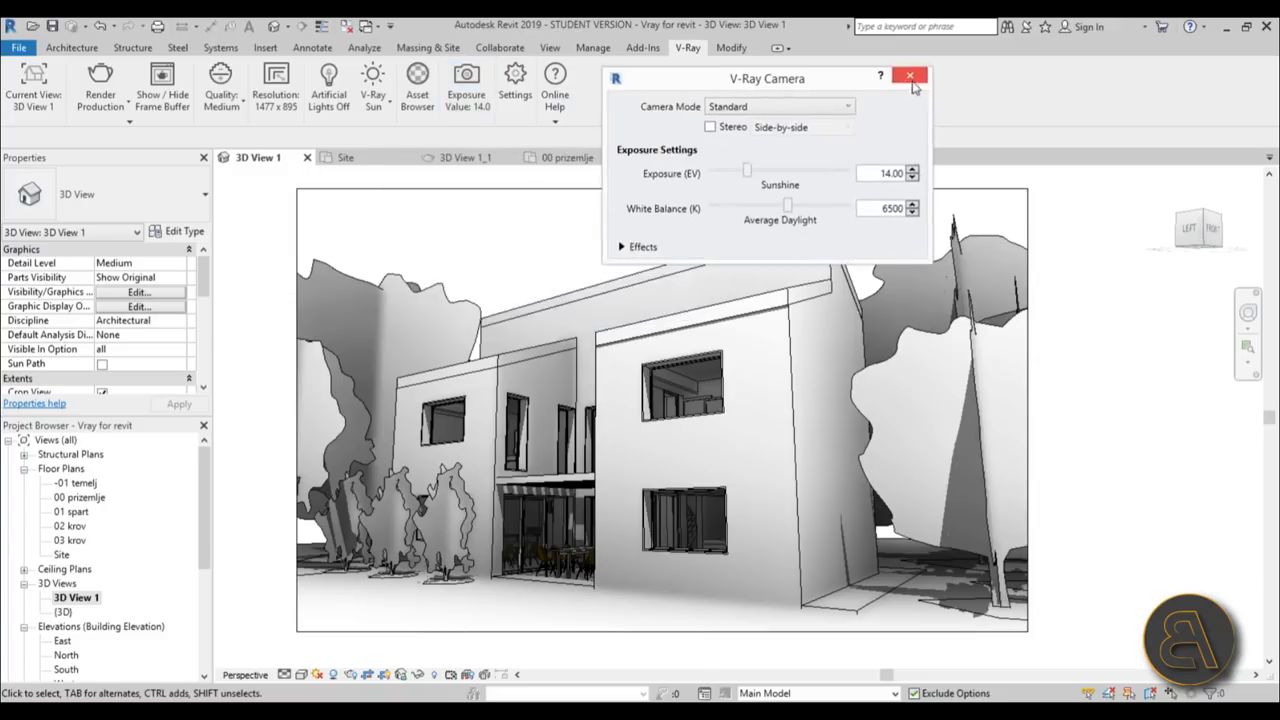
{"action": "left_click", "coordinate": [514, 85]}
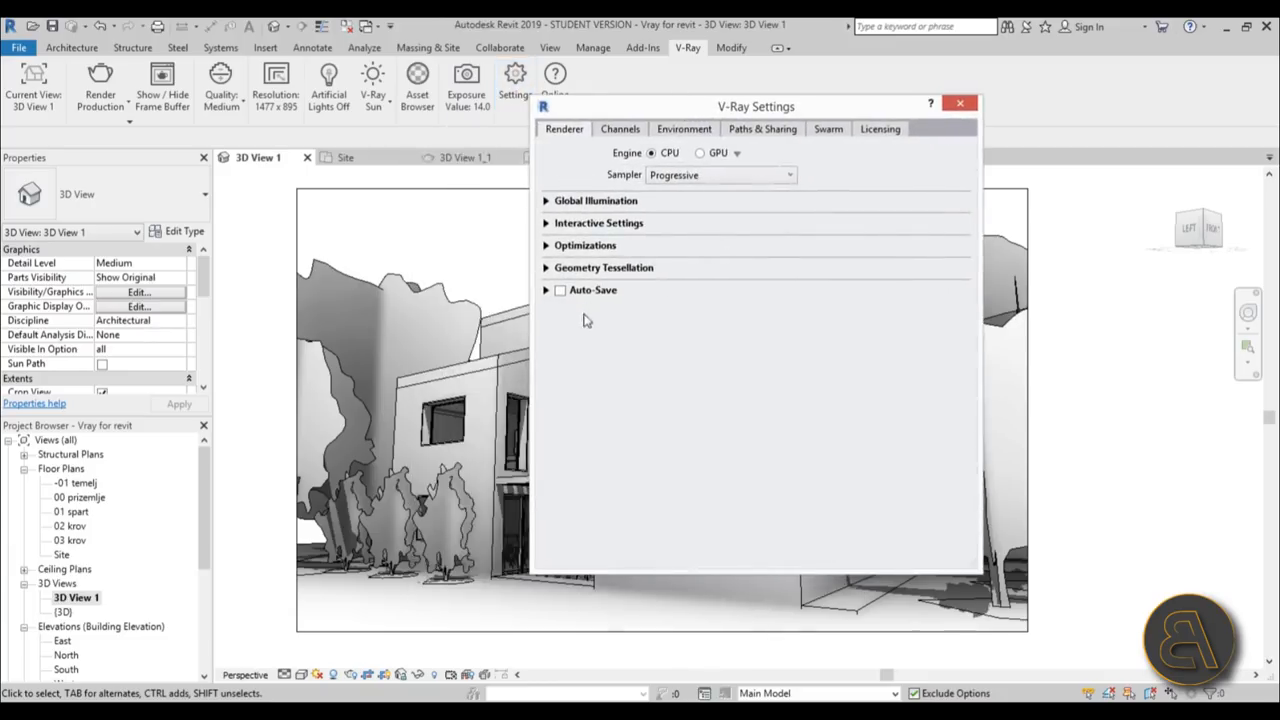
{"action": "mouse_move", "coordinate": [1020, 167]}
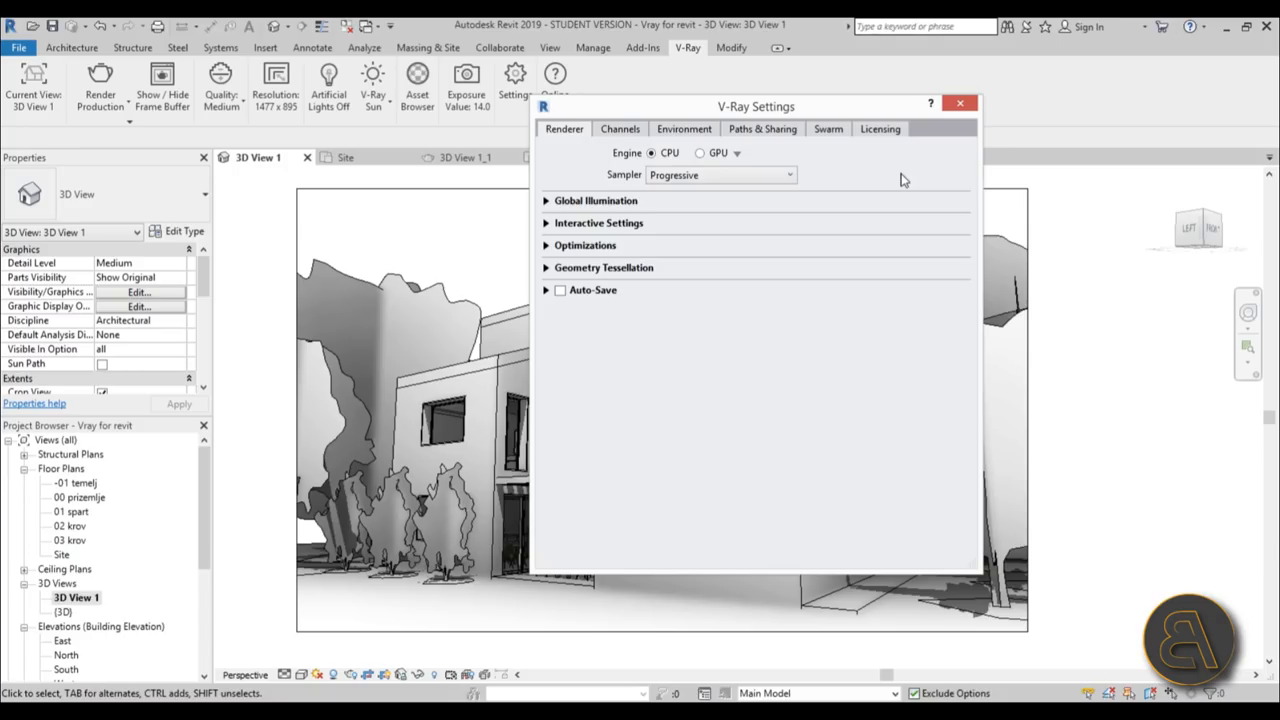
{"action": "mouse_move", "coordinate": [958, 104]}
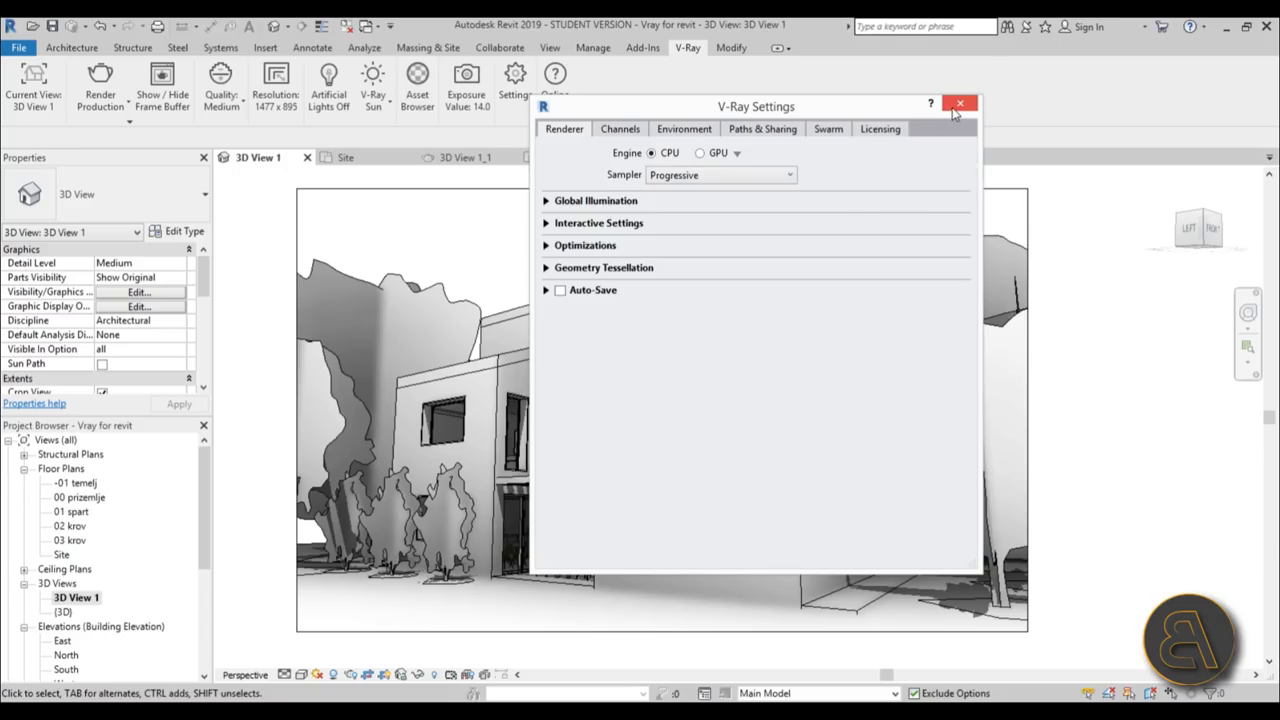
{"action": "left_click", "coordinate": [959, 103]}
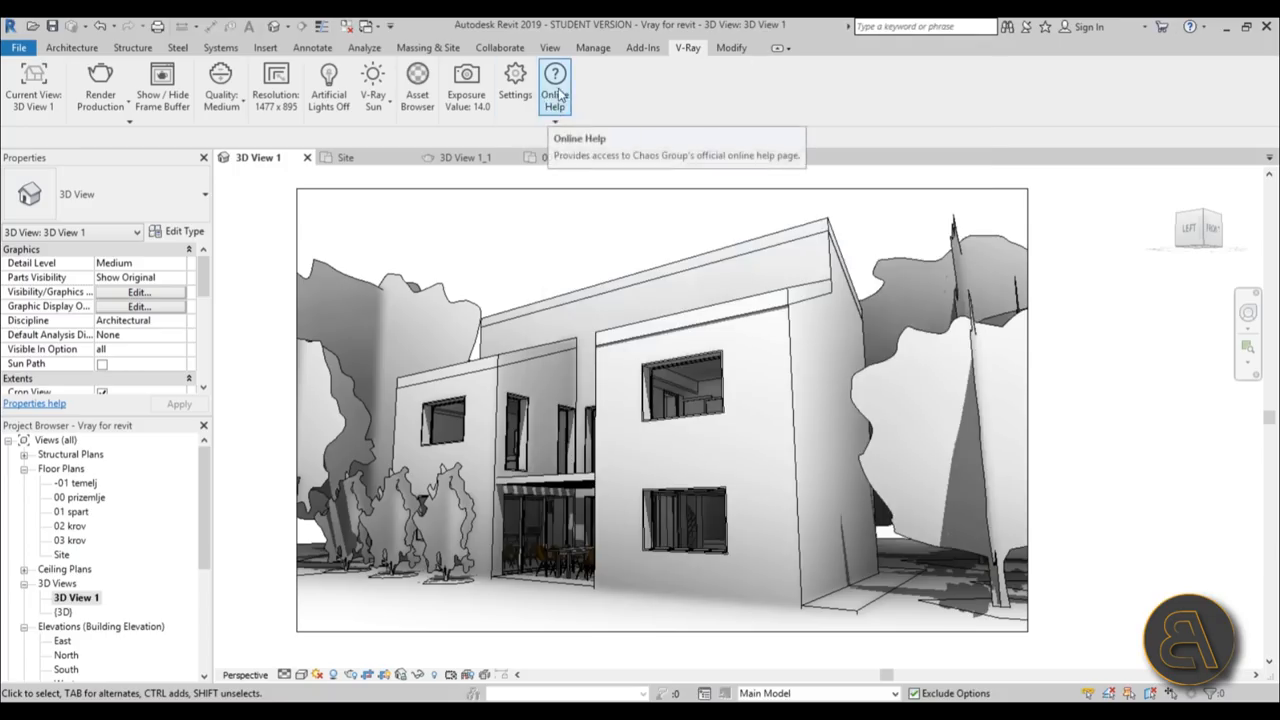
{"action": "mouse_move", "coordinate": [697, 133]}
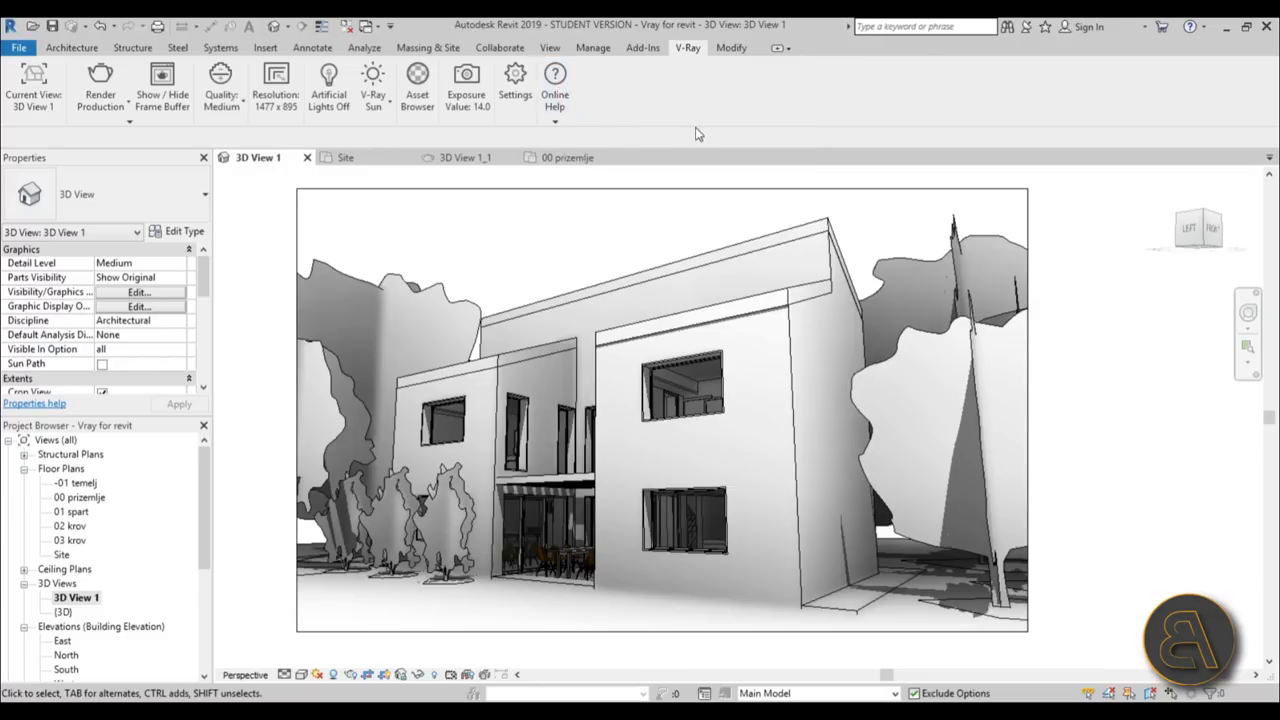
{"action": "mouse_move", "coordinate": [678, 82]}
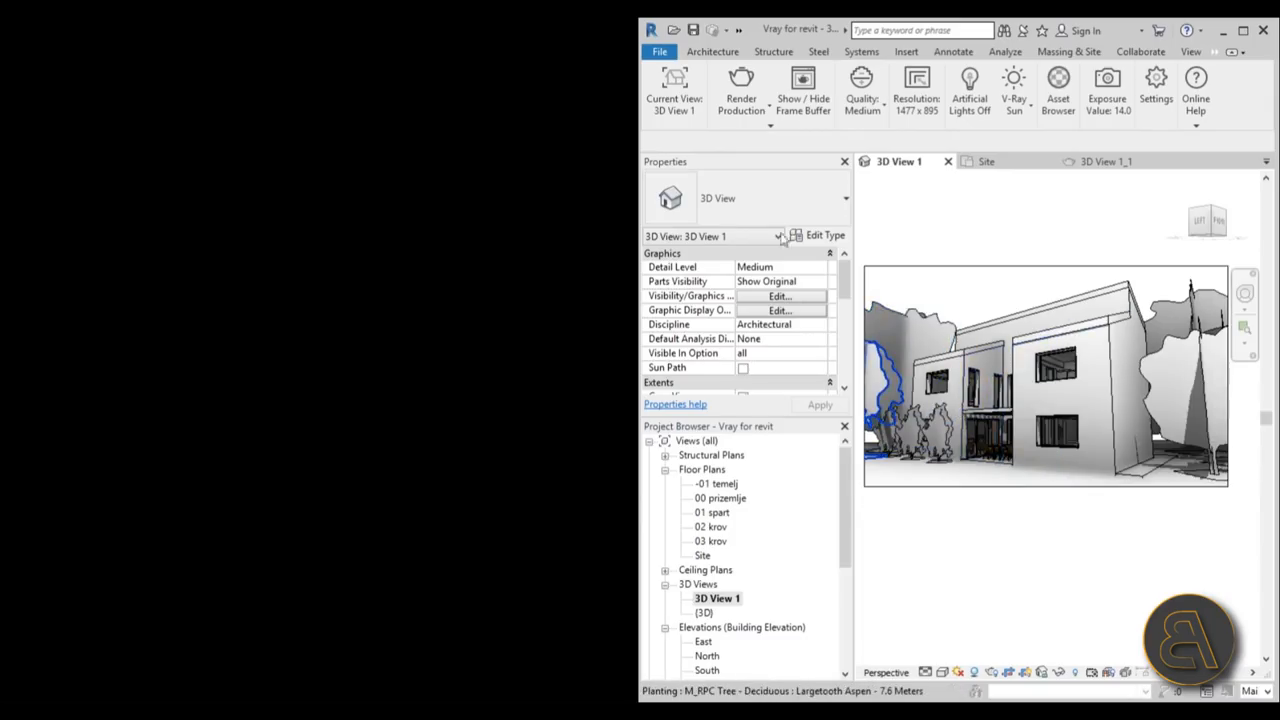
Step: Start a Render Interactive session of the 3D house view from the render modes
{"action": "left_click", "coordinate": [741, 90]}
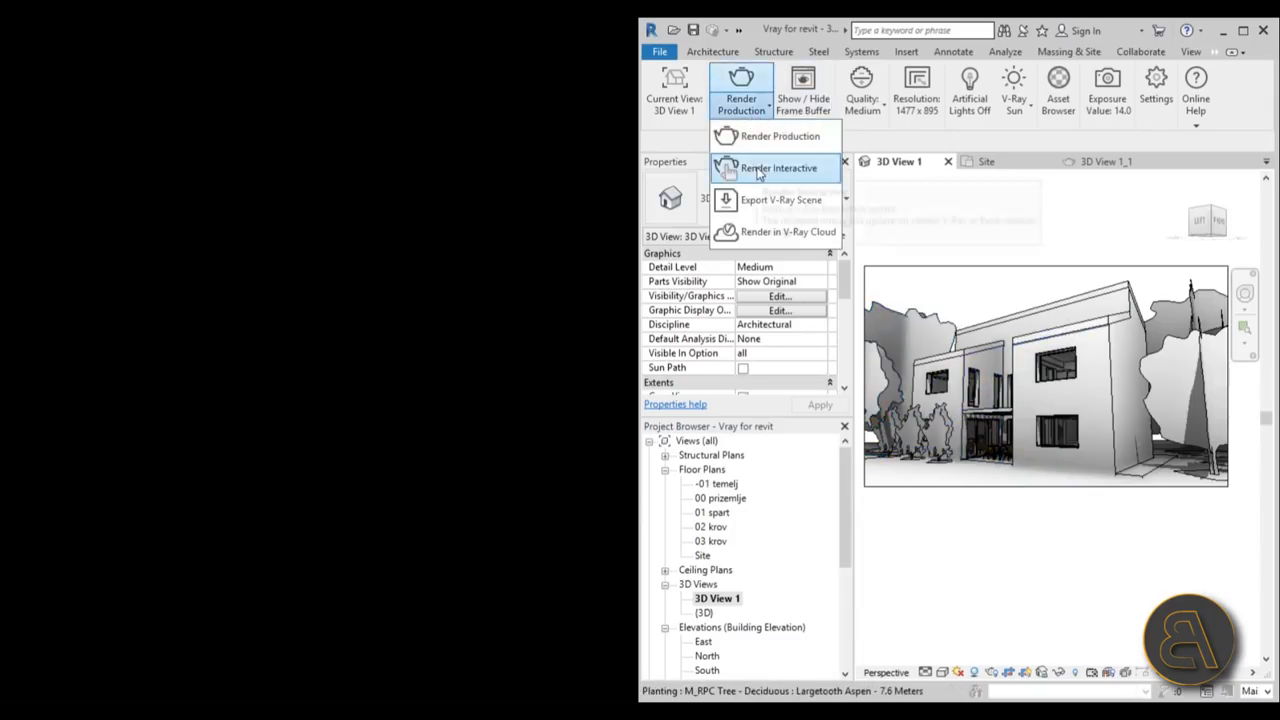
{"action": "left_click", "coordinate": [779, 167]}
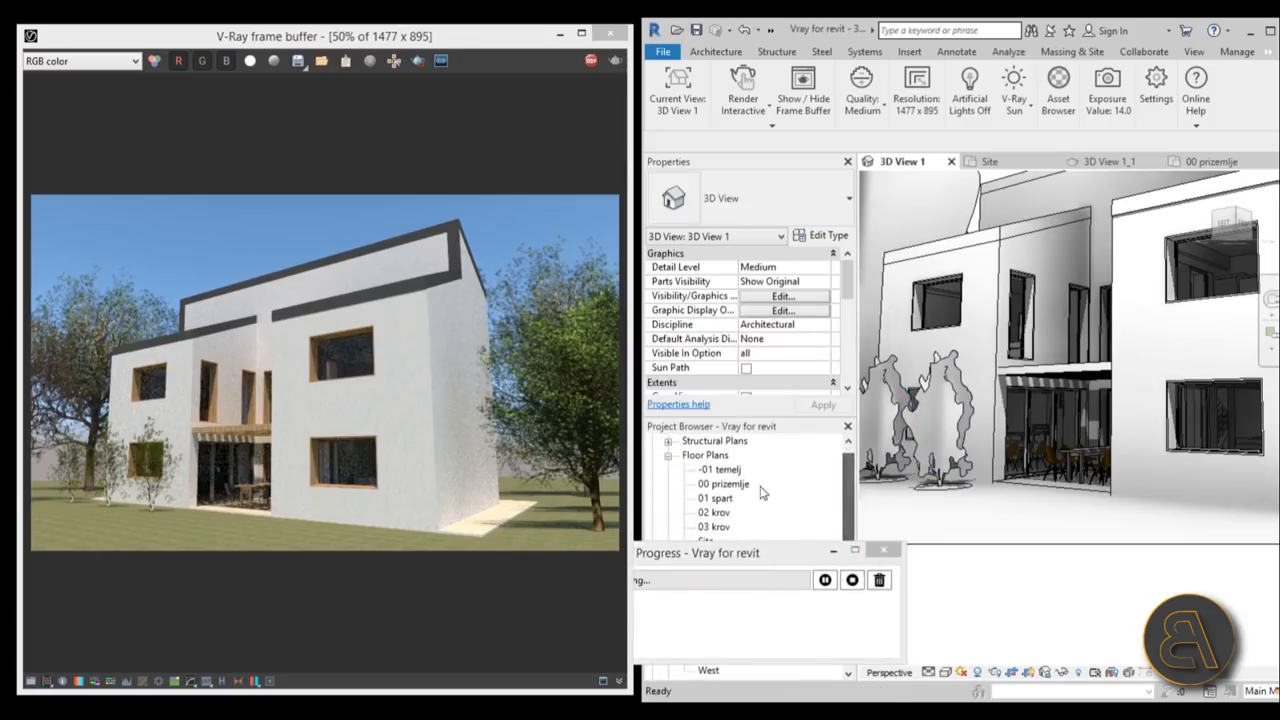
{"action": "double_click", "coordinate": [723, 484]}
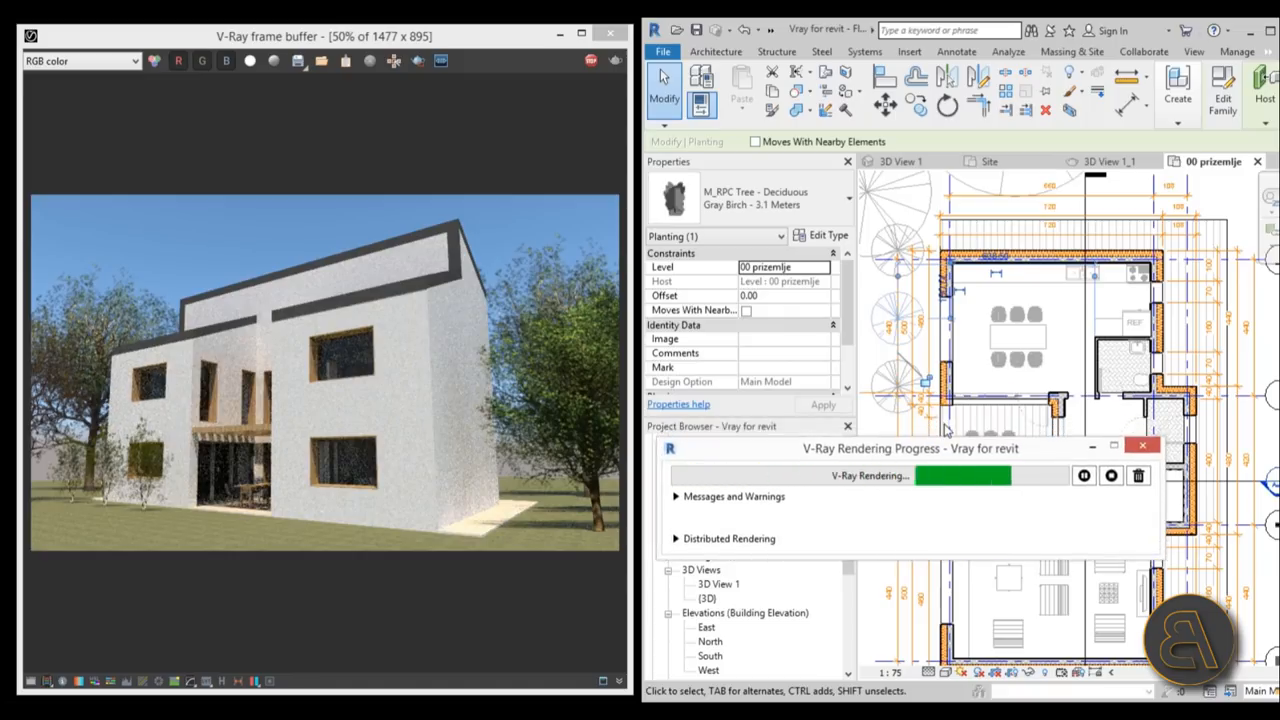
{"action": "mouse_move", "coordinate": [955, 423]}
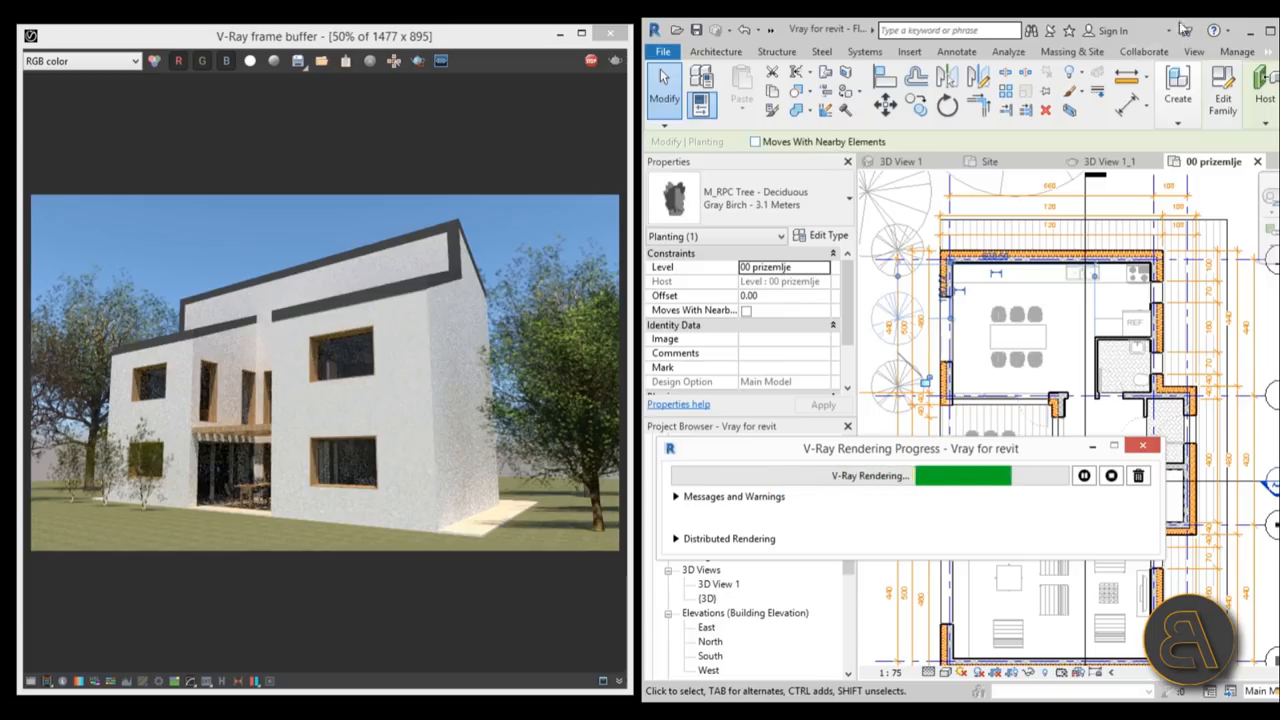
{"action": "scroll", "scroll_direction": "down", "scroll_amount": 3}
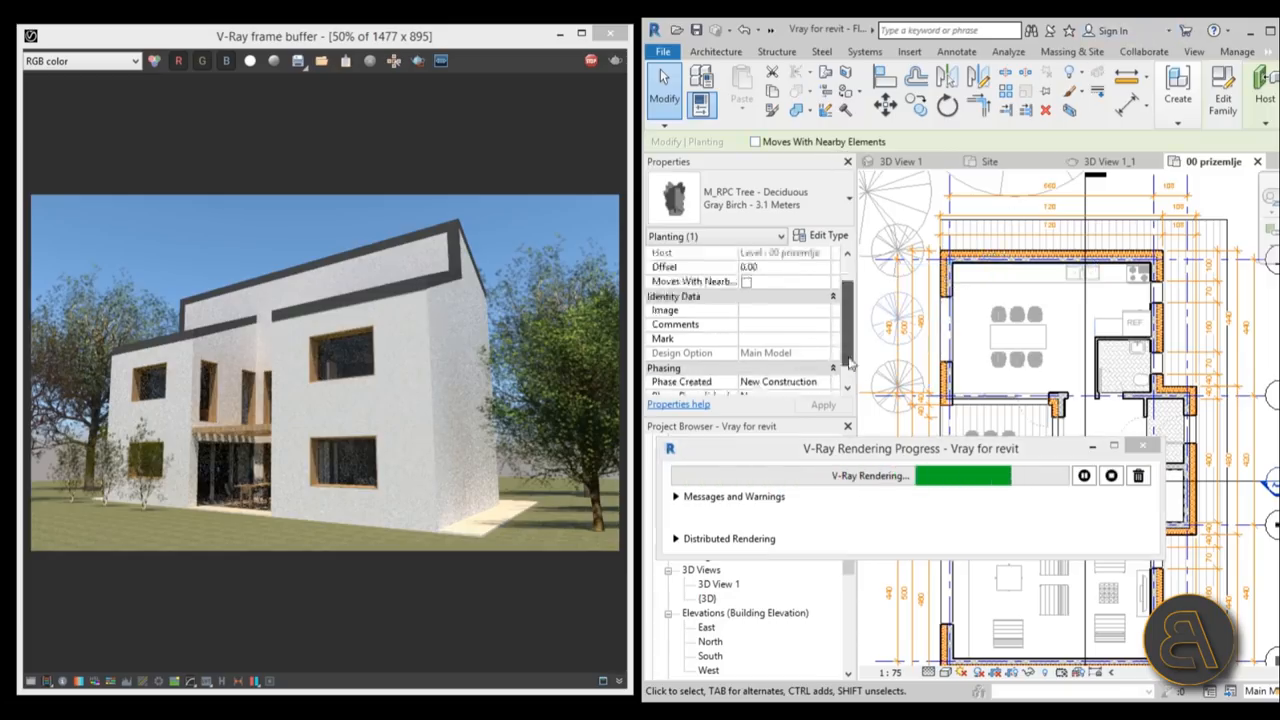
{"action": "left_click", "coordinate": [900, 161]}
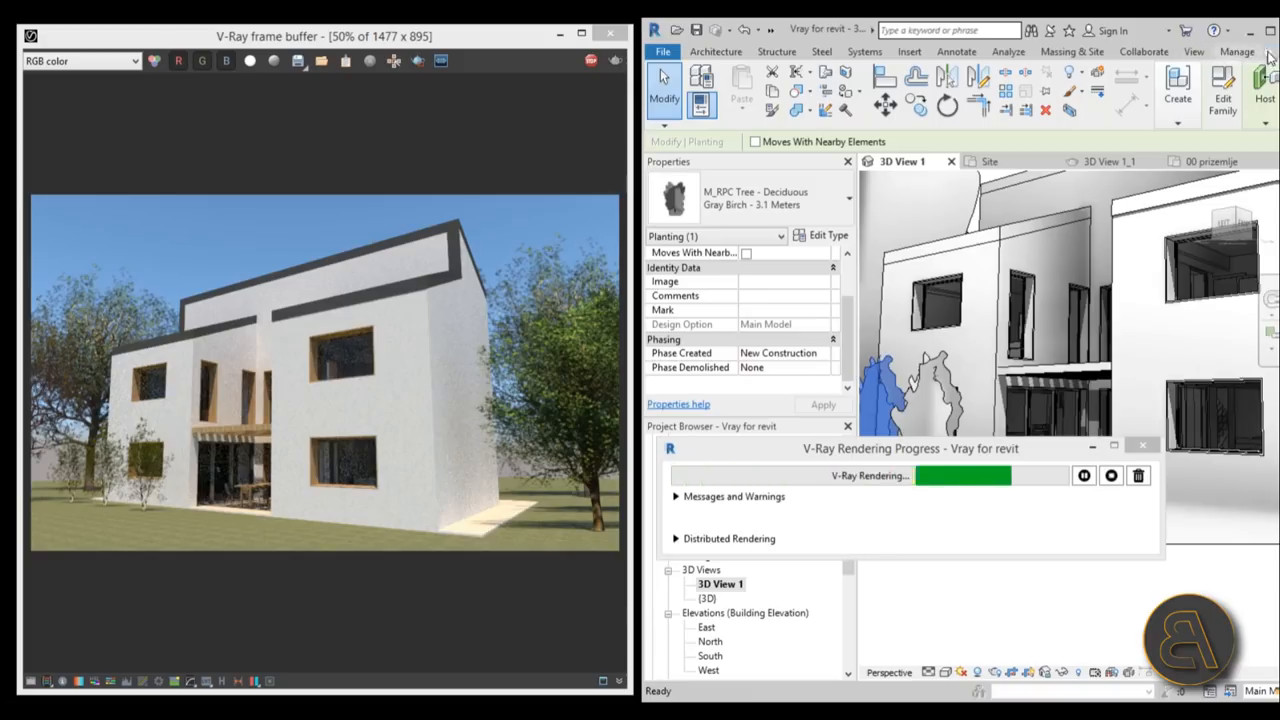
Step: Return to the V-Ray tab and open the Asset Browser material map
{"action": "left_click", "coordinate": [1237, 51]}
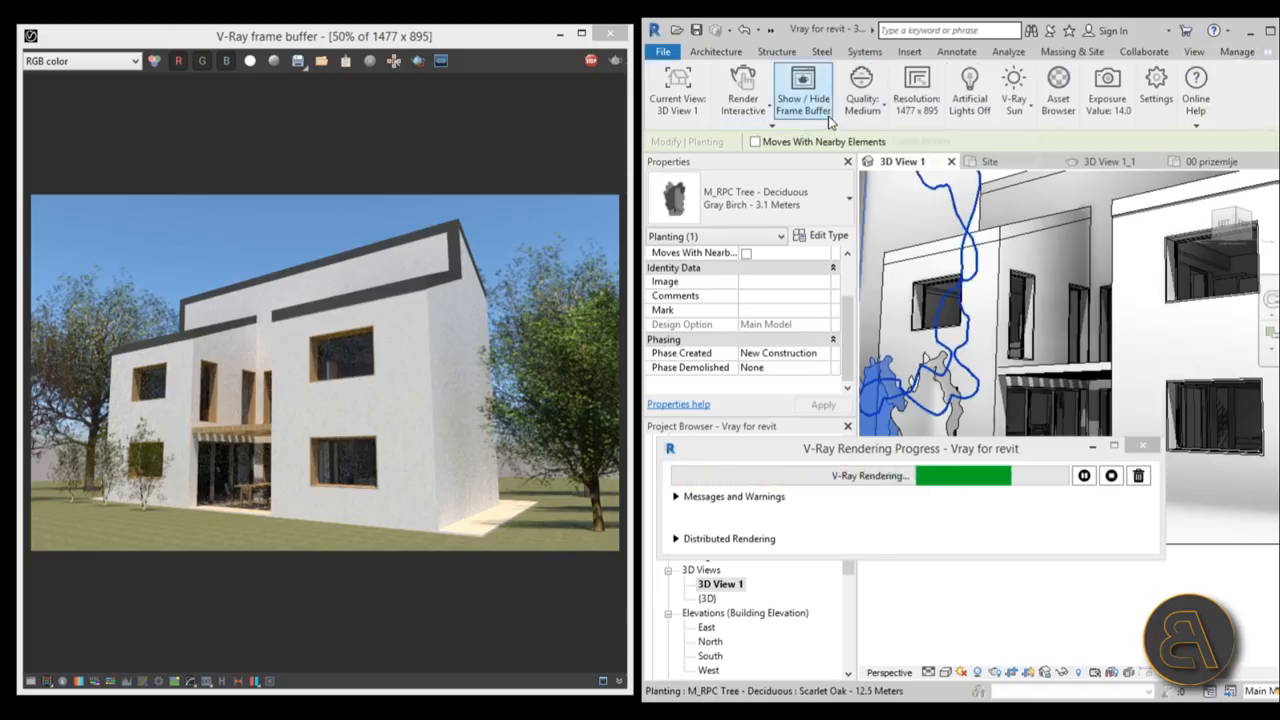
{"action": "mouse_move", "coordinate": [803, 110]}
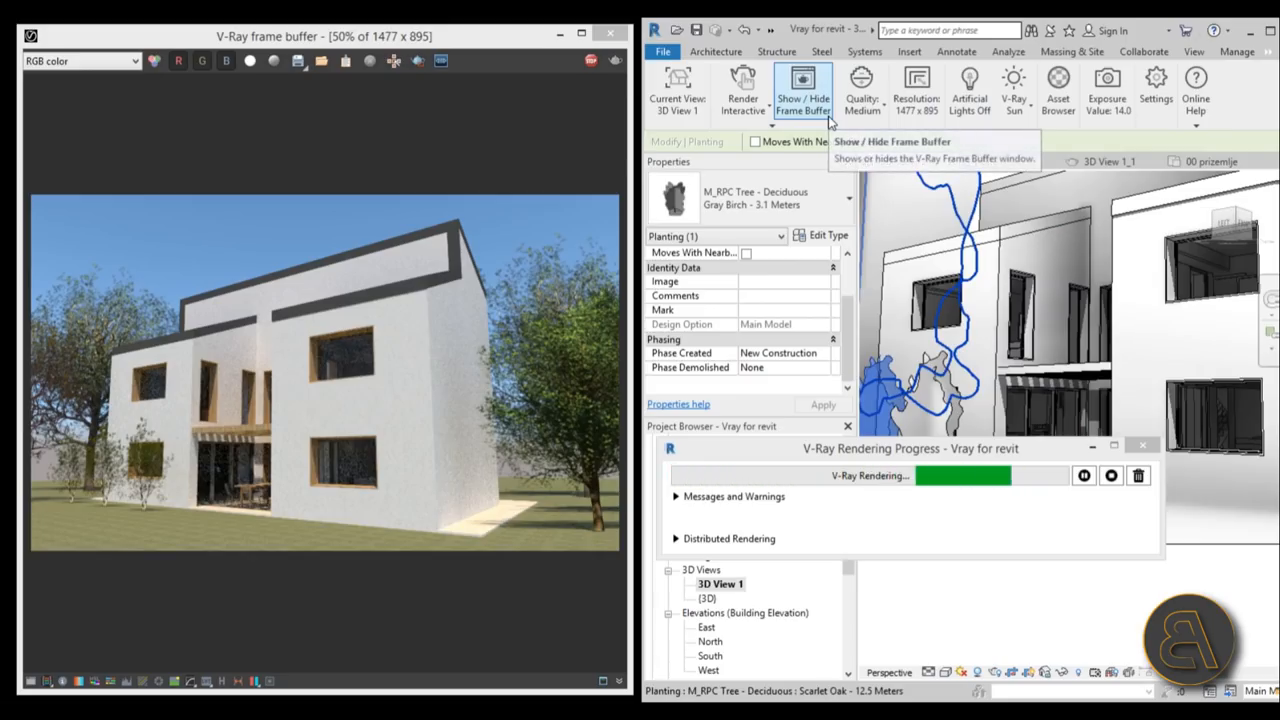
{"action": "mouse_move", "coordinate": [1058, 90]}
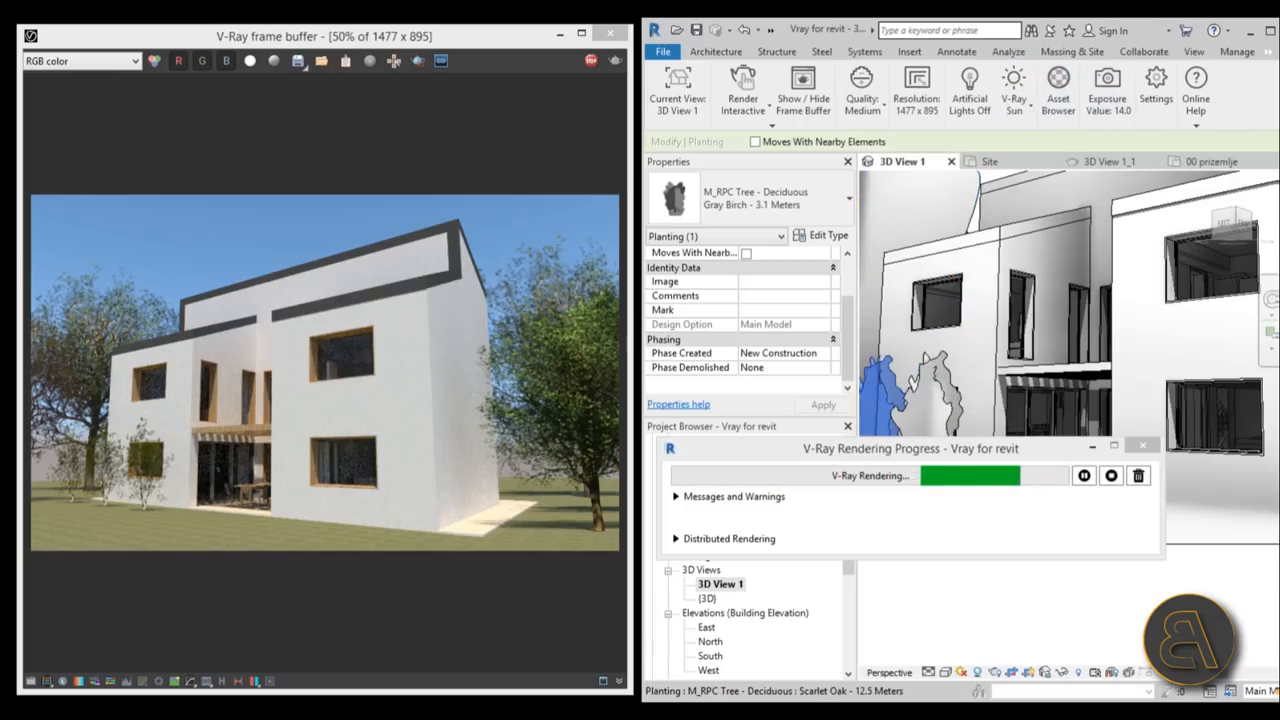
{"action": "left_click", "coordinate": [1106, 88]}
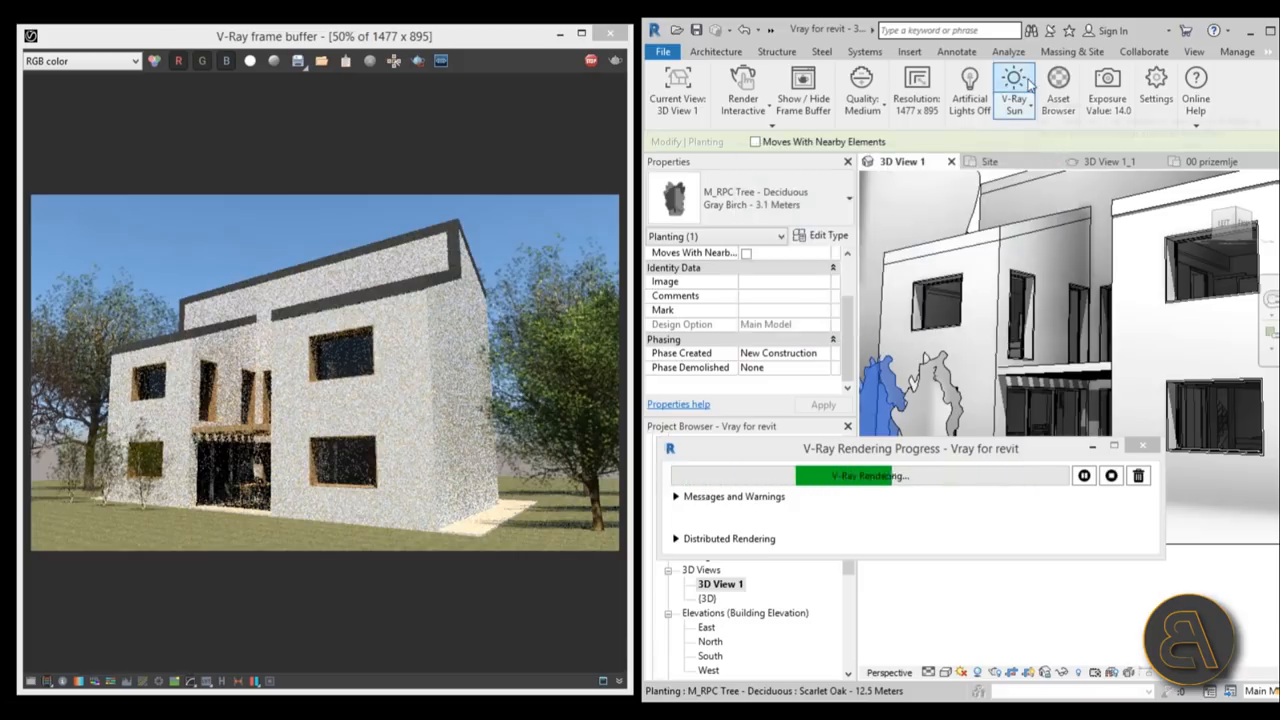
{"action": "mouse_move", "coordinate": [1014, 85]}
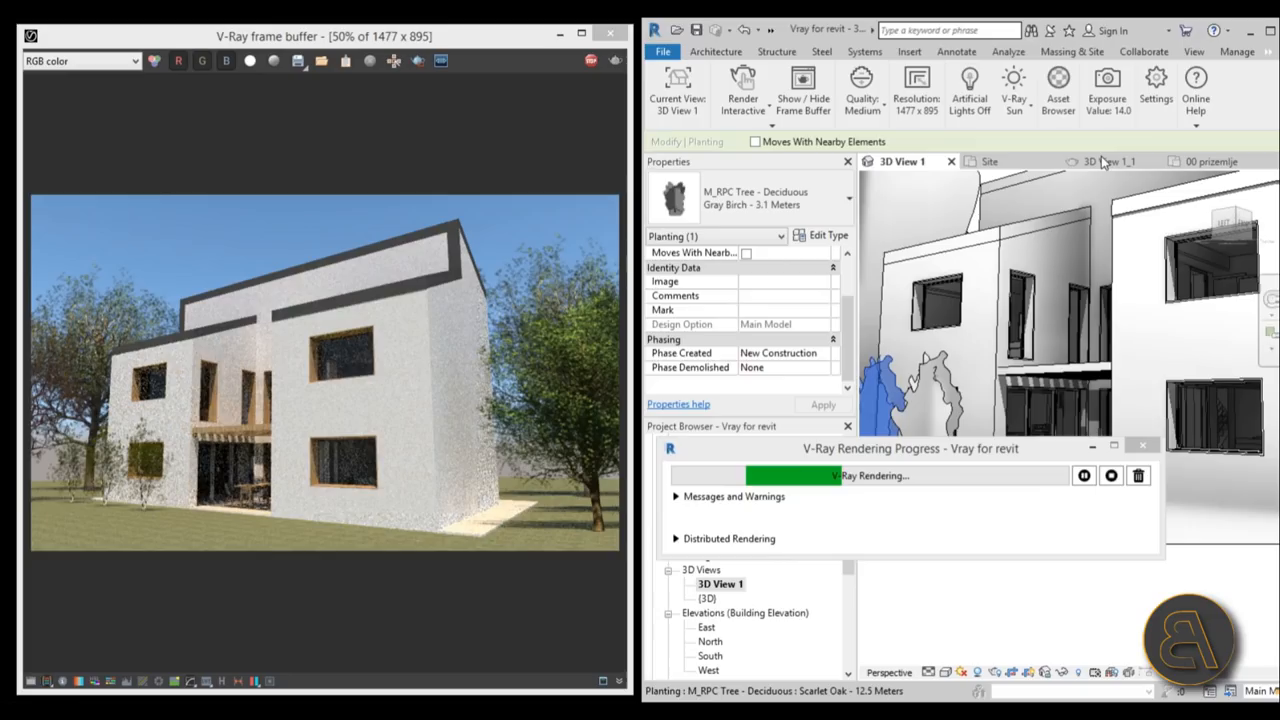
{"action": "left_click", "coordinate": [1058, 90]}
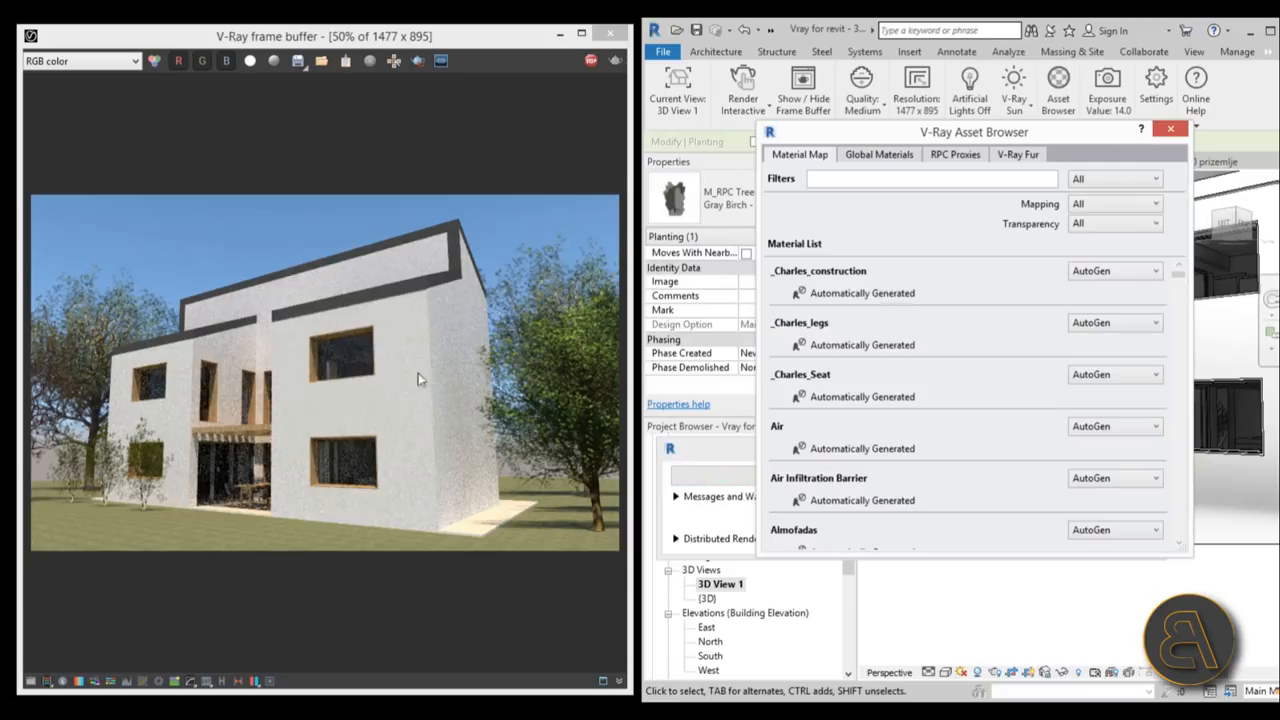
Step: Filter materials by 'gy' and map Gypsum Wall Board to VRayMaterial
{"action": "left_click", "coordinate": [920, 178]}
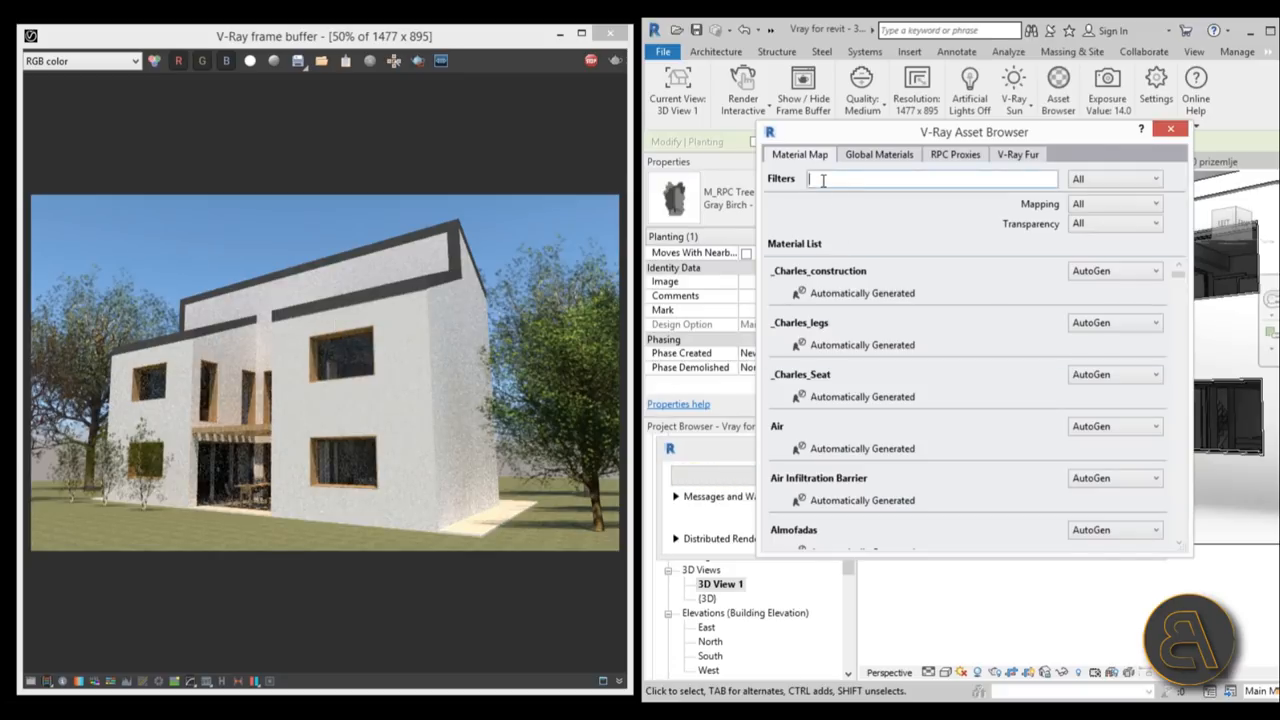
{"action": "type", "text": "gyp"}
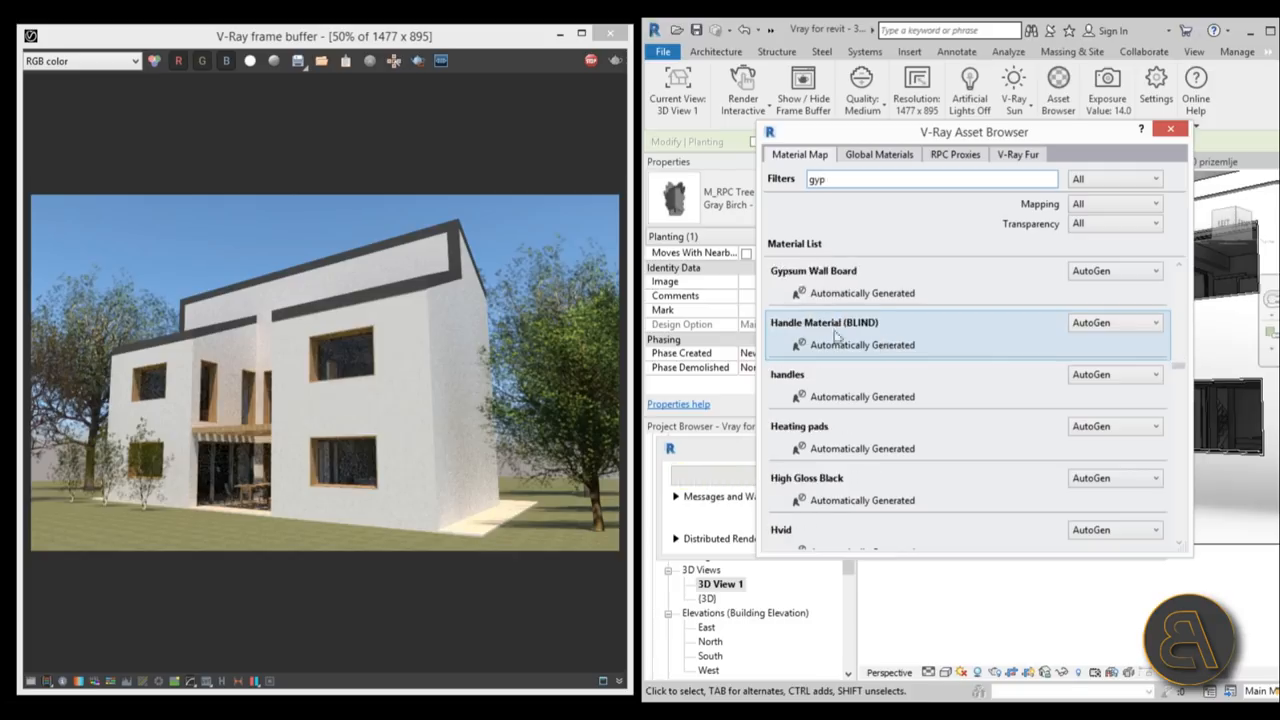
{"action": "left_click", "coordinate": [1115, 270]}
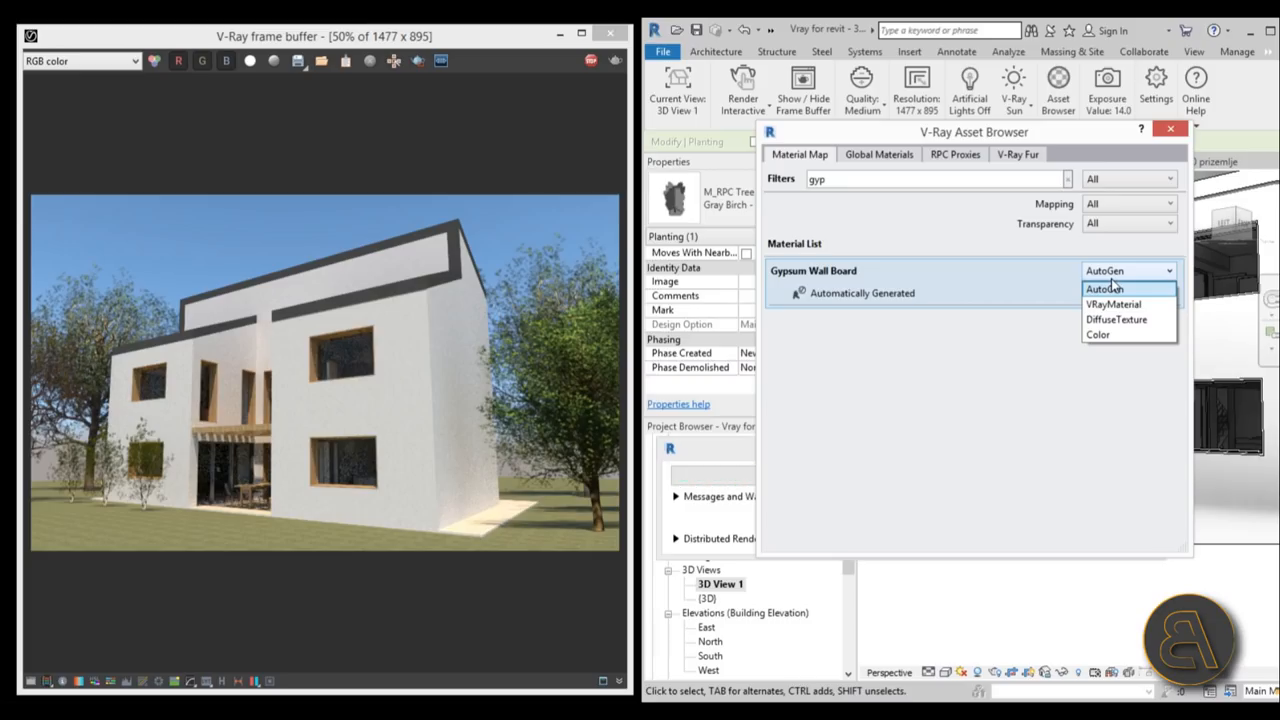
{"action": "left_click", "coordinate": [1113, 304]}
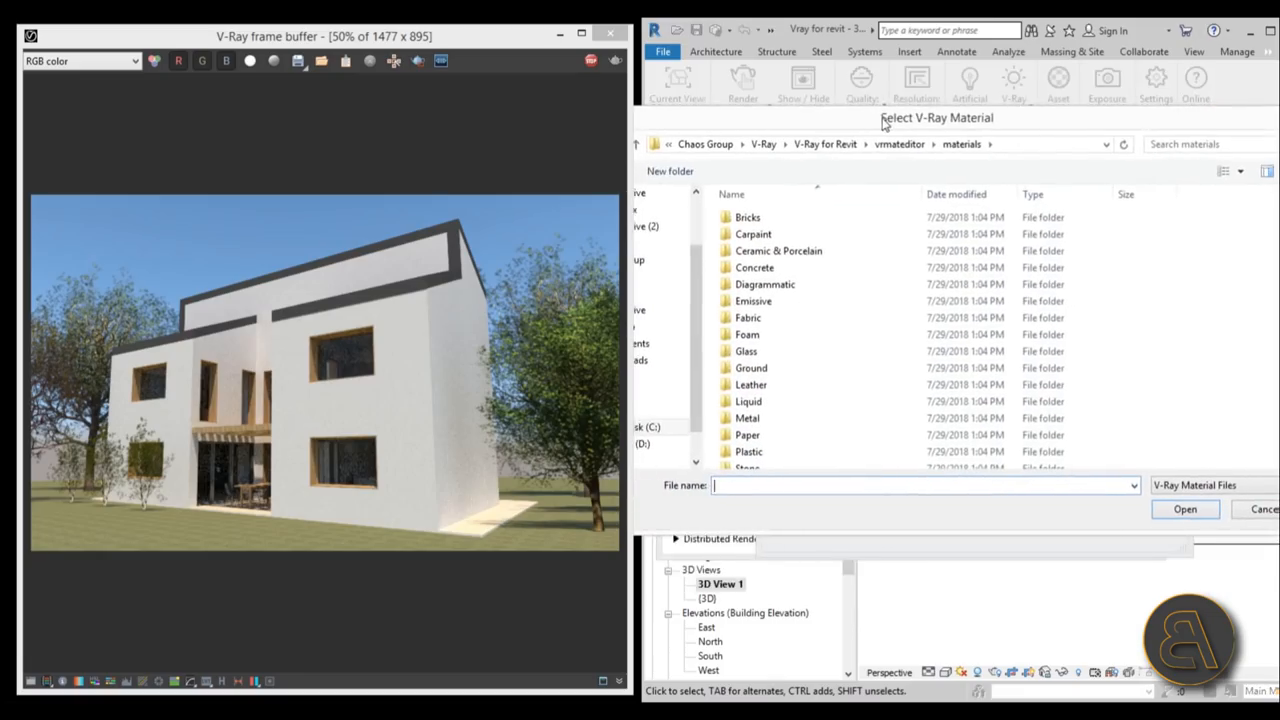
Step: Load Concrete_Simple_G01_4m.vrmat from the Concrete folder onto Gypsum Wall Board
{"action": "left_click", "coordinate": [754, 267]}
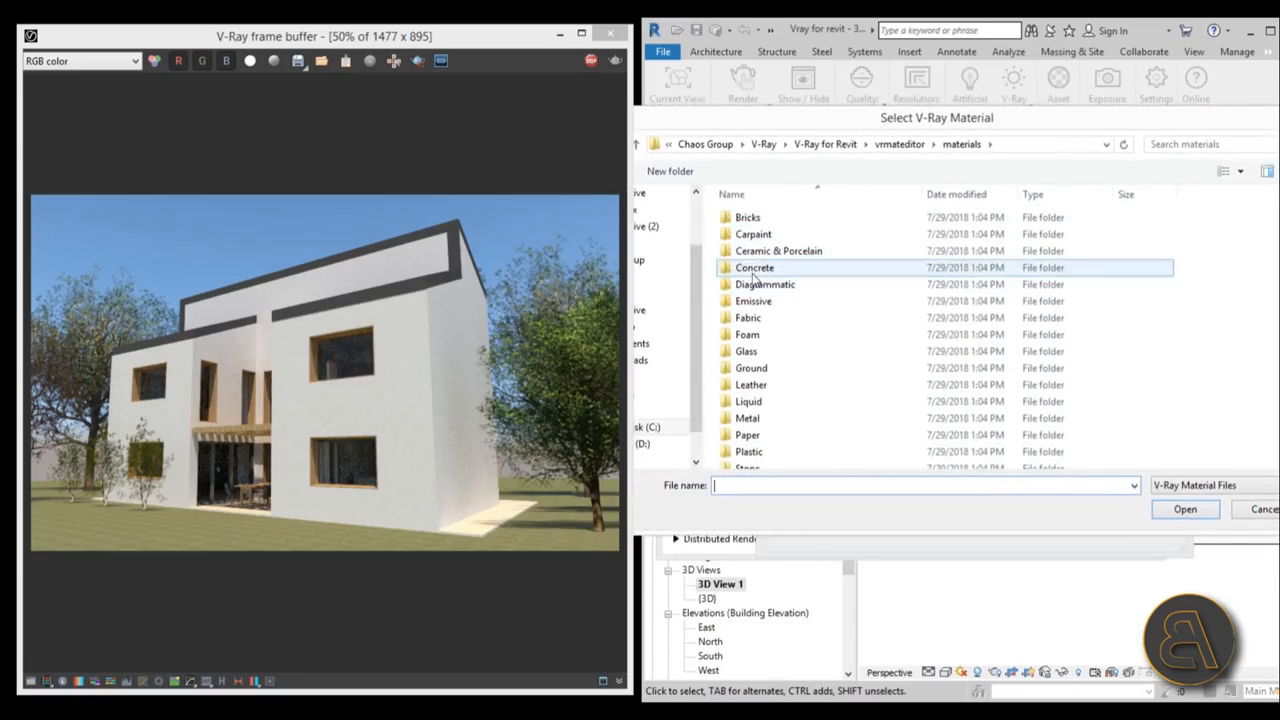
{"action": "double_click", "coordinate": [754, 267]}
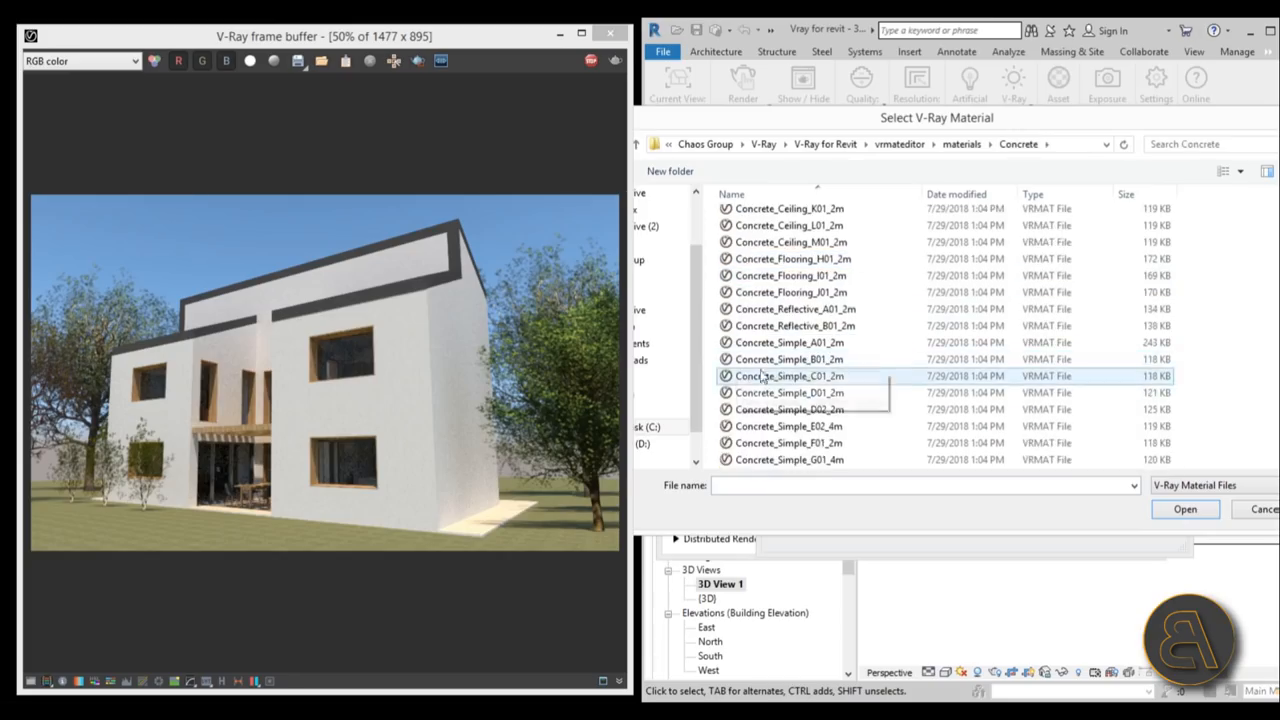
{"action": "left_click", "coordinate": [789, 459]}
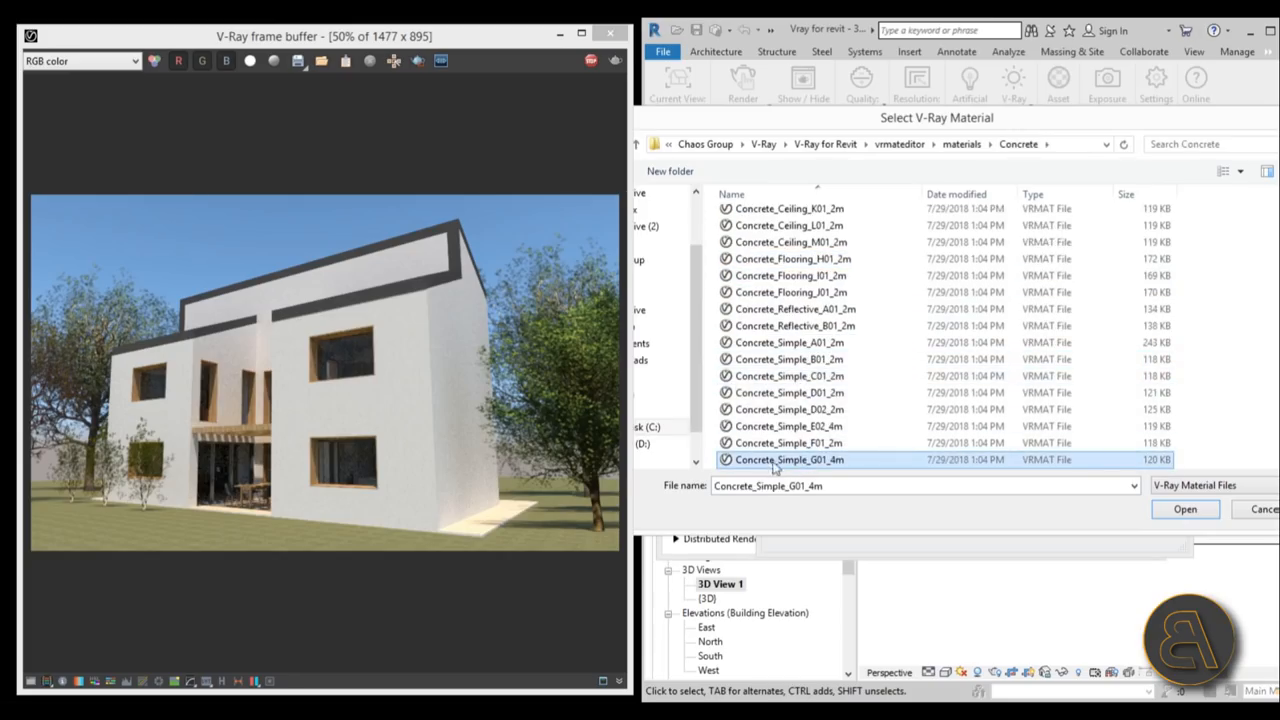
{"action": "mouse_move", "coordinate": [838, 470]}
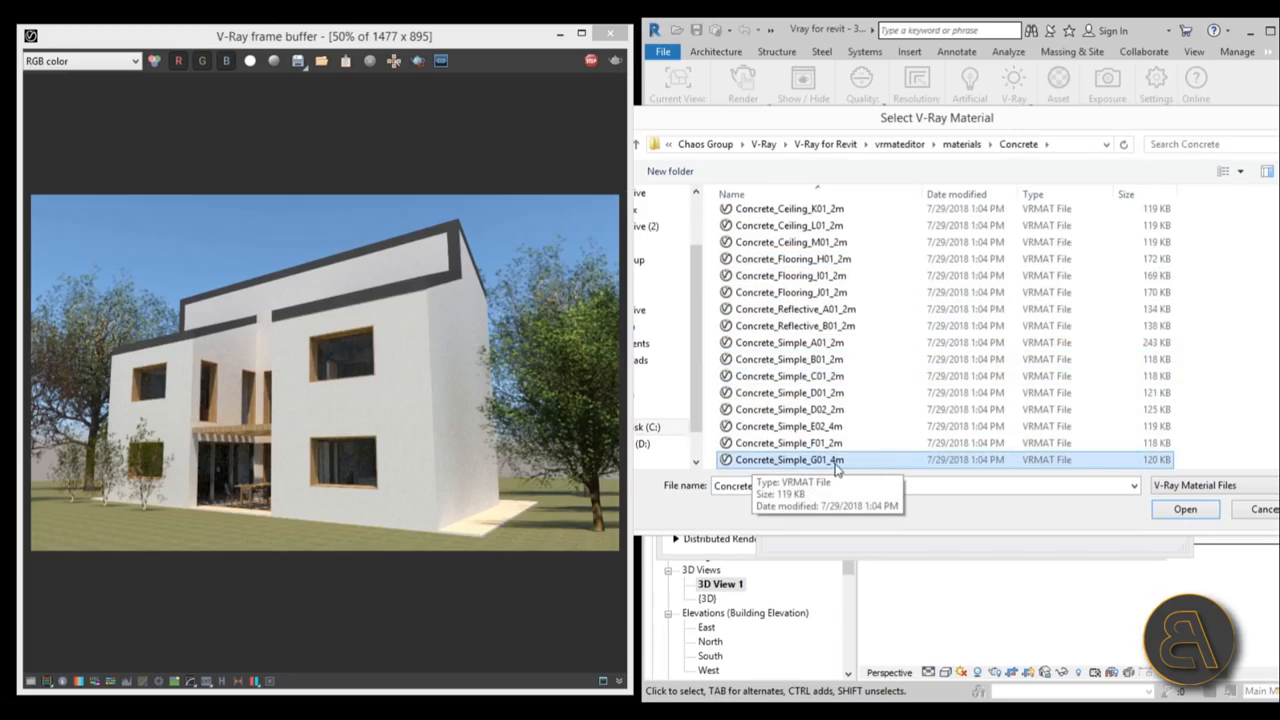
{"action": "left_click", "coordinate": [1185, 509]}
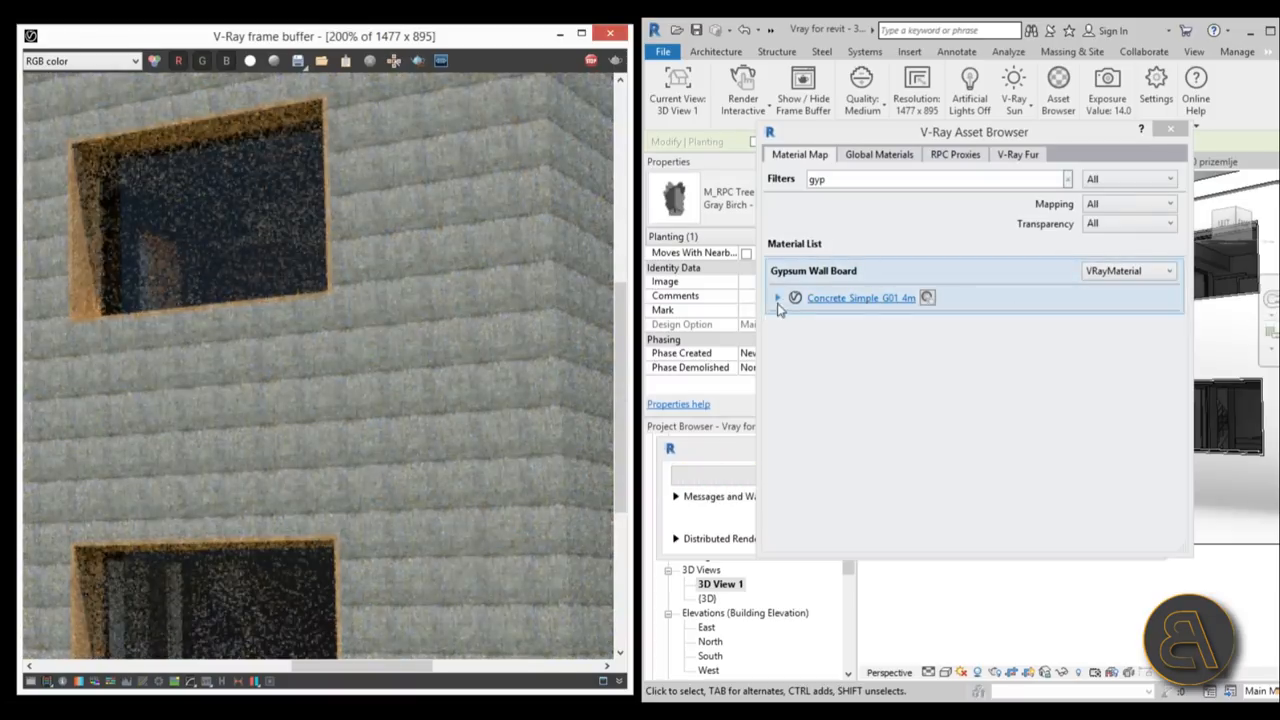
Step: Inspect Concrete_Simple_G01_4m's 400 cm sample size, then close the Asset Browser
{"action": "left_click", "coordinate": [778, 297]}
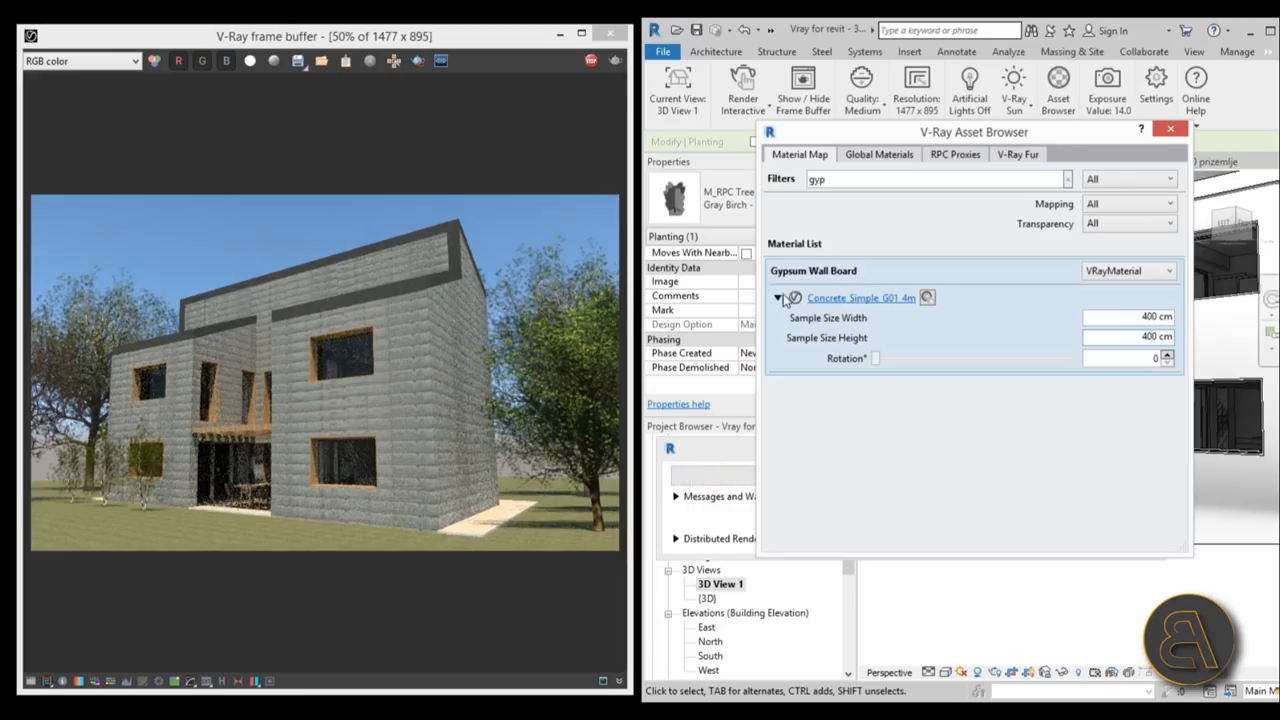
{"action": "left_click", "coordinate": [777, 298]}
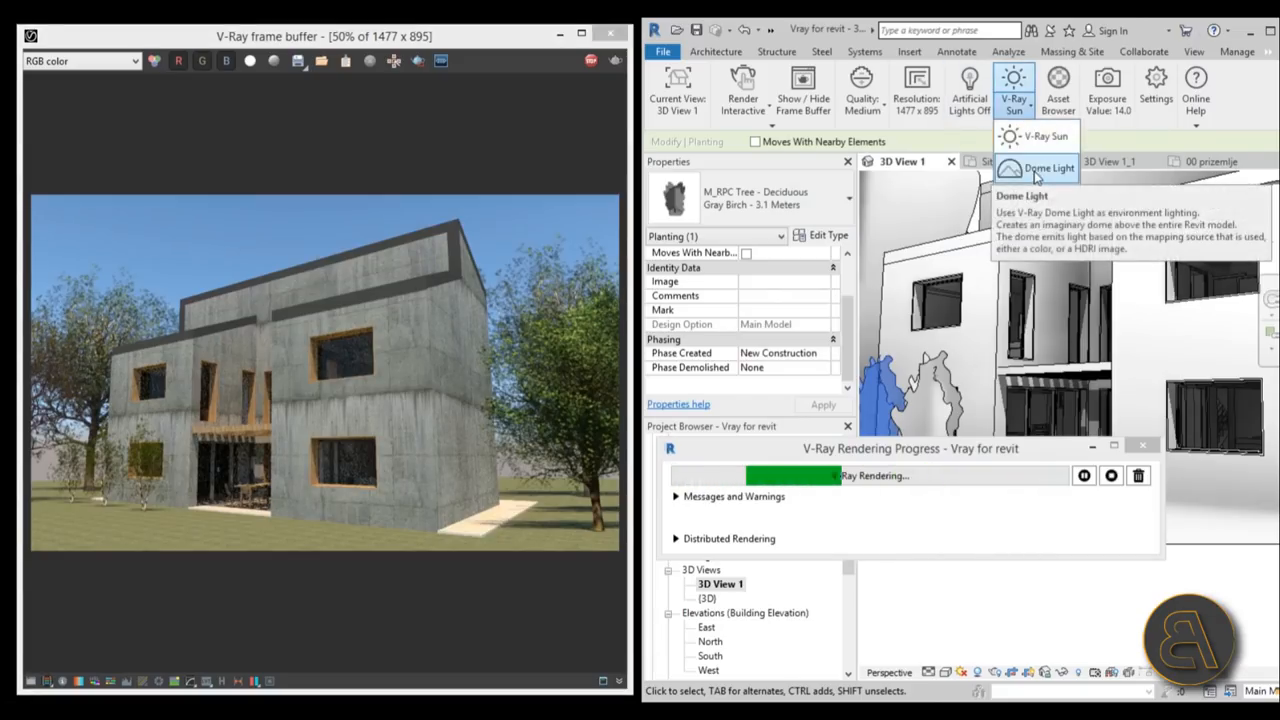
Step: Replace the V-Ray Sun with a Dome Light and open its settings at intensity 10
{"action": "left_click", "coordinate": [1048, 168]}
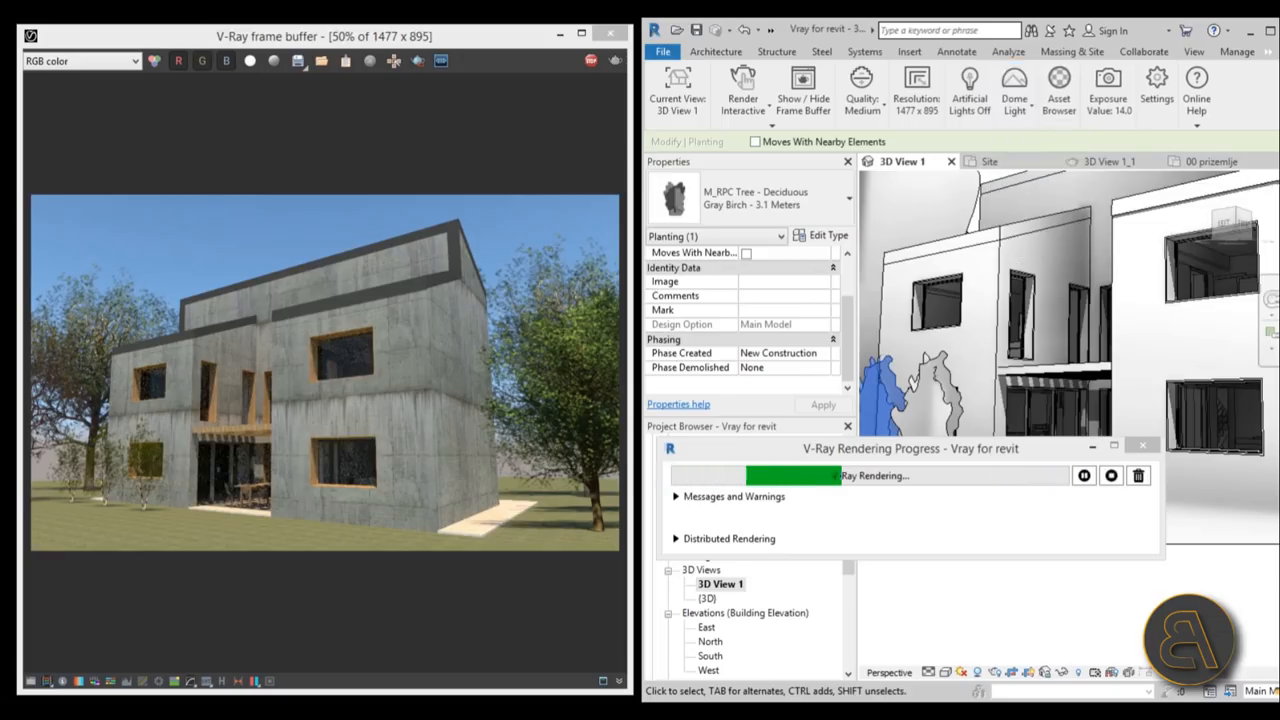
{"action": "left_click", "coordinate": [1013, 90]}
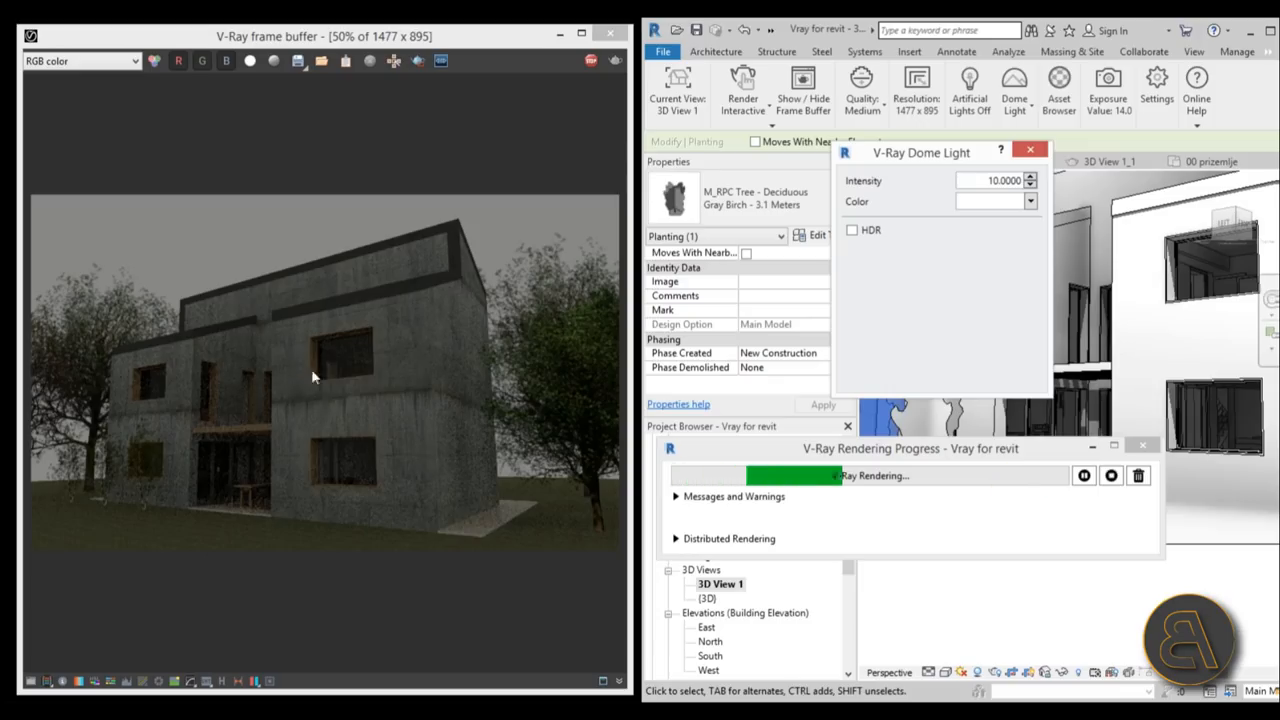
{"action": "mouse_move", "coordinate": [470, 394]}
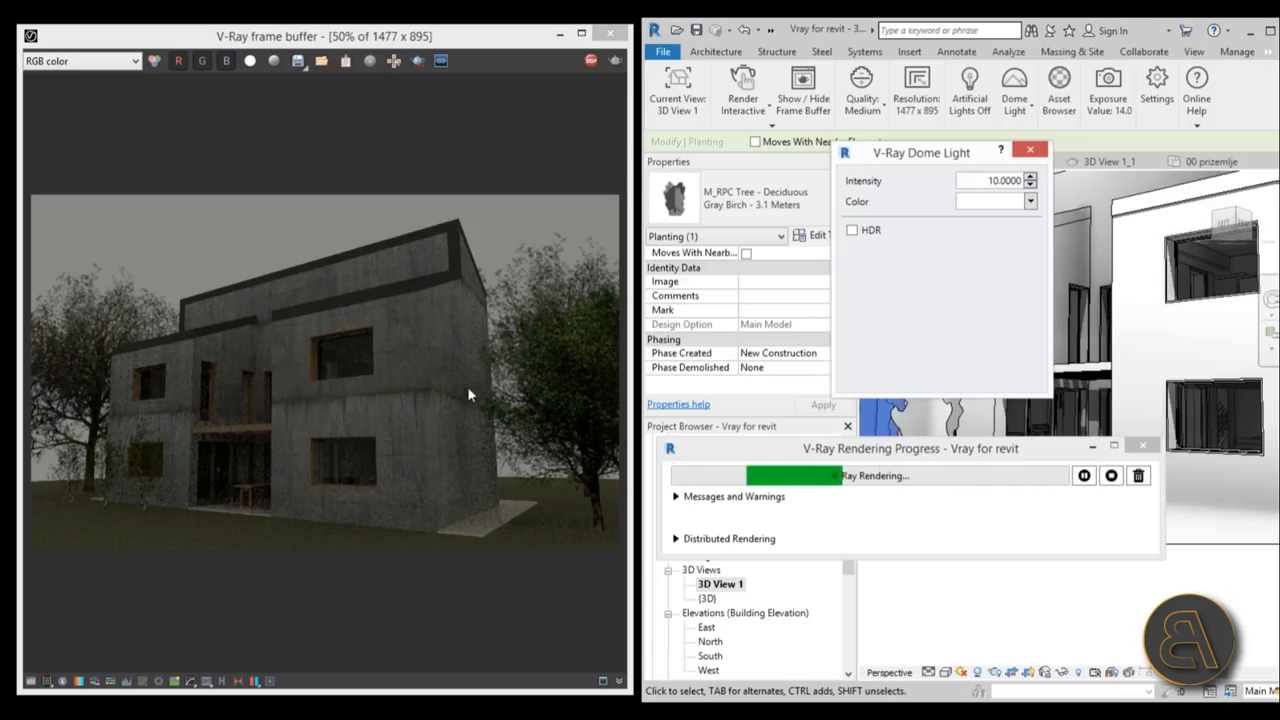
{"action": "mouse_move", "coordinate": [237, 256]}
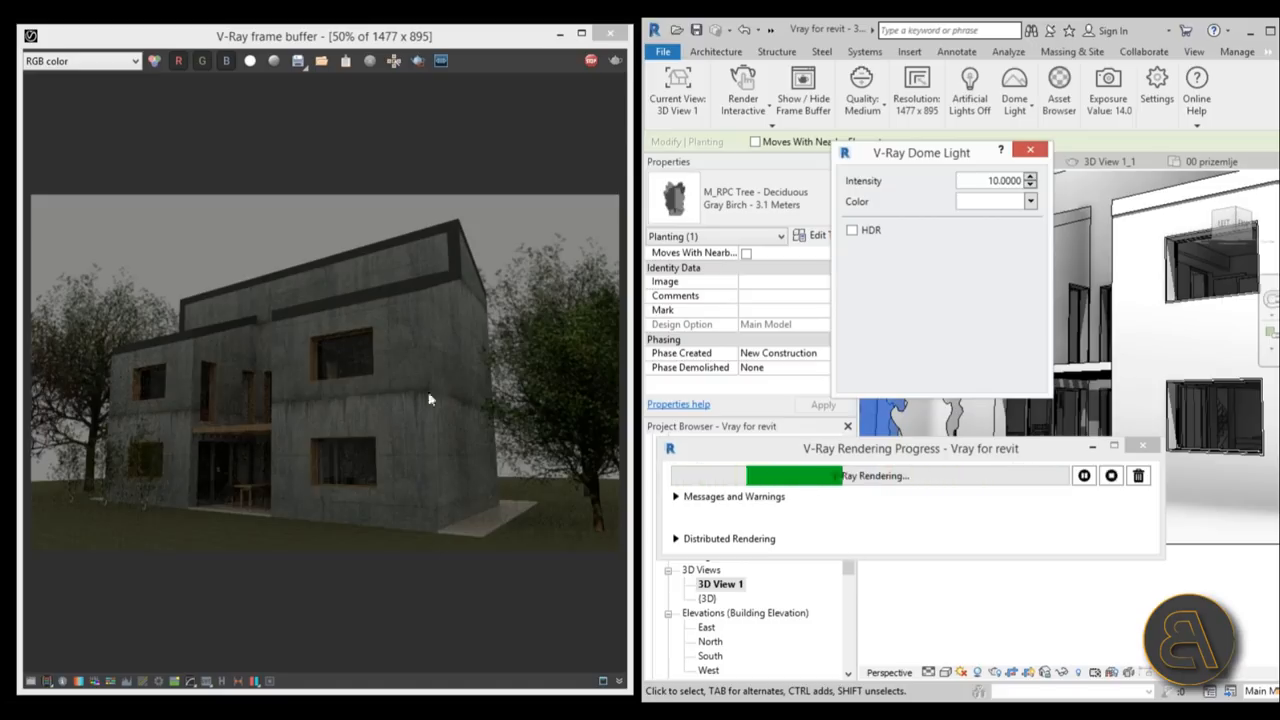
{"action": "mouse_move", "coordinate": [547, 272]}
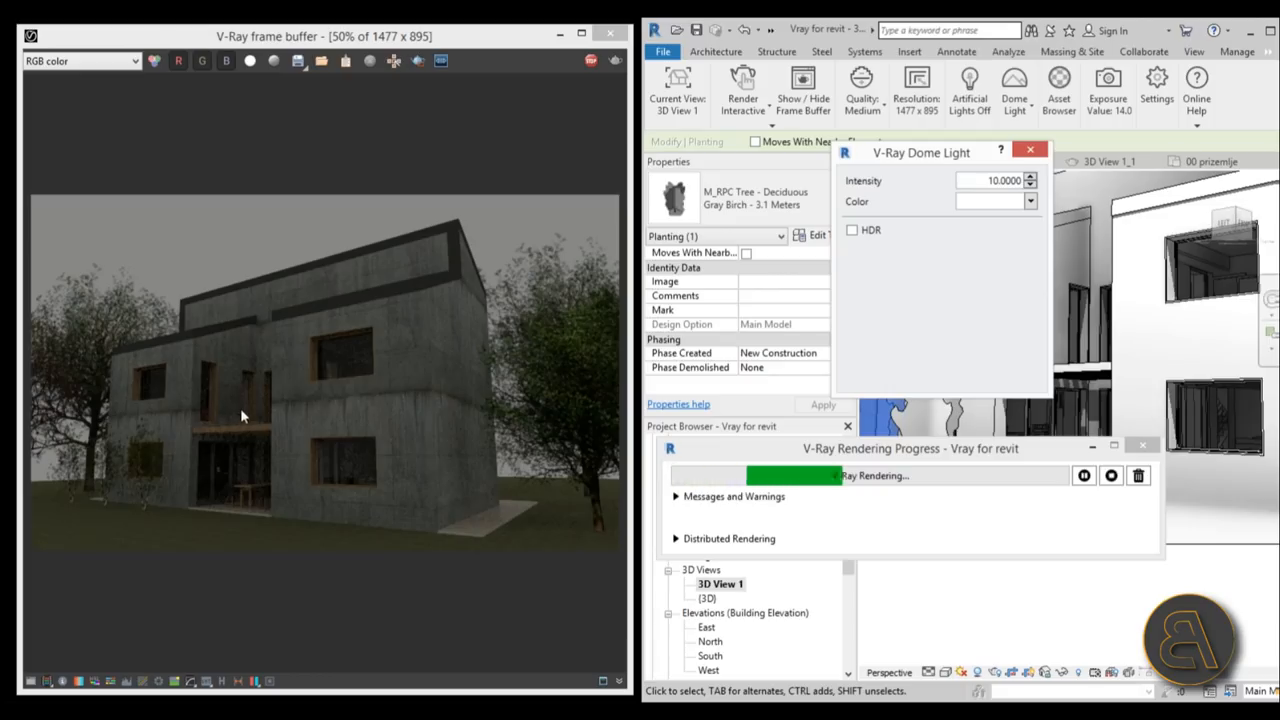
Step: Enable the Sea Rocks 1 HDR, rotated to about 112° with vertical offset about -5
{"action": "left_click", "coordinate": [852, 230]}
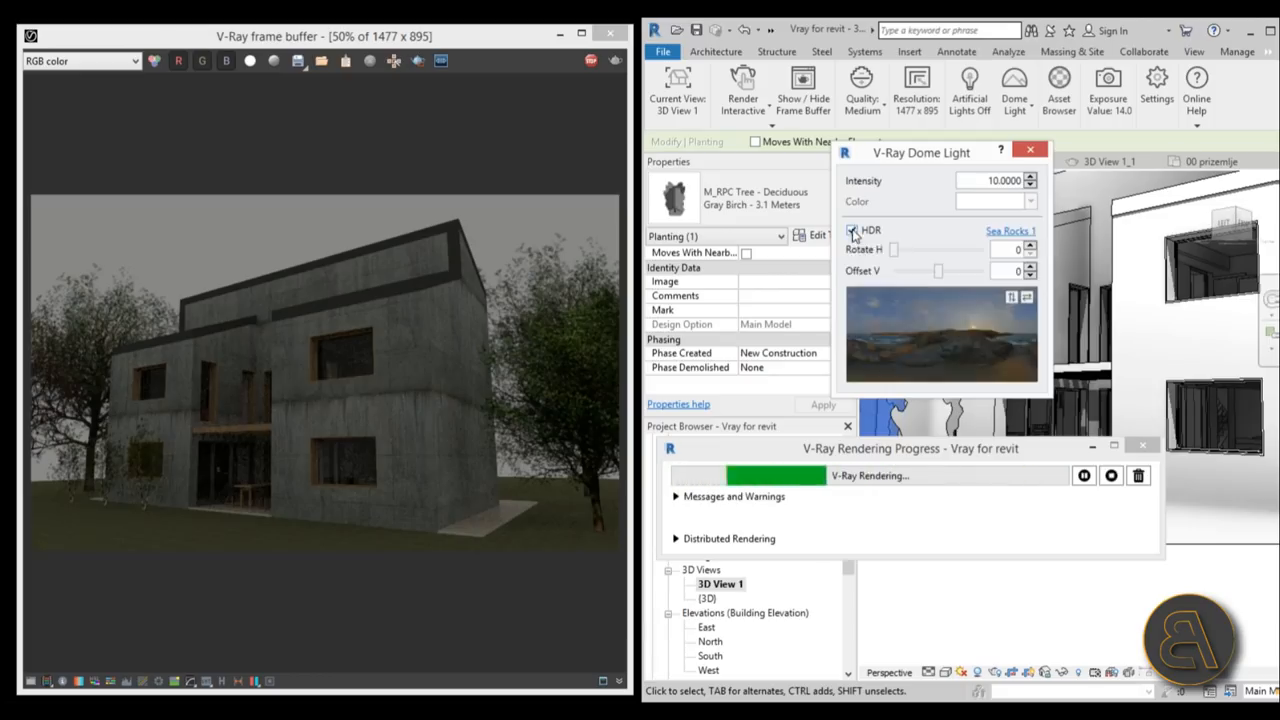
{"action": "left_click", "coordinate": [852, 231]}
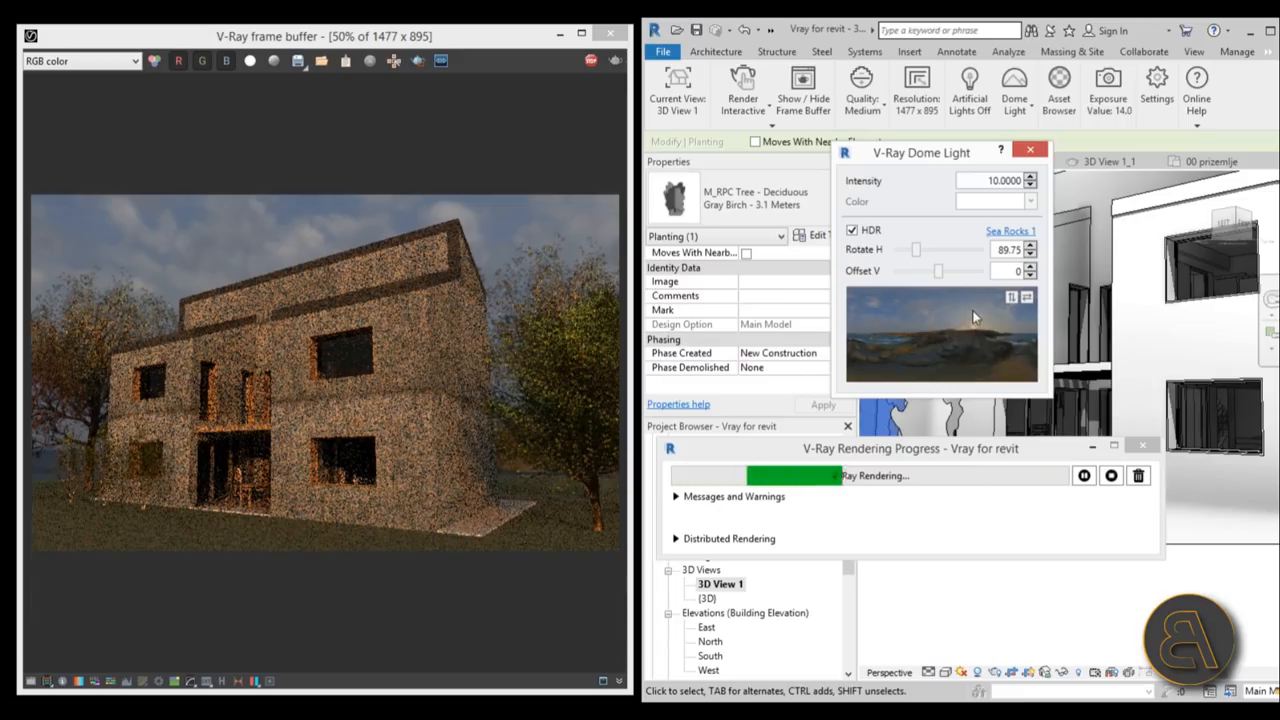
{"action": "left_click_drag", "start_coordinate": [912, 249], "coordinate": [922, 249]}
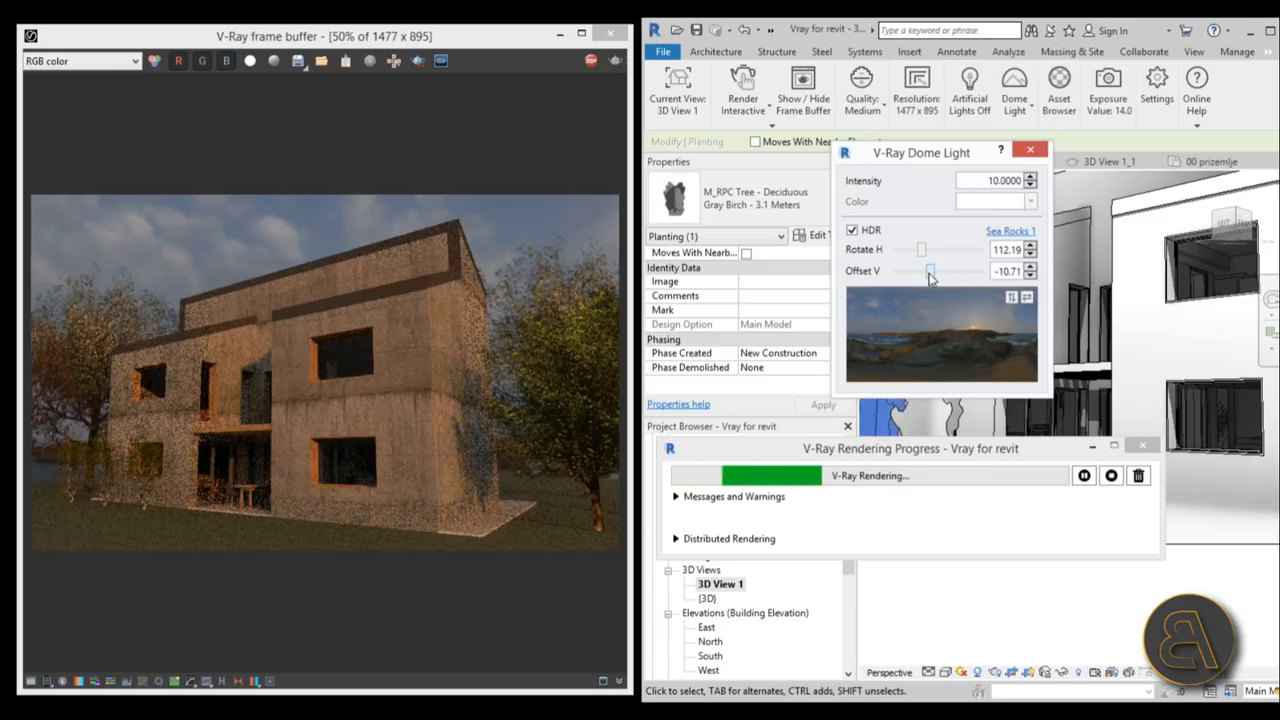
{"action": "left_click", "coordinate": [1030, 270]}
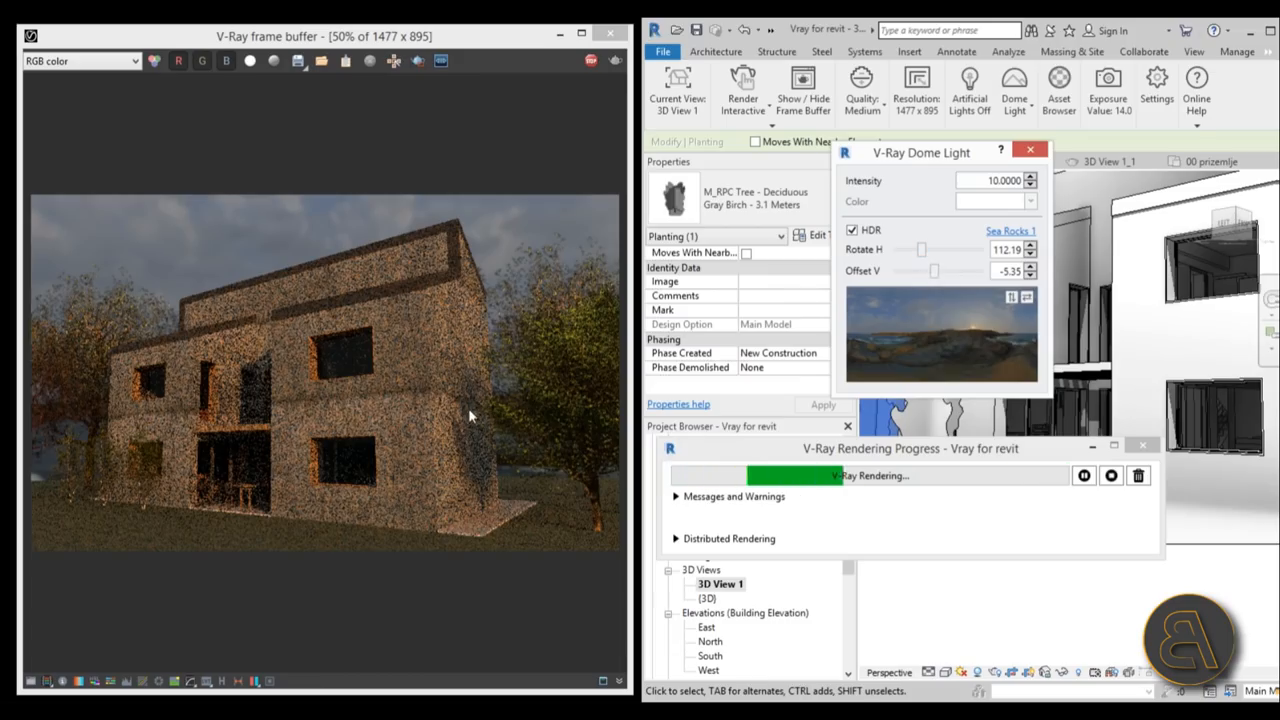
{"action": "mouse_move", "coordinate": [948, 181]}
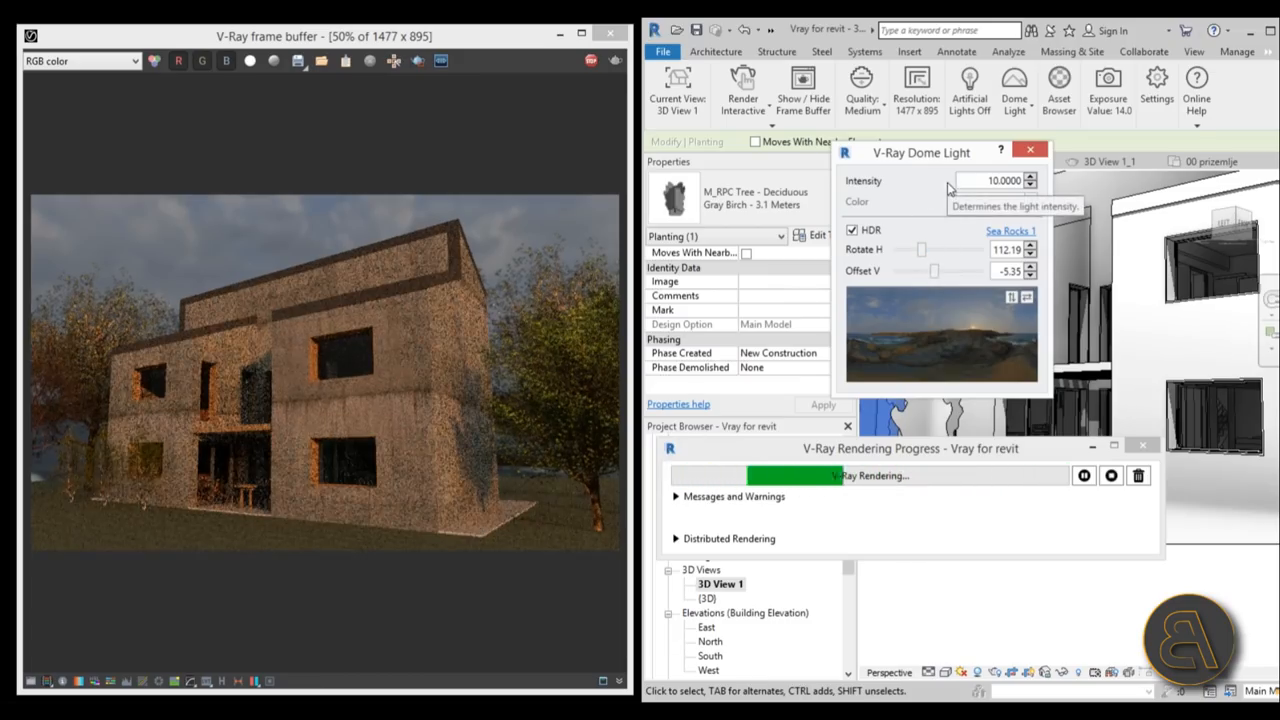
{"action": "left_click", "coordinate": [1030, 149]}
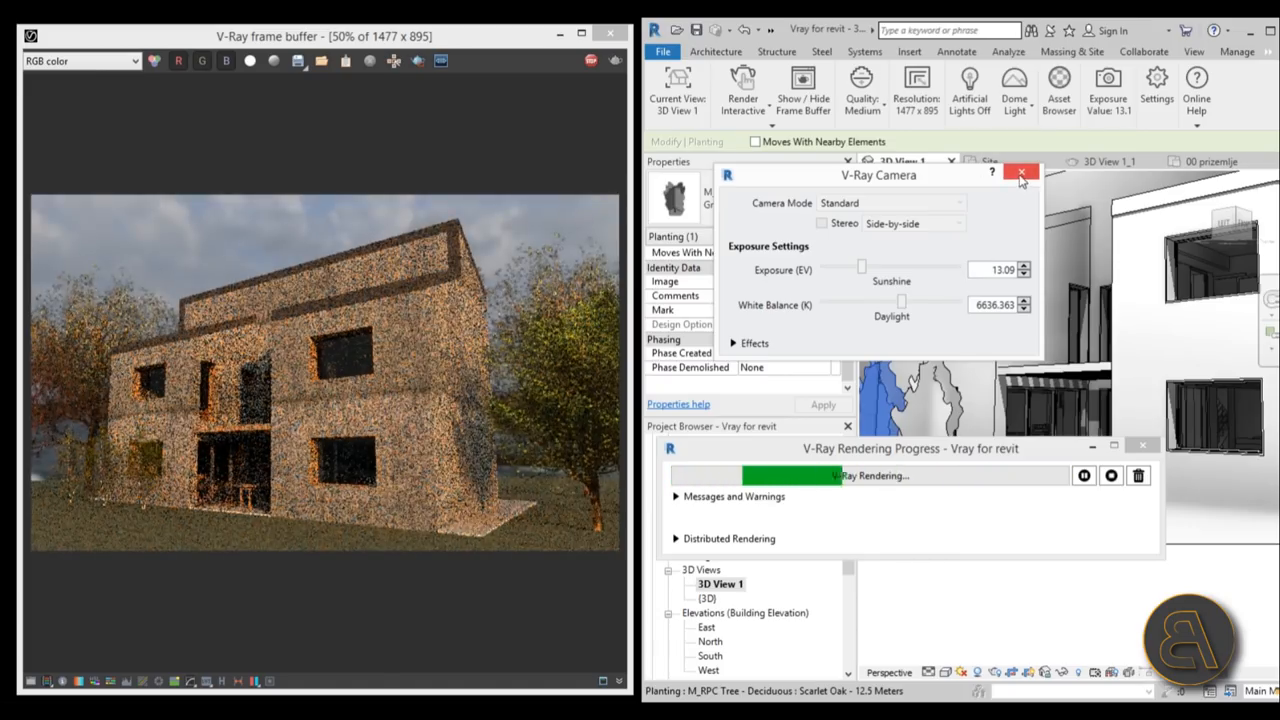
Step: Set camera exposure to 13.09 EV and optical vignetting to 1.19
{"action": "left_click", "coordinate": [1022, 175]}
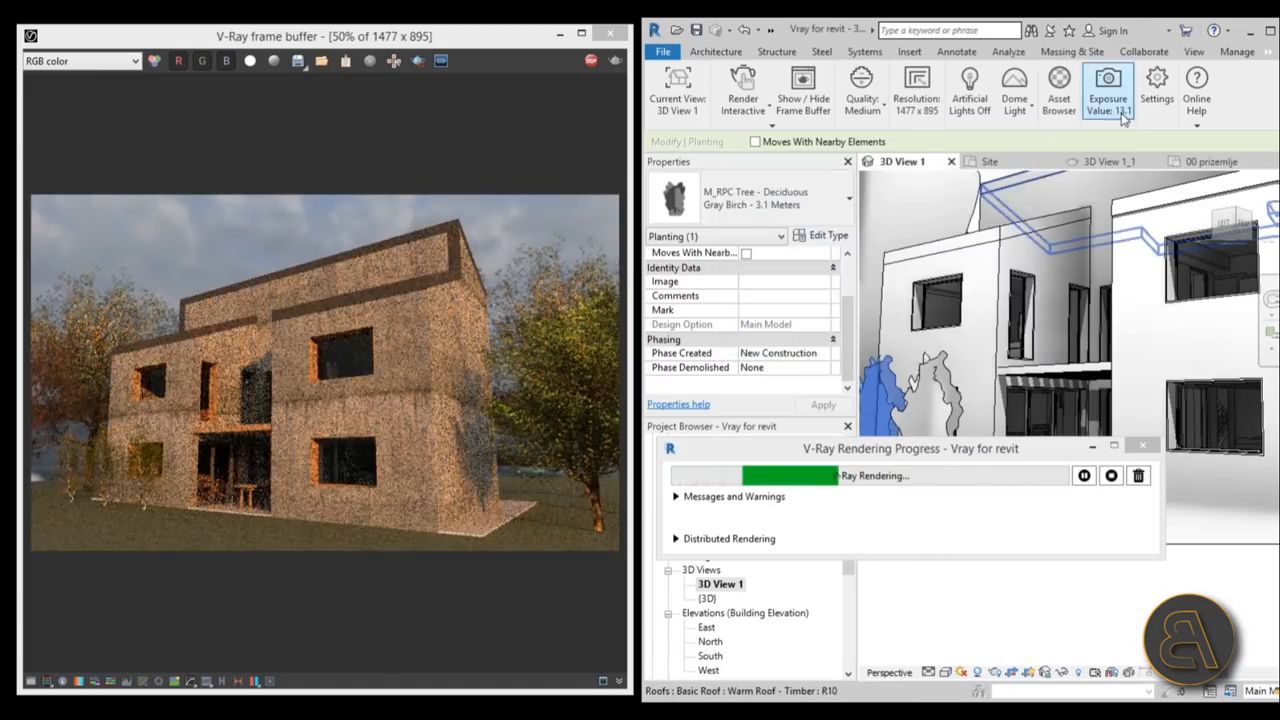
{"action": "left_click", "coordinate": [1107, 90]}
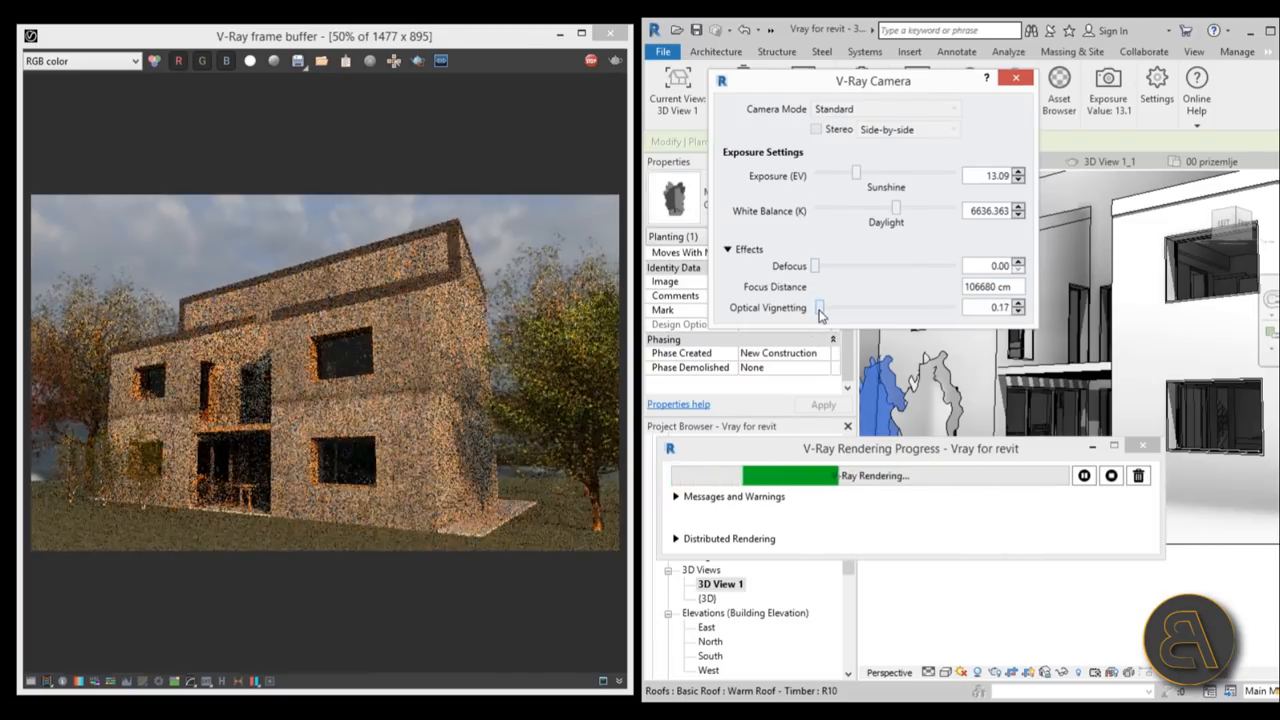
{"action": "left_click_drag", "start_coordinate": [820, 307], "coordinate": [843, 307]}
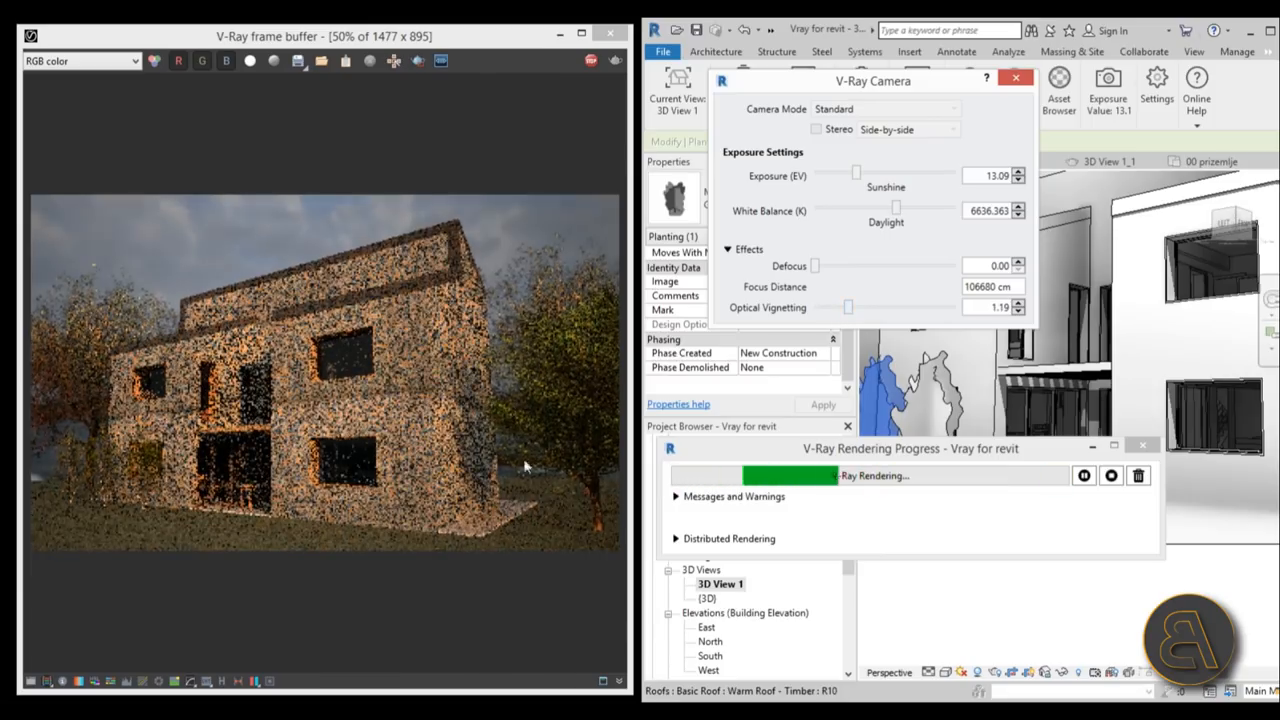
{"action": "left_click", "coordinate": [728, 249]}
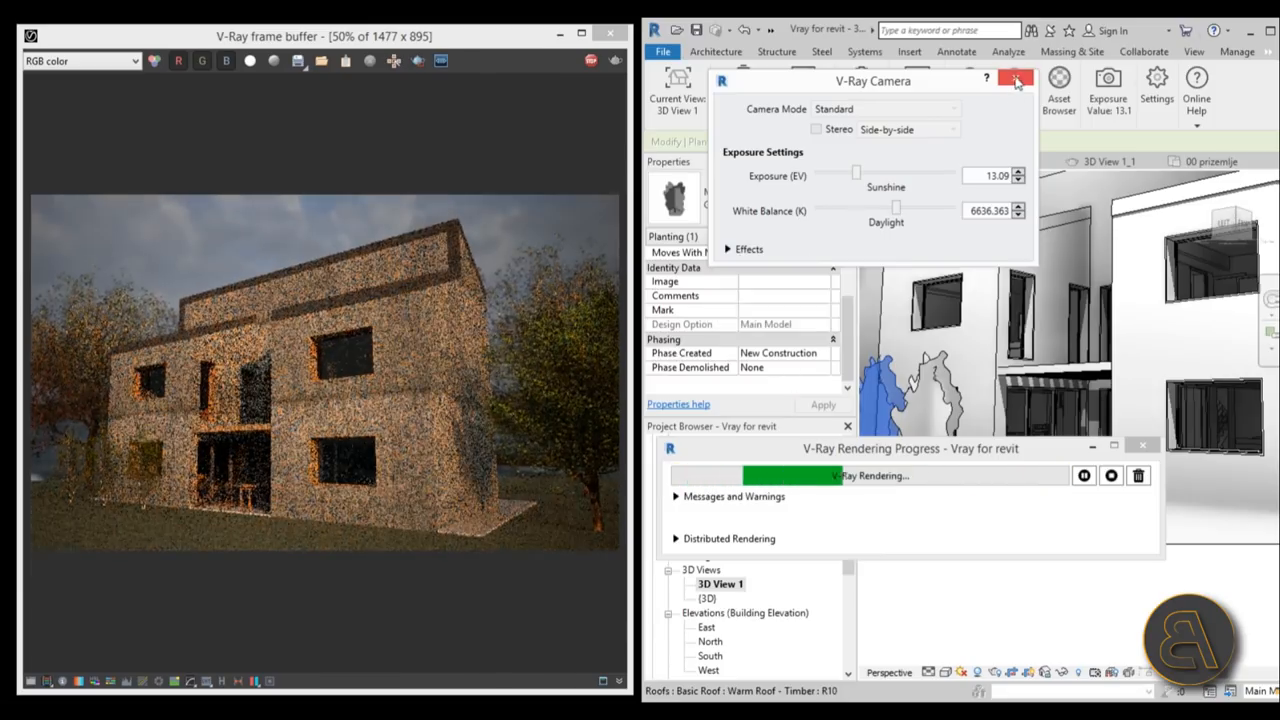
{"action": "left_click", "coordinate": [1016, 80]}
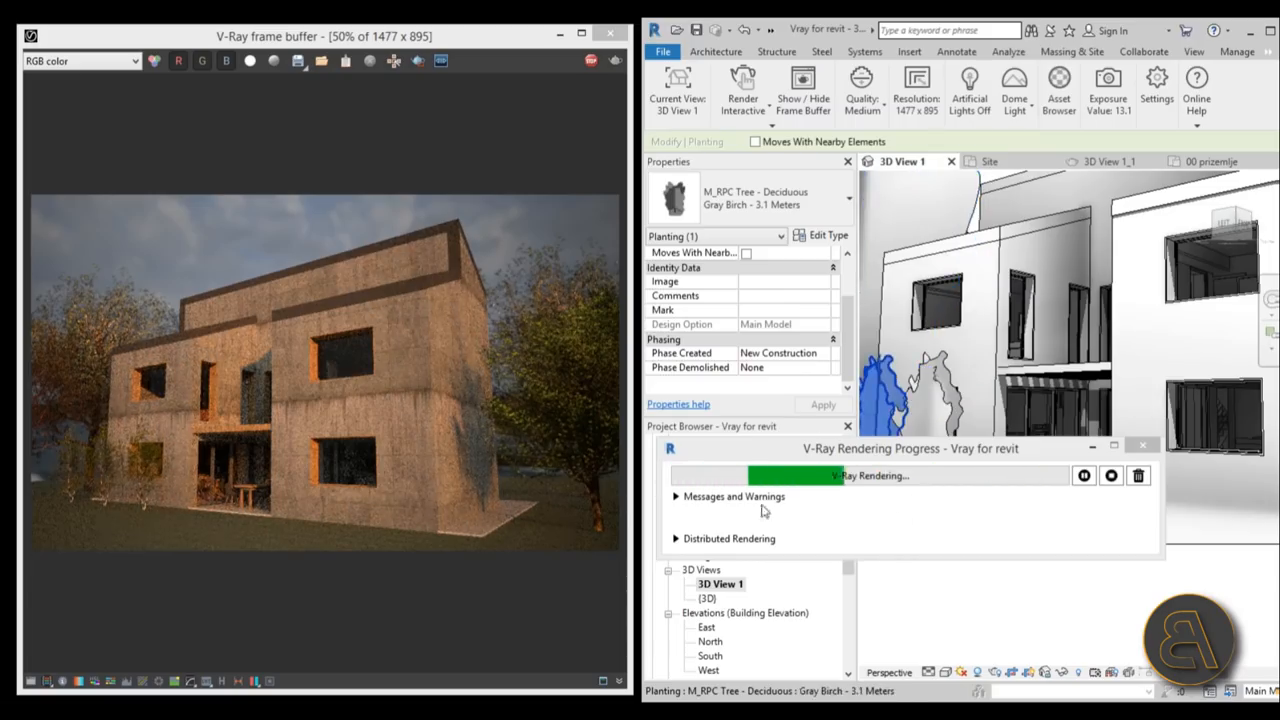
Step: Run a Production render with exposure and white balance 5430 corrections
{"action": "left_click", "coordinate": [742, 90]}
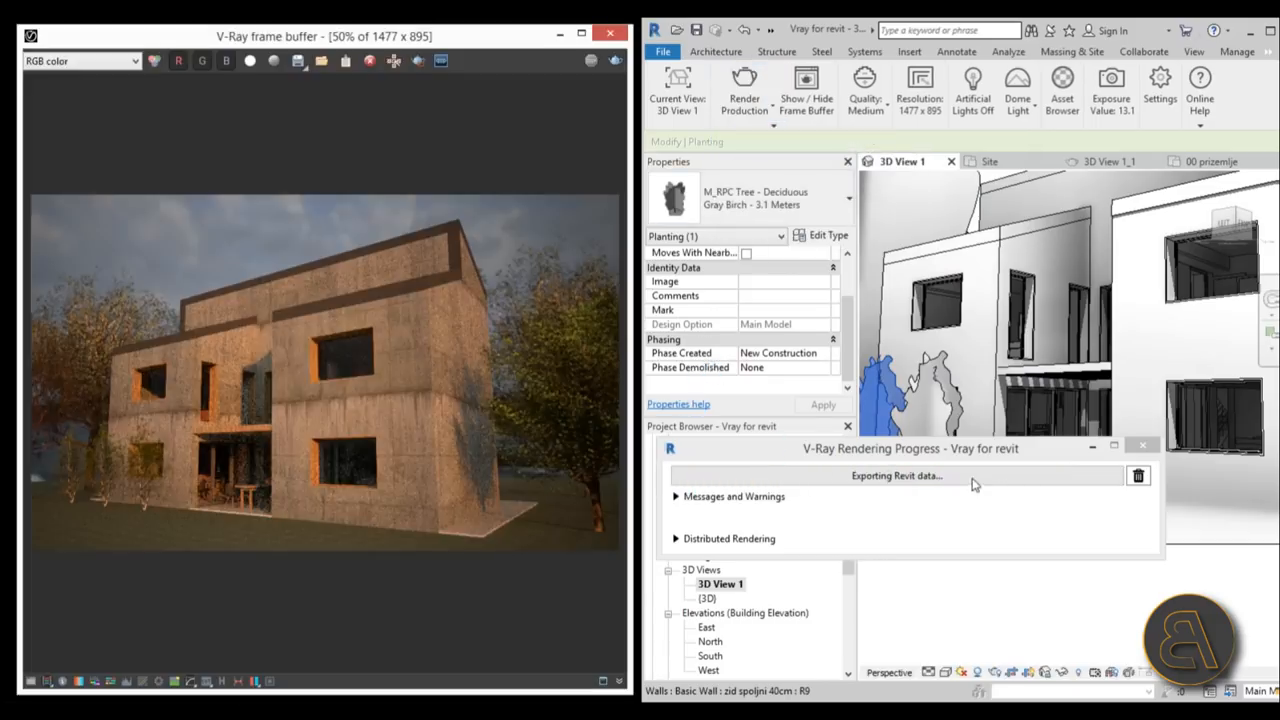
{"action": "left_click", "coordinate": [591, 61]}
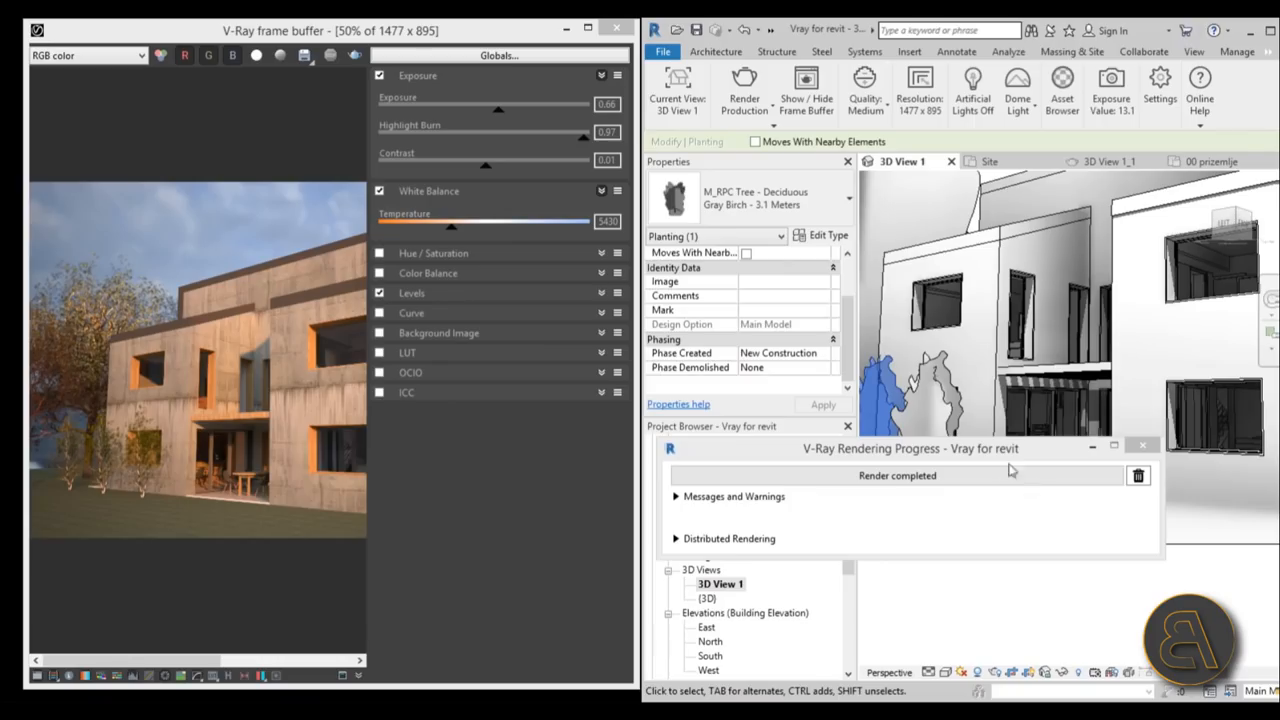
{"action": "mouse_move", "coordinate": [938, 471]}
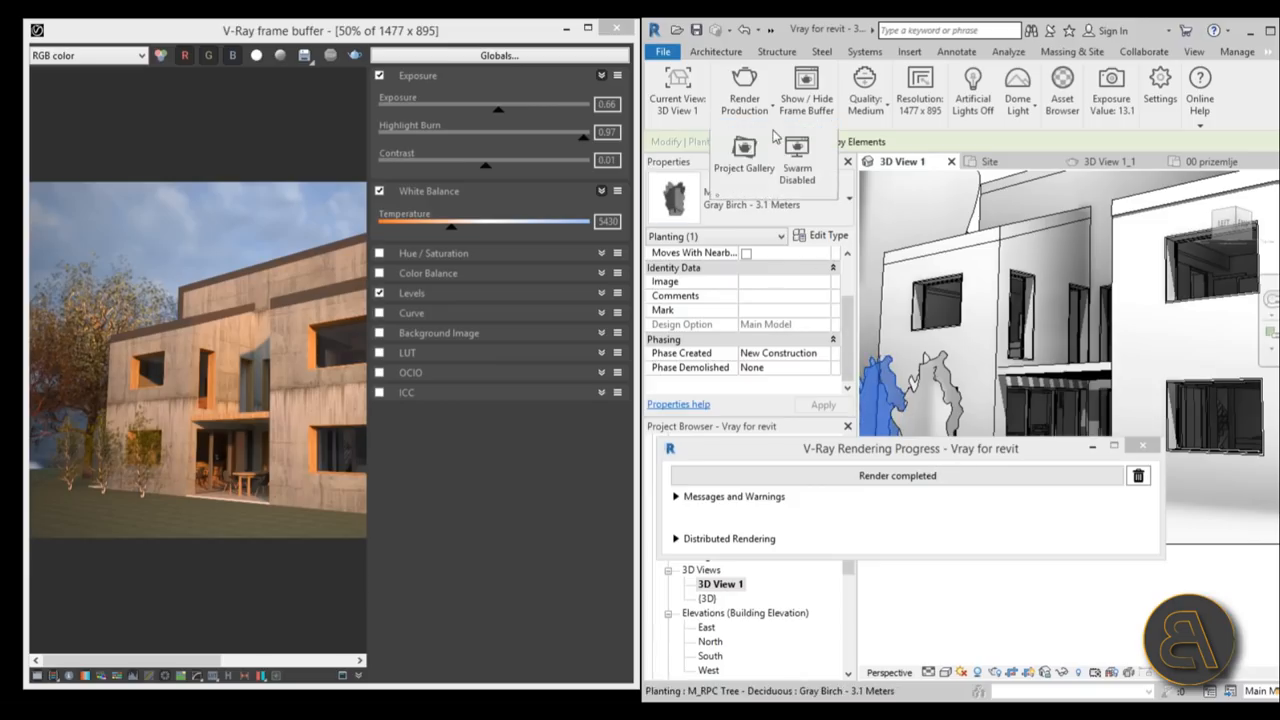
Step: Save the latest render from the Project Gallery into the project as 3D View 1
{"action": "left_click", "coordinate": [744, 147]}
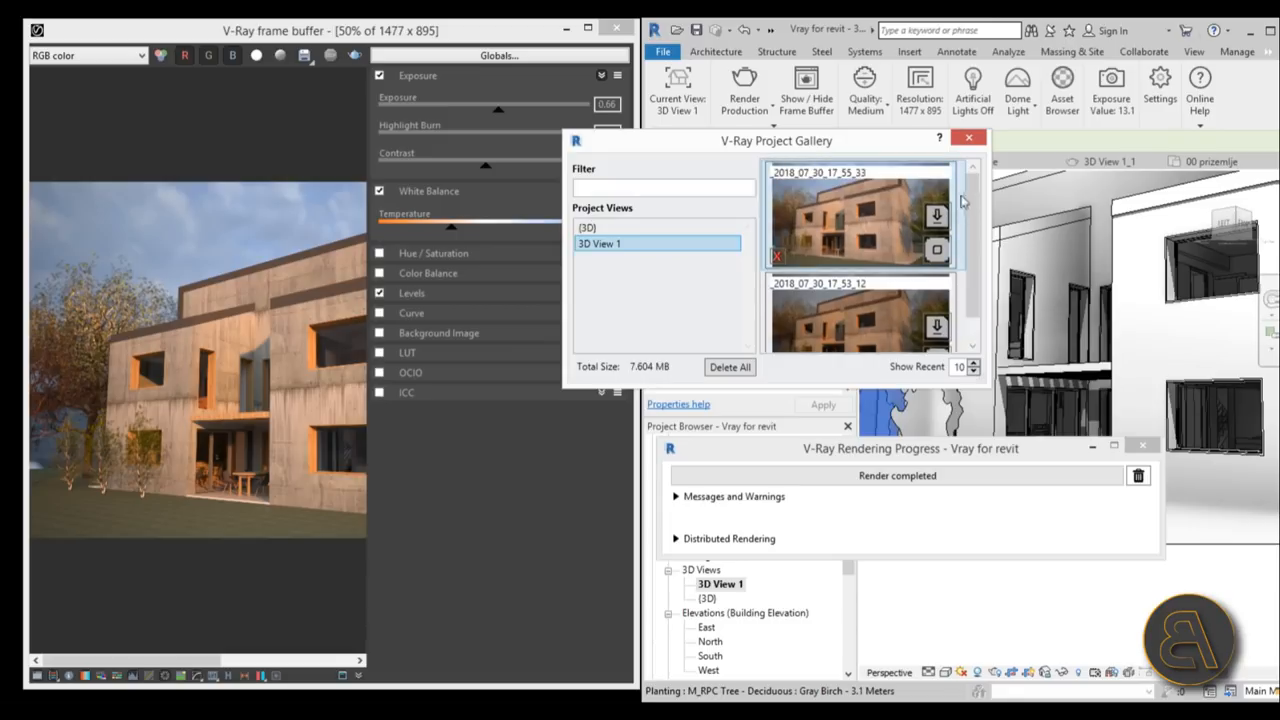
{"action": "mouse_move", "coordinate": [937, 216]}
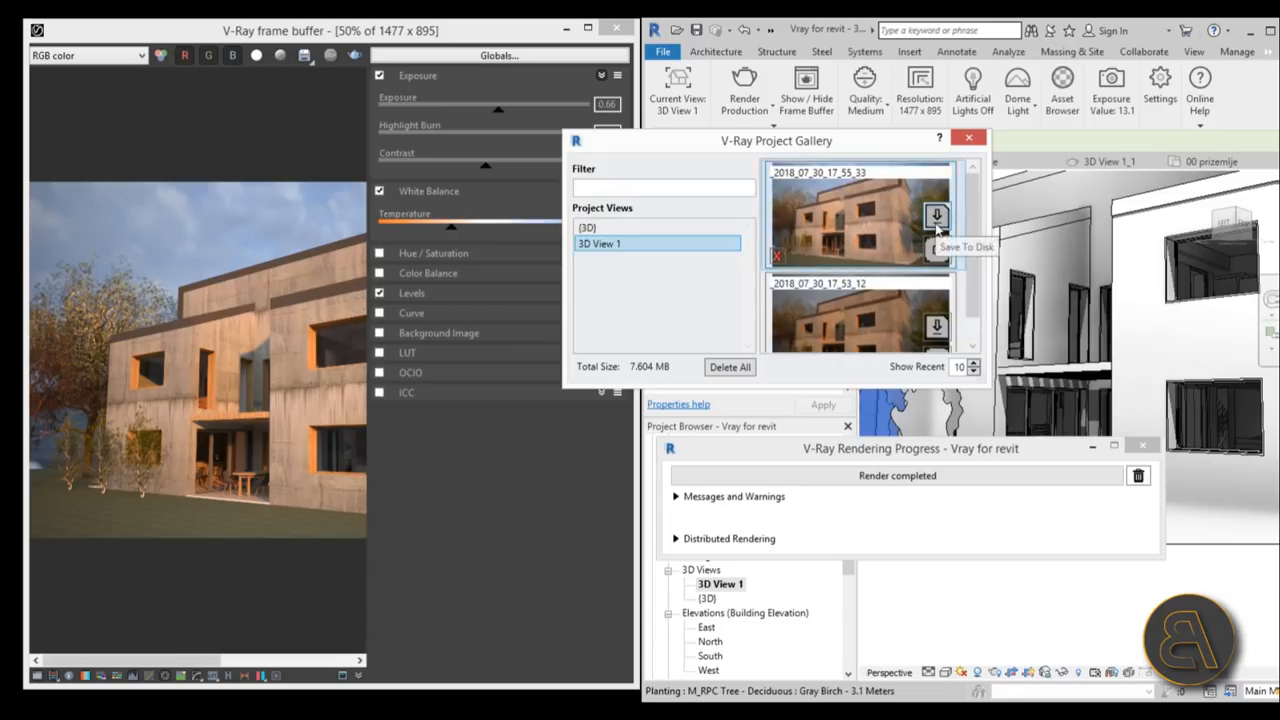
{"action": "mouse_move", "coordinate": [937, 252]}
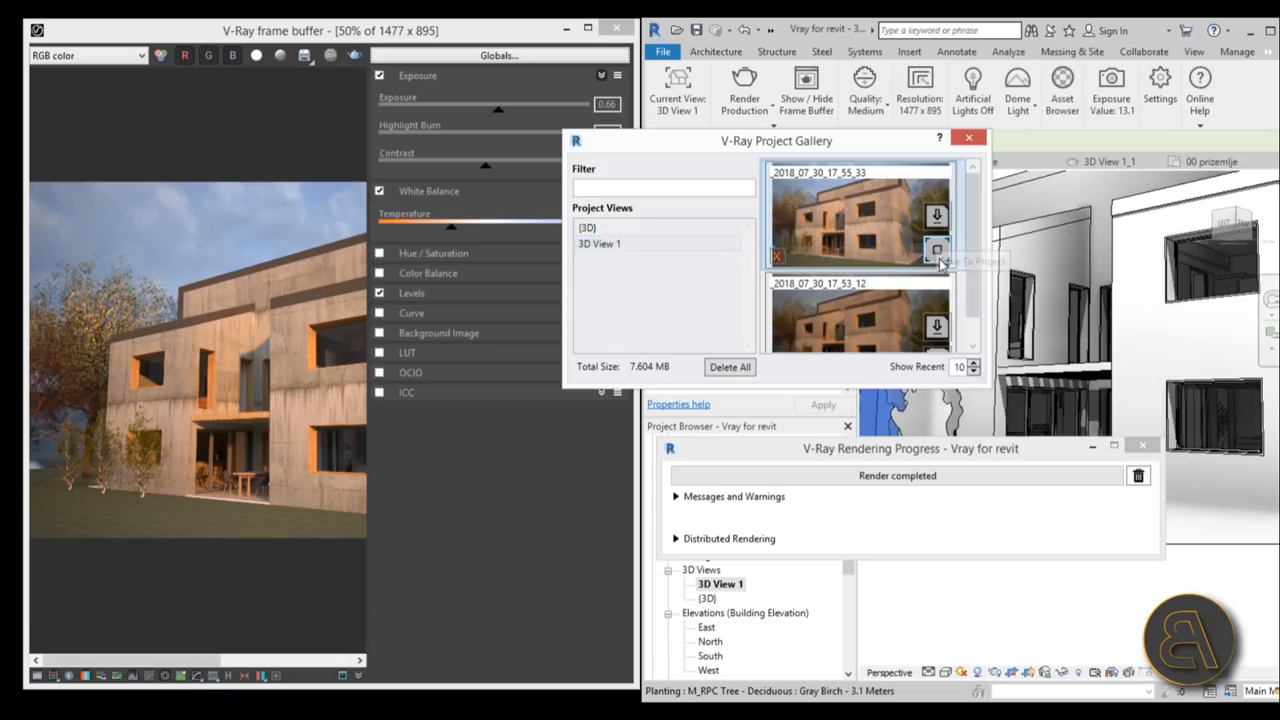
{"action": "mouse_move", "coordinate": [970, 140]}
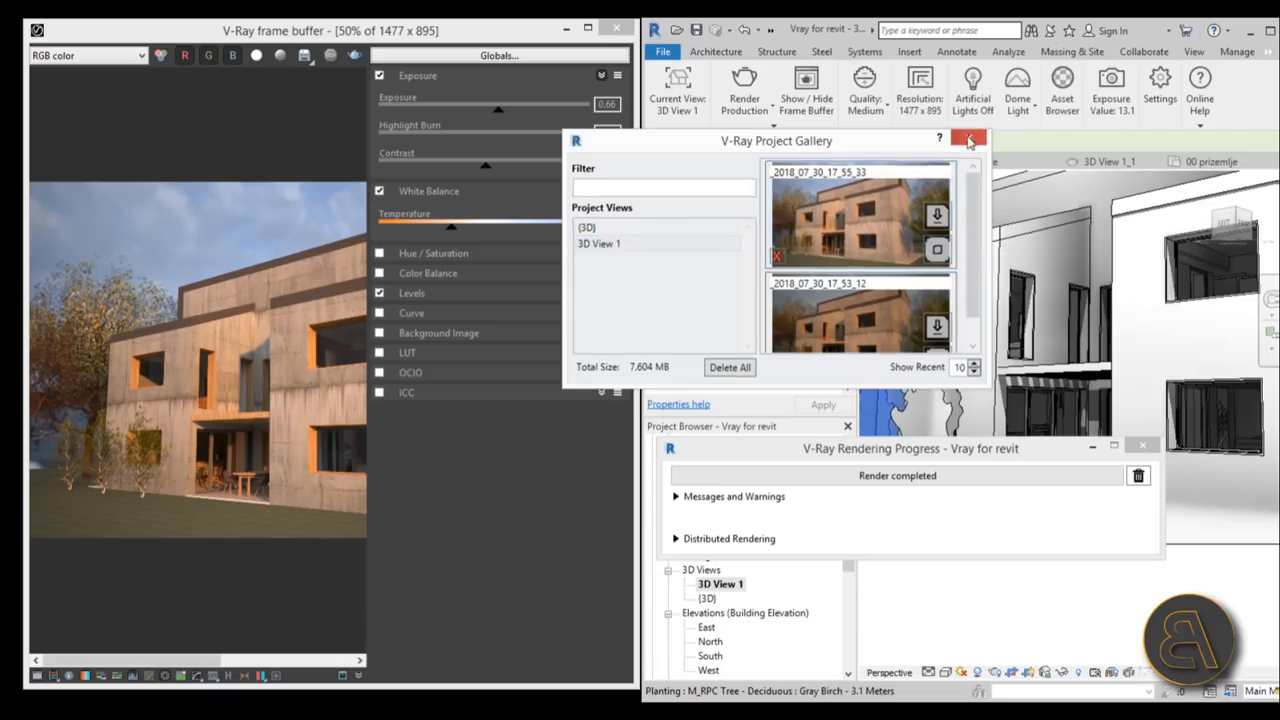
{"action": "left_click", "coordinate": [969, 139]}
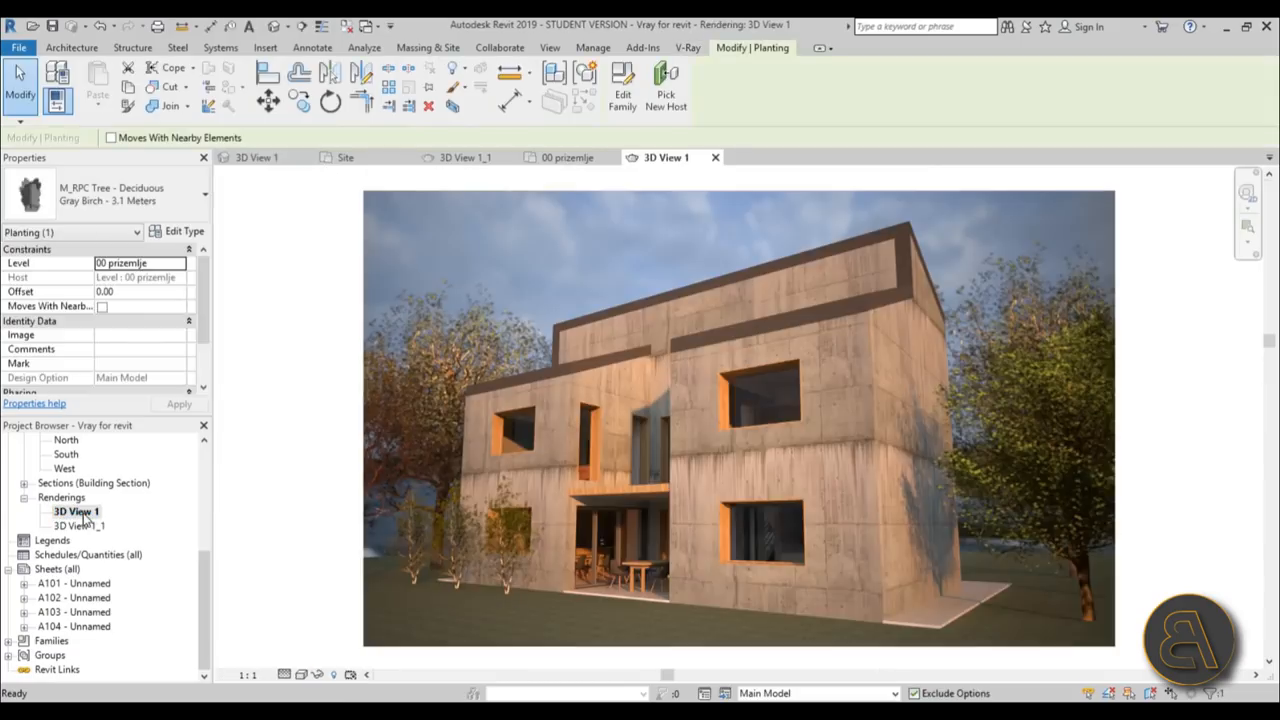
{"action": "mouse_move", "coordinate": [85, 533]}
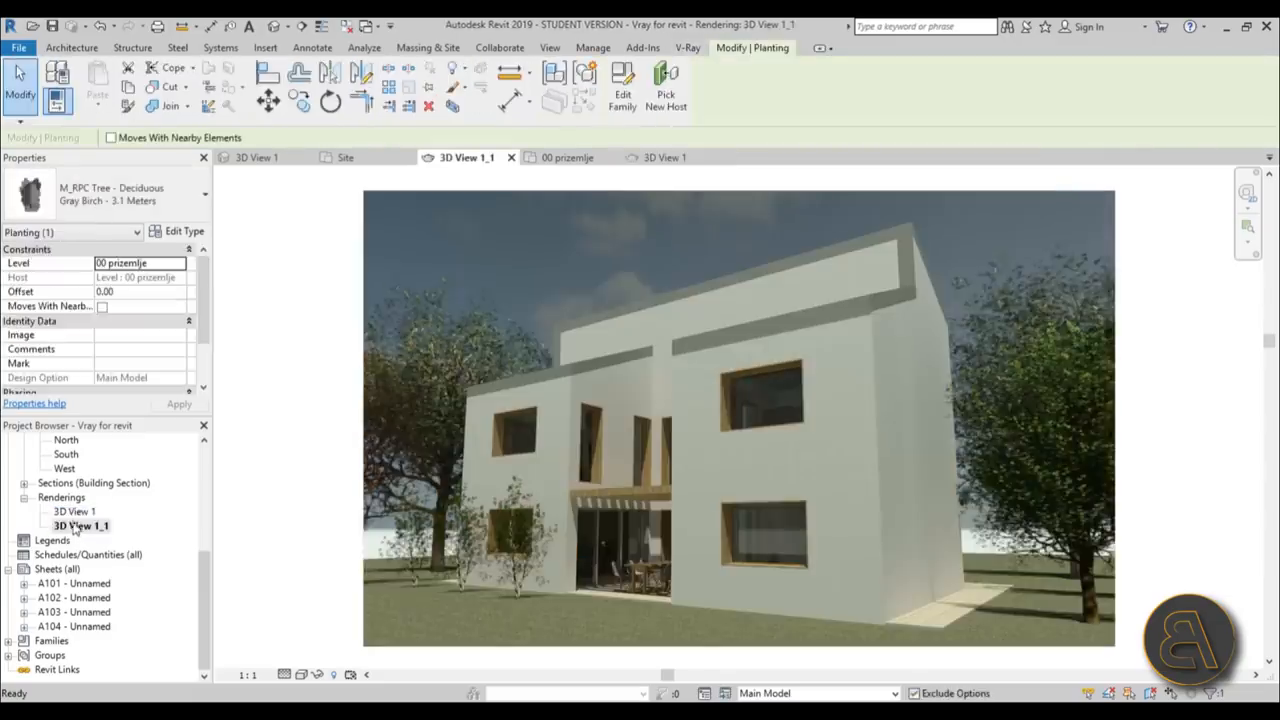
Step: Open the 3D View 1 rendering to show the concrete house at sunset
{"action": "double_click", "coordinate": [75, 511]}
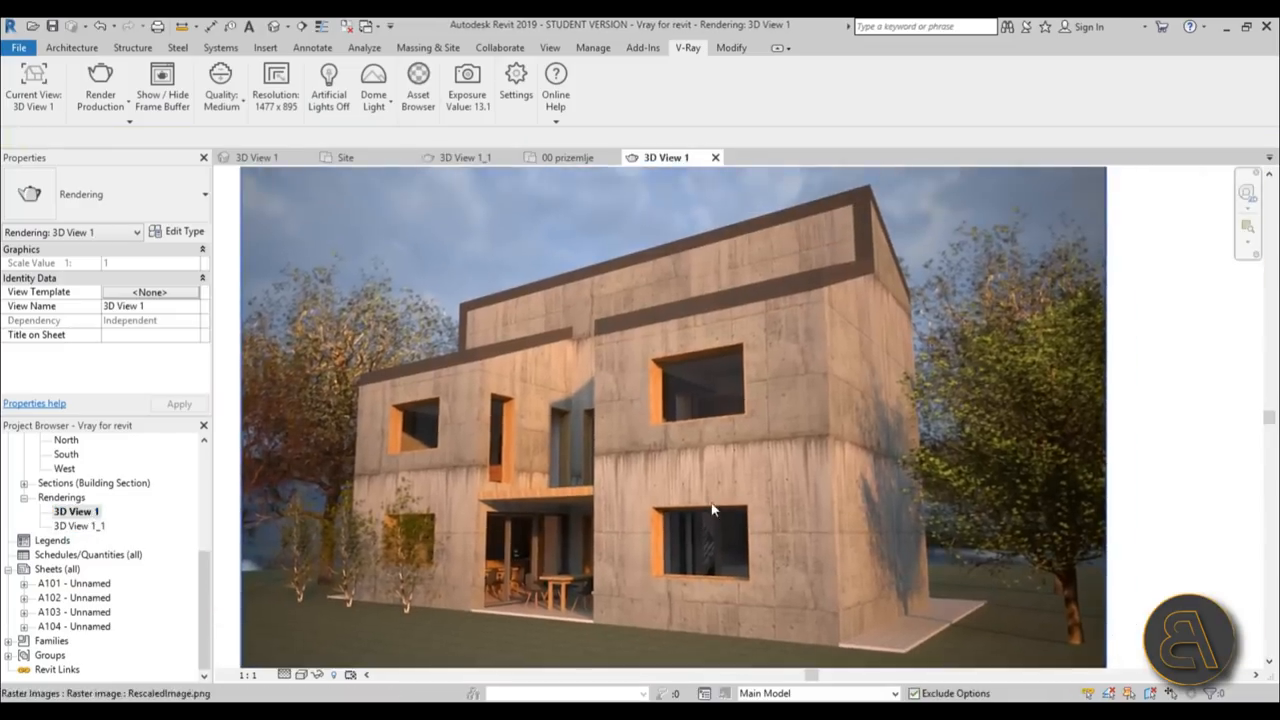
{"action": "mouse_move", "coordinate": [713, 510]}
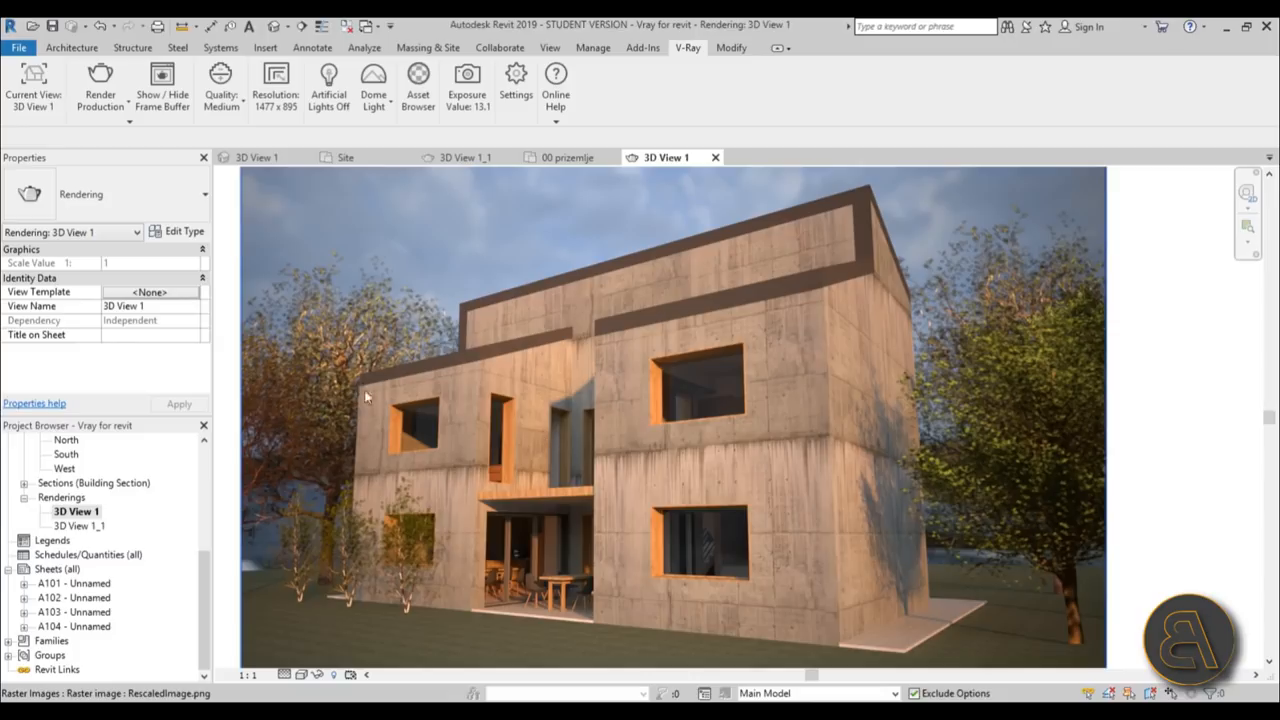
{"action": "mouse_move", "coordinate": [612, 514]}
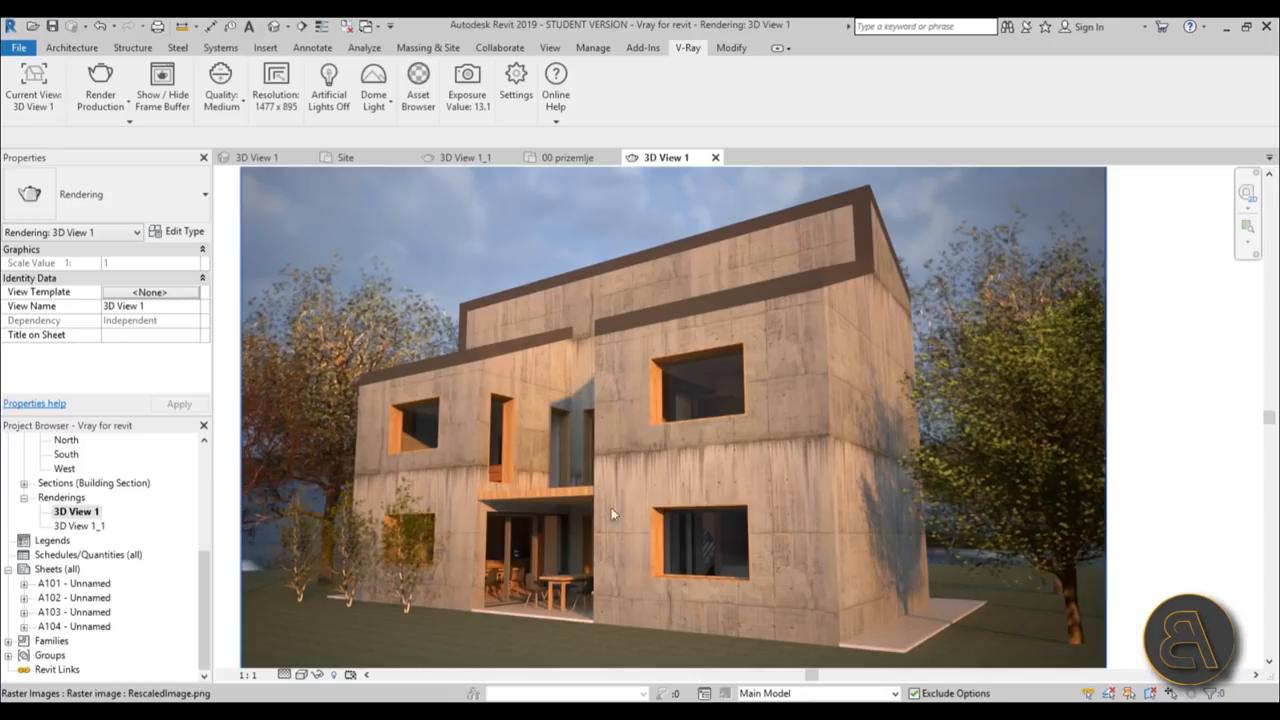
{"action": "mouse_move", "coordinate": [1075, 446]}
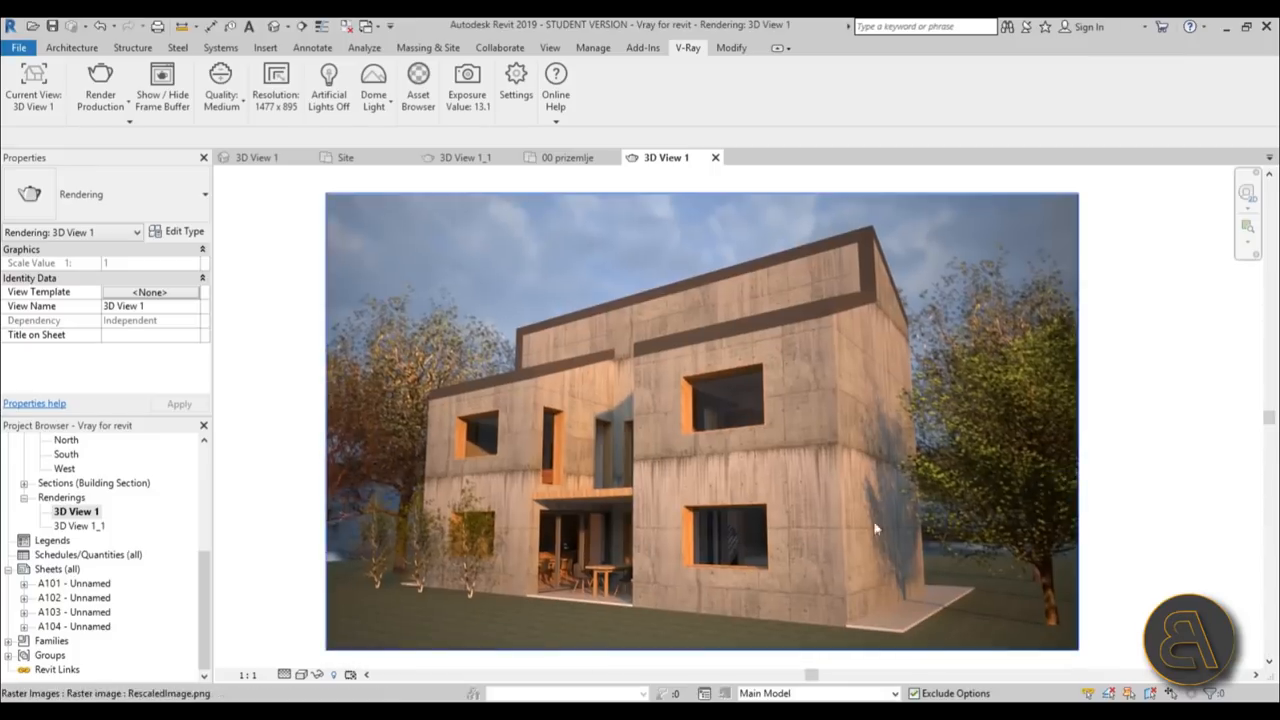
{"action": "mouse_move", "coordinate": [873, 481]}
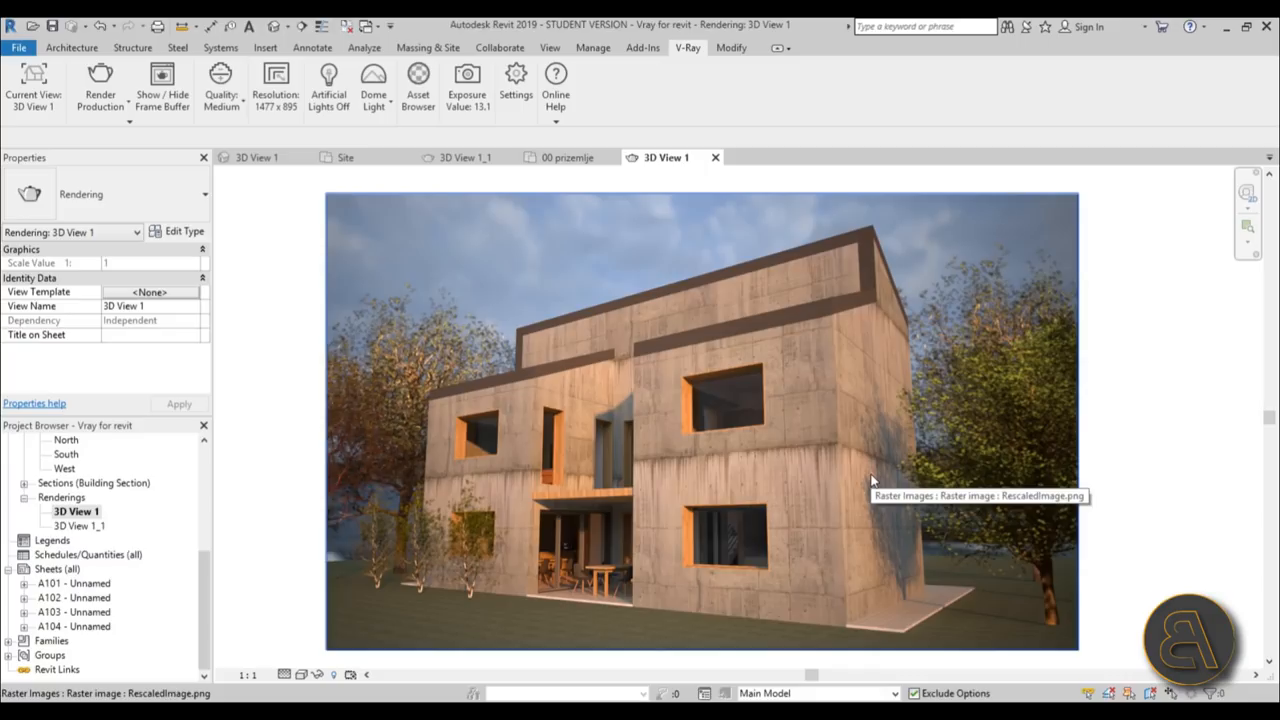
{"action": "mouse_move", "coordinate": [605, 390]}
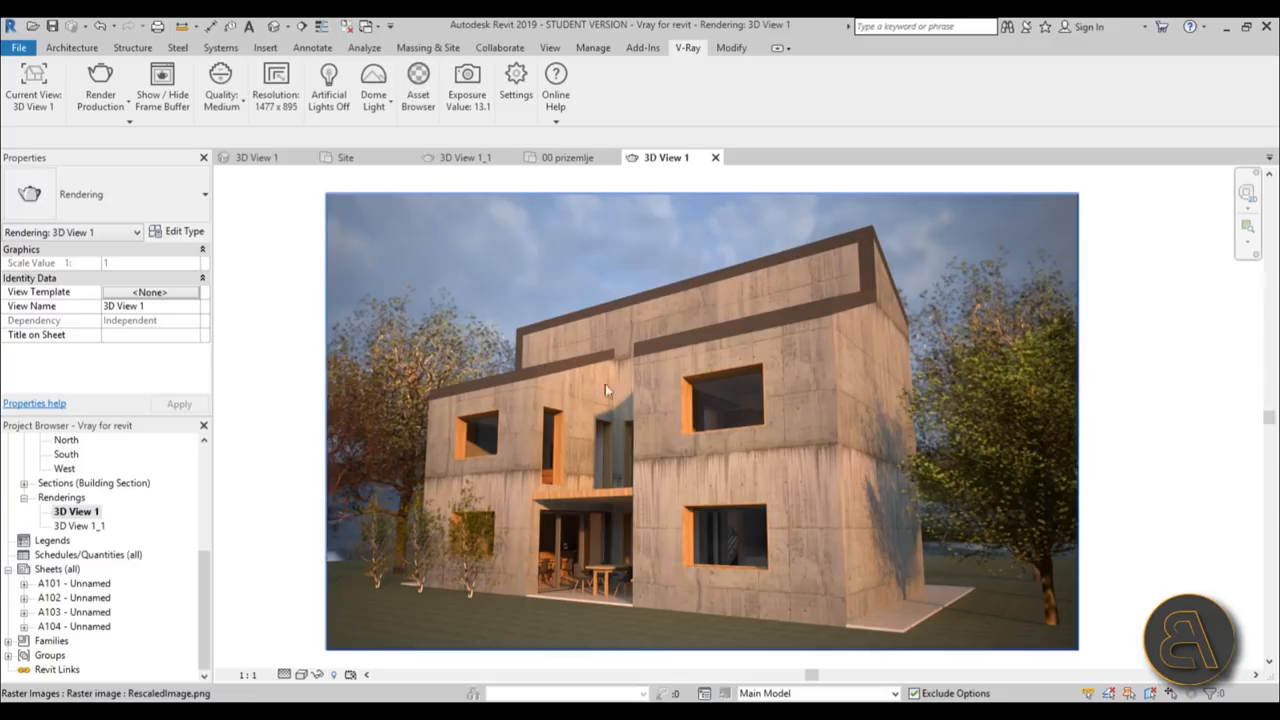
{"action": "mouse_move", "coordinate": [287, 436]}
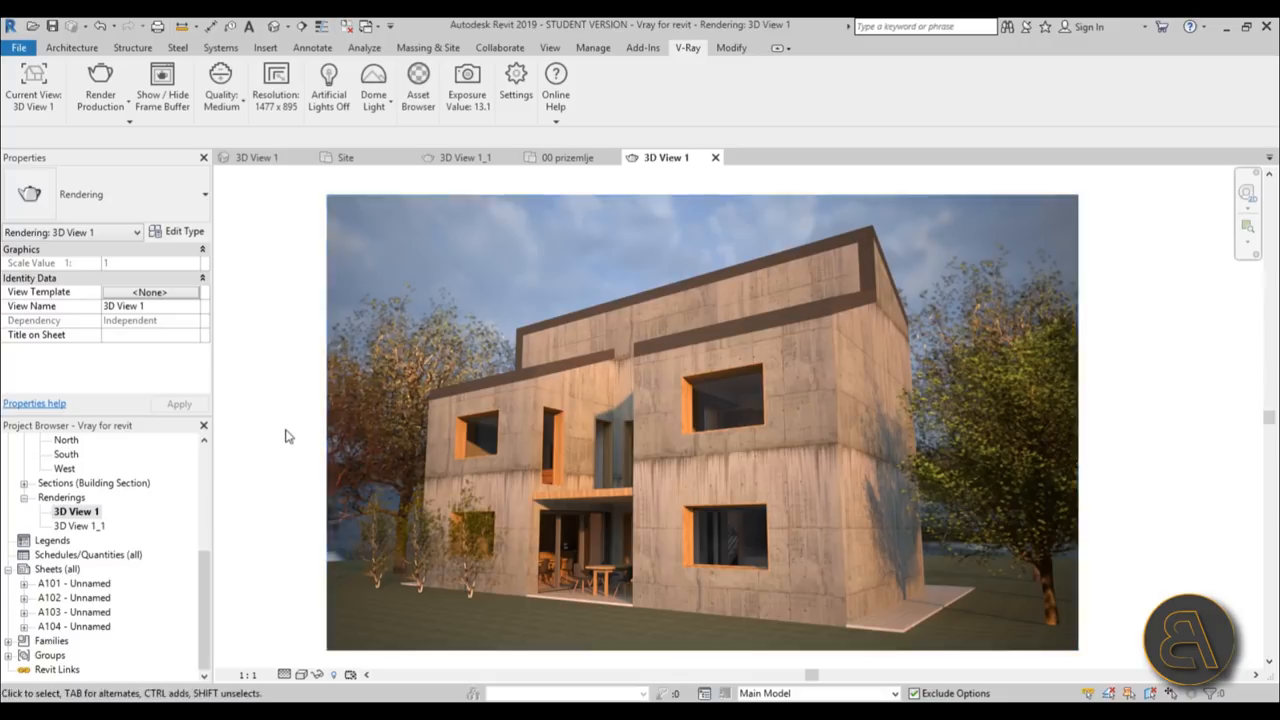